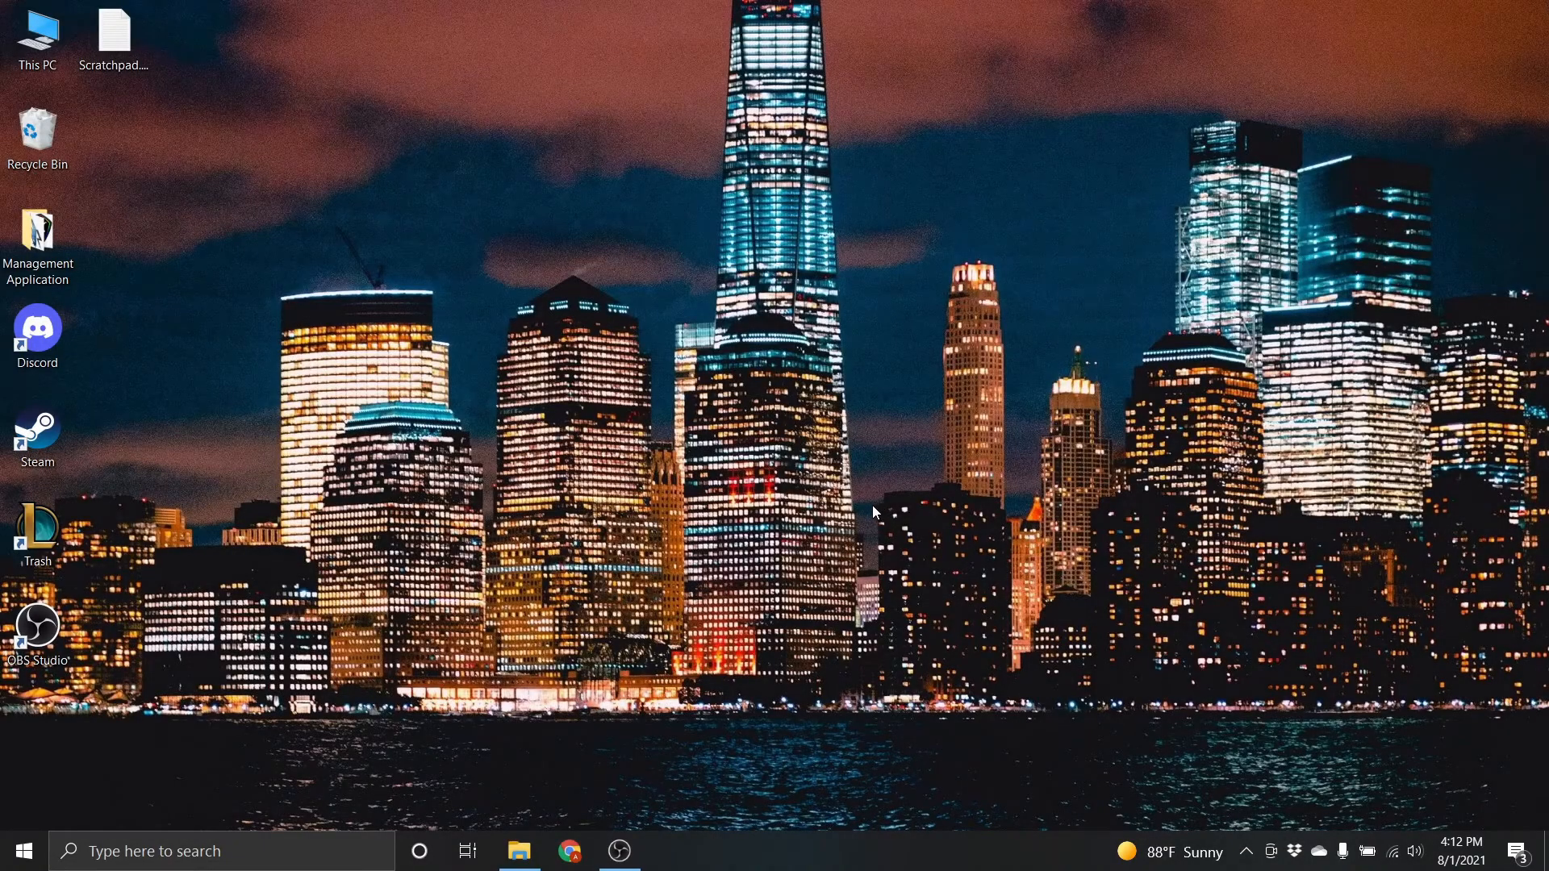
mouse_move(857, 491)
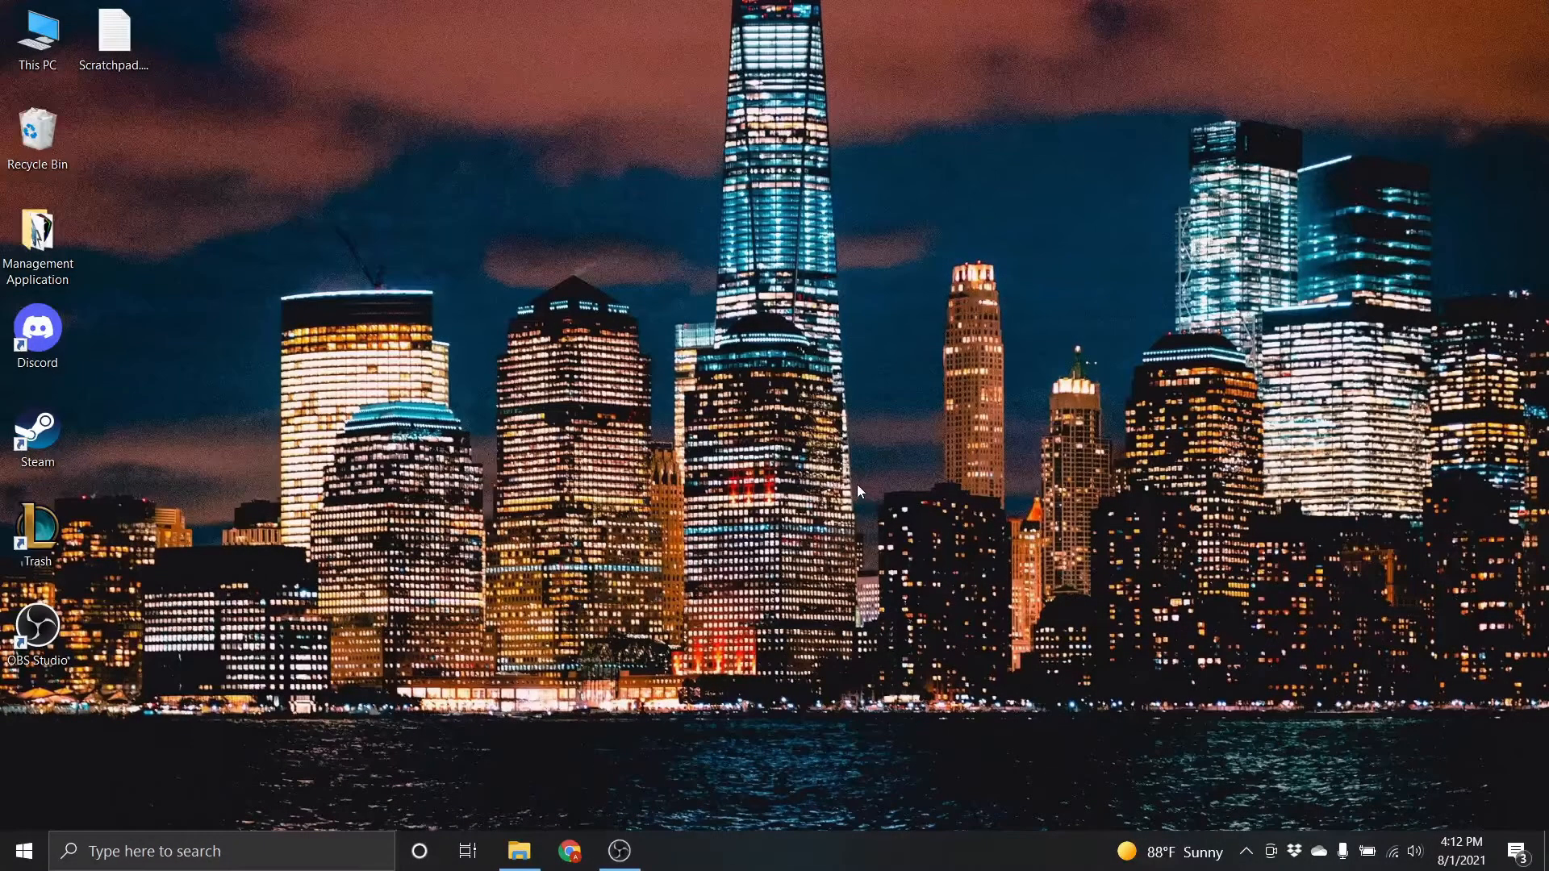
mouse_move(819, 493)
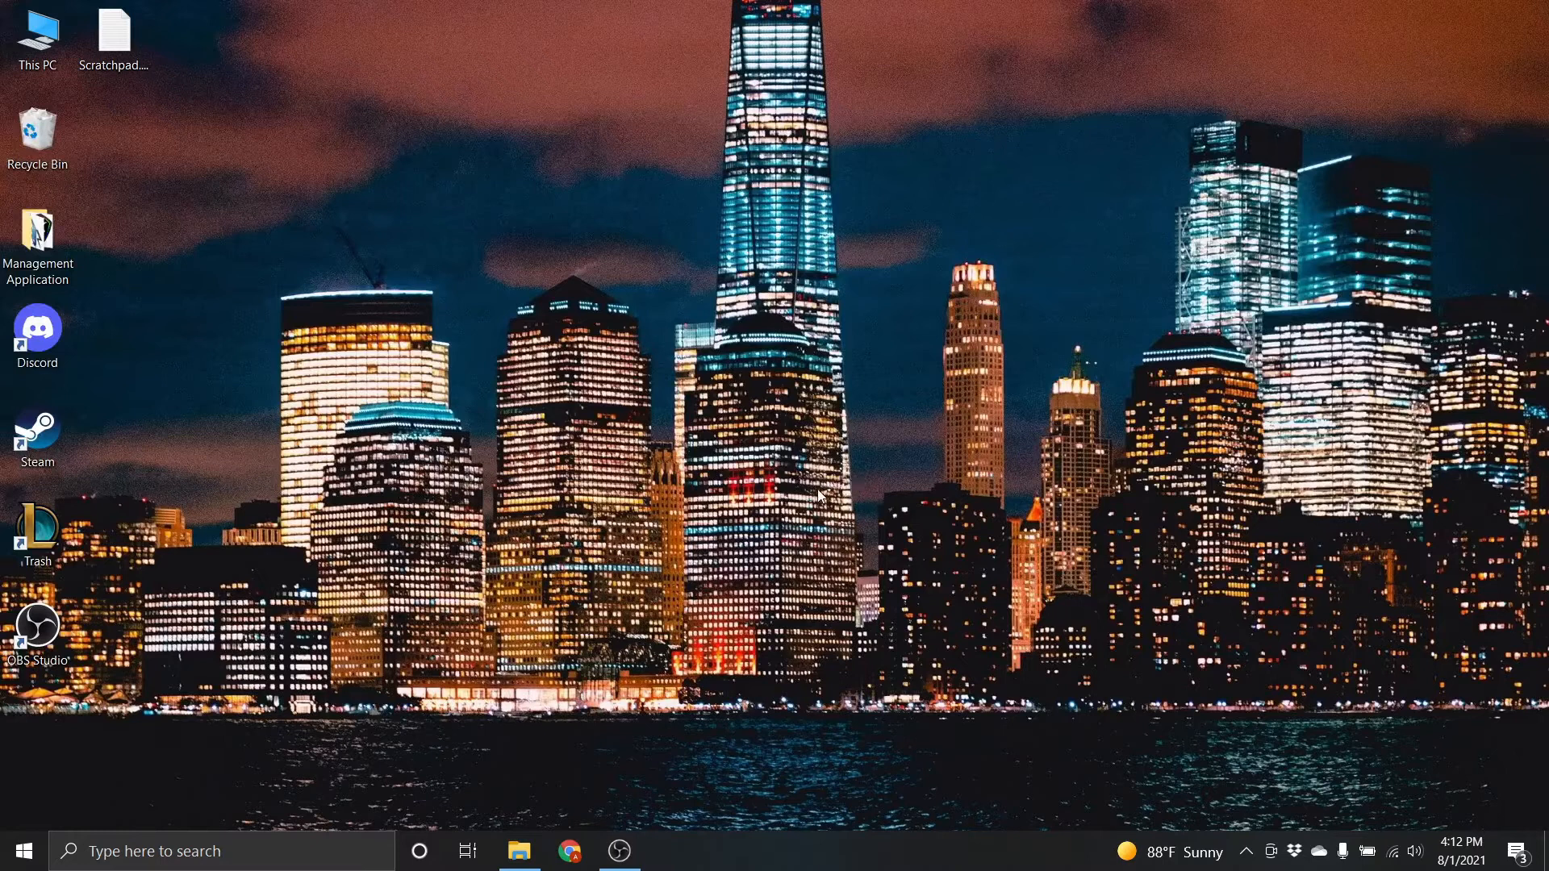
mouse_move(787, 481)
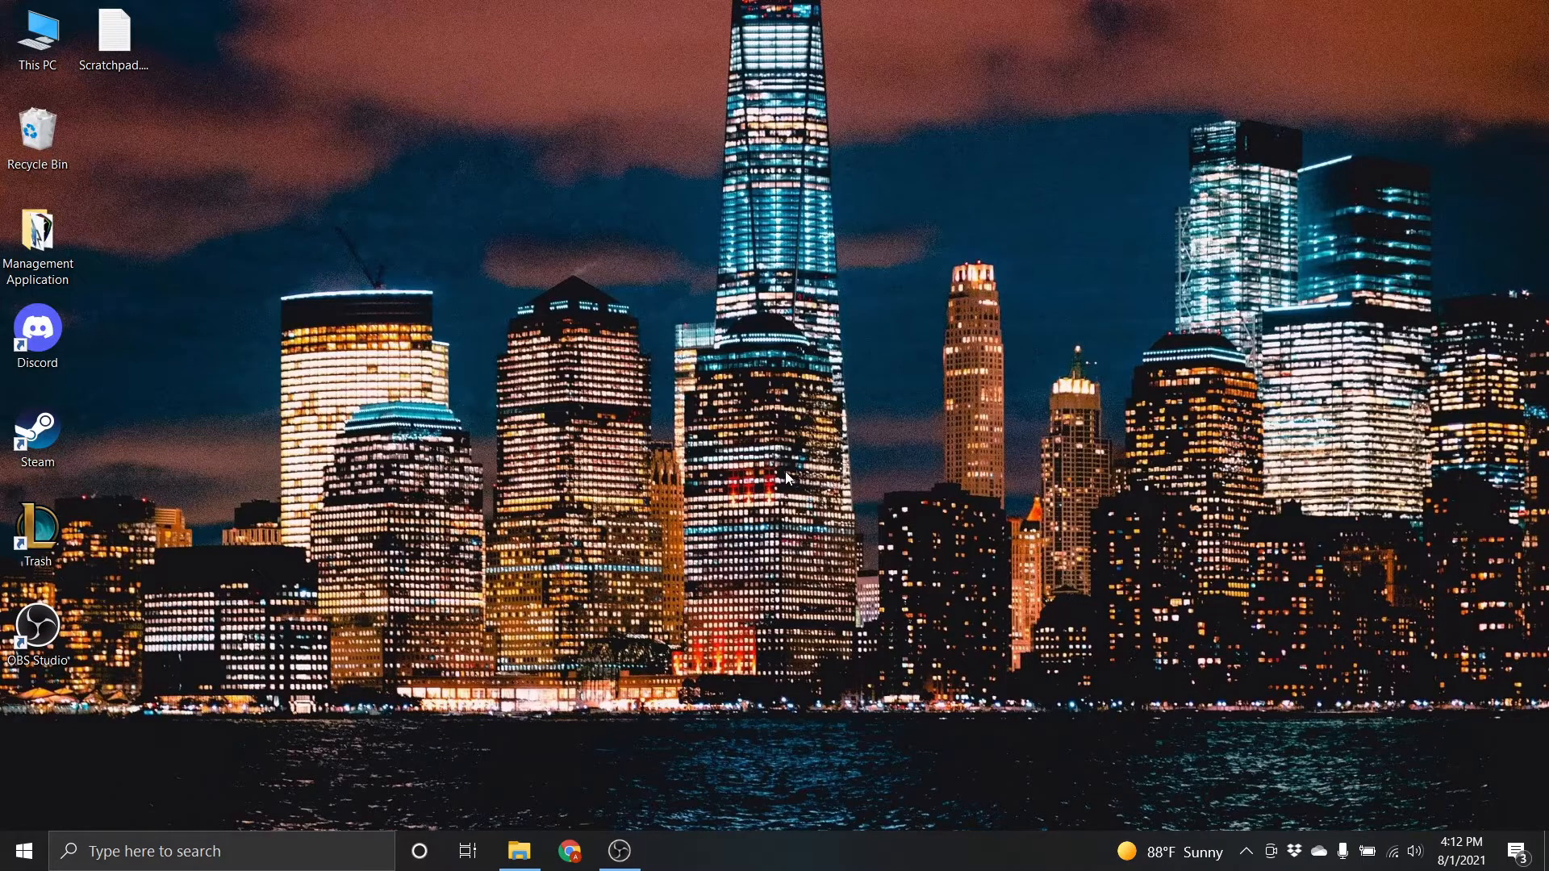
mouse_move(788, 479)
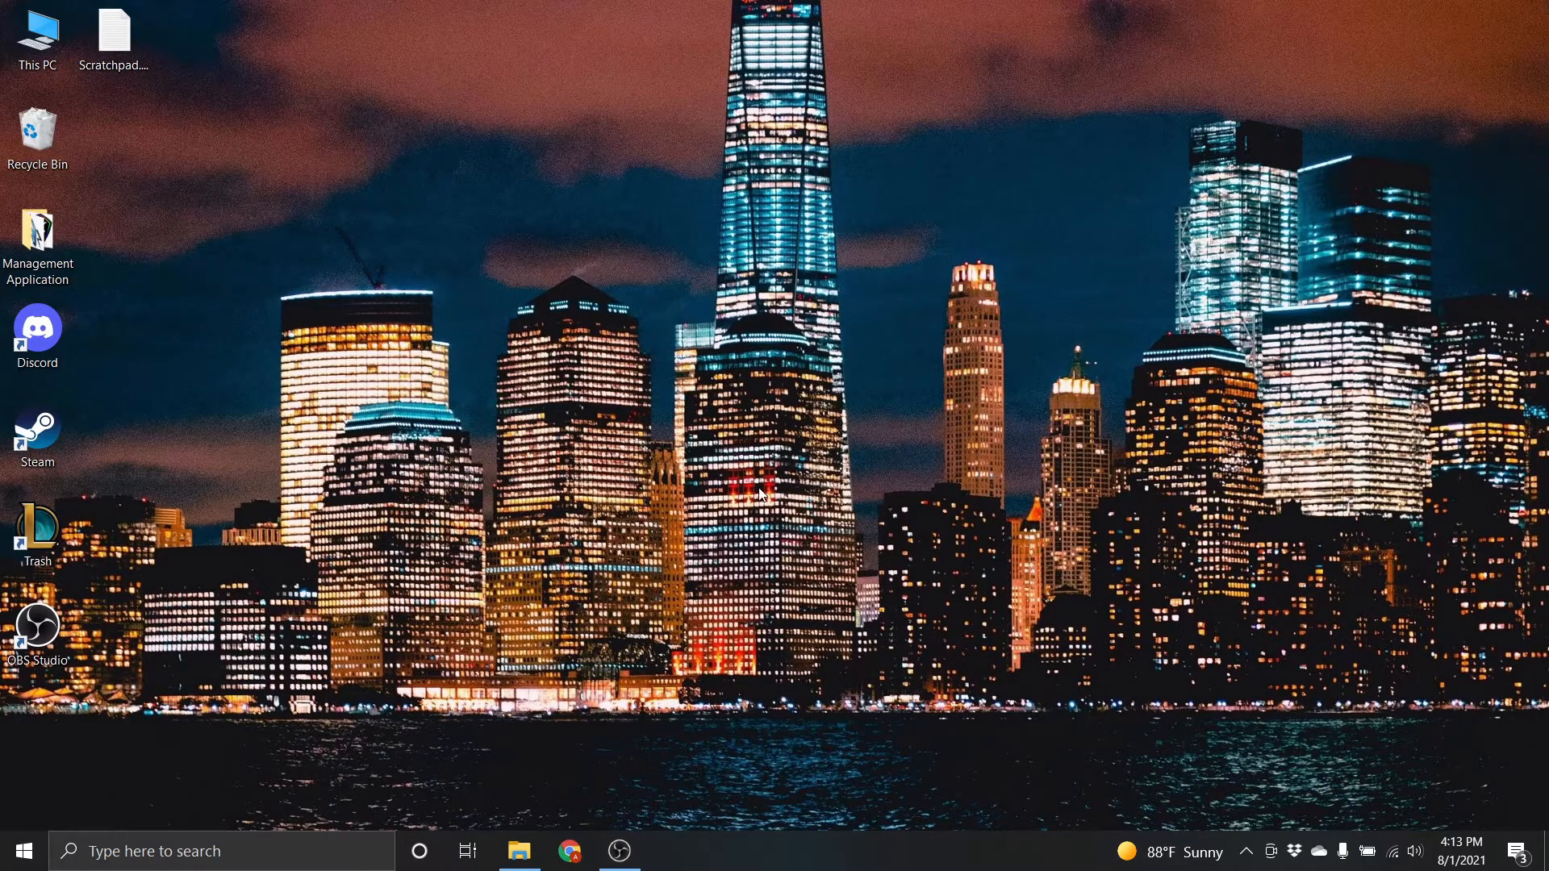
mouse_move(679, 593)
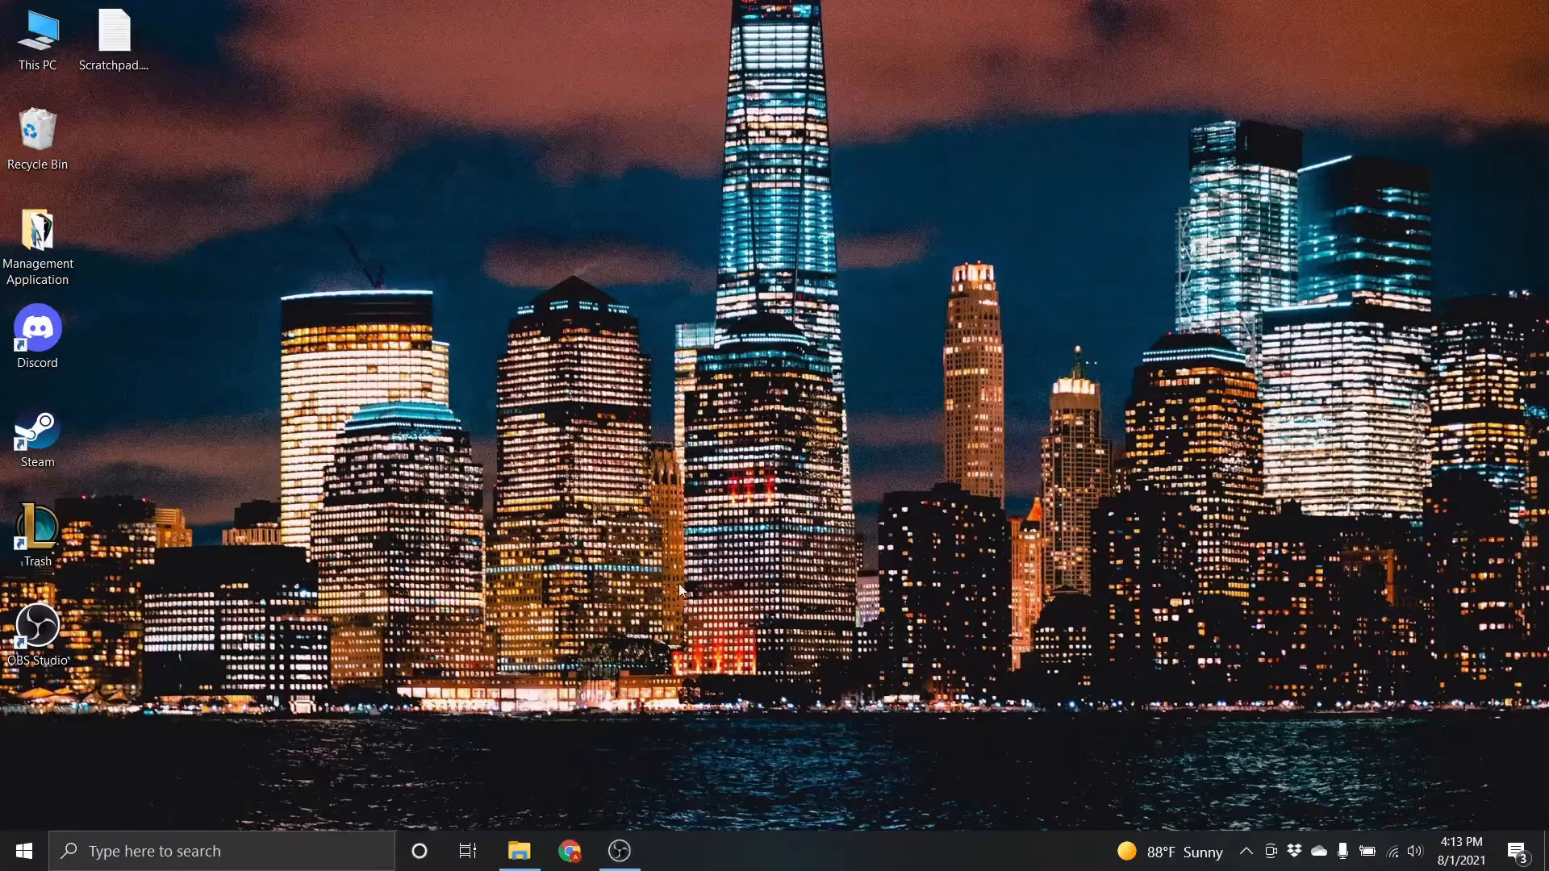
mouse_move(685, 629)
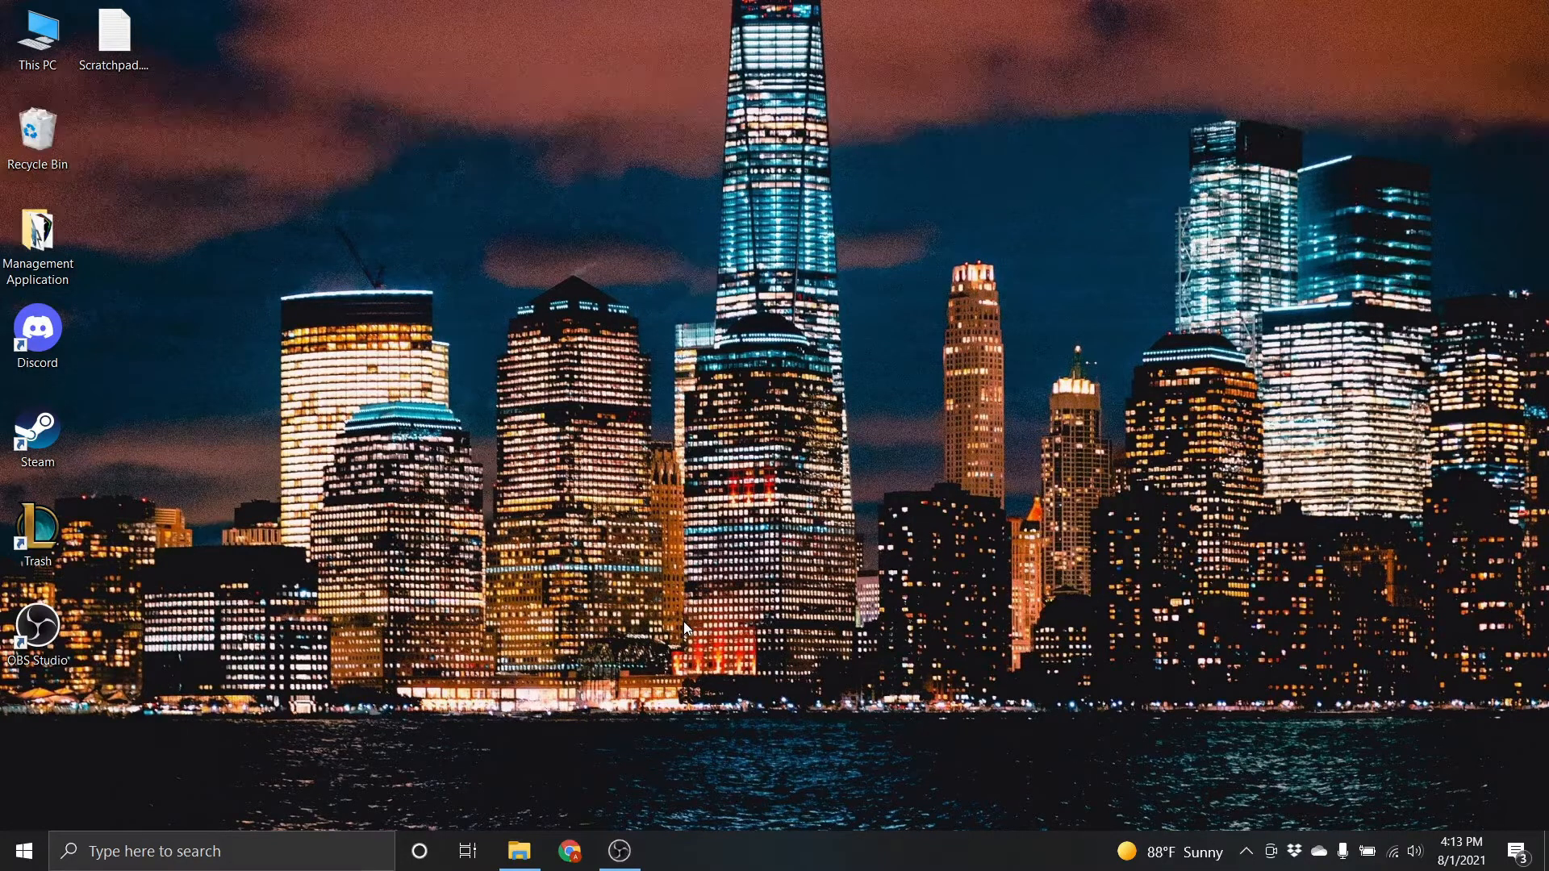
mouse_move(563, 672)
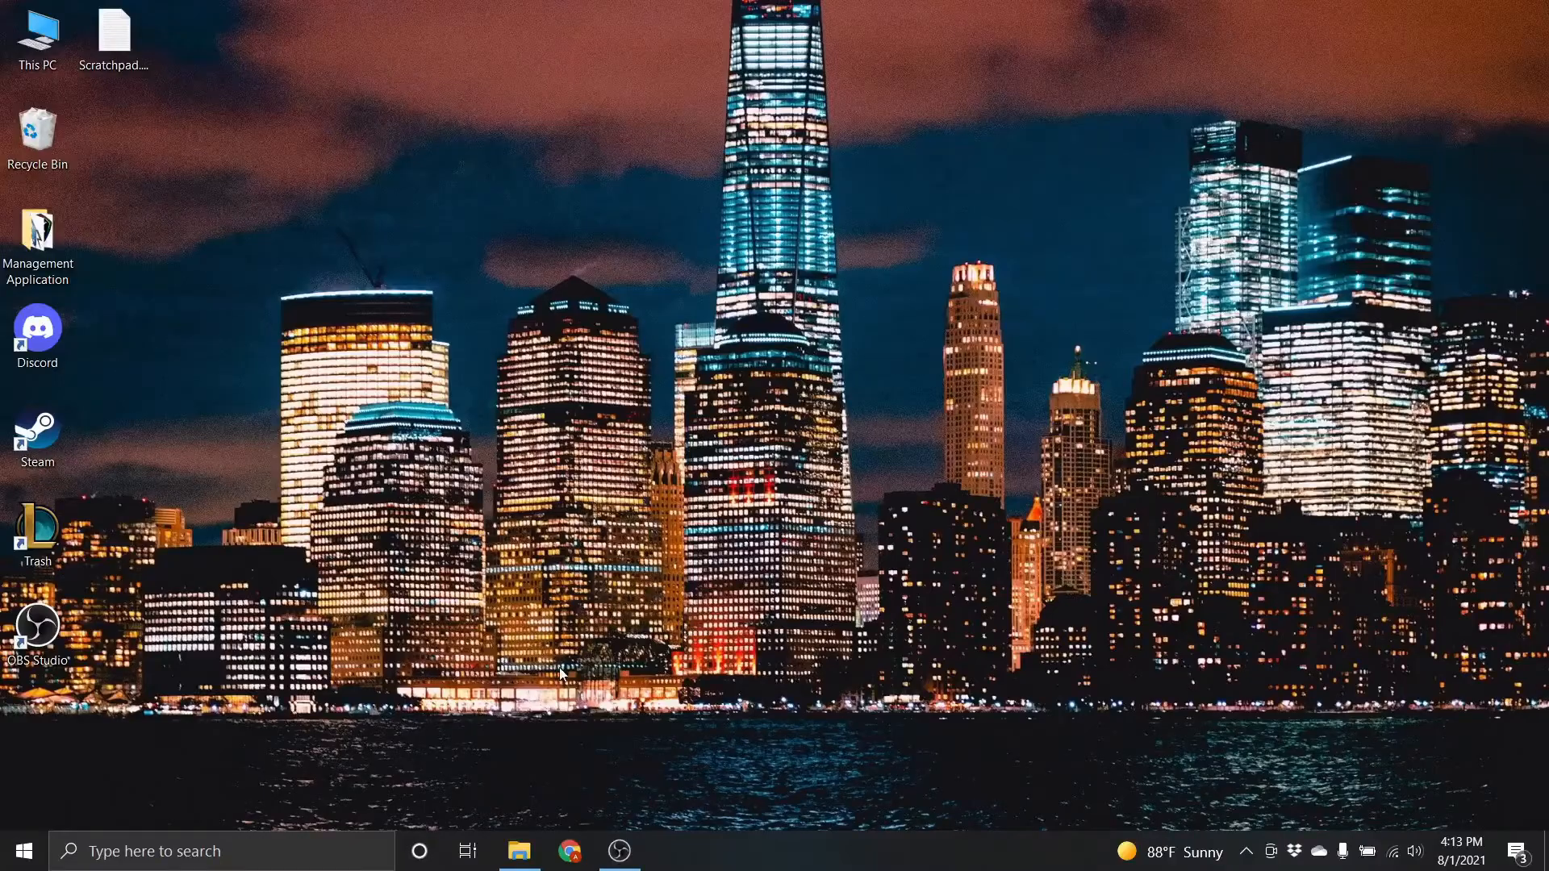
Step: Launch Chrome and load zandronum.com
left_click(568, 850)
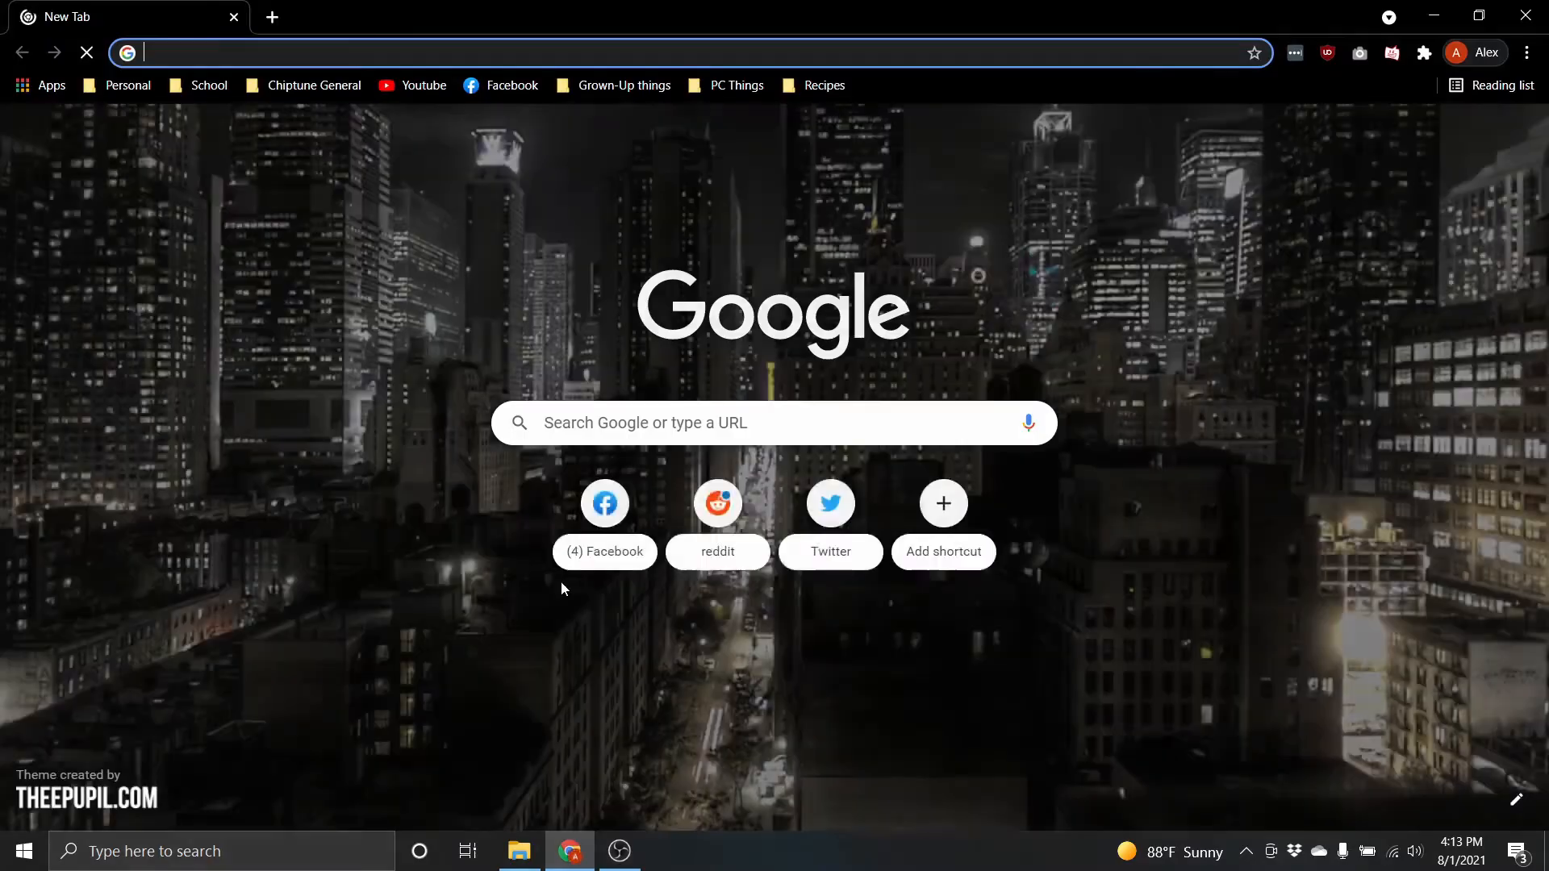
type("zandronum.com")
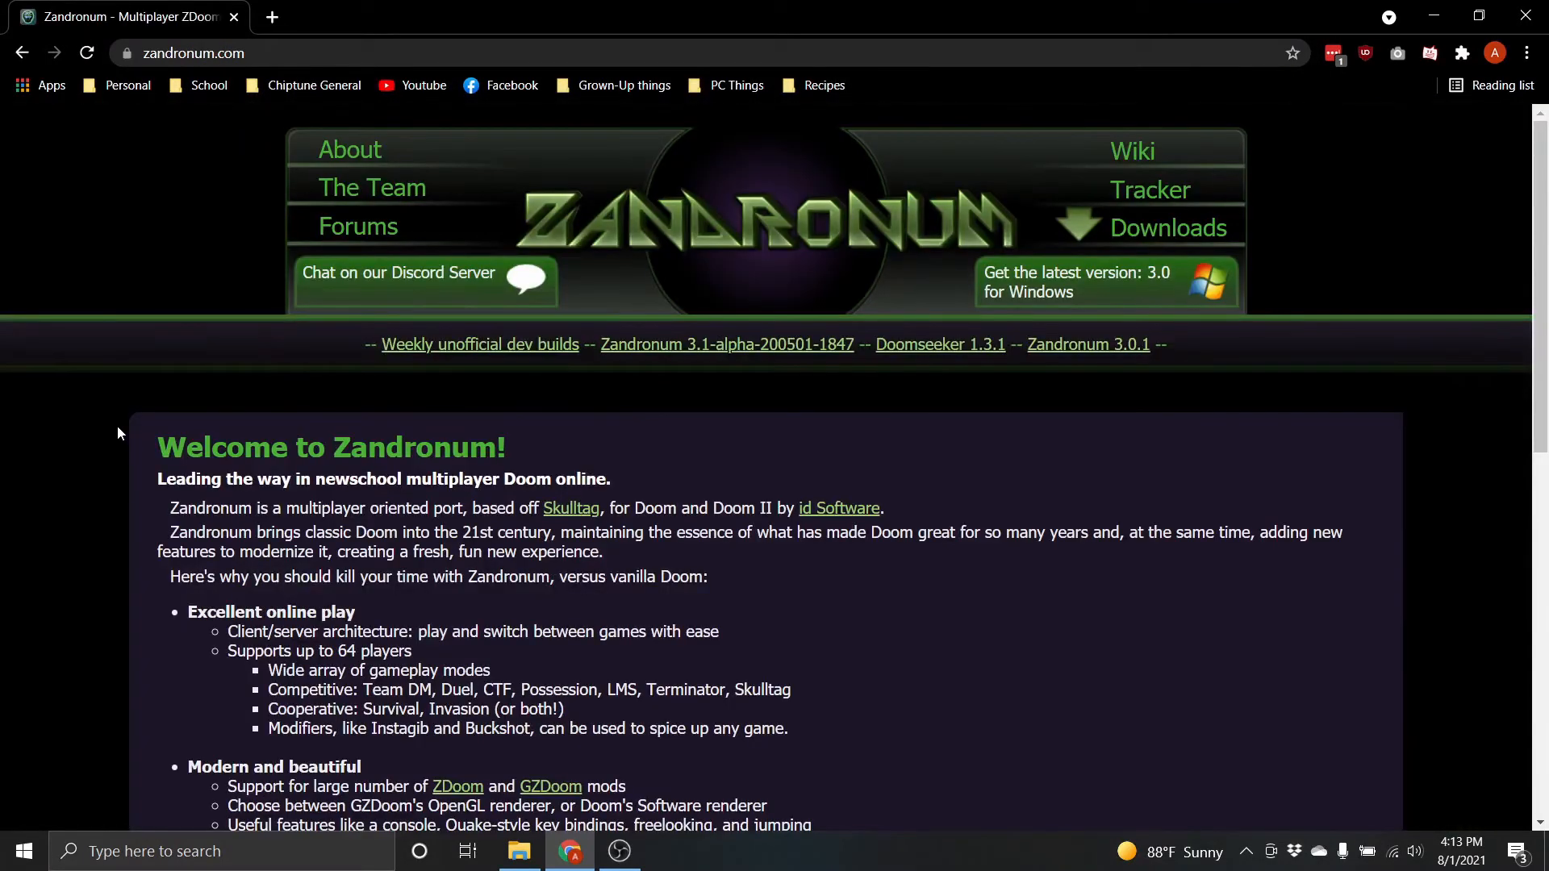
mouse_move(899, 457)
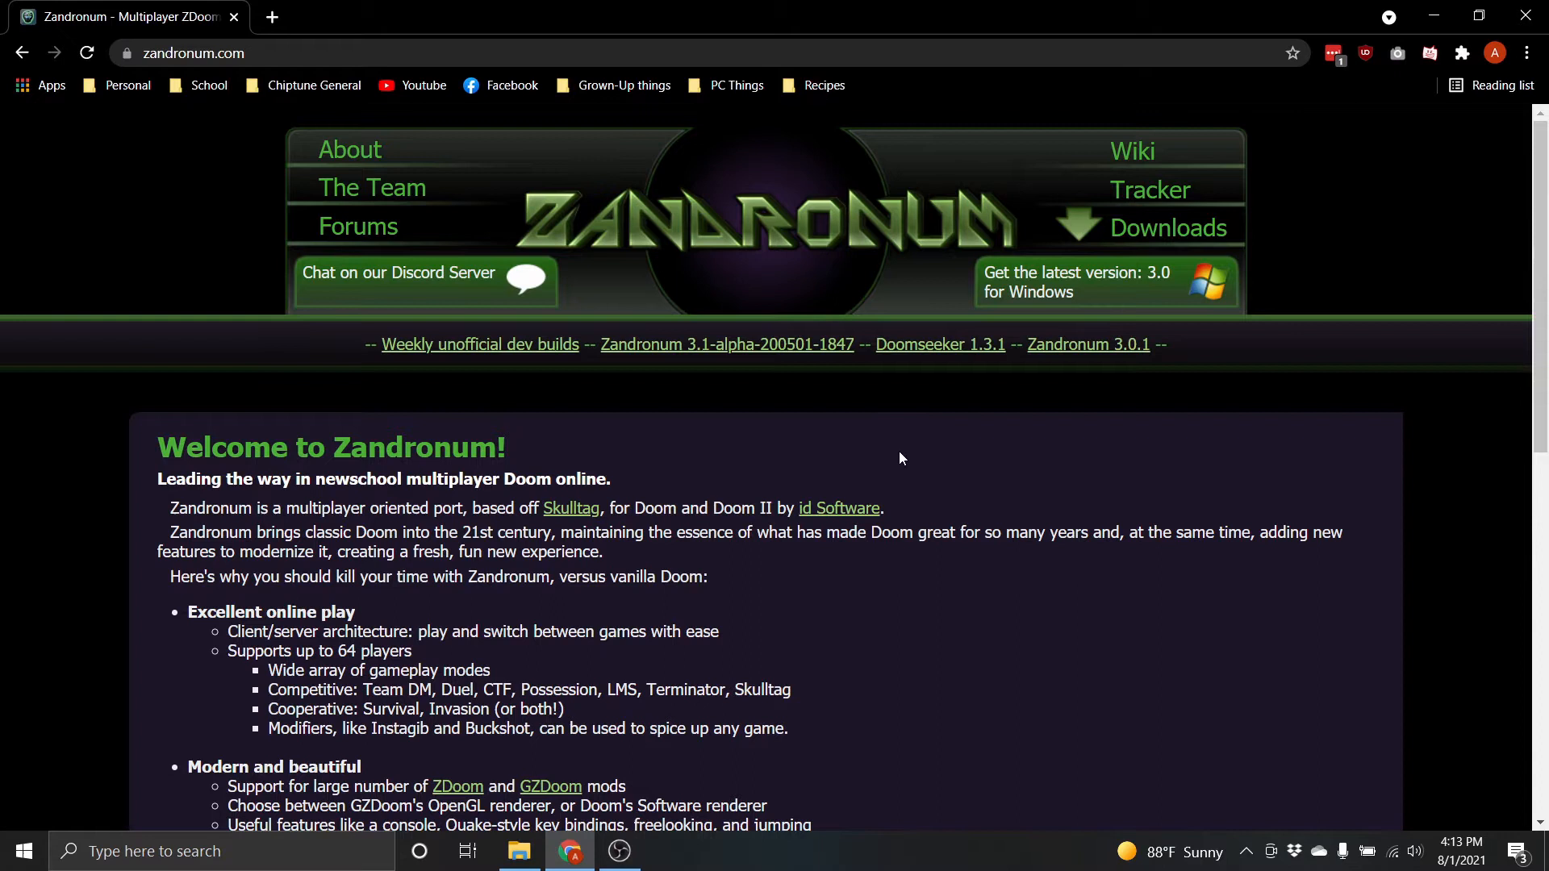
mouse_move(893, 463)
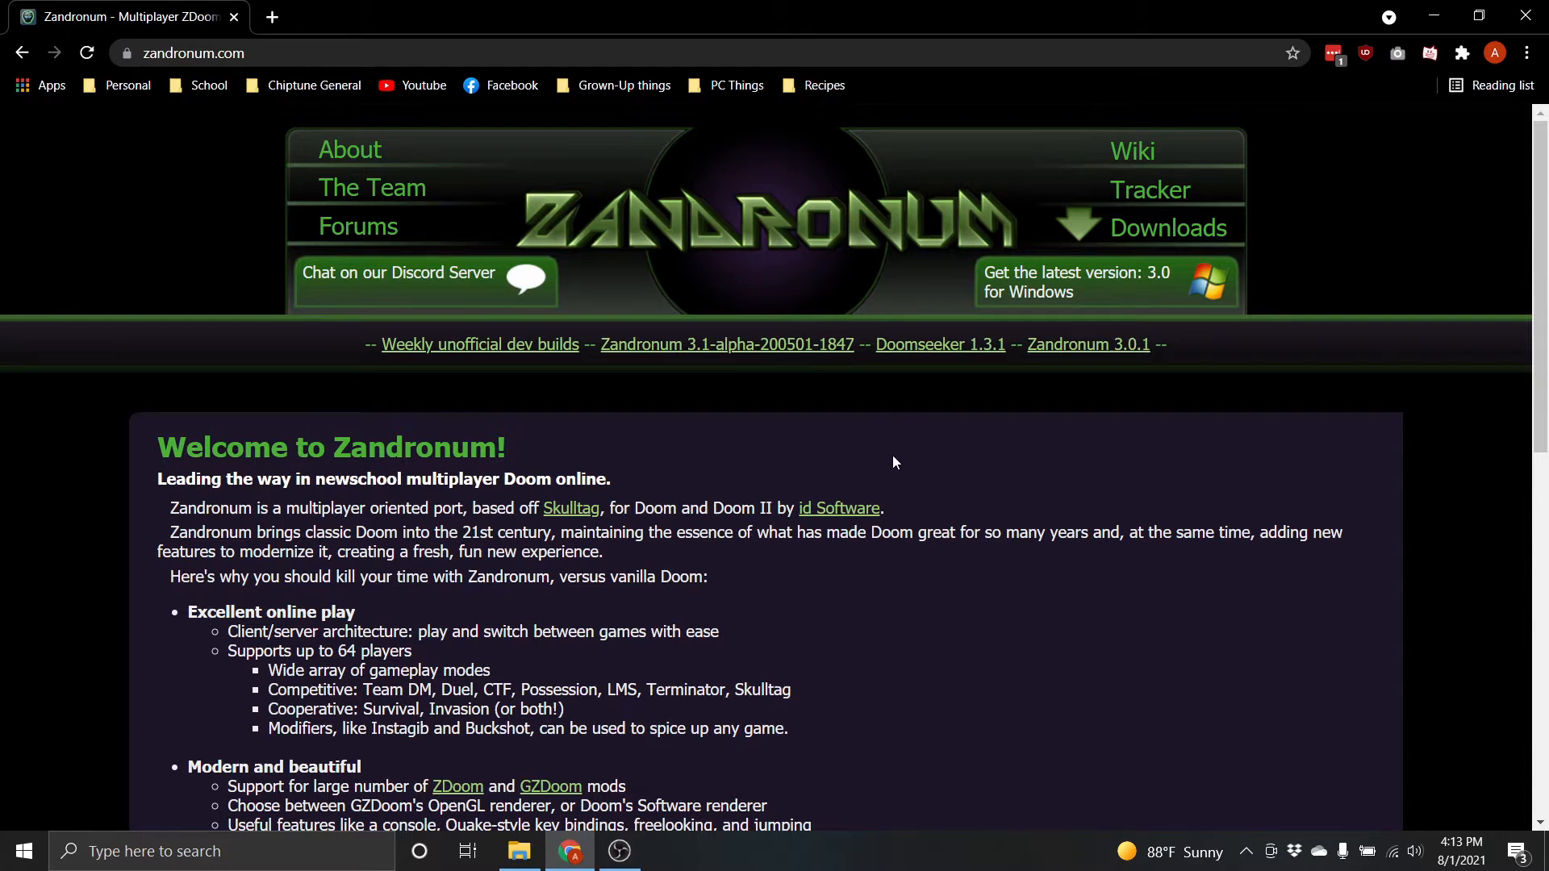
mouse_move(1169, 234)
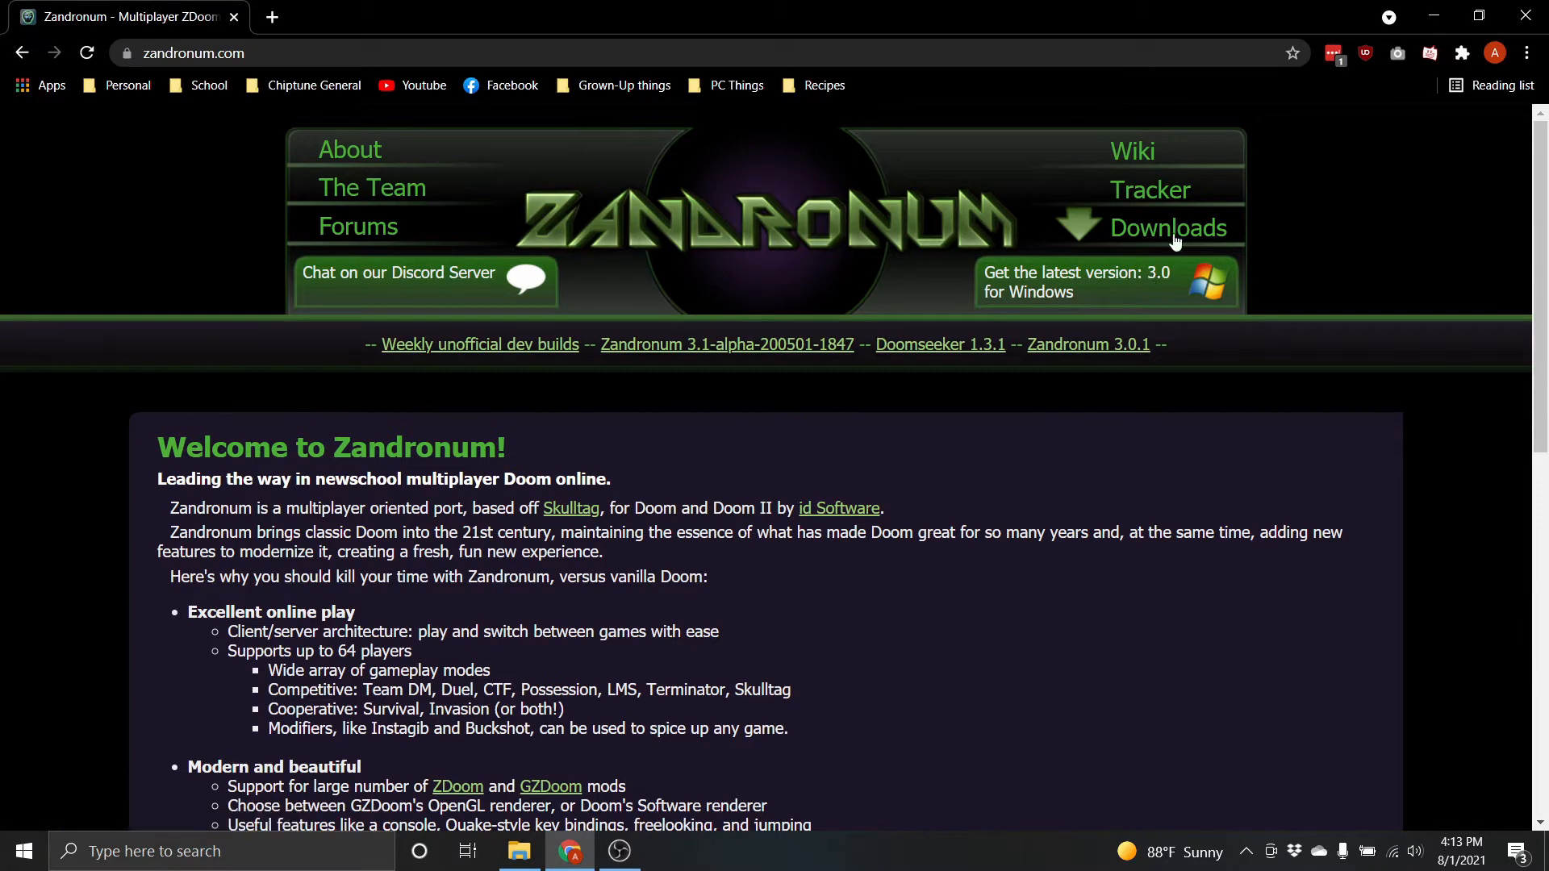
Step: Go to the Zandronum Downloads page and scroll to the version 3.0 Windows installers
left_click(1168, 227)
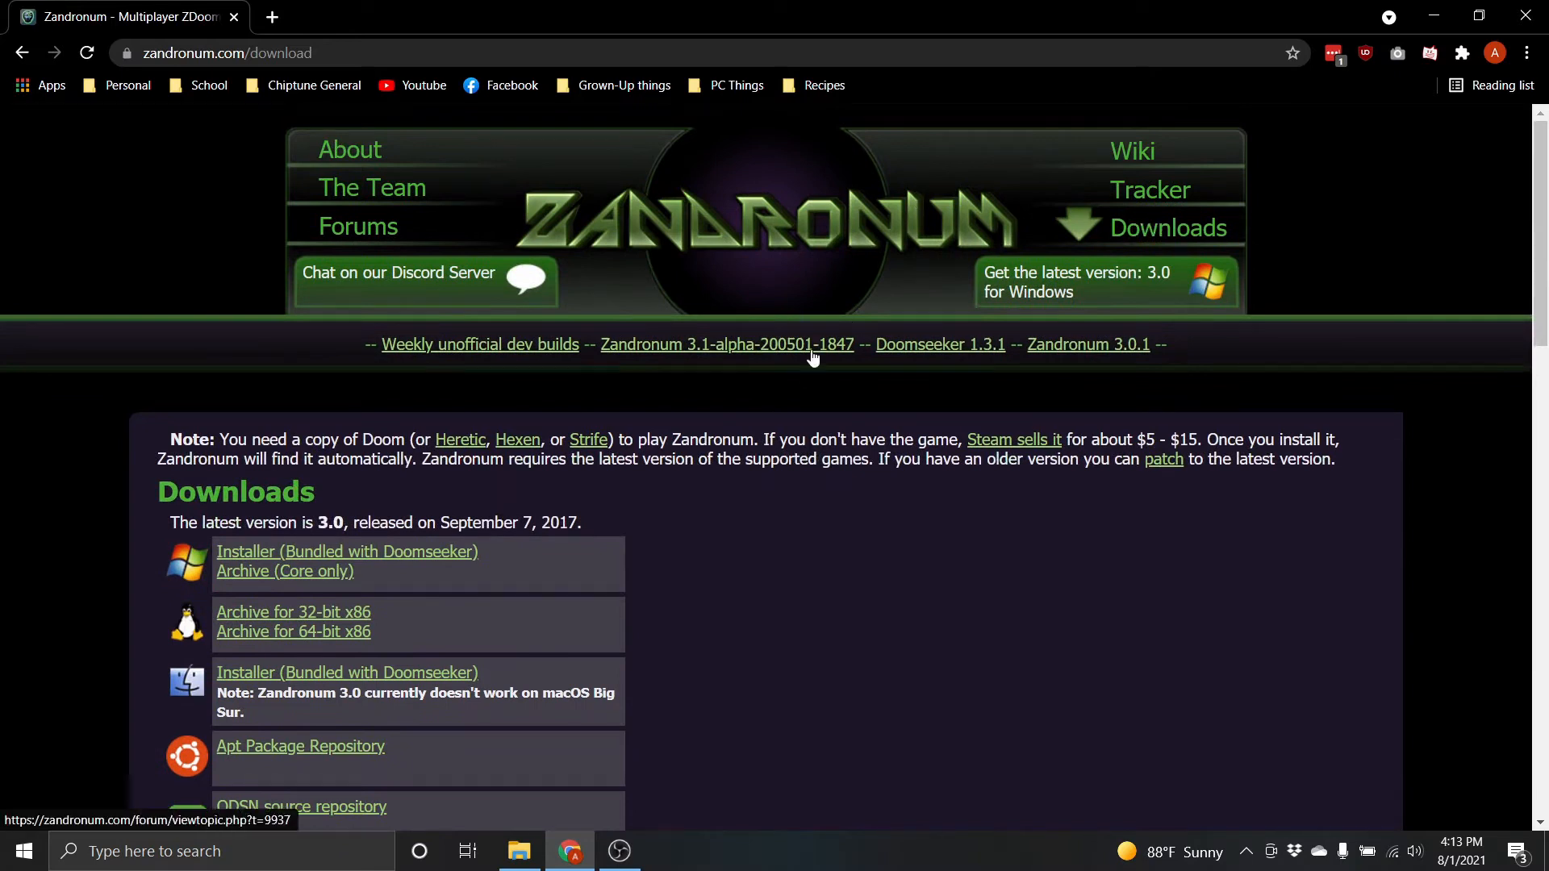
scroll("down", 3)
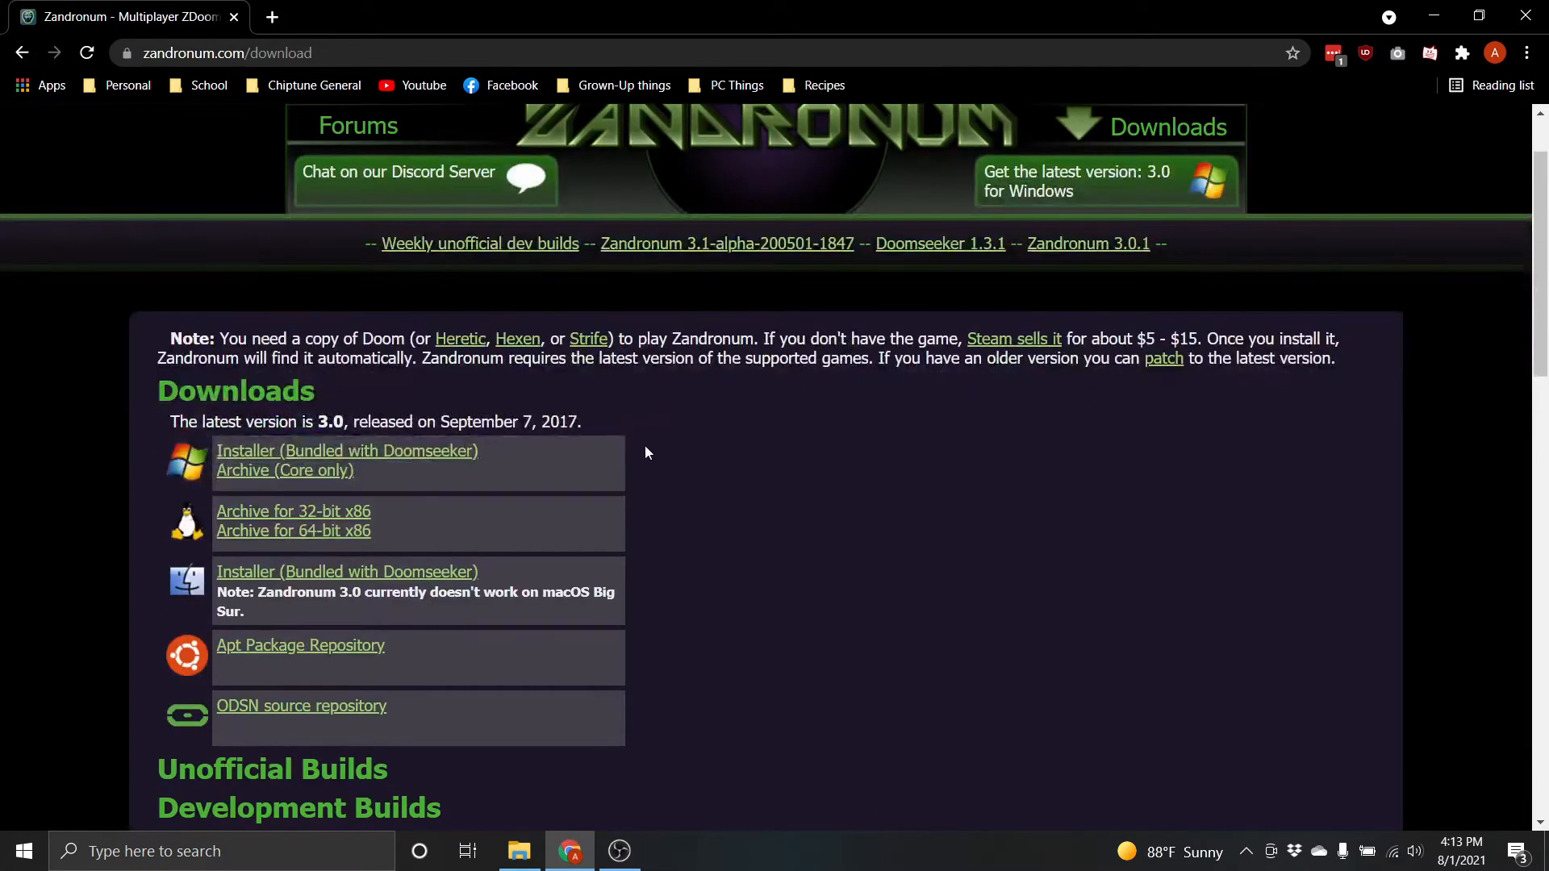
mouse_move(751, 389)
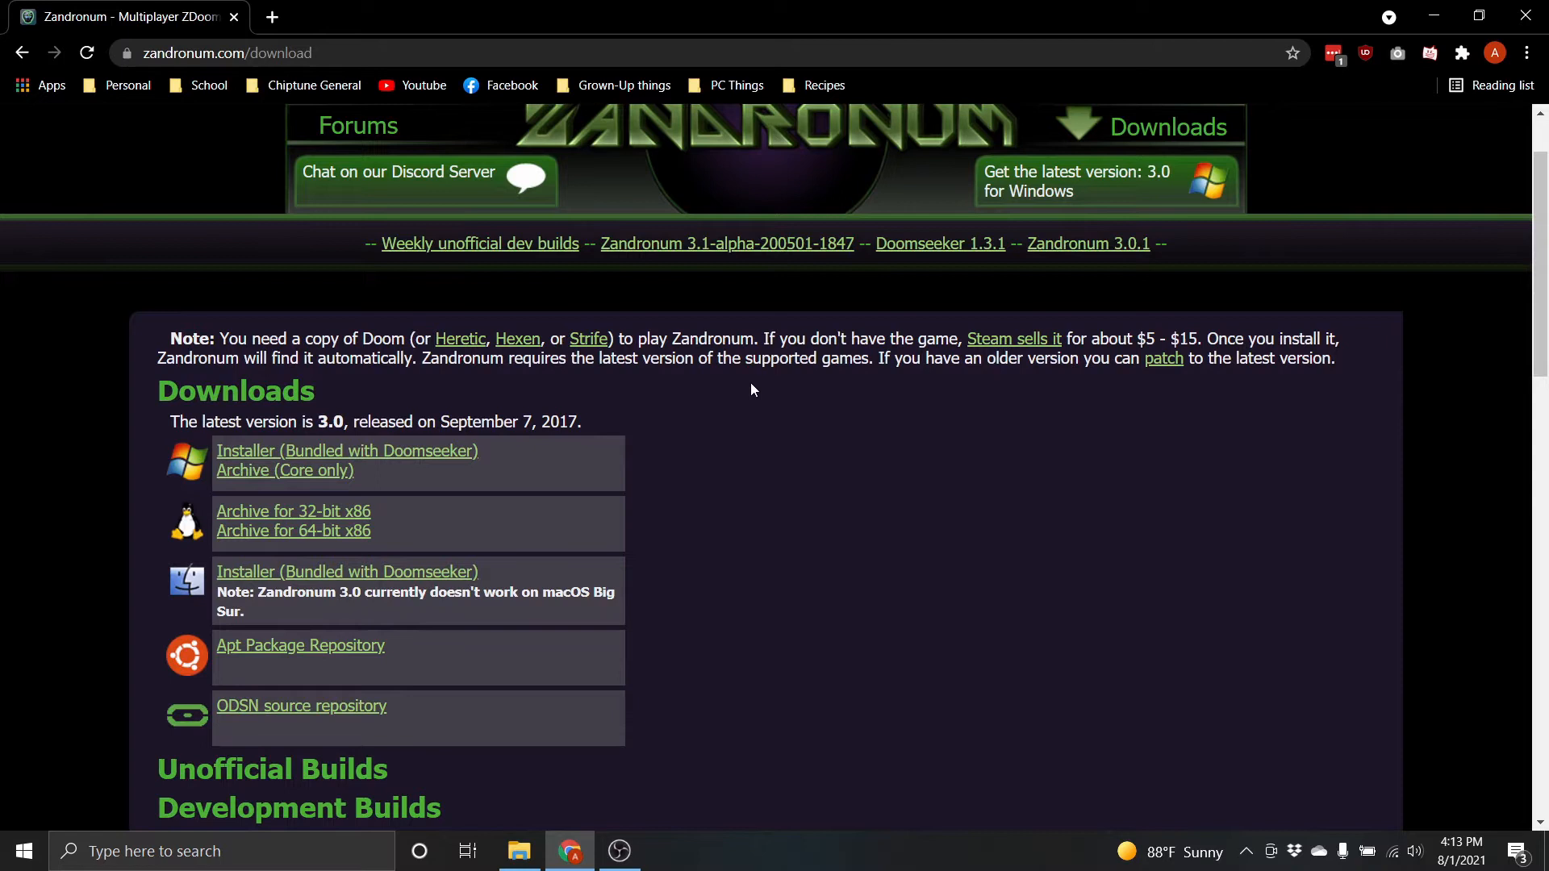
scroll("down", 3)
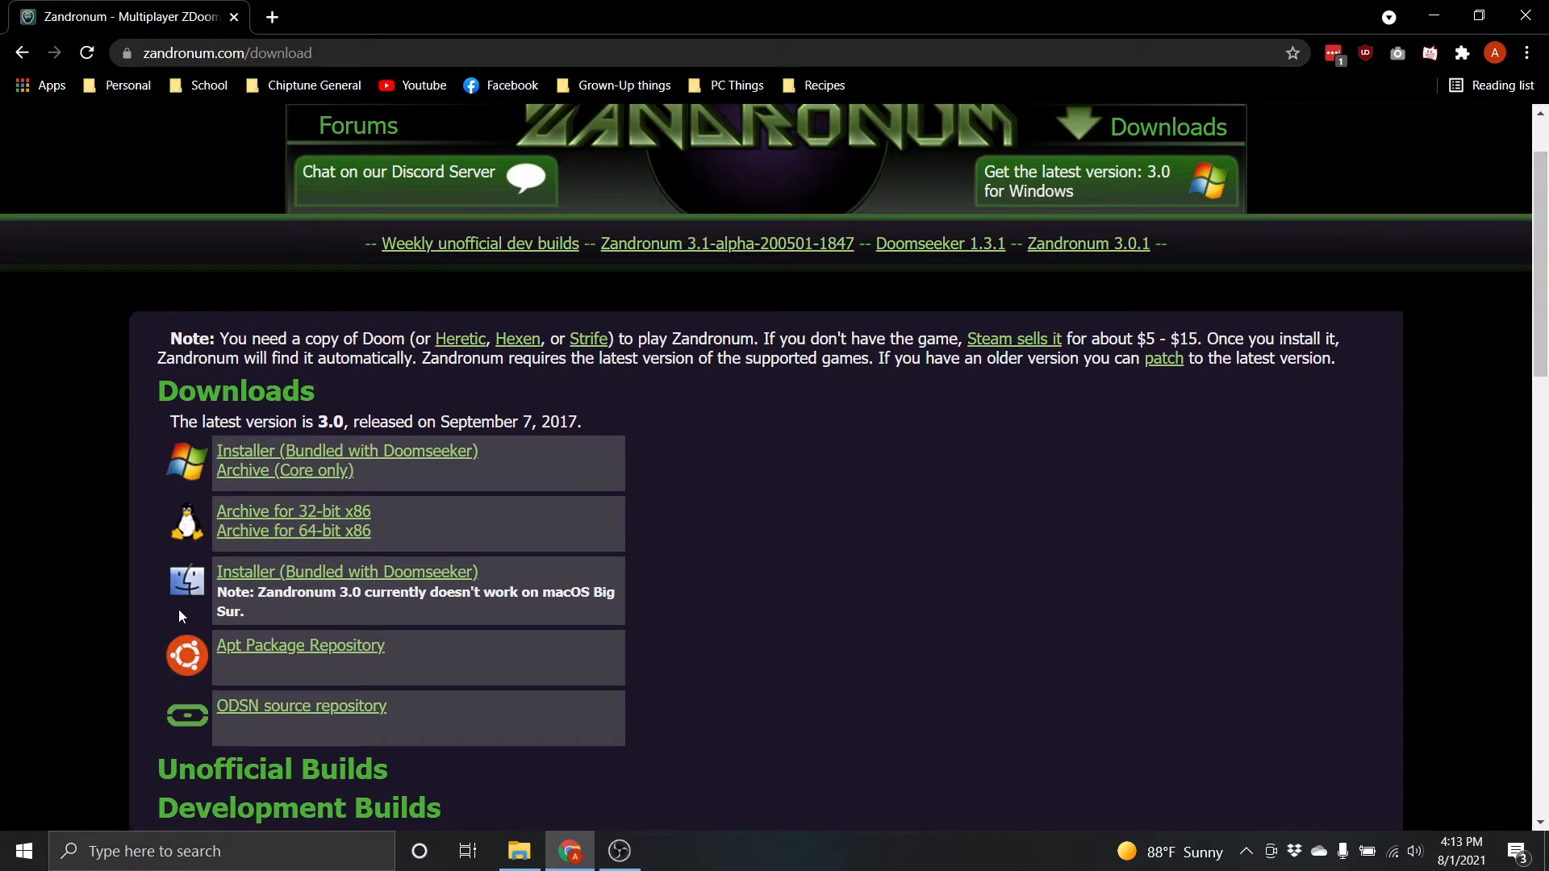
mouse_move(347, 571)
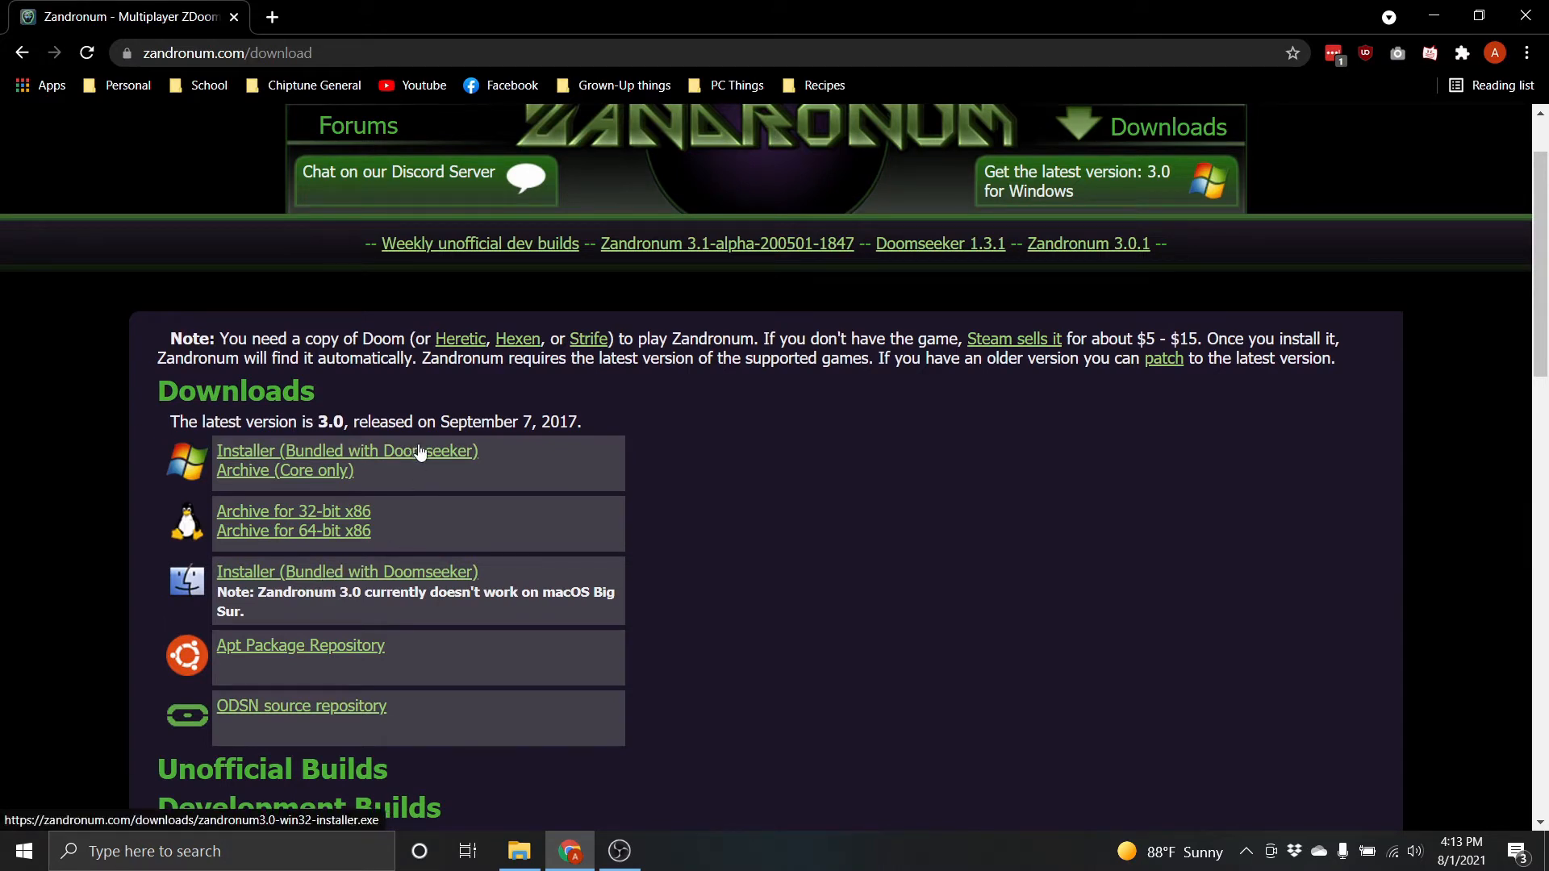
mouse_move(294, 510)
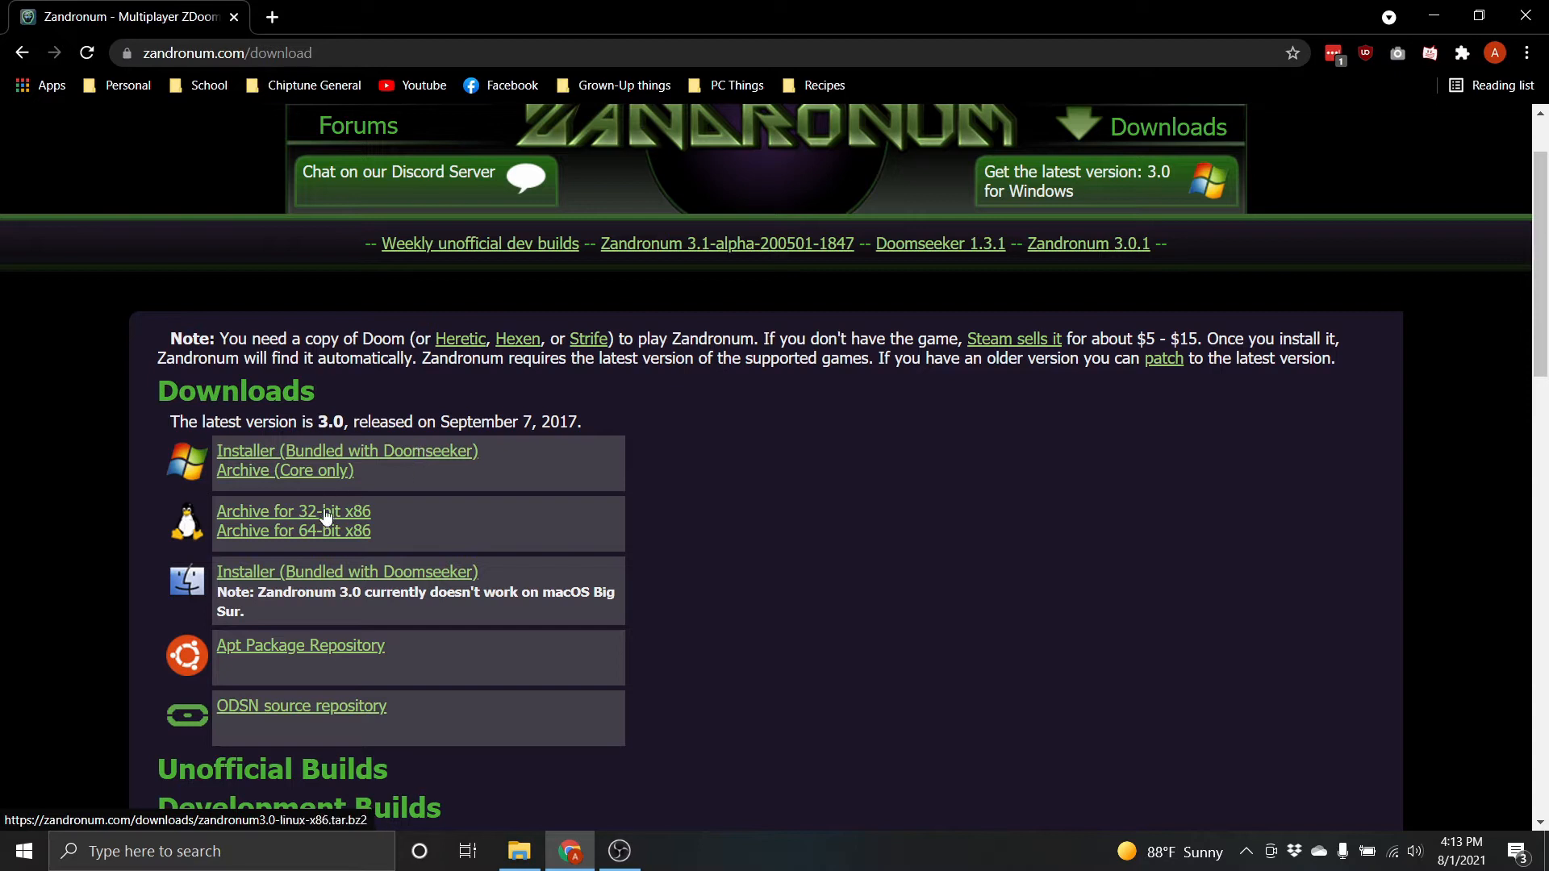
mouse_move(344, 498)
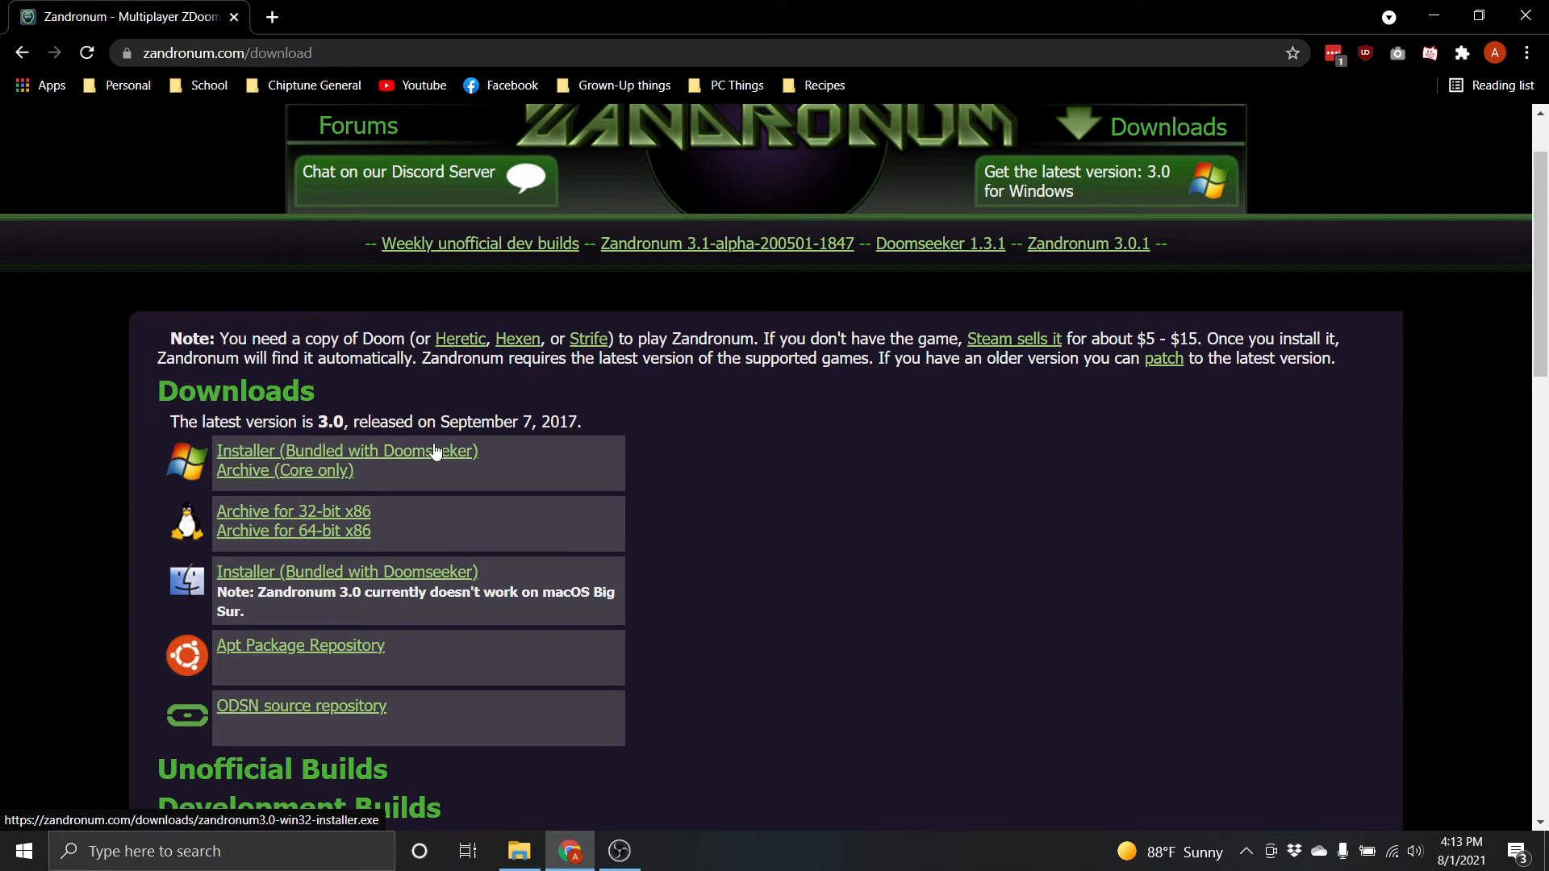
mouse_move(409, 462)
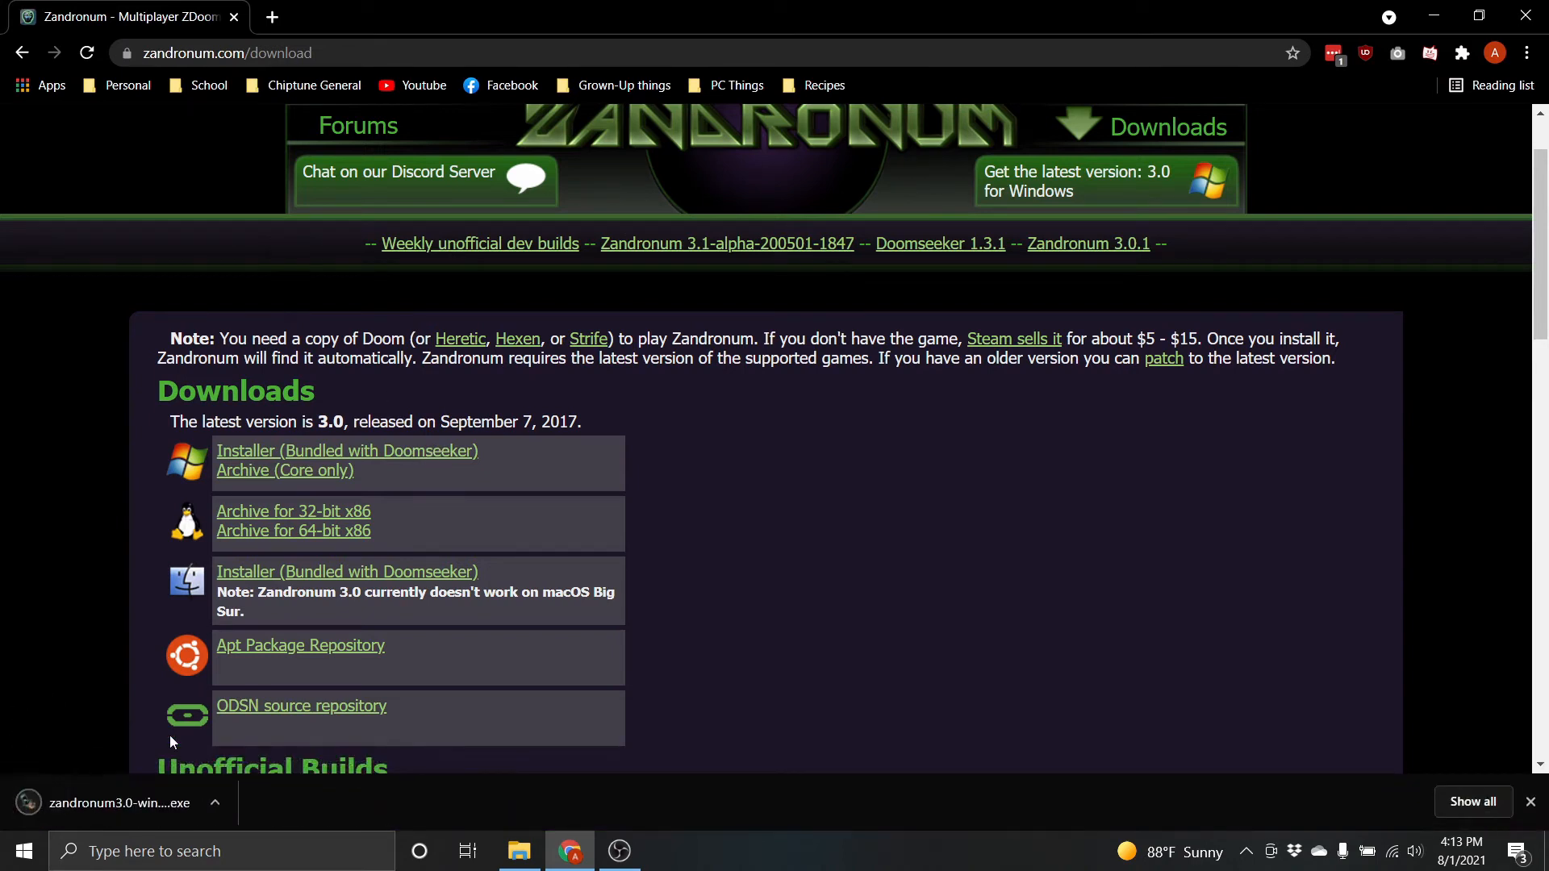
mouse_move(138, 801)
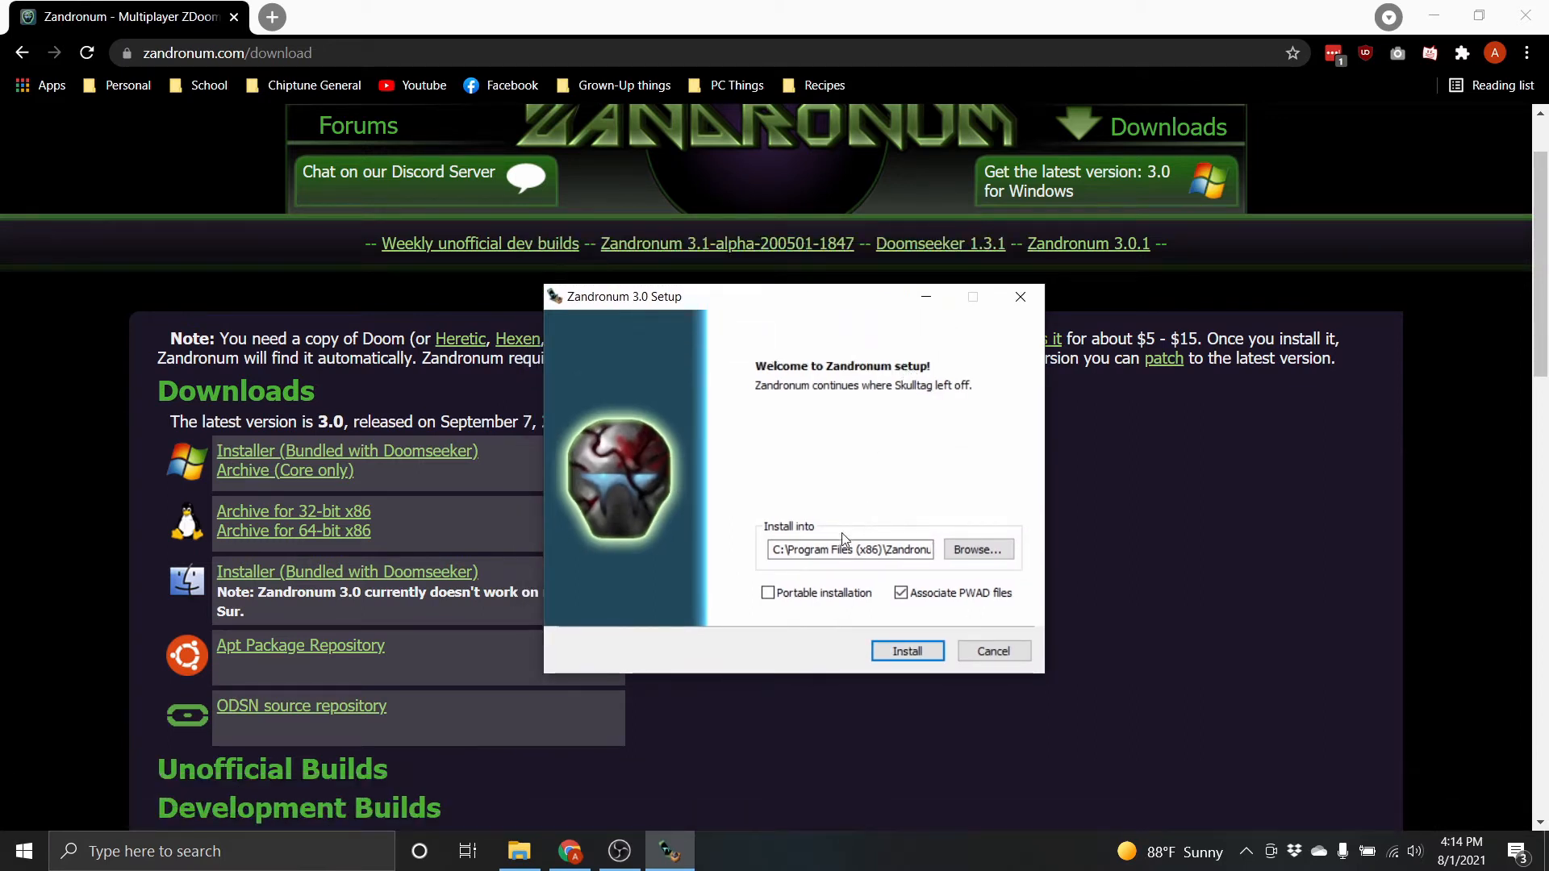
Step: Install Zandronum 3.0 into the default Program Files folder and finish setup
left_click(850, 549)
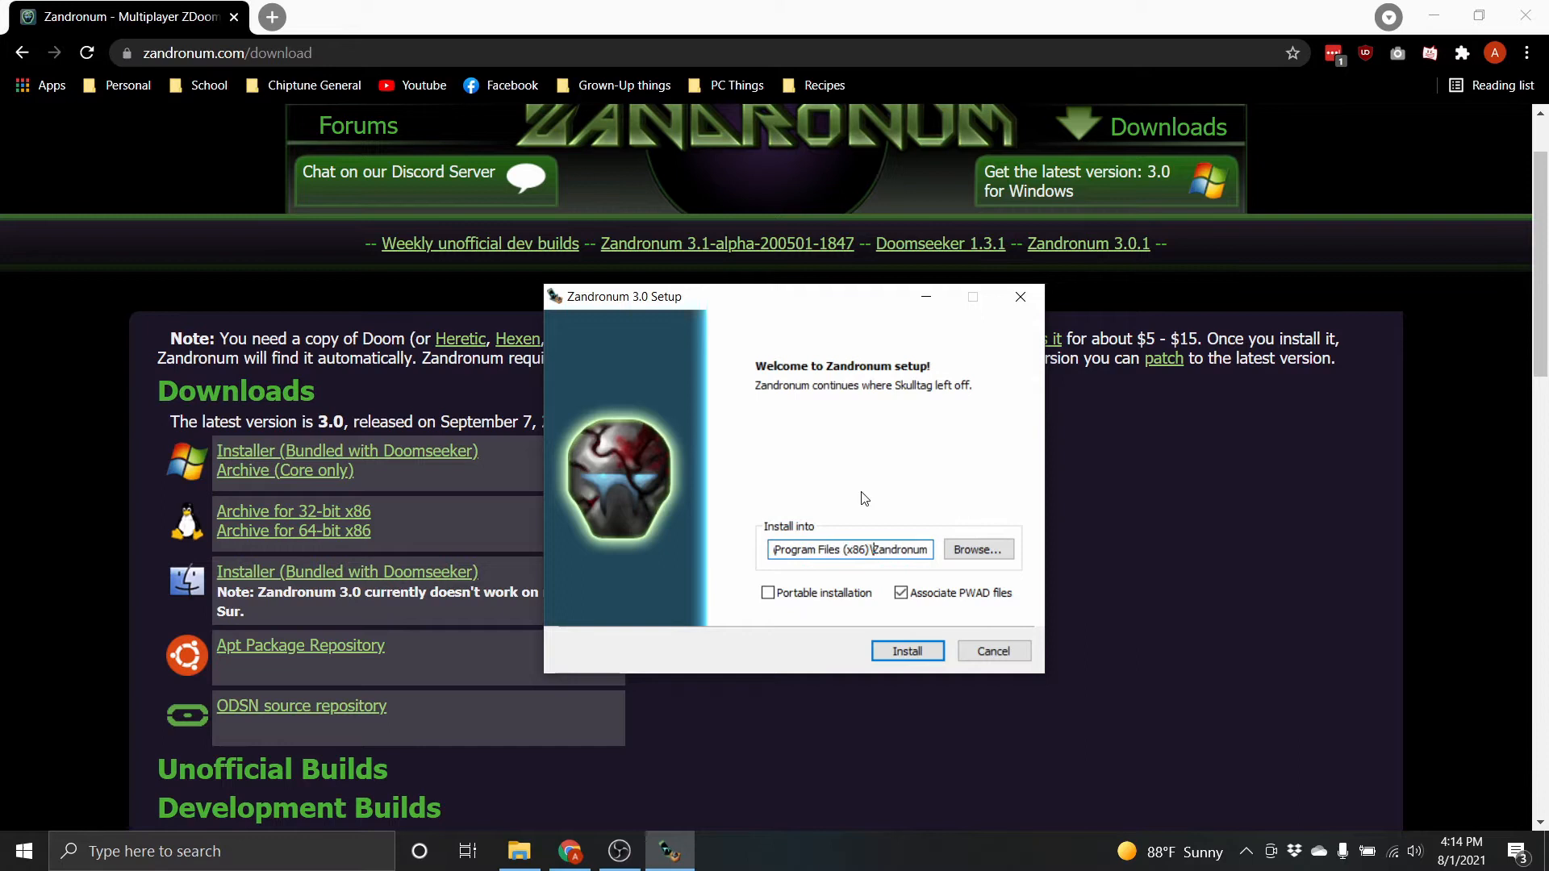
mouse_move(955, 616)
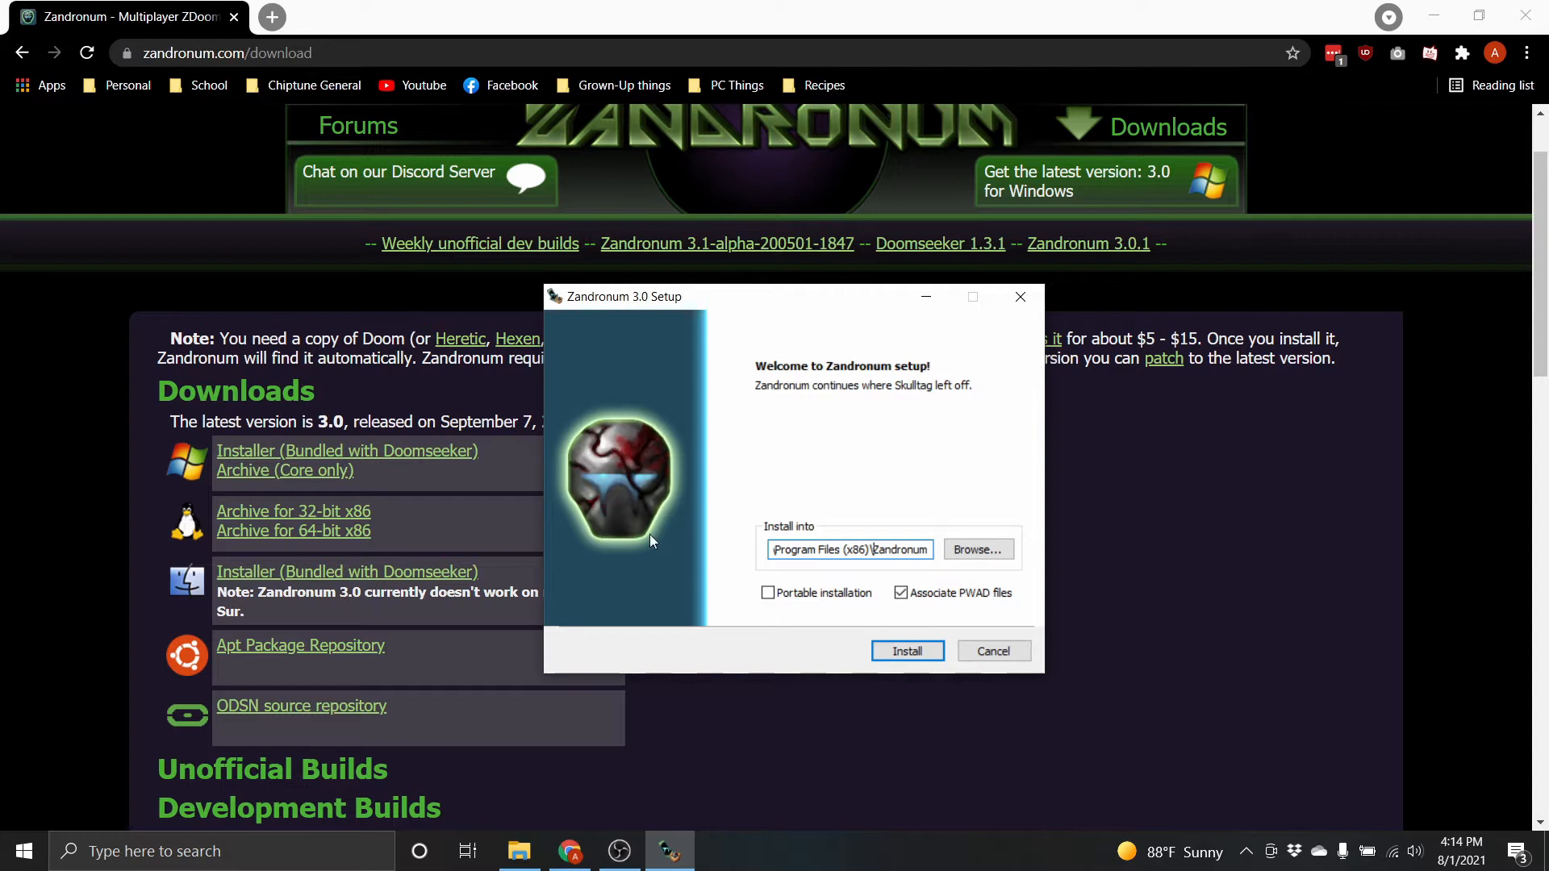
left_click(906, 650)
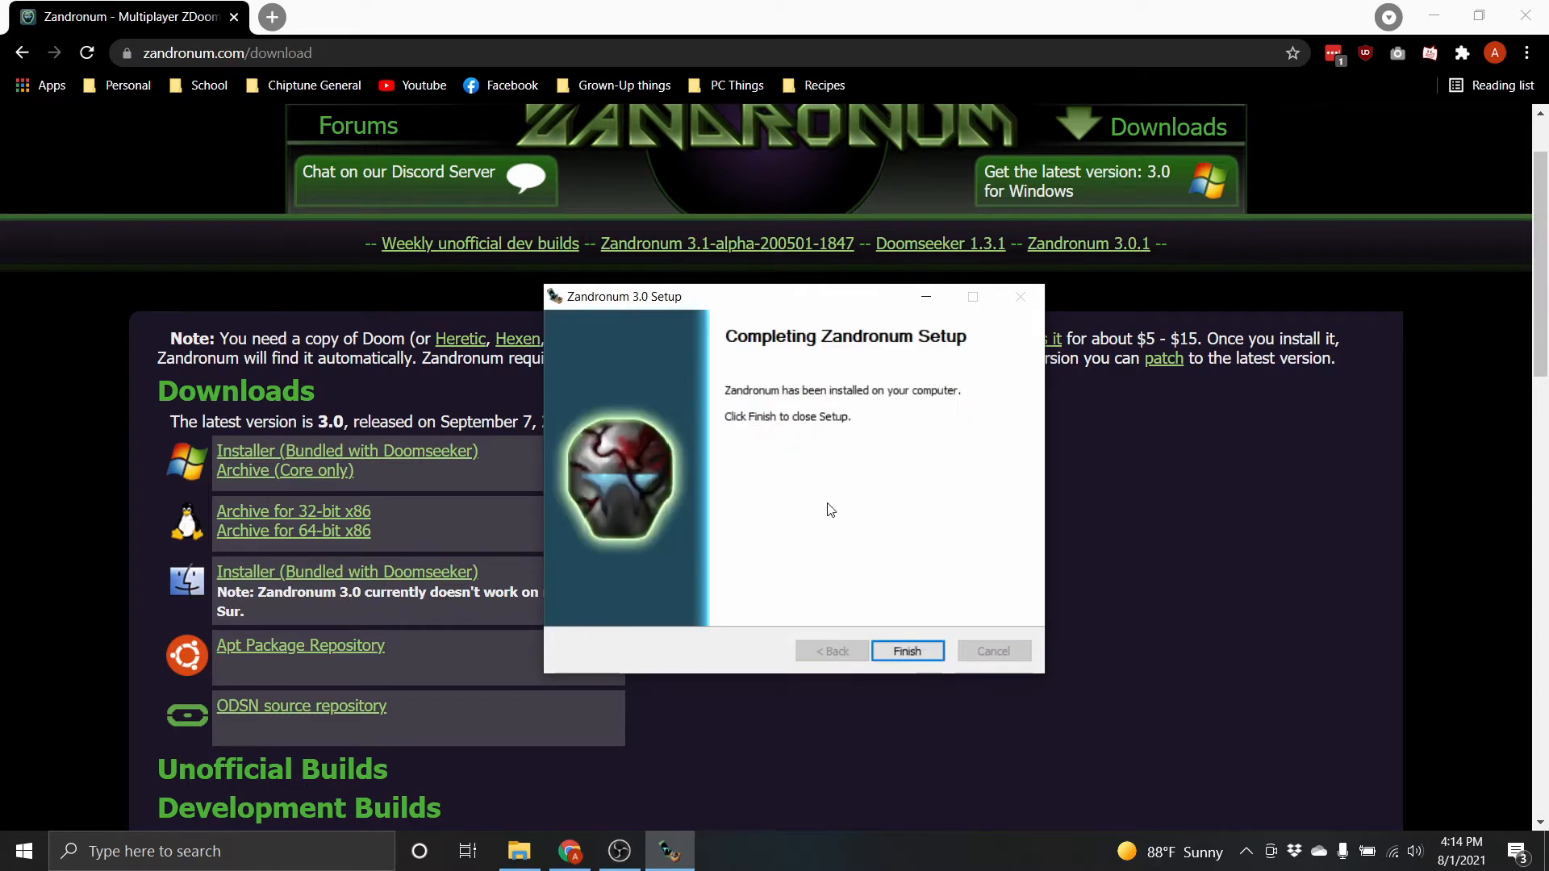
mouse_move(802, 362)
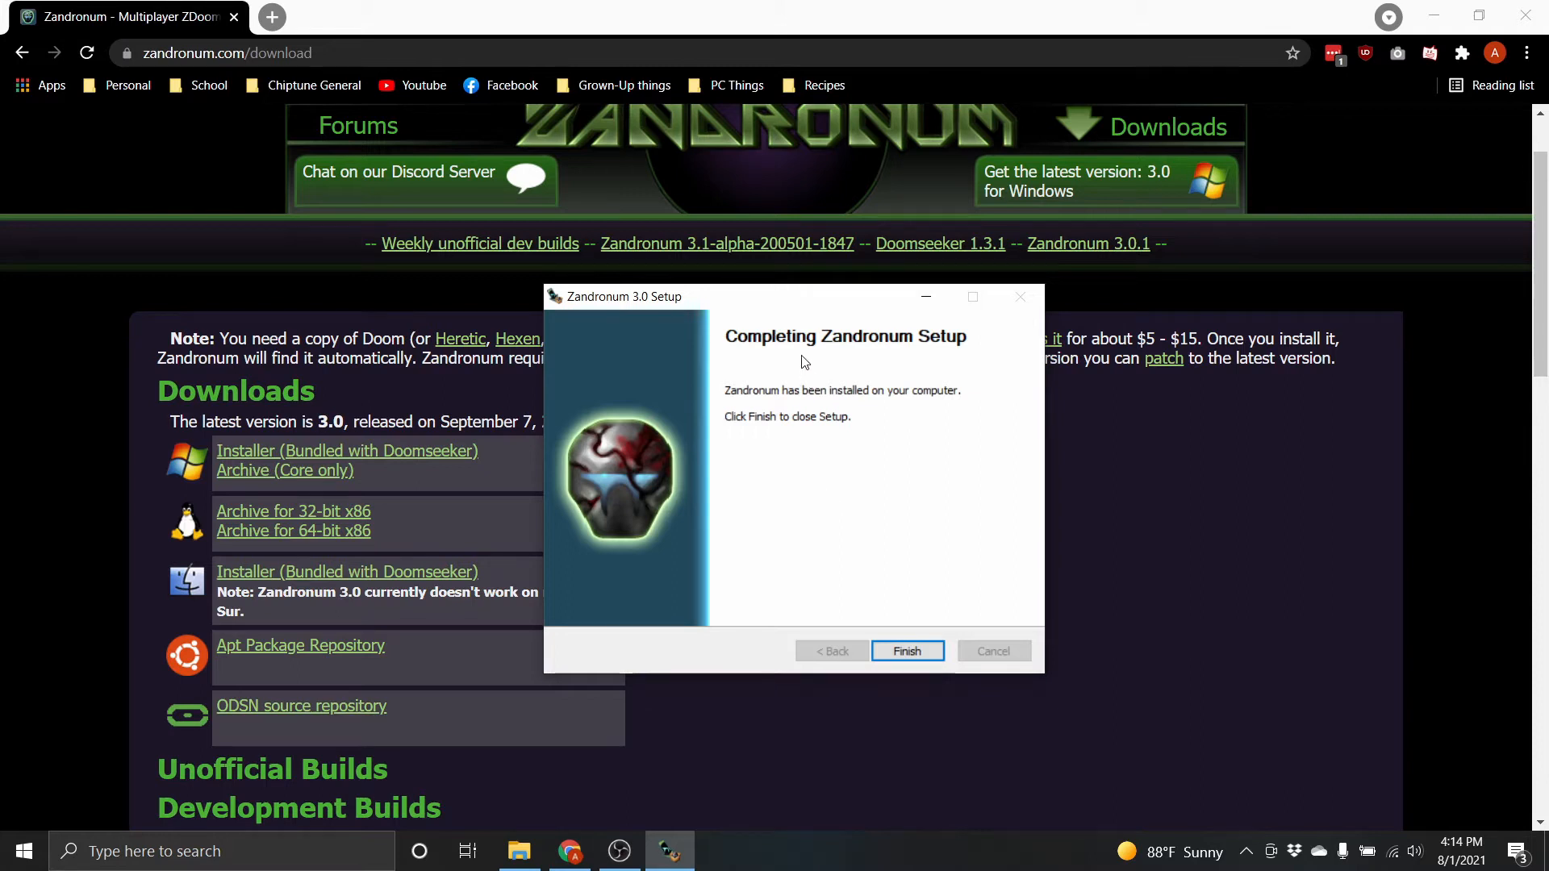
mouse_move(941, 370)
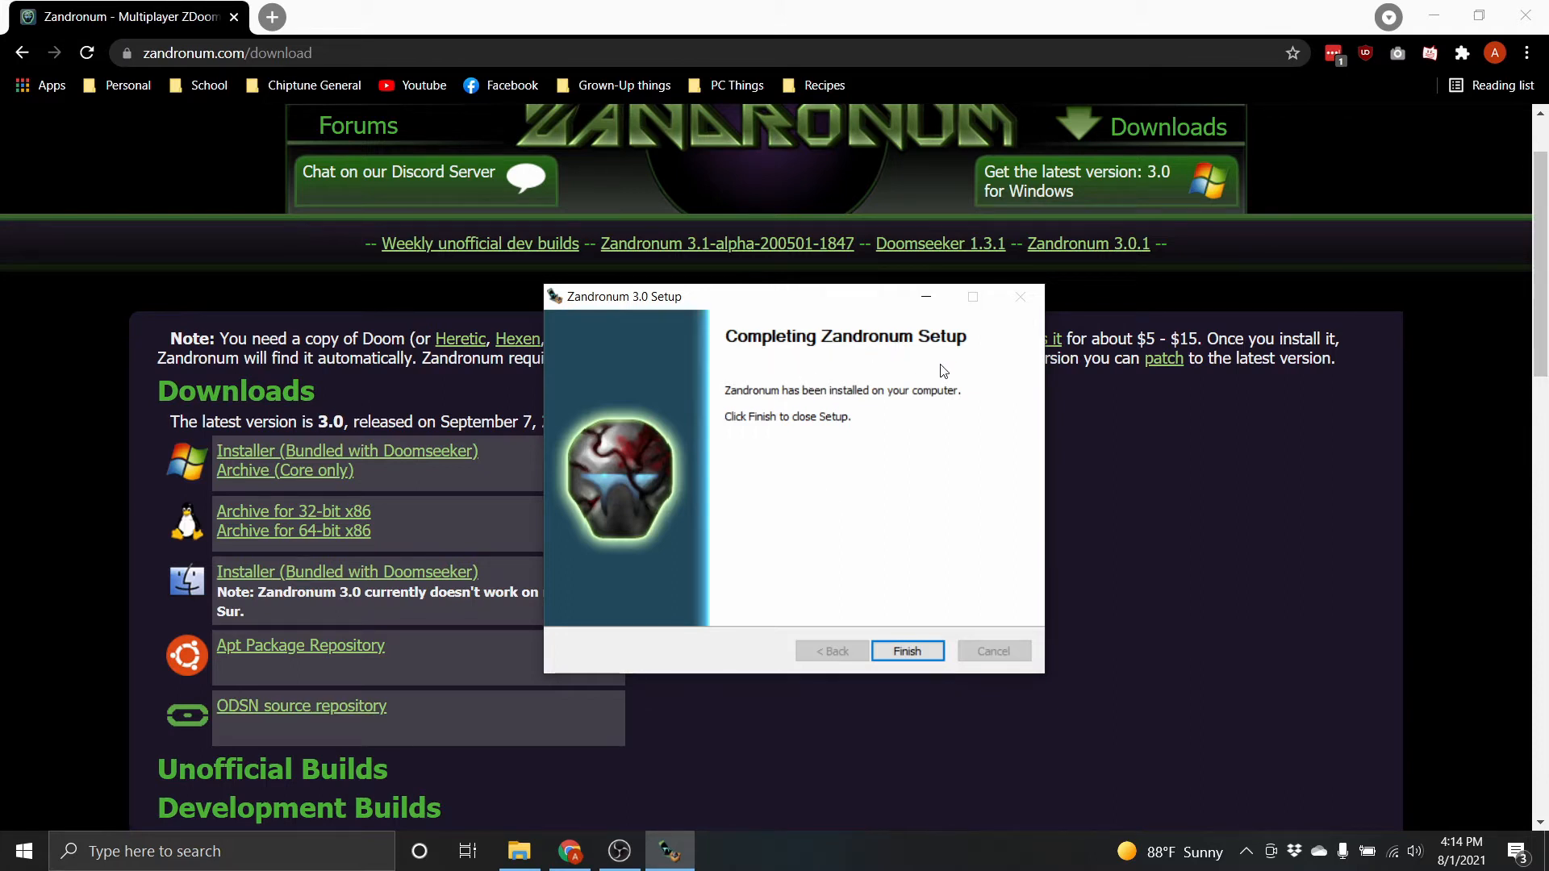
left_click(905, 651)
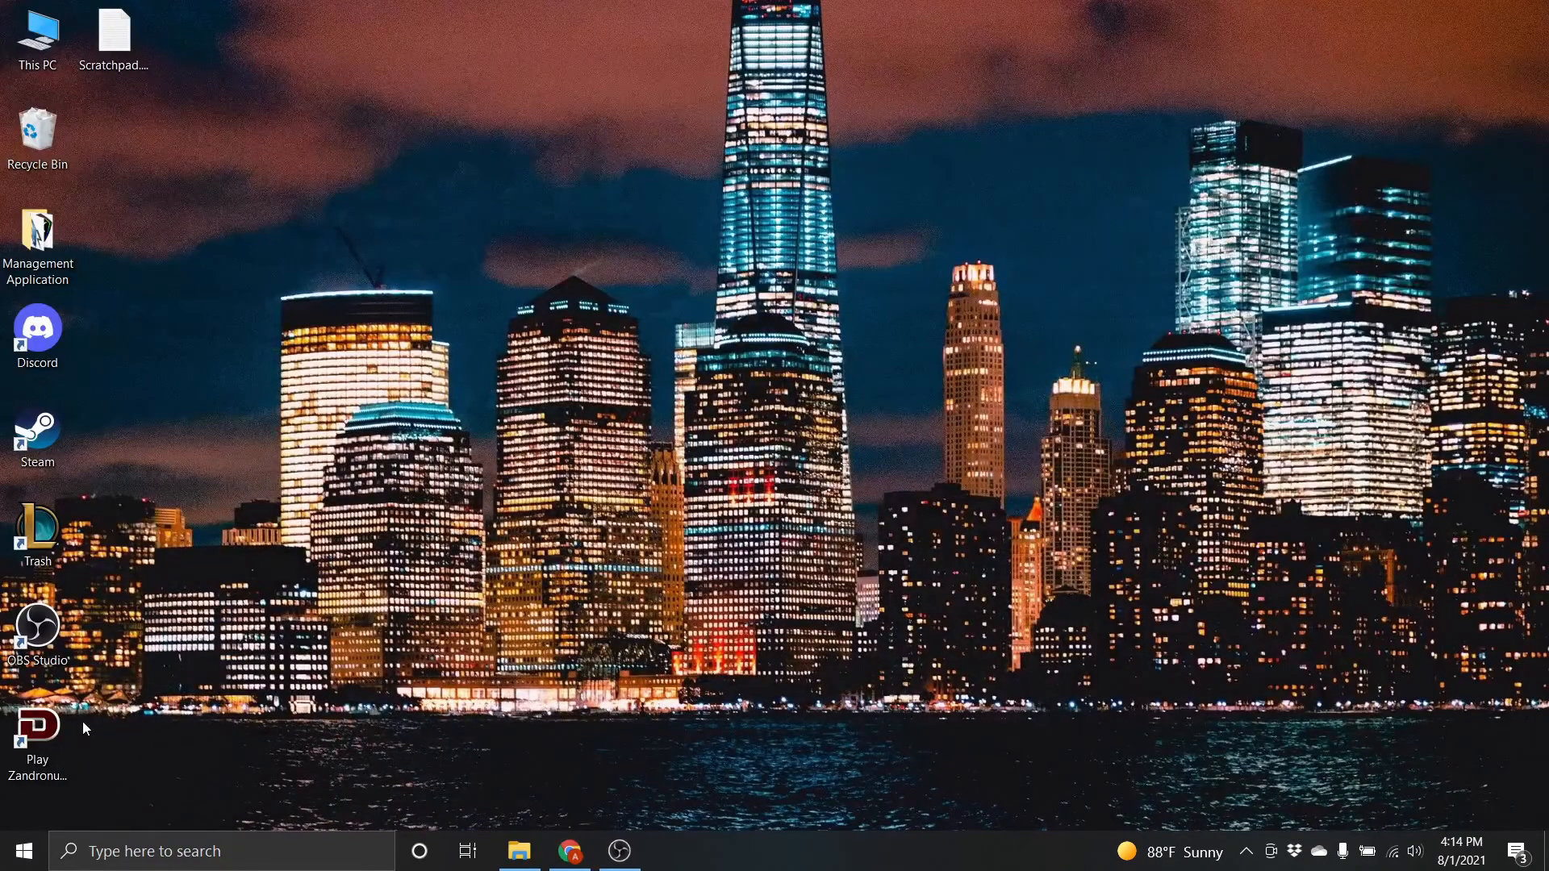
mouse_move(36, 730)
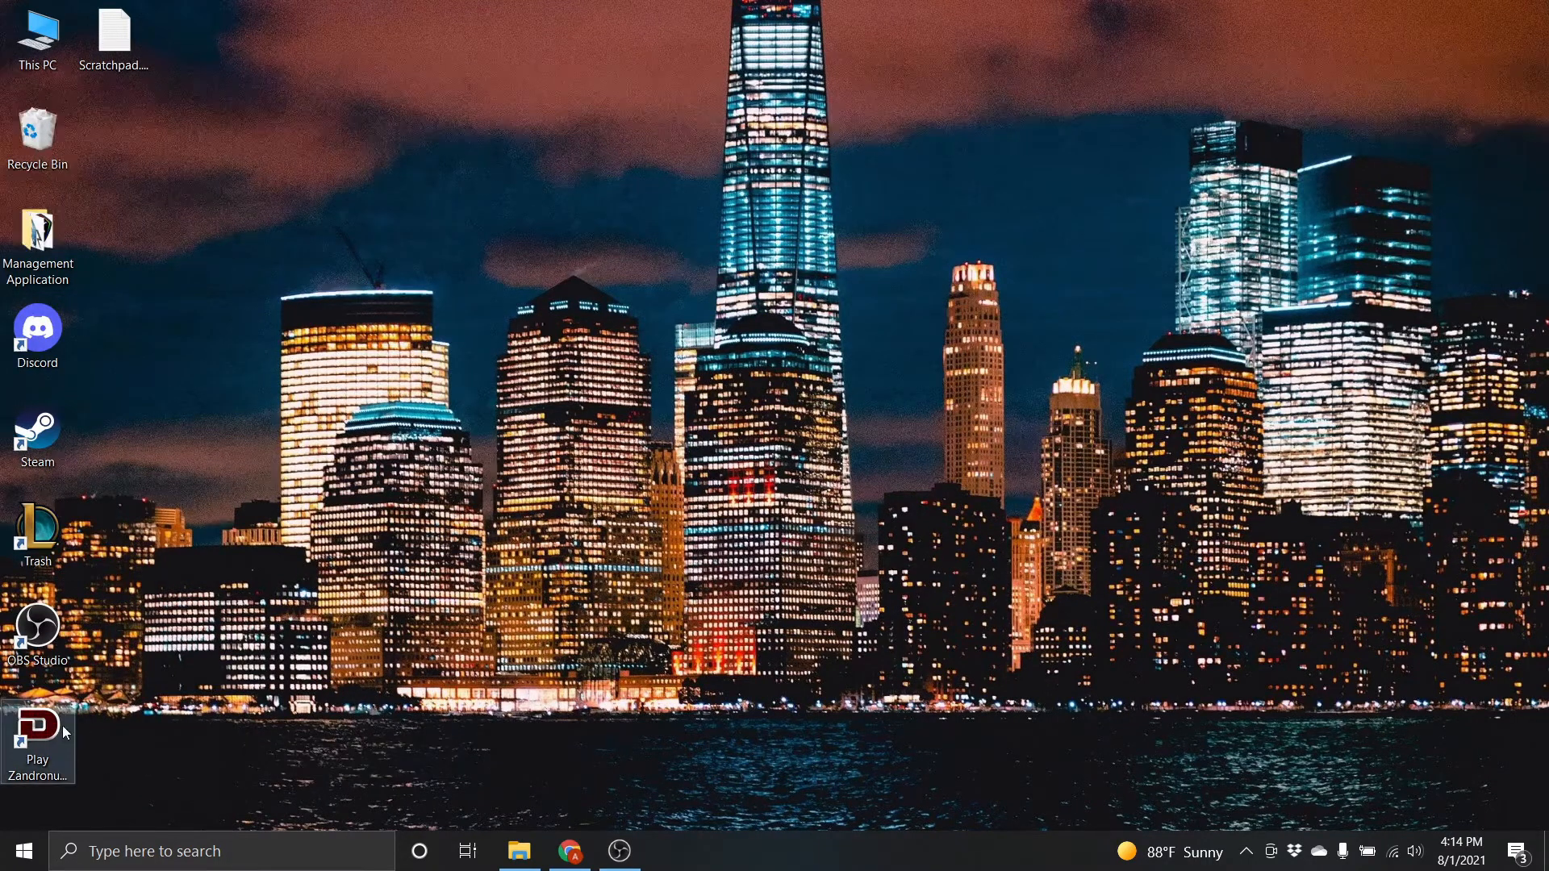
Step: Start Doomseeker from the Play Zandronum desktop shortcut
double_click(36, 736)
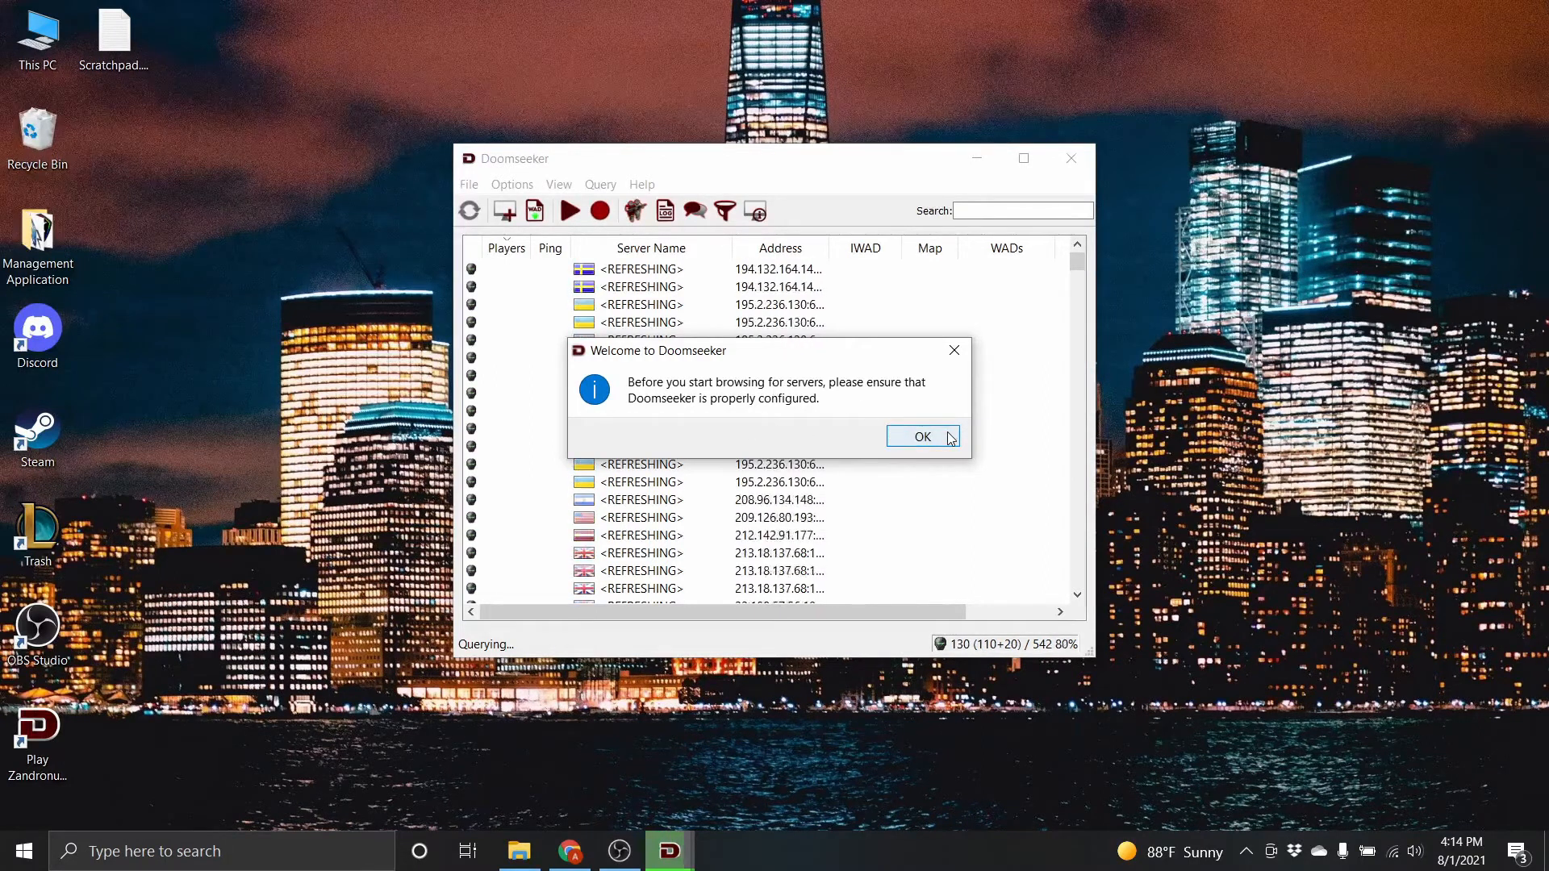
Step: Dismiss the Welcome notice and show the Zandronum page under Engines in Configuration
left_click(920, 437)
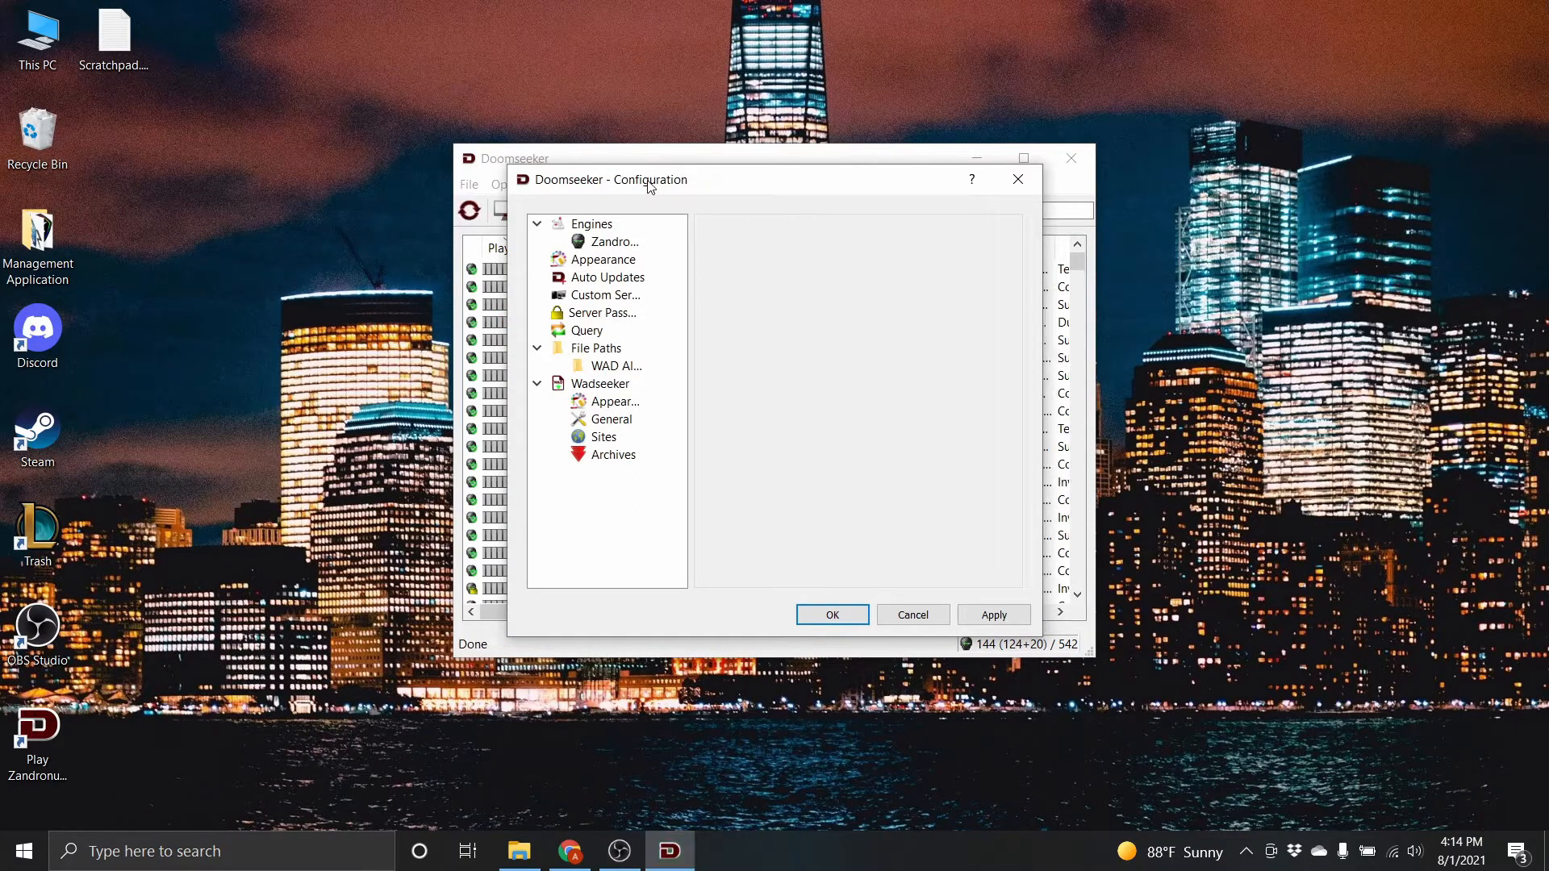
left_click(590, 224)
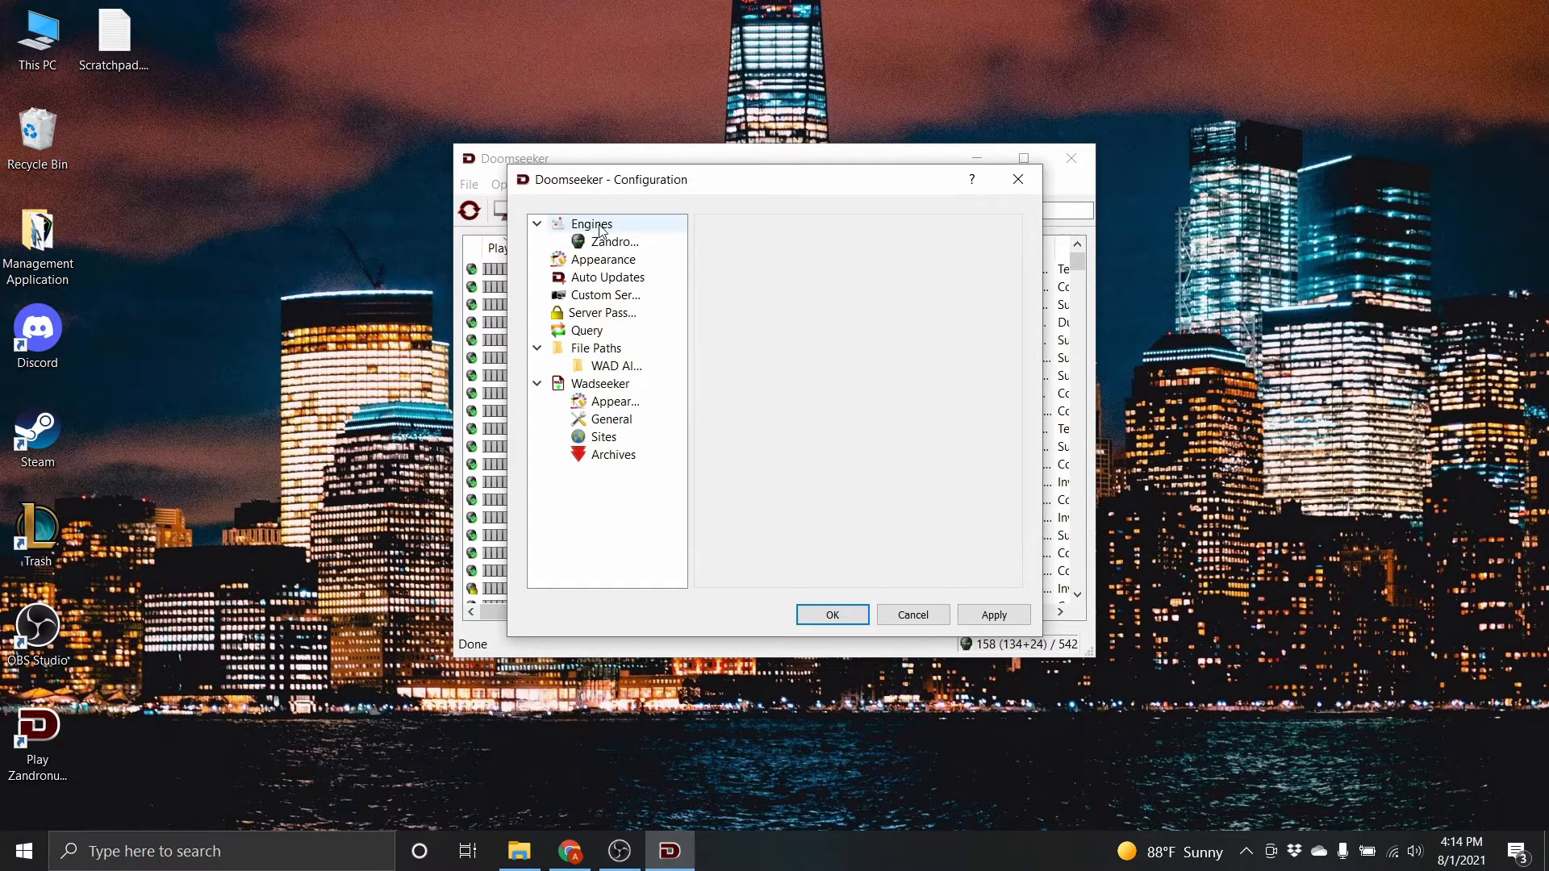
left_click(606, 277)
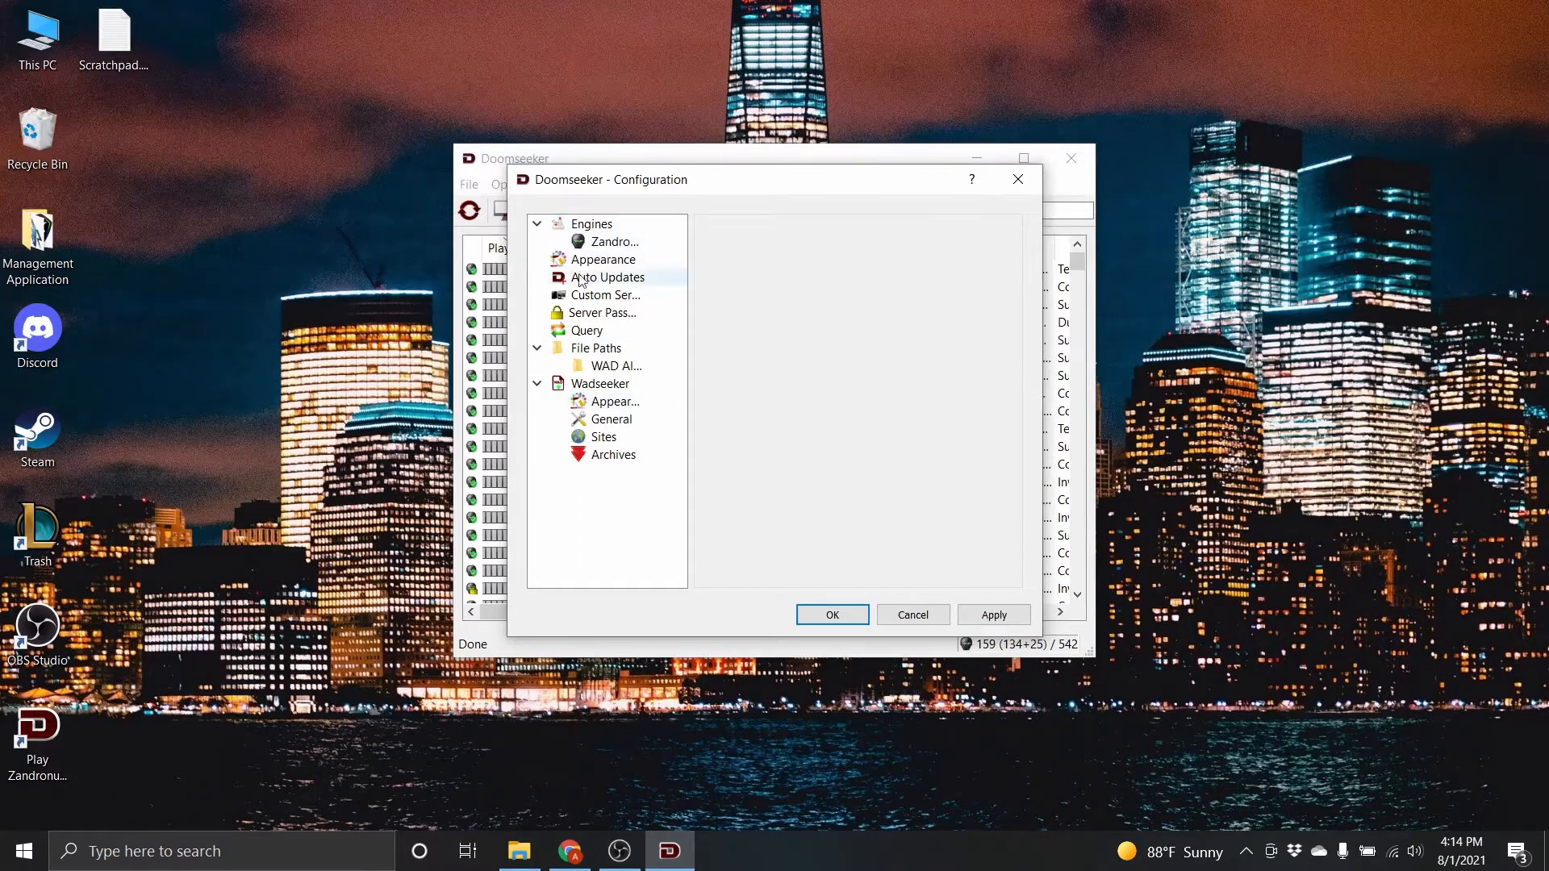
left_click(606, 242)
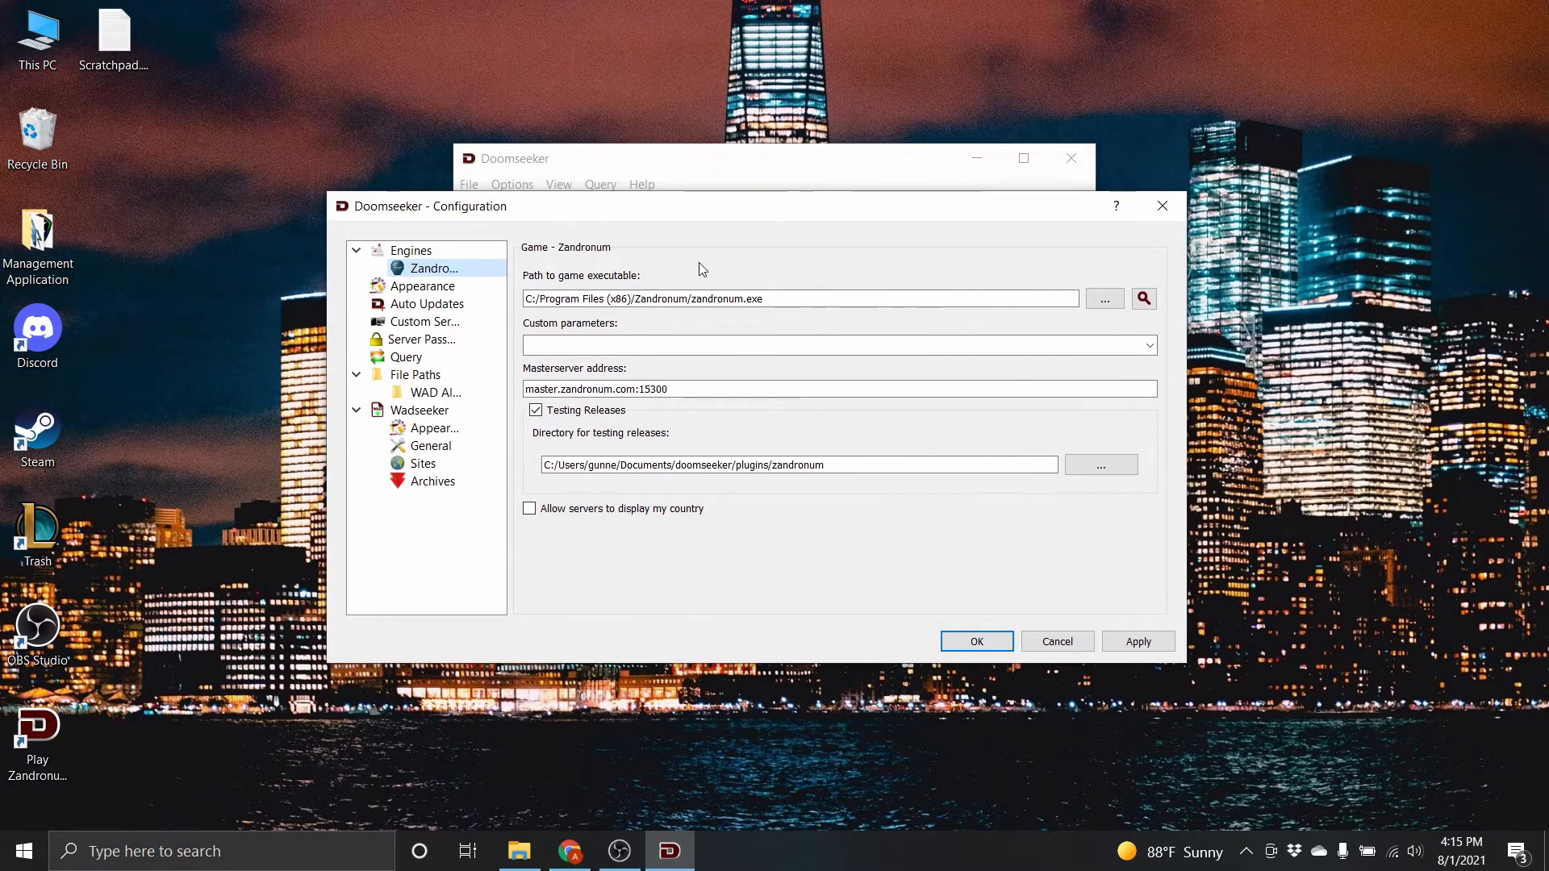
Step: Check Zandronum's executable path and master server, then enable 'Allow servers to display my country'
left_click(771, 298)
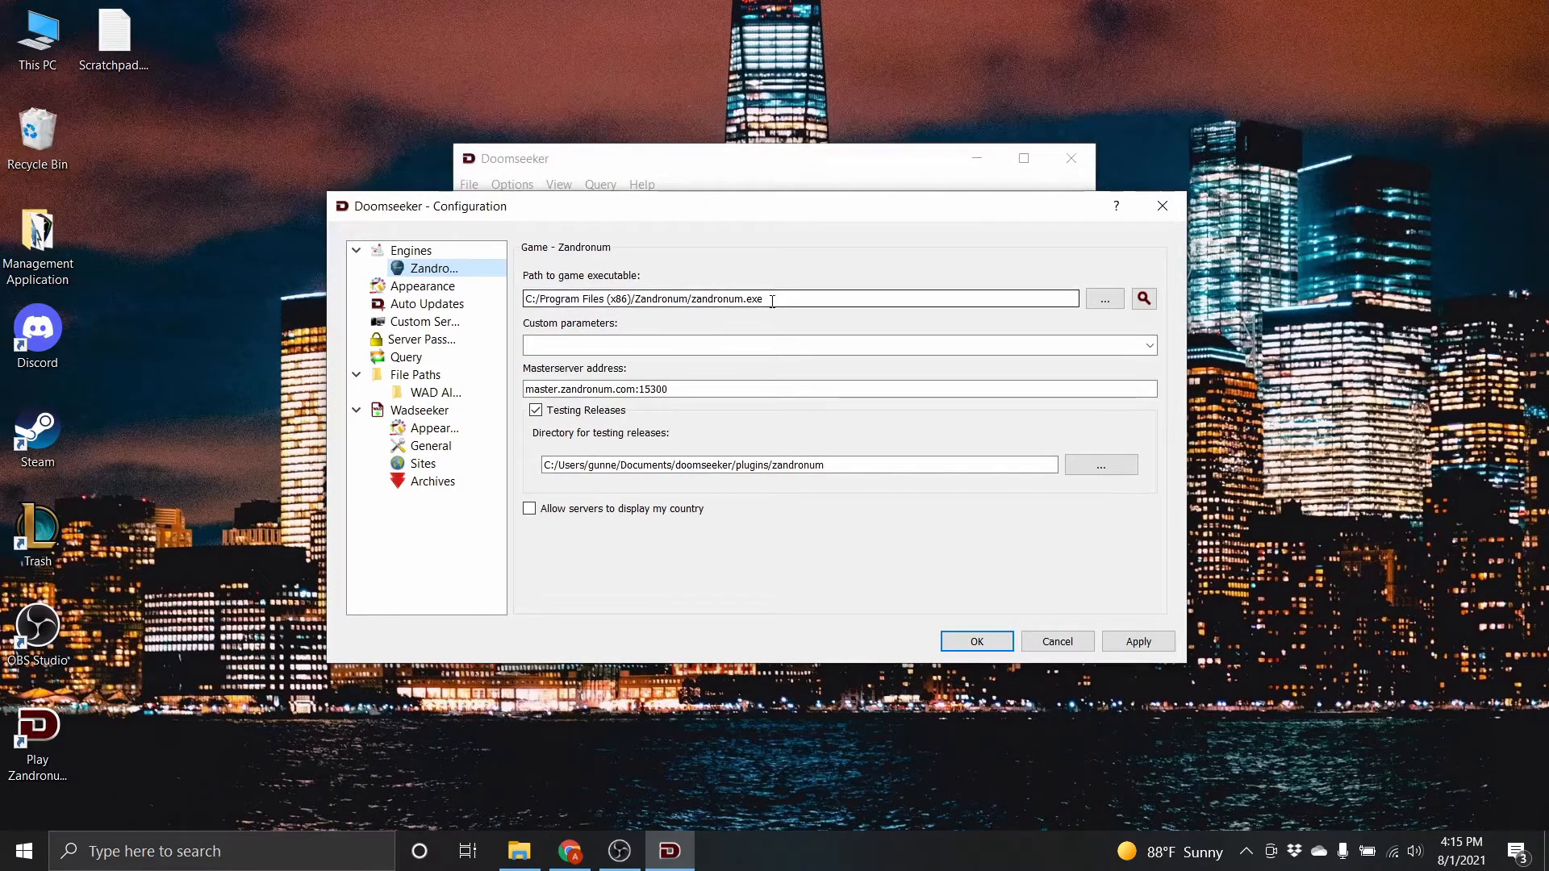
mouse_move(767, 317)
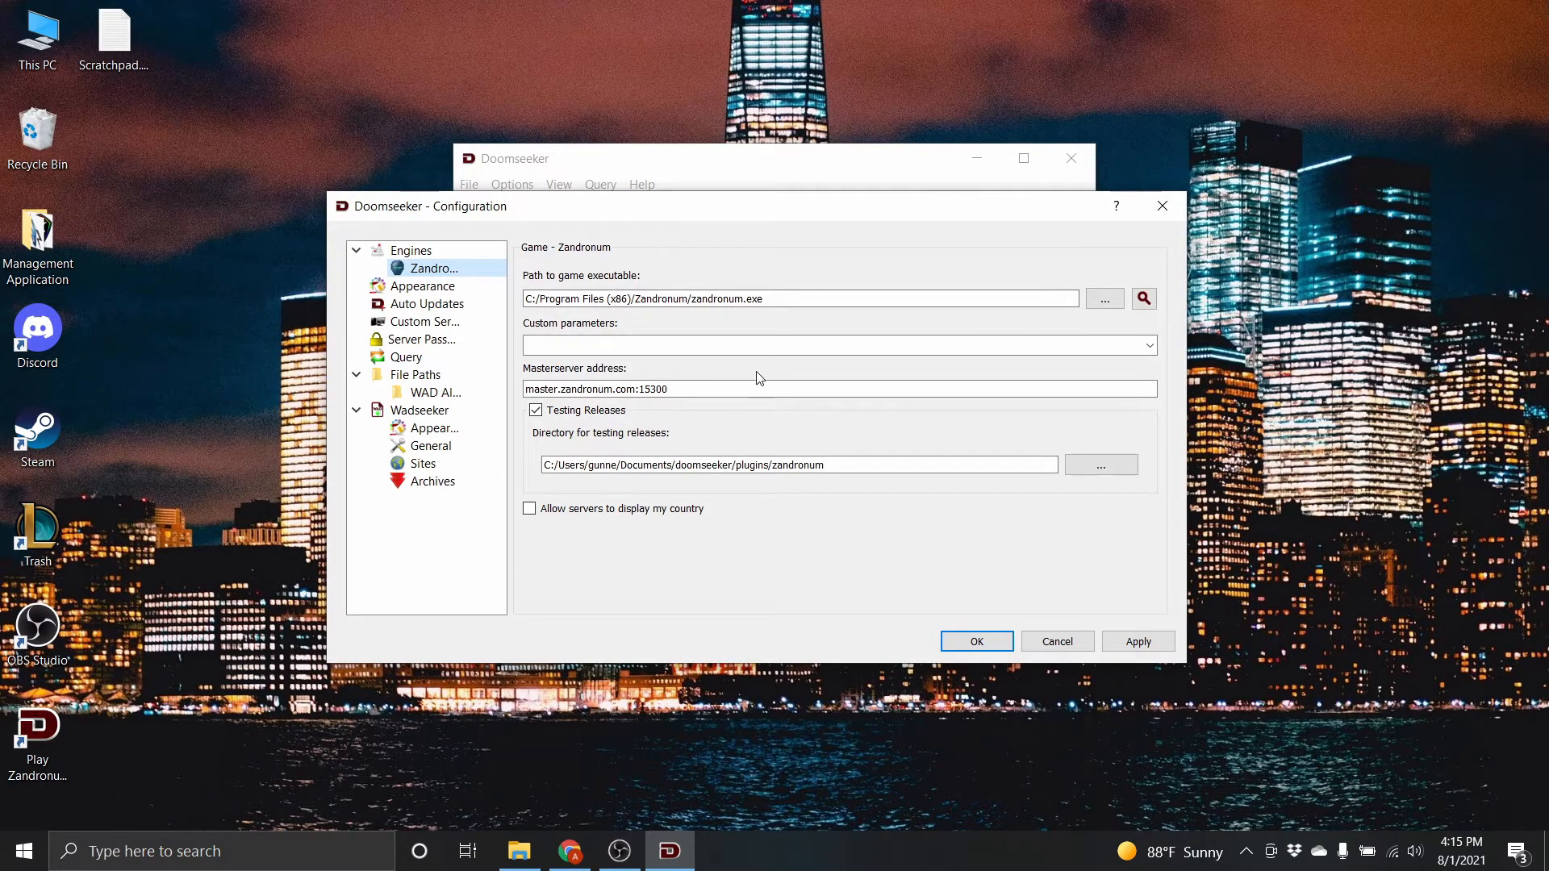
left_click(704, 388)
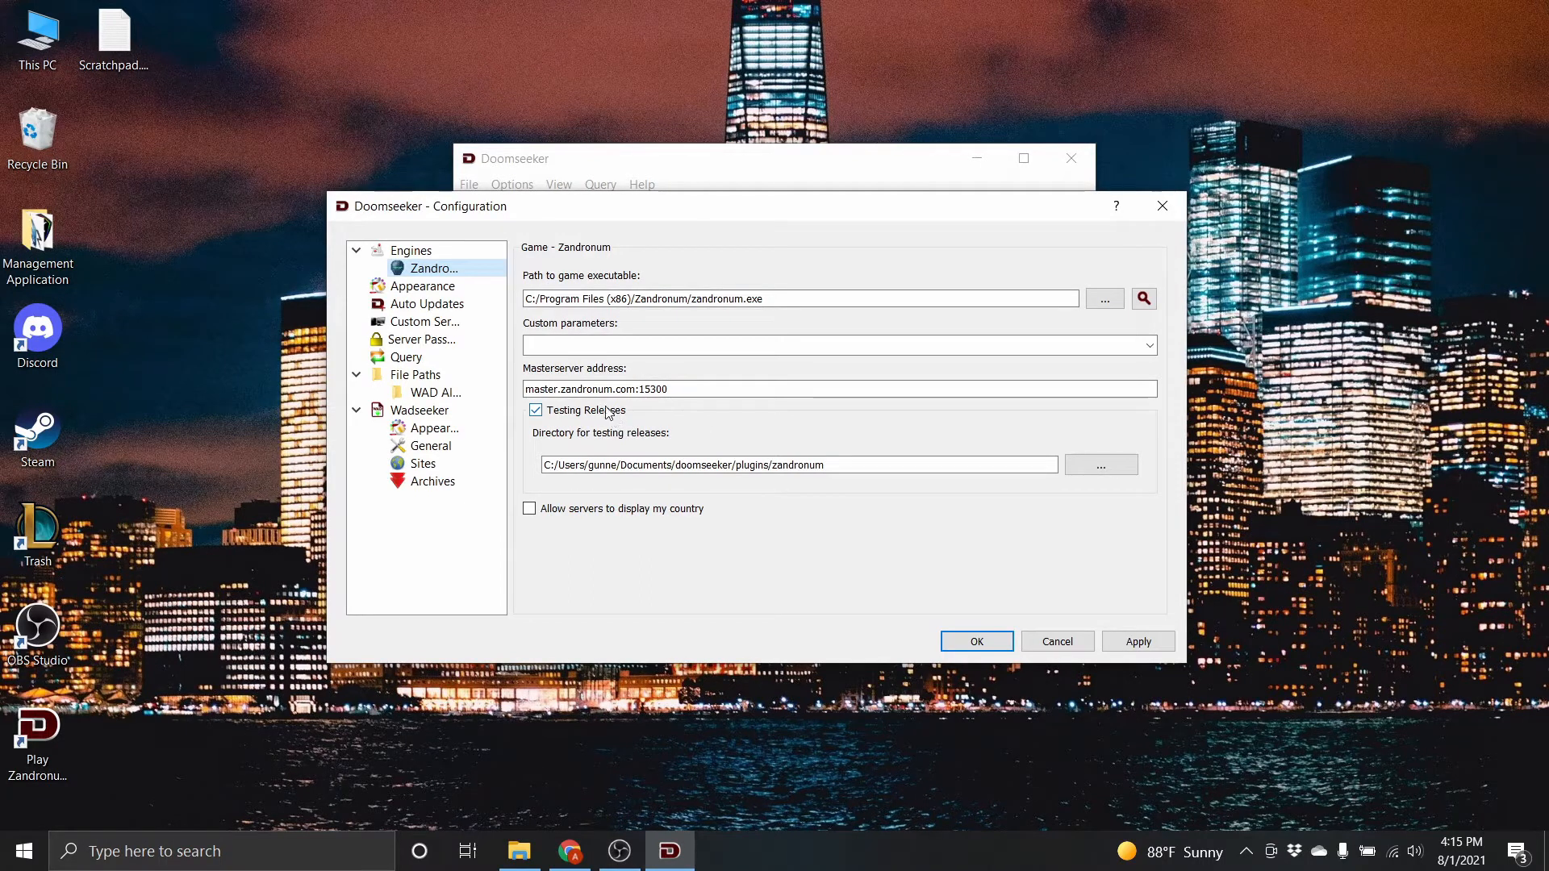
mouse_move(603, 421)
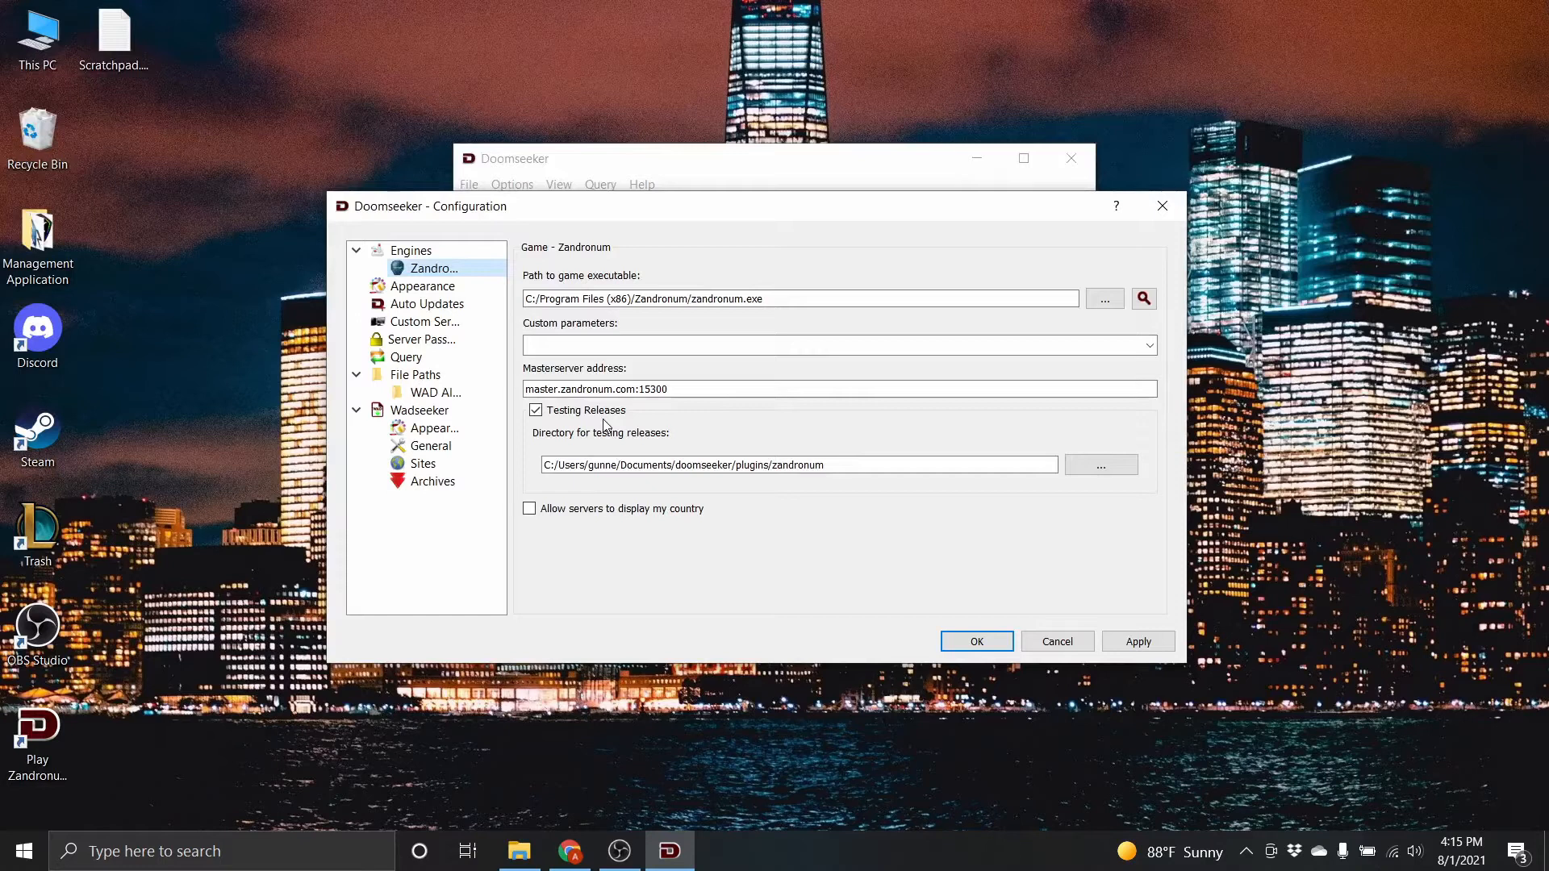
mouse_move(612, 426)
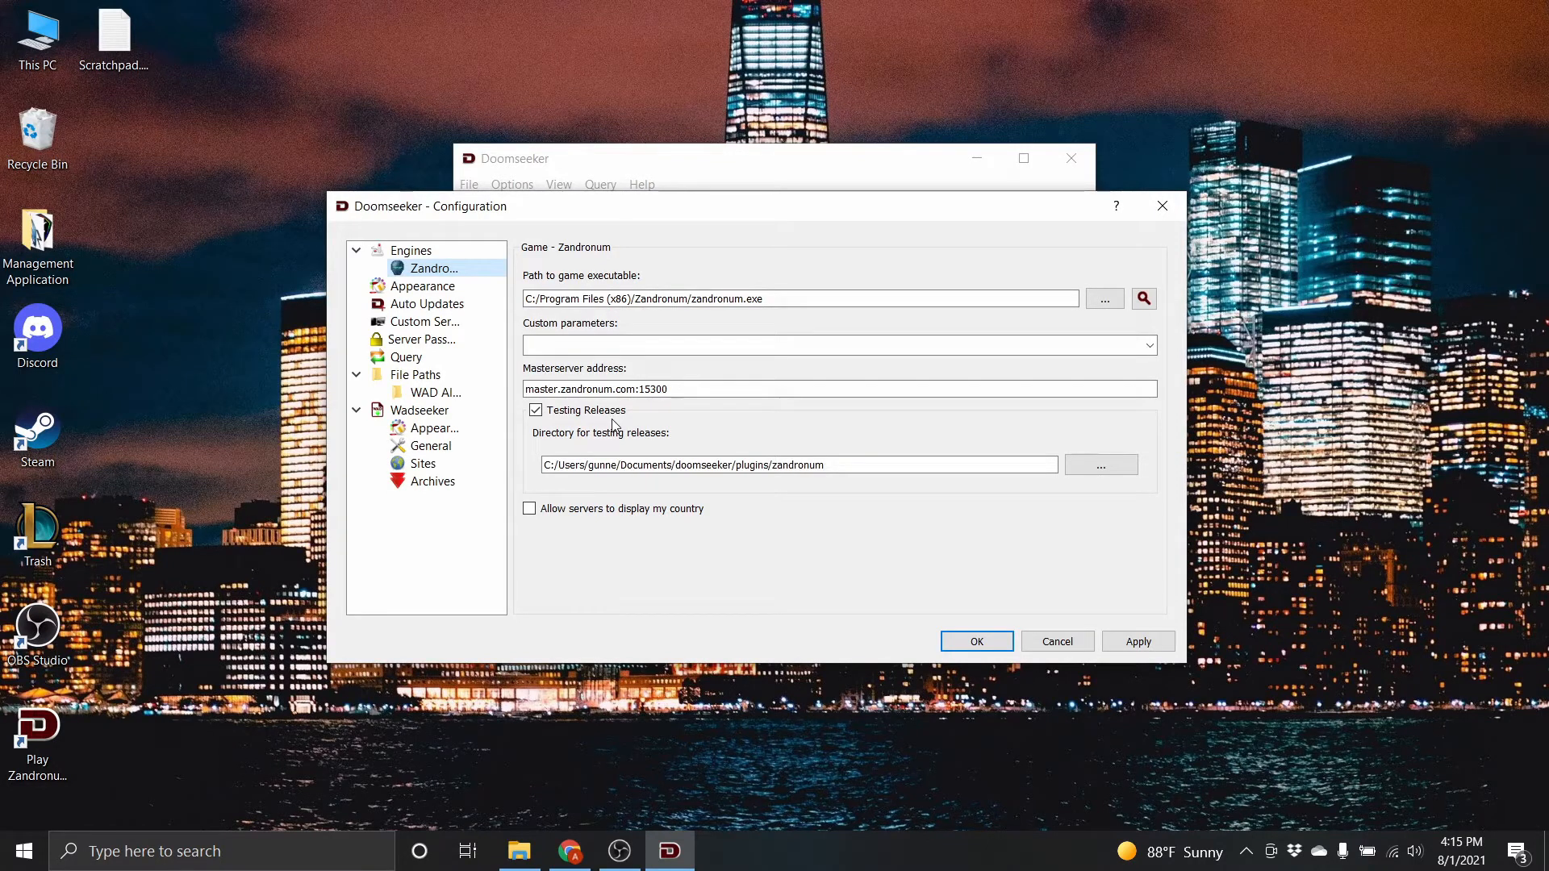
left_click(797, 465)
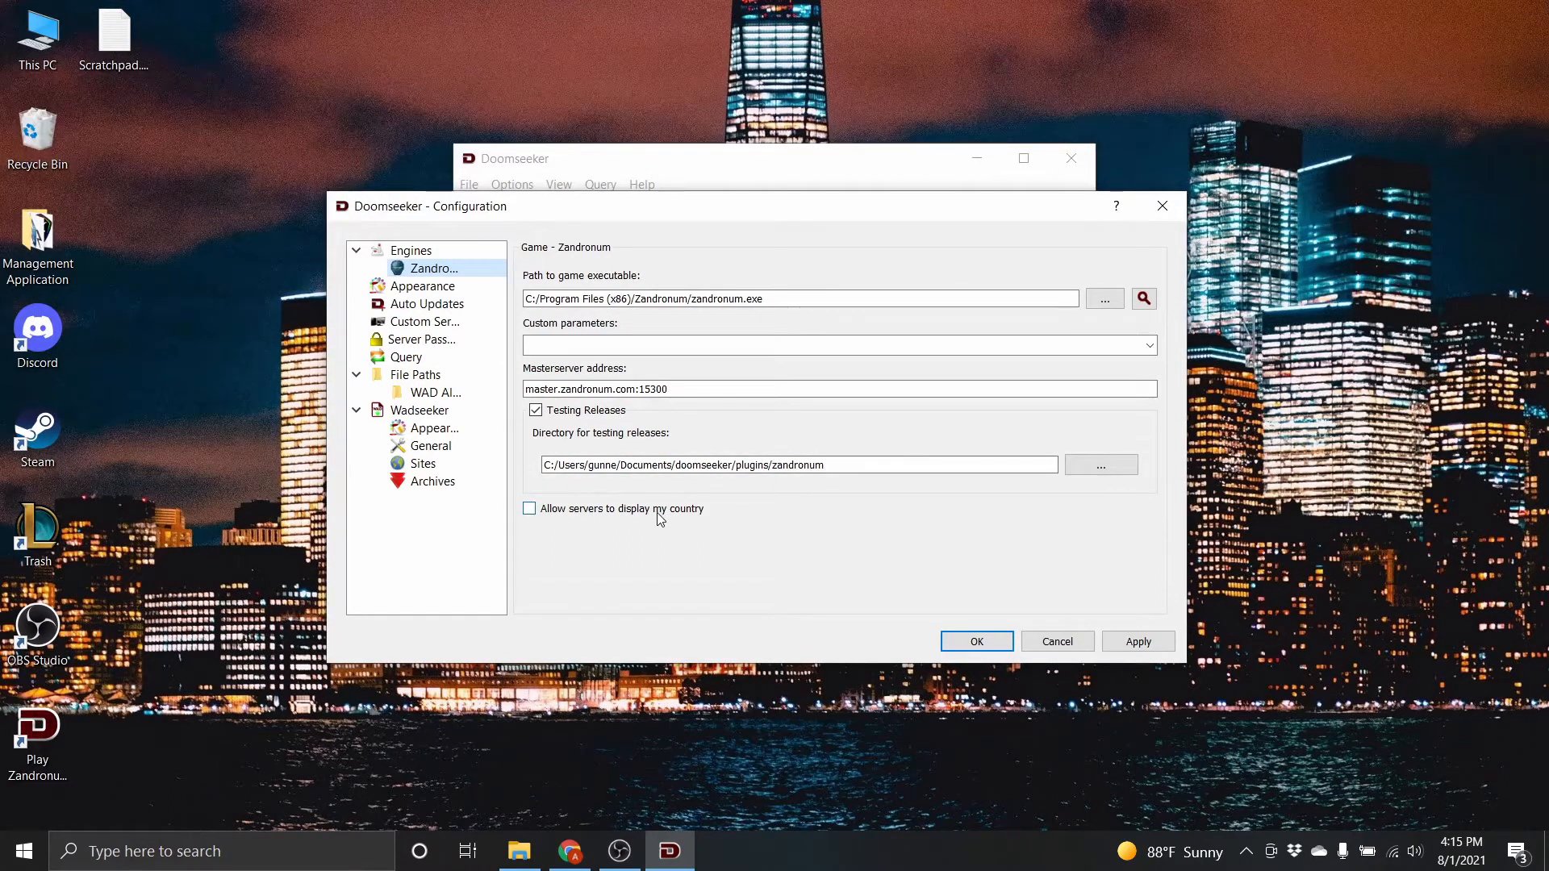
left_click(528, 507)
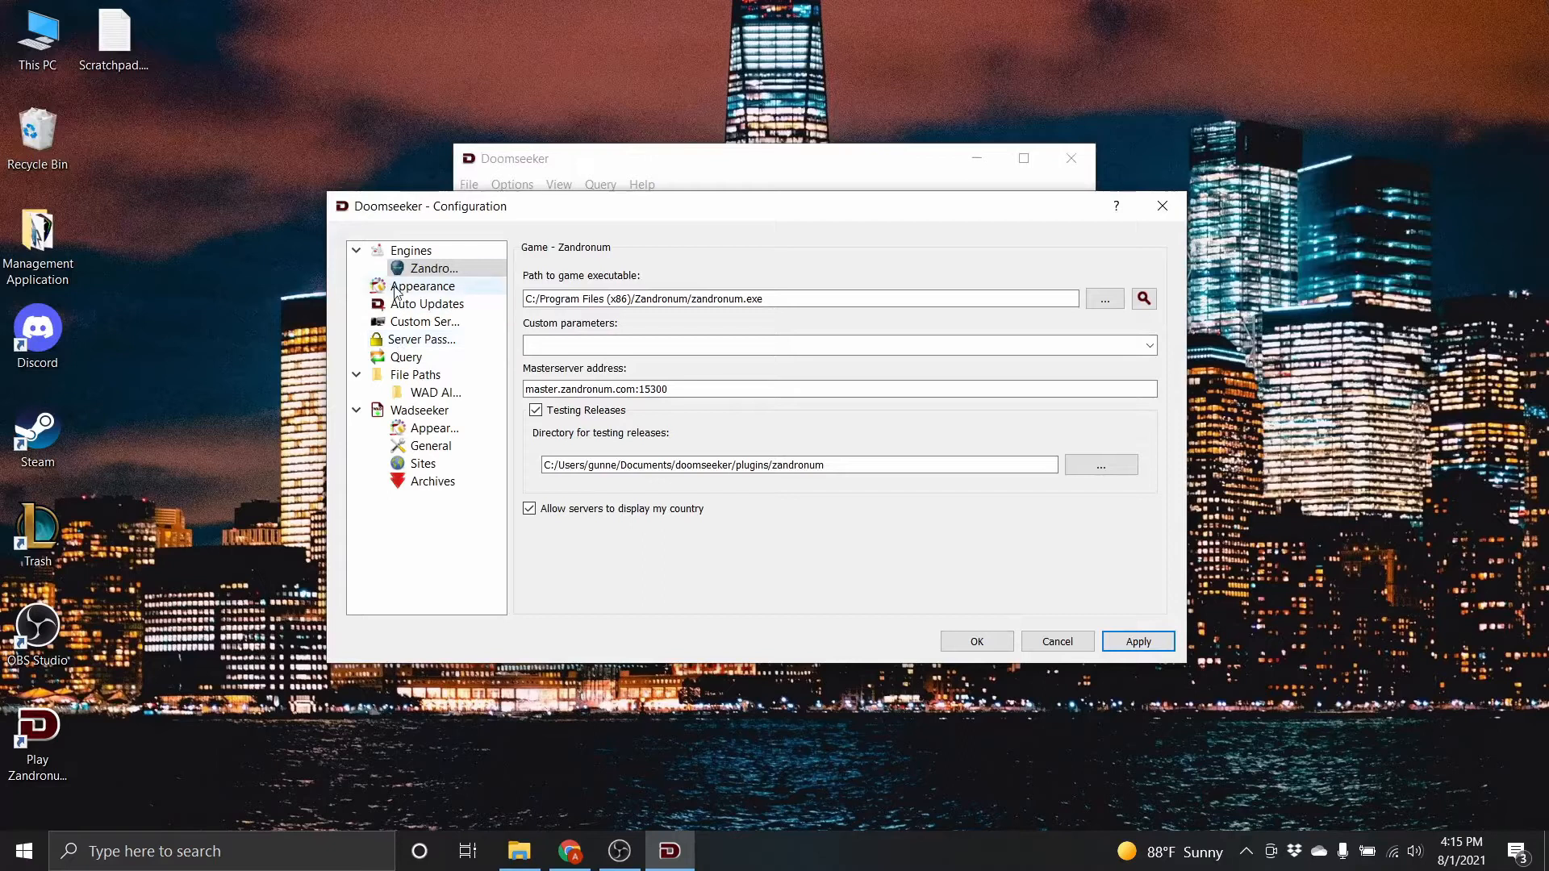
Step: Keep Appearance player slots style as Blocks, then view the Auto Updates page
left_click(423, 286)
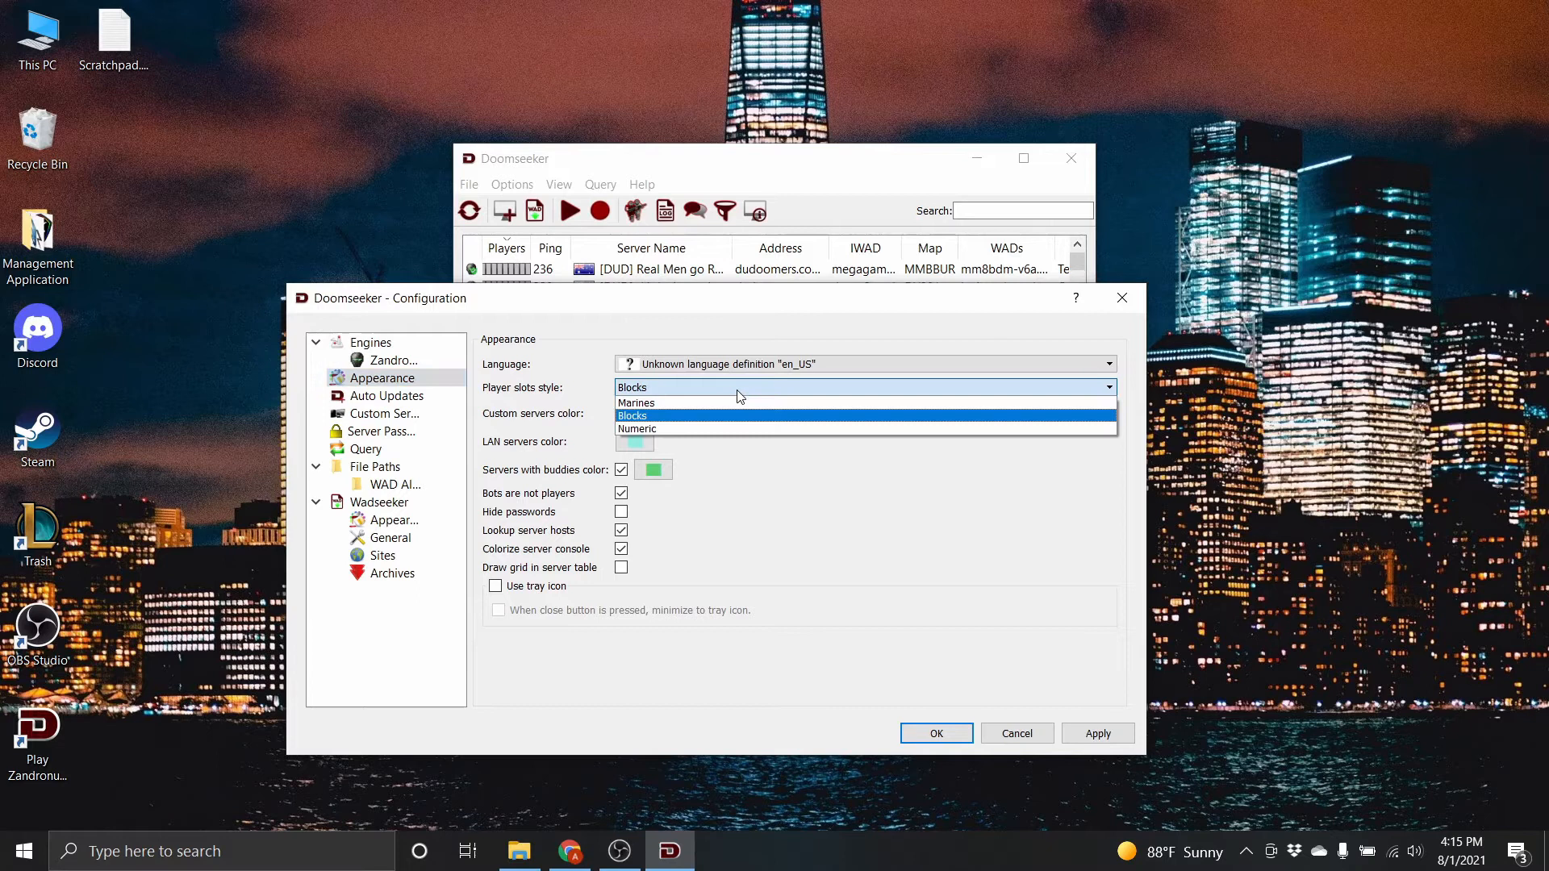
left_click(631, 414)
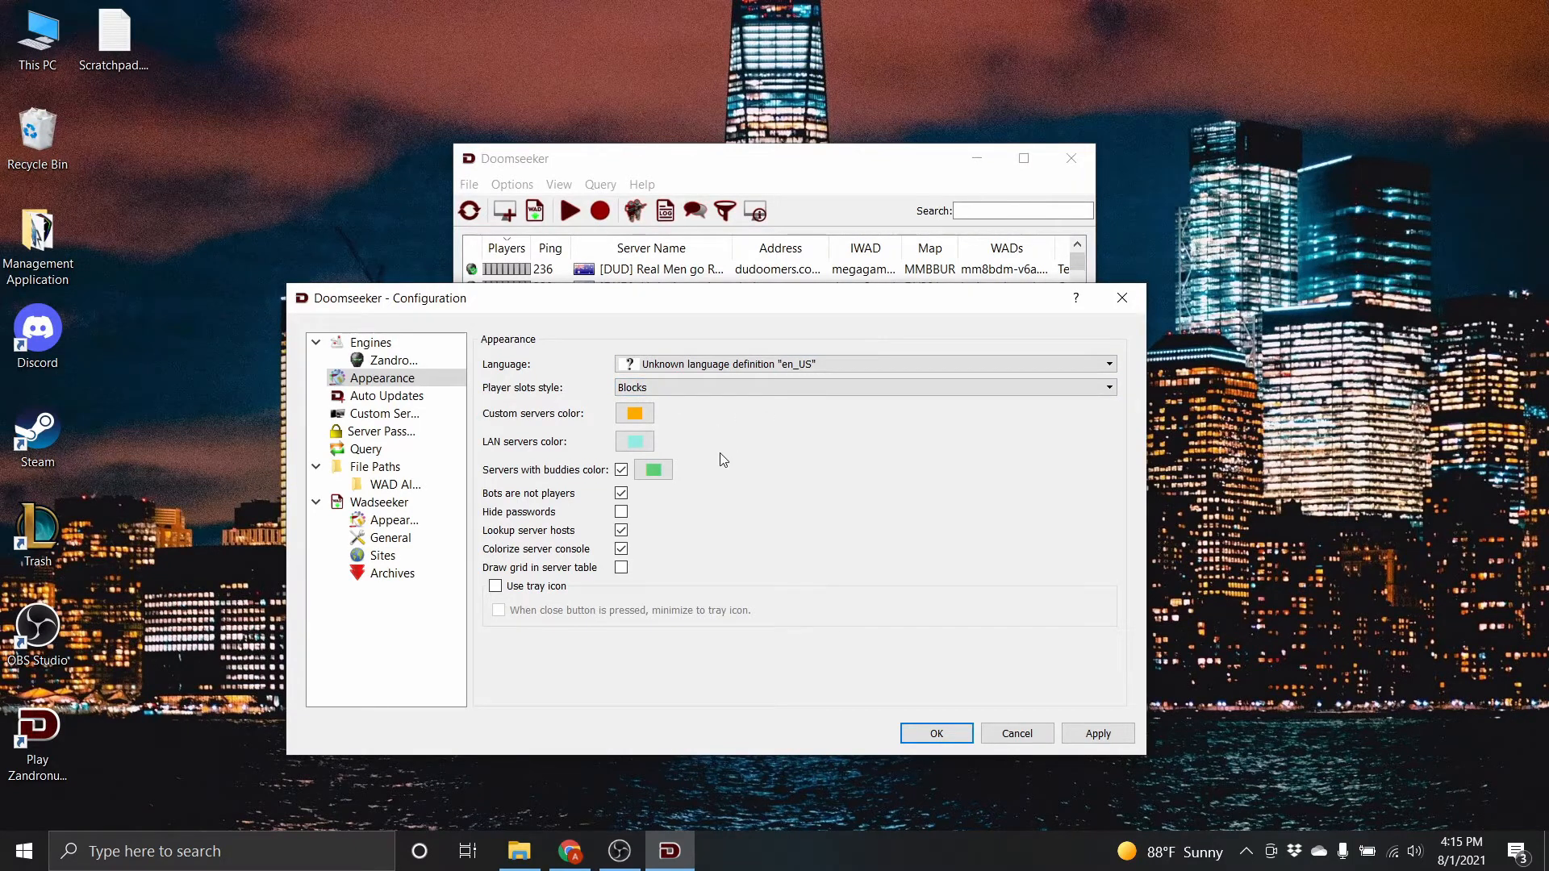
mouse_move(716, 458)
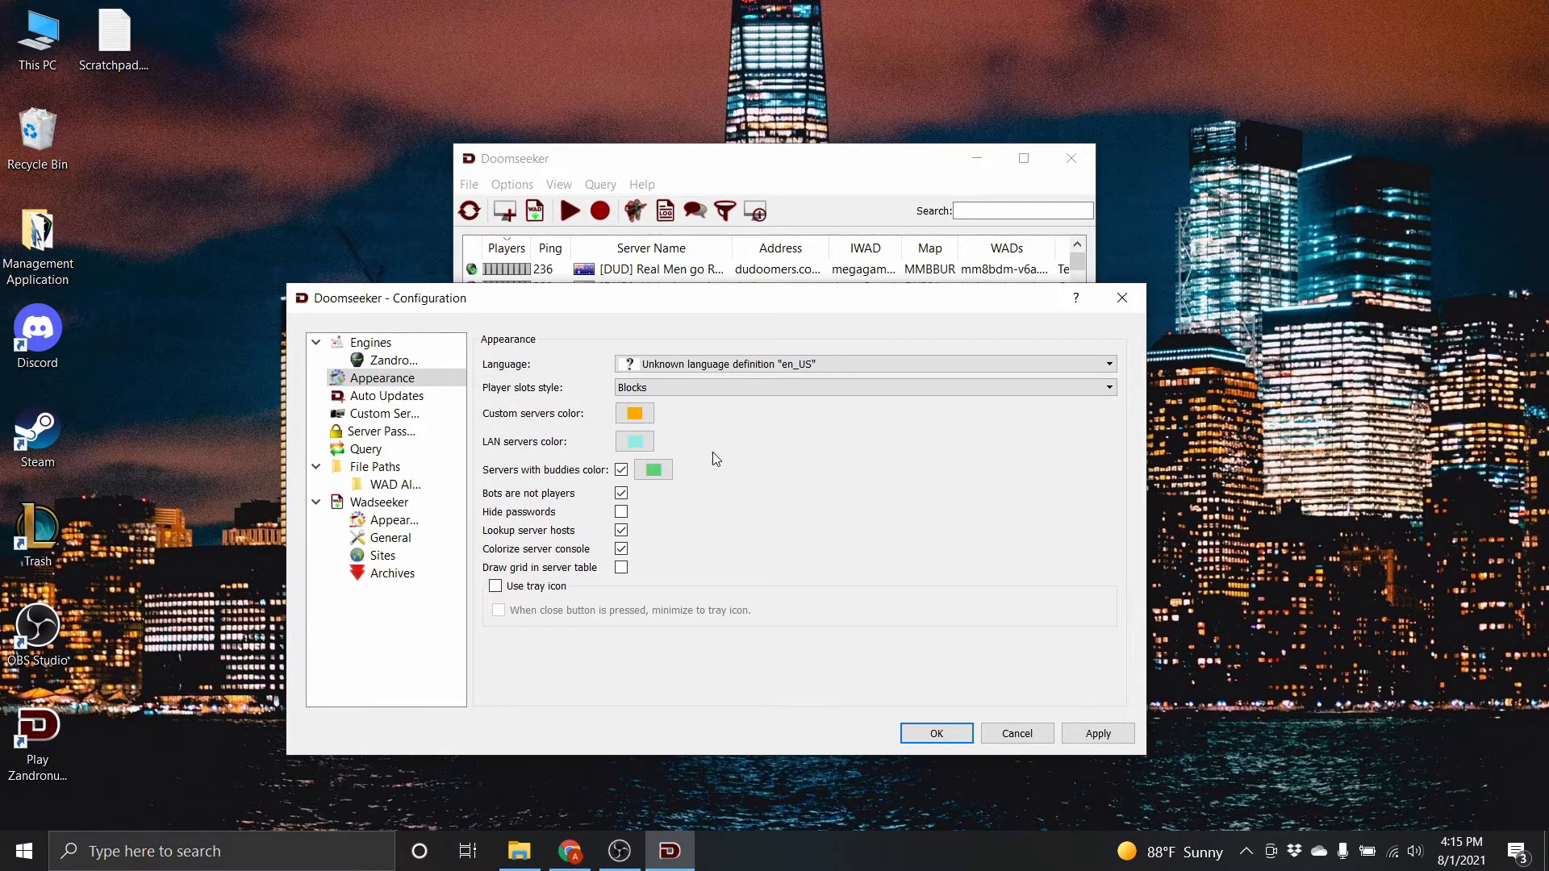
left_click(388, 396)
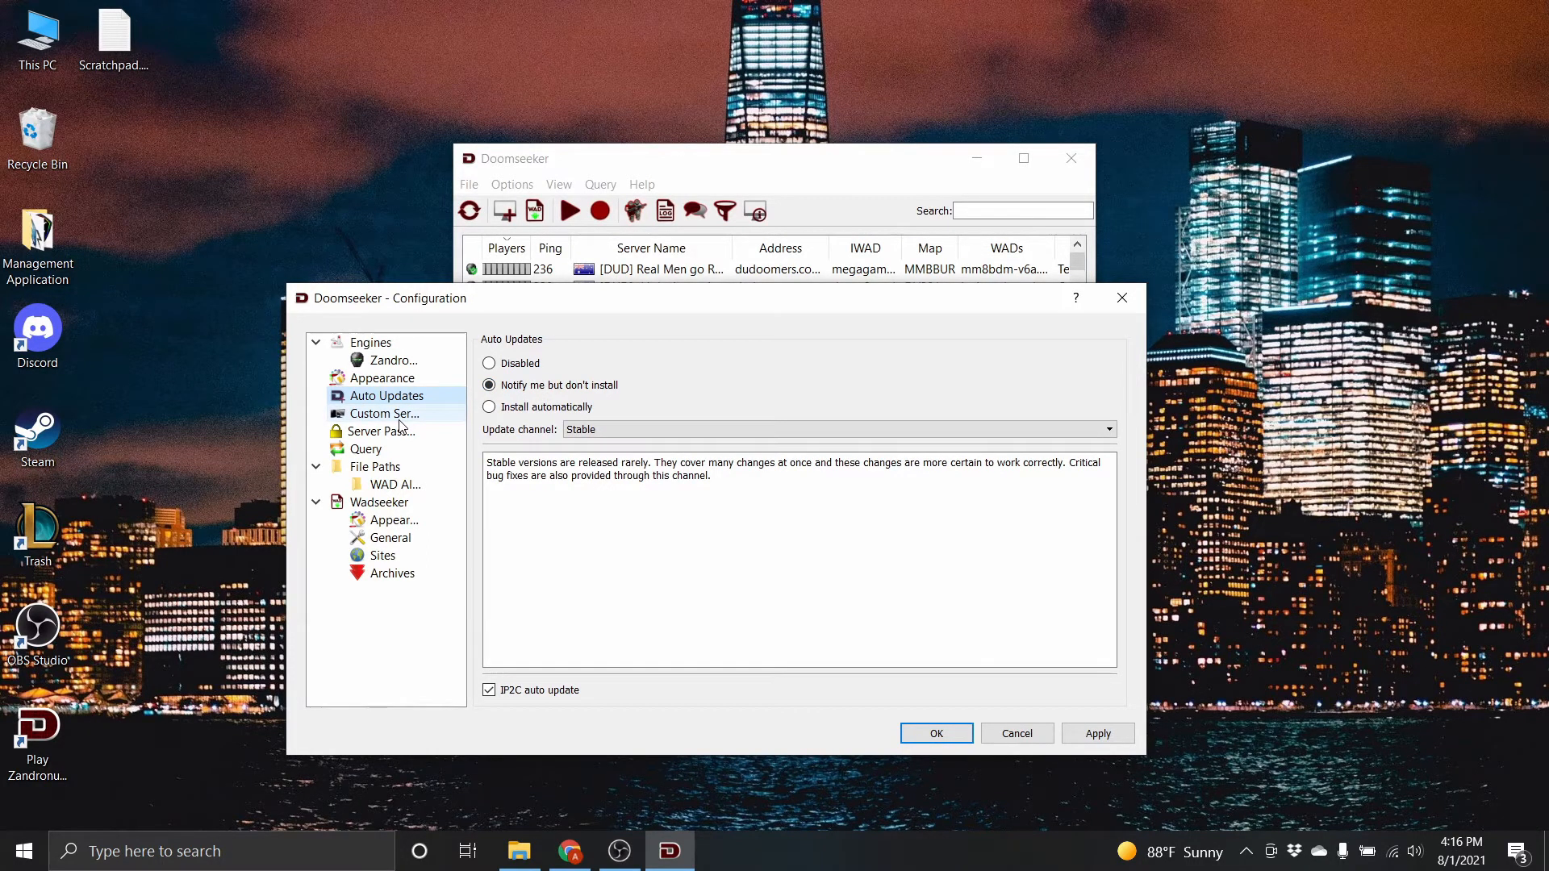
Step: Add and remove a blank custom Zandronum server entry, then view Server Passwords
left_click(383, 413)
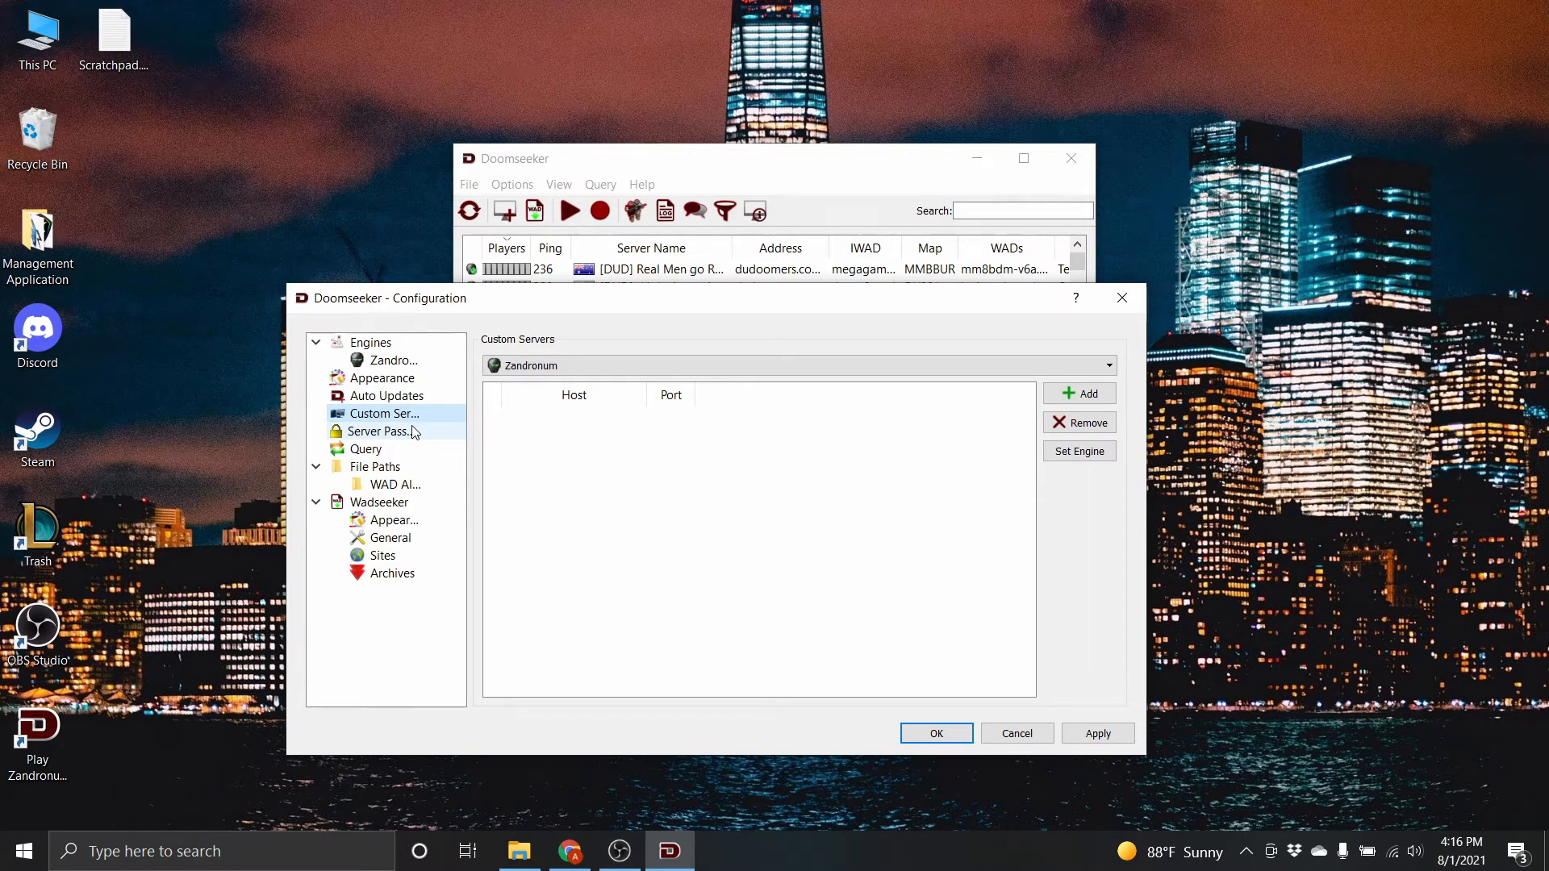
left_click(381, 413)
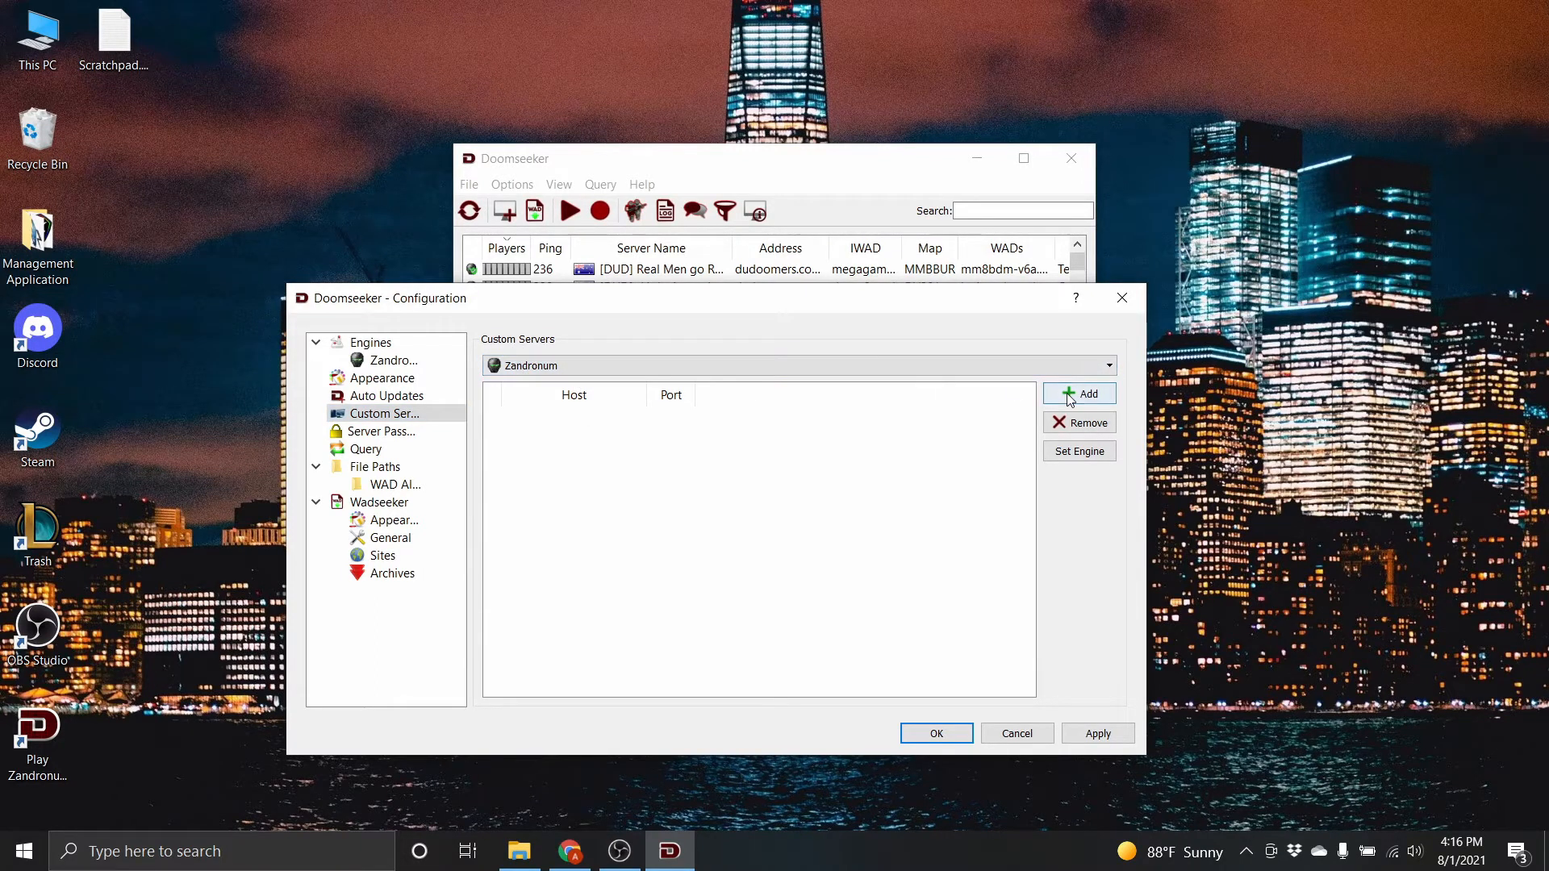
left_click(1079, 393)
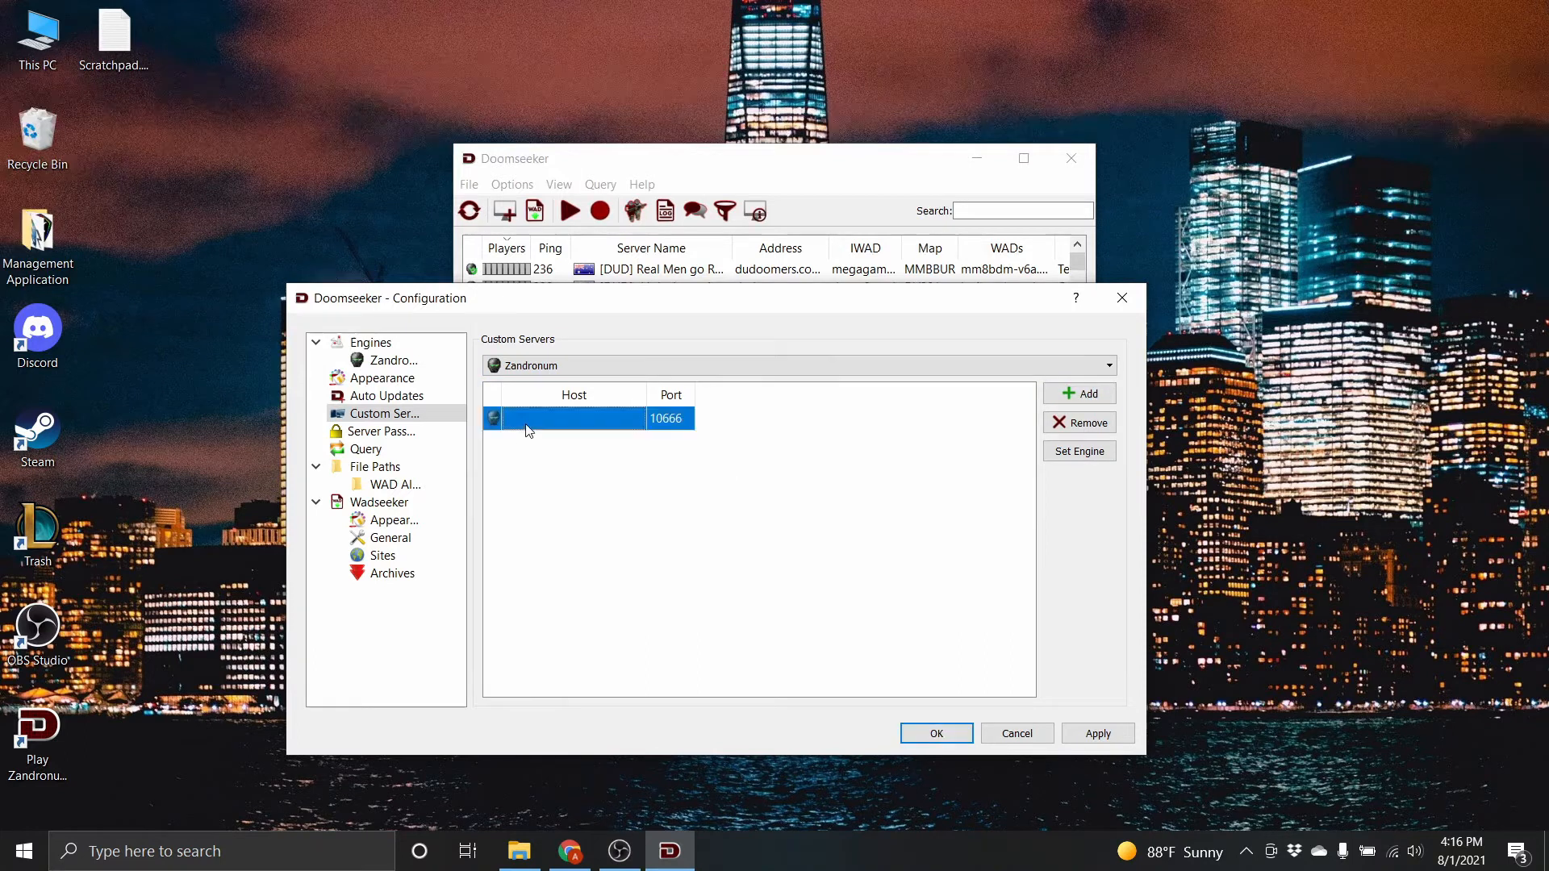
mouse_move(793, 472)
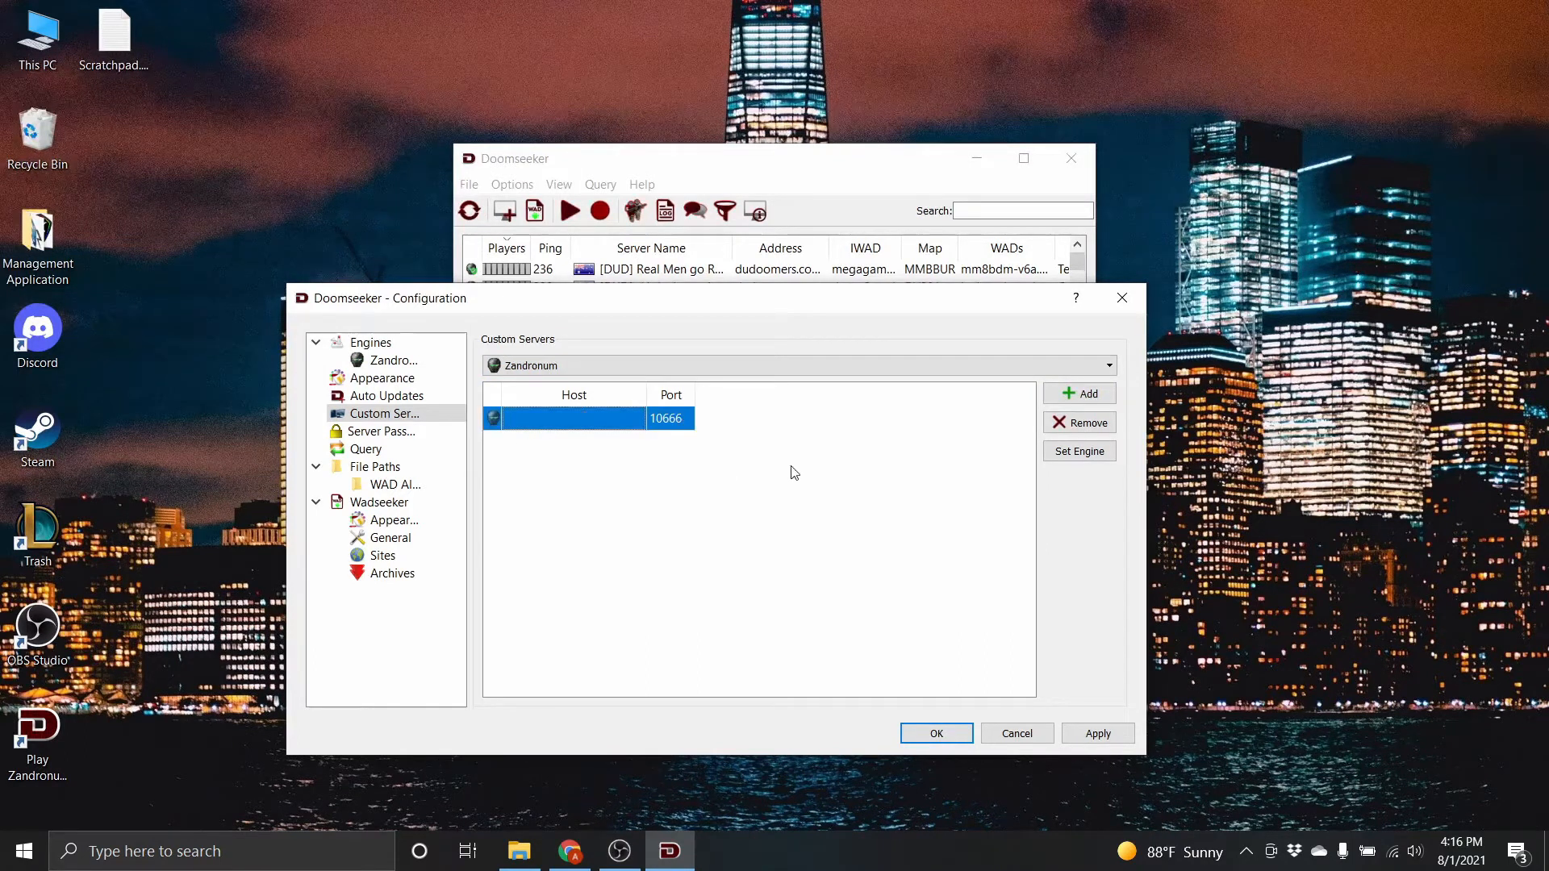
left_click(1079, 423)
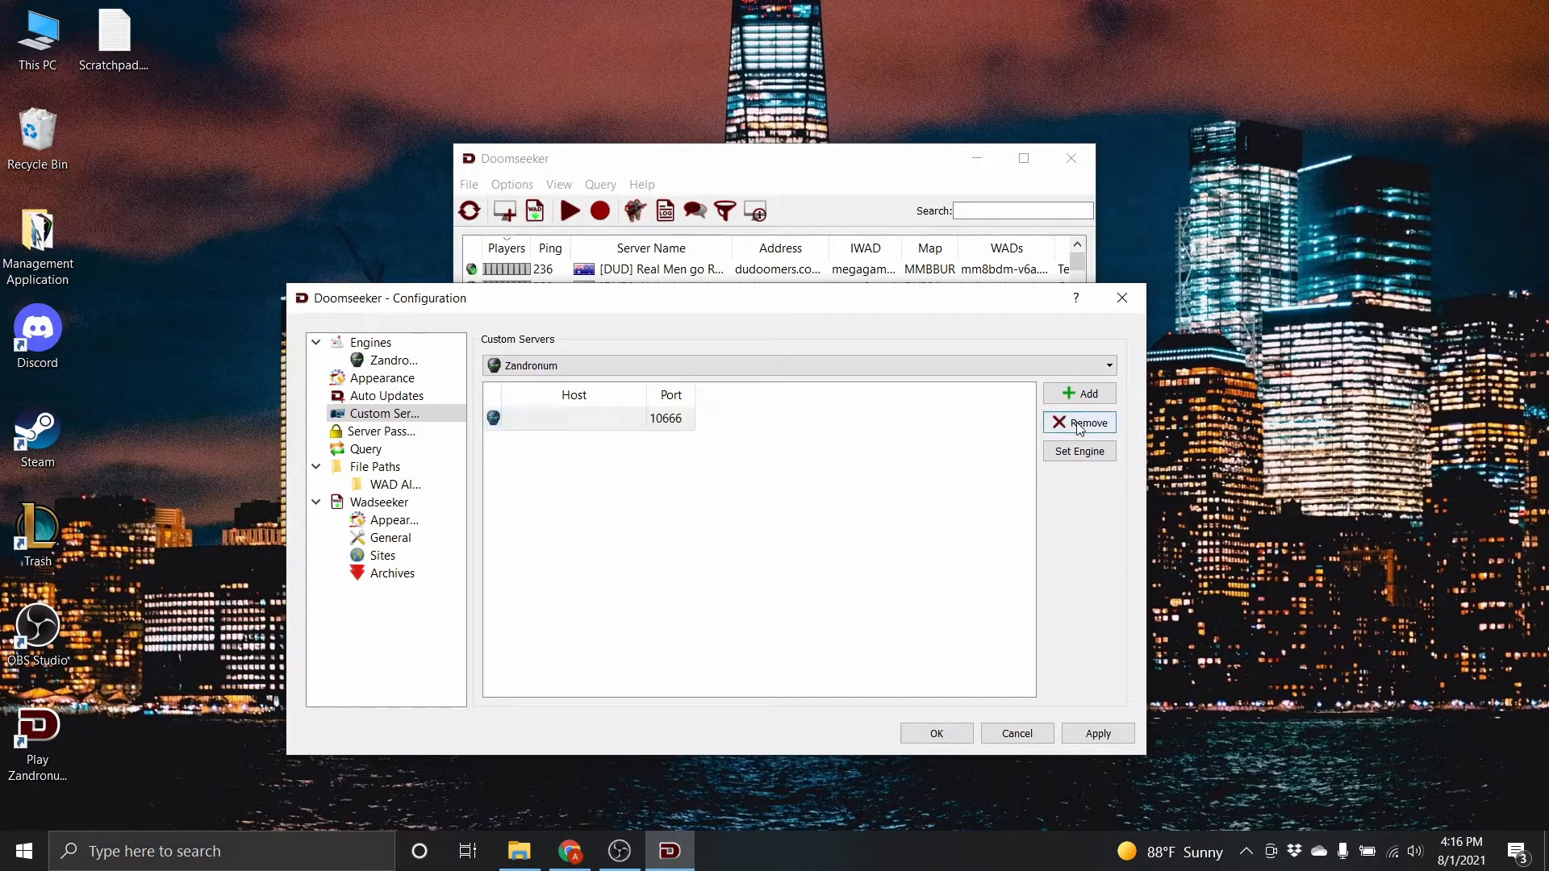
left_click(378, 432)
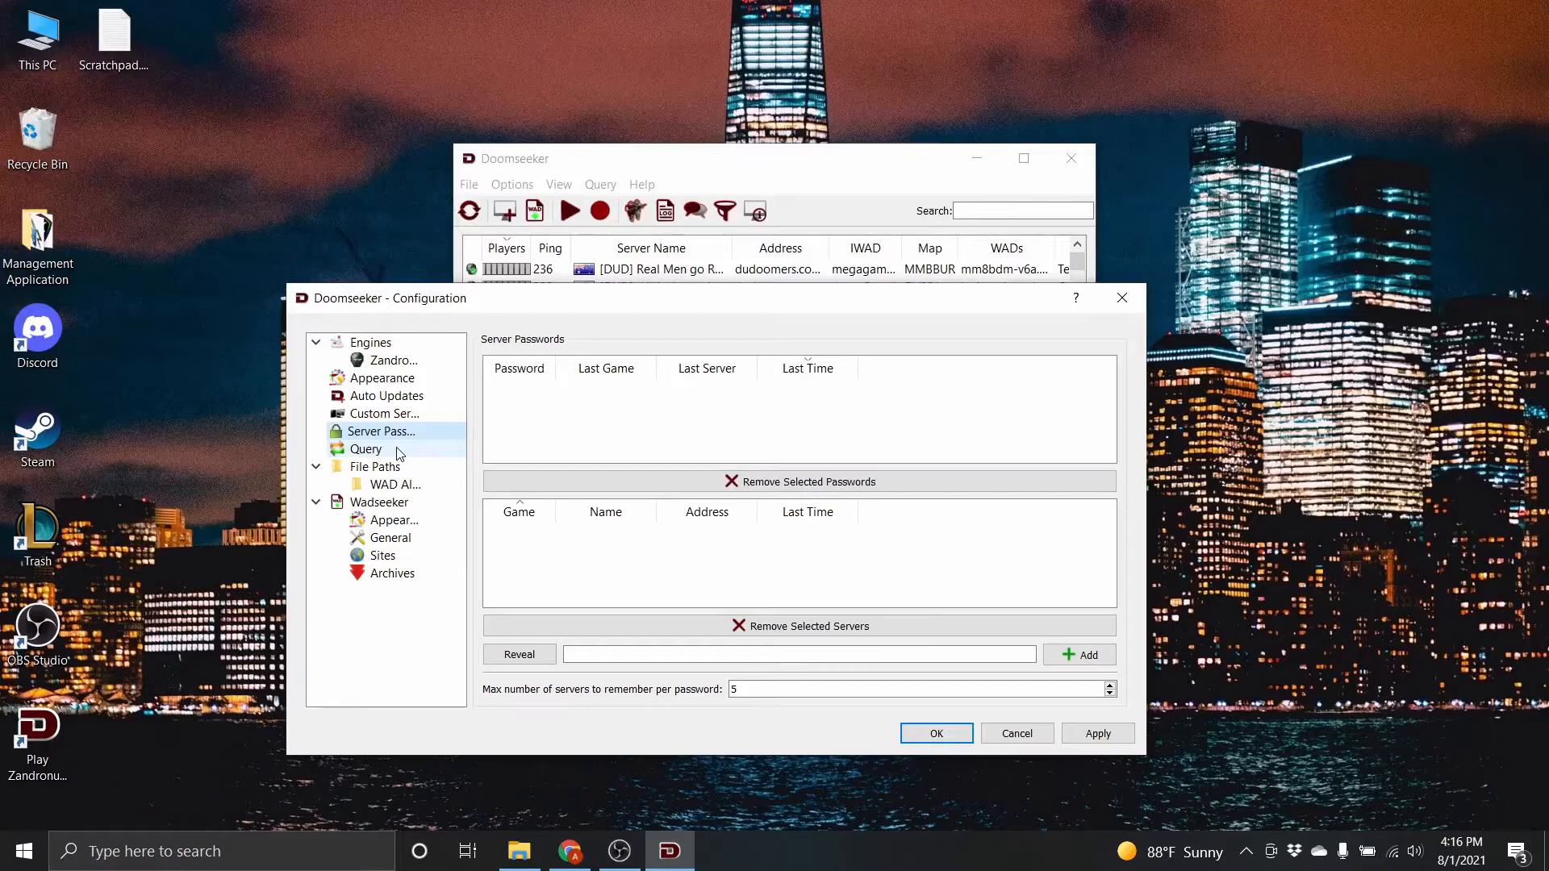
Step: Switch between Query and Server Passwords pages, ending on Query
left_click(366, 449)
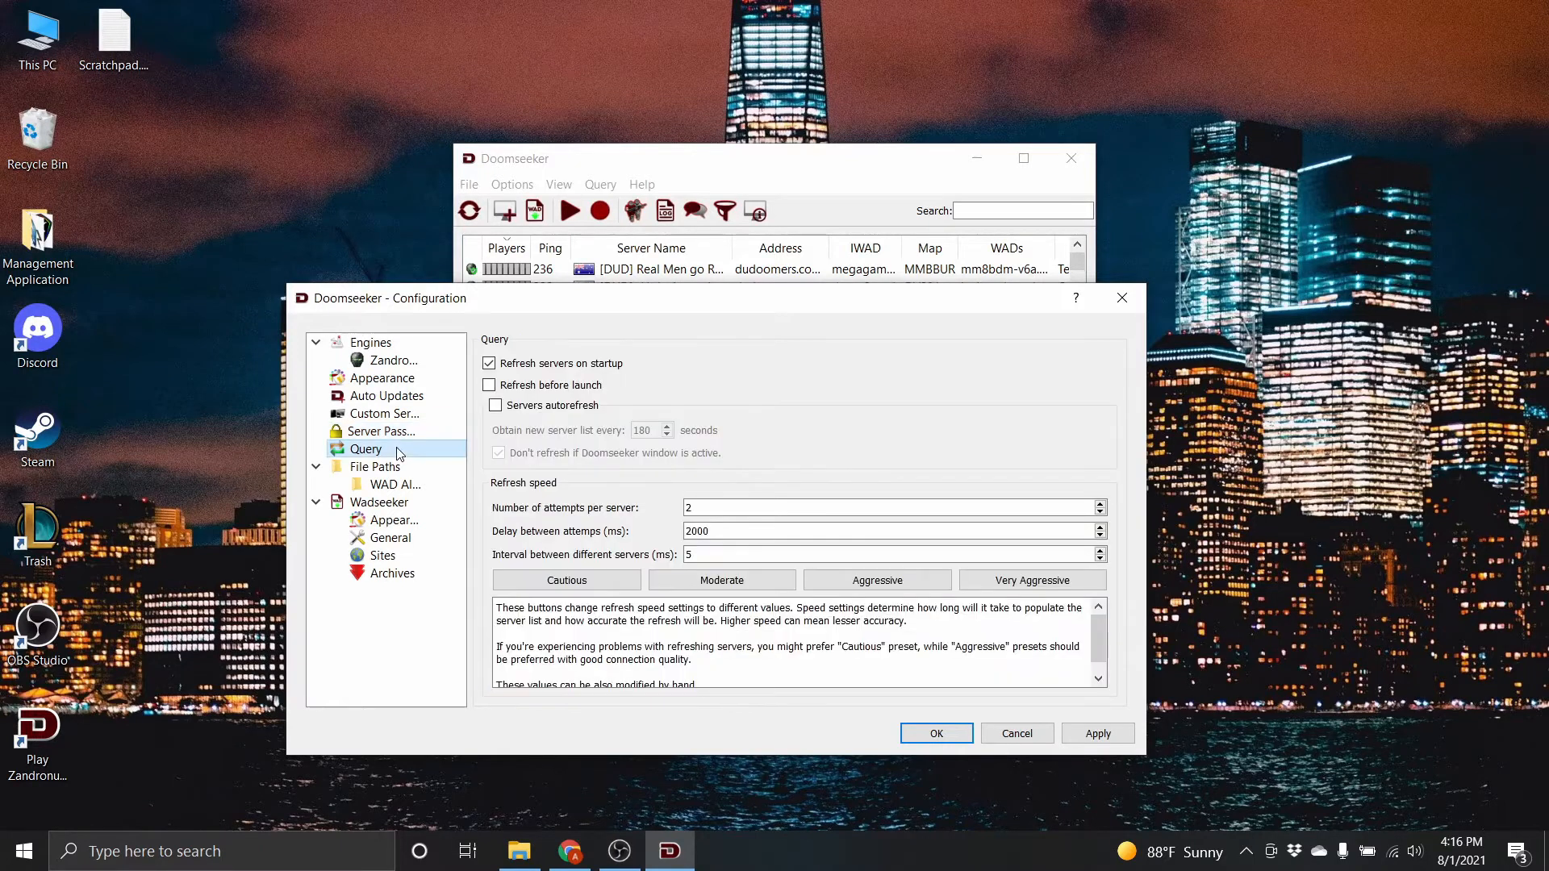
left_click(380, 431)
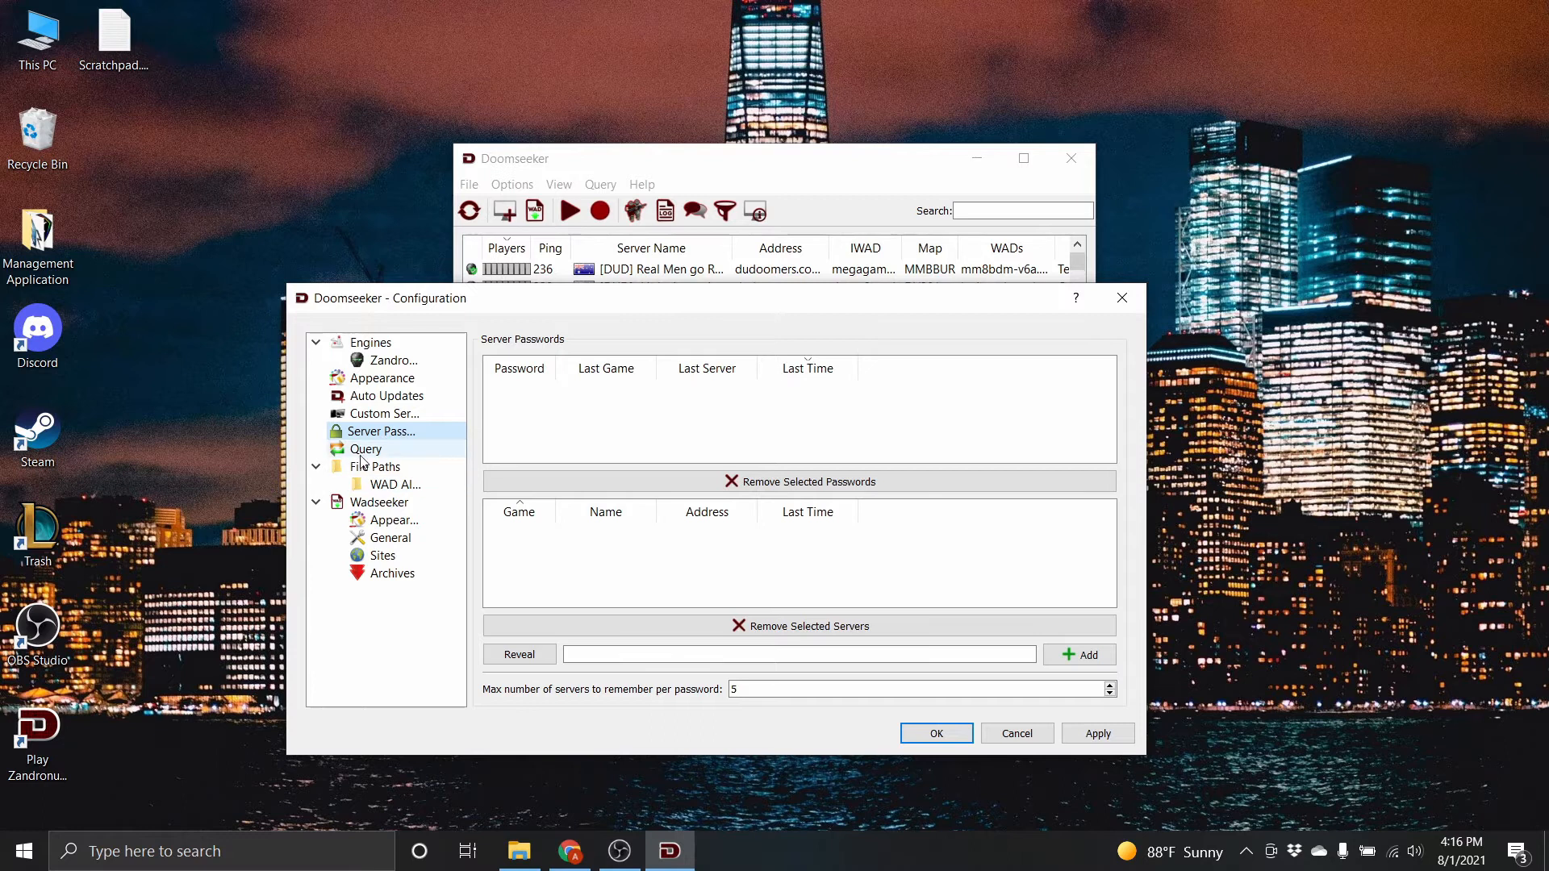
left_click(366, 448)
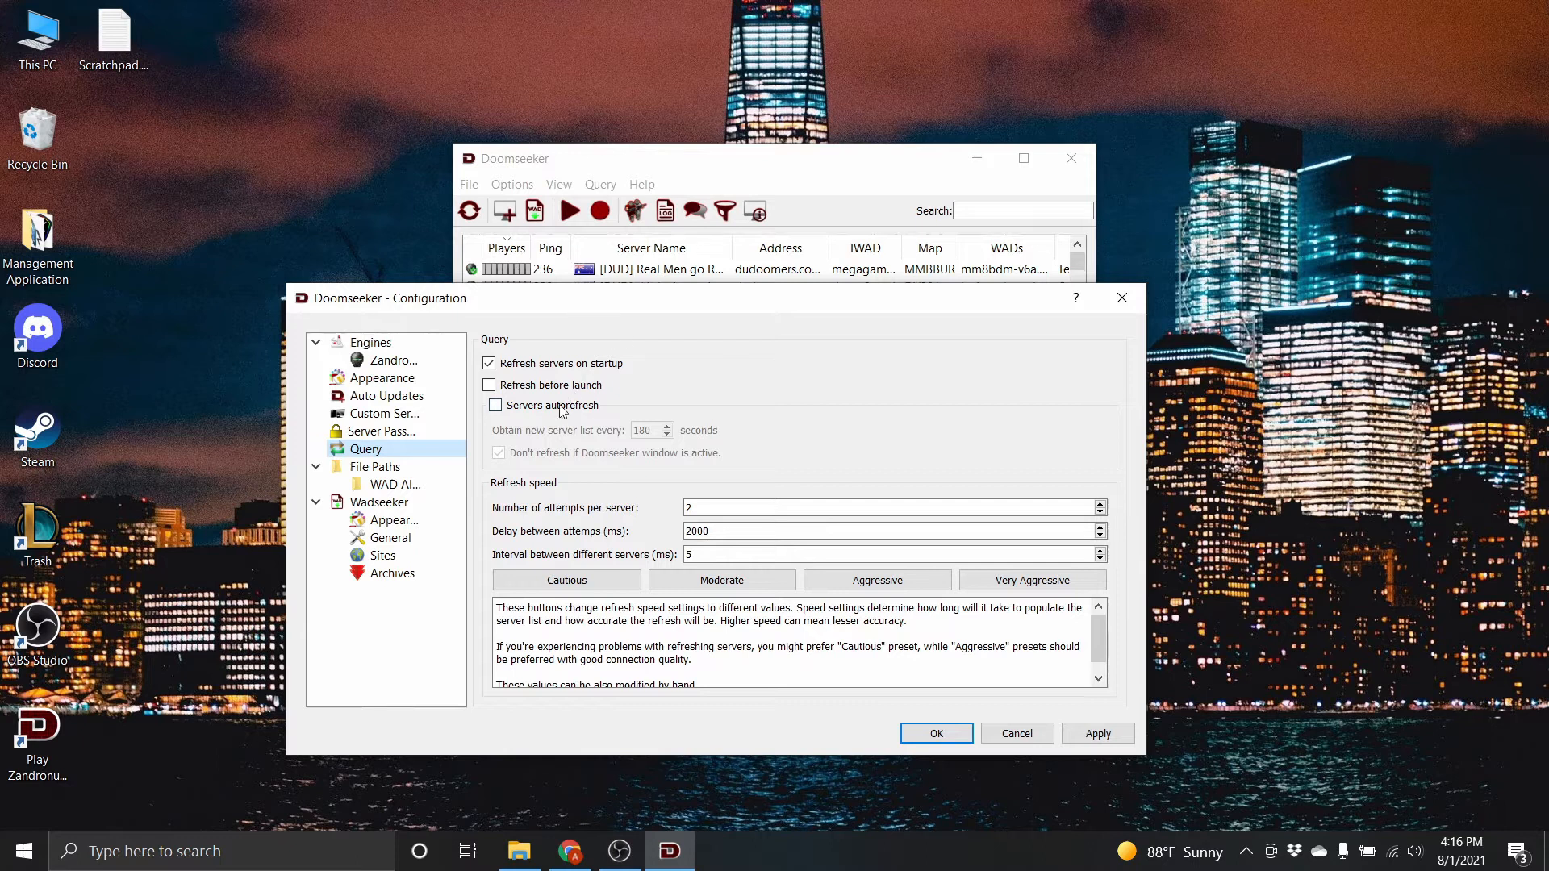
Step: Toggle servers autorefresh on the Query page and leave it off
left_click(496, 405)
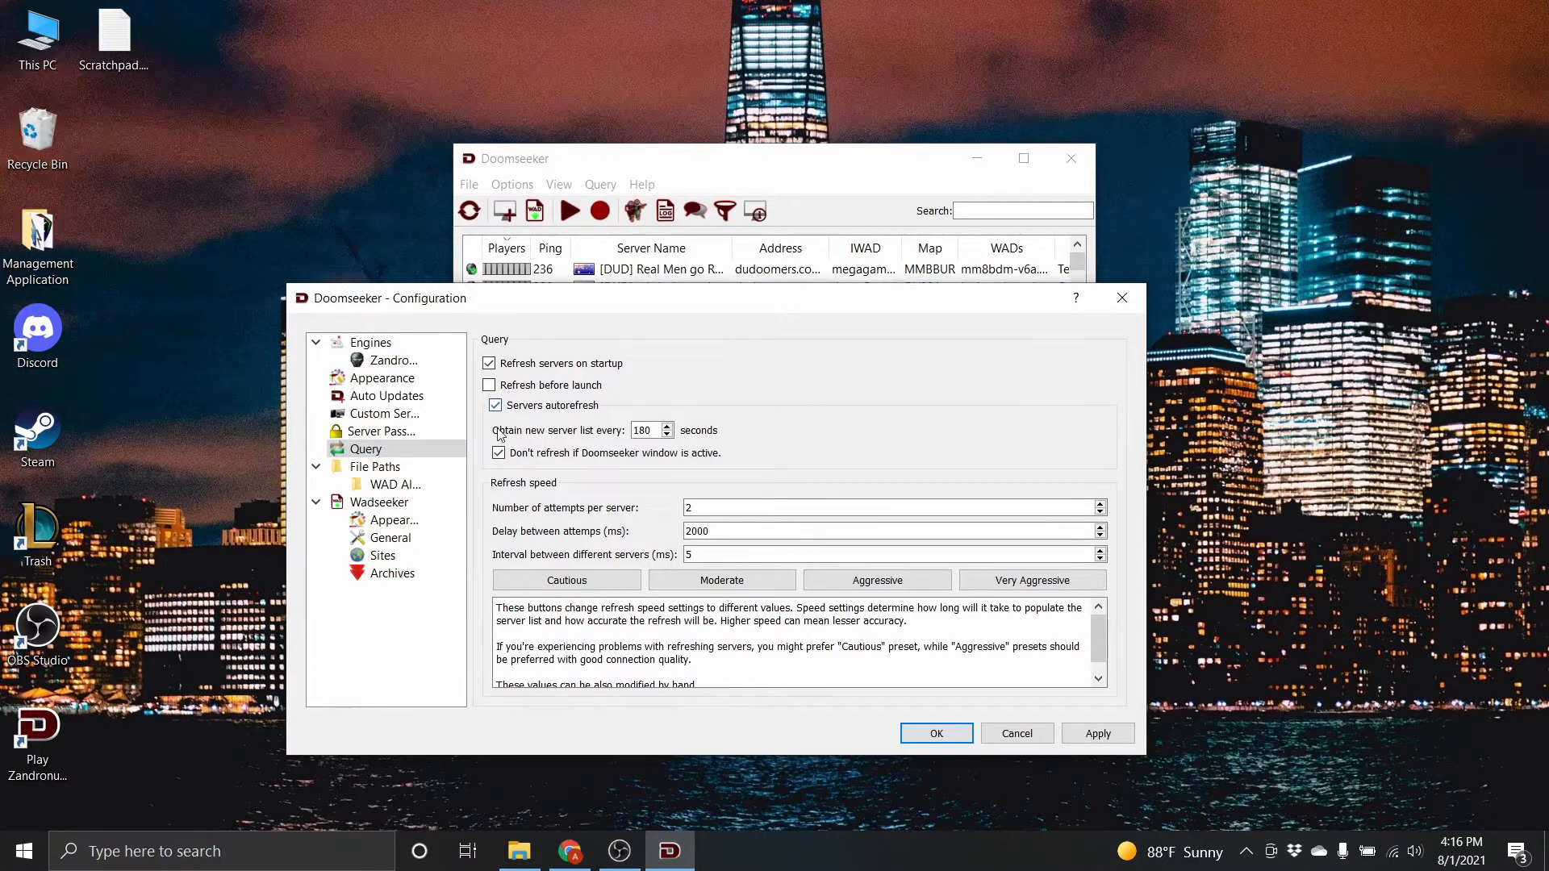
left_click(643, 430)
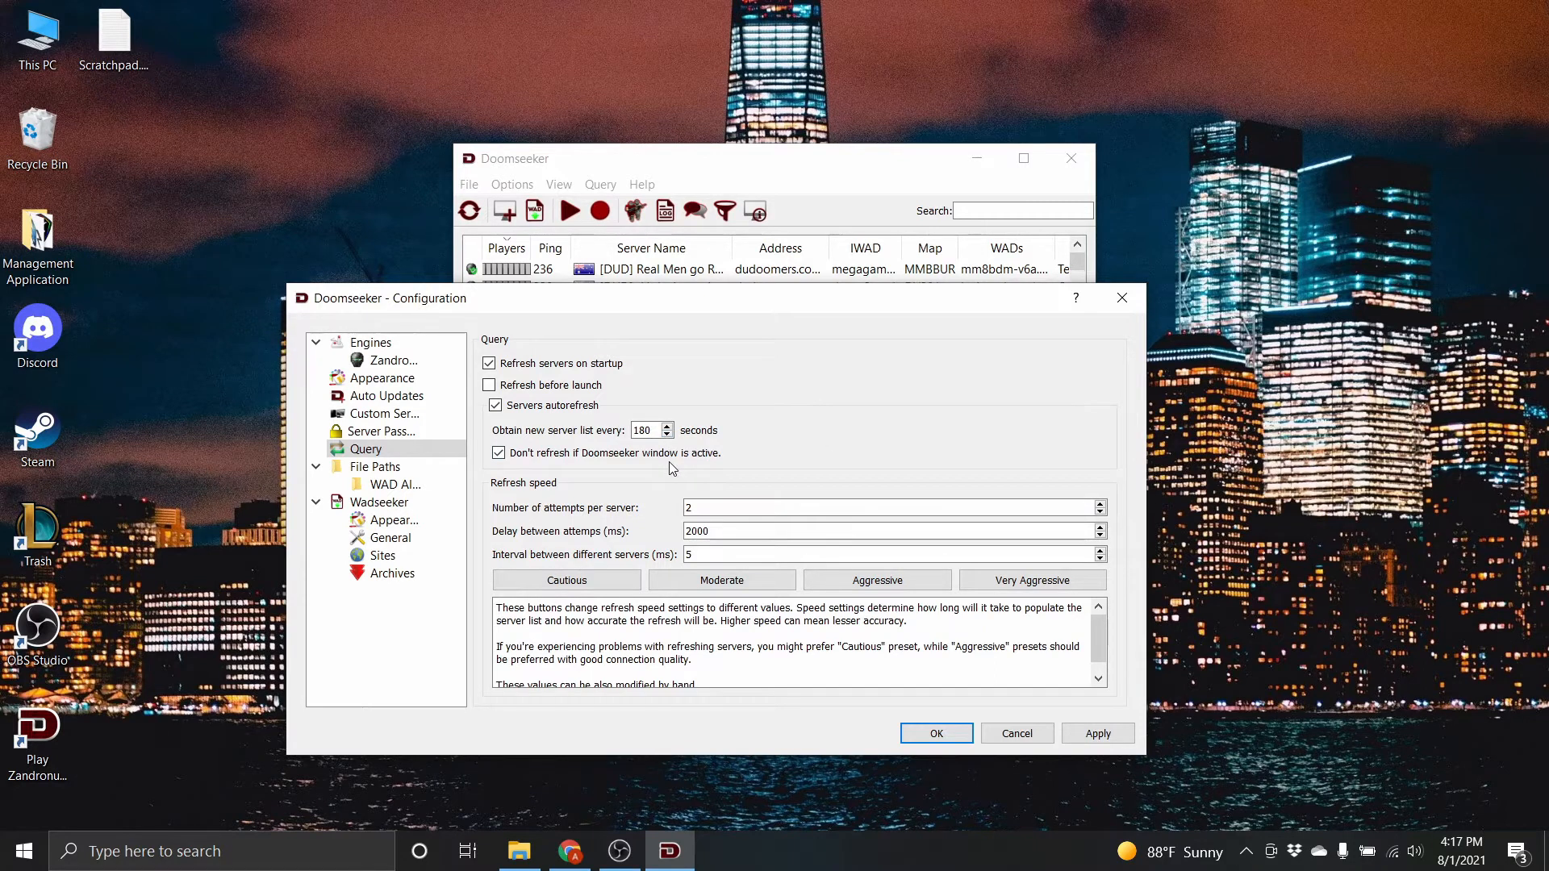
left_click(496, 405)
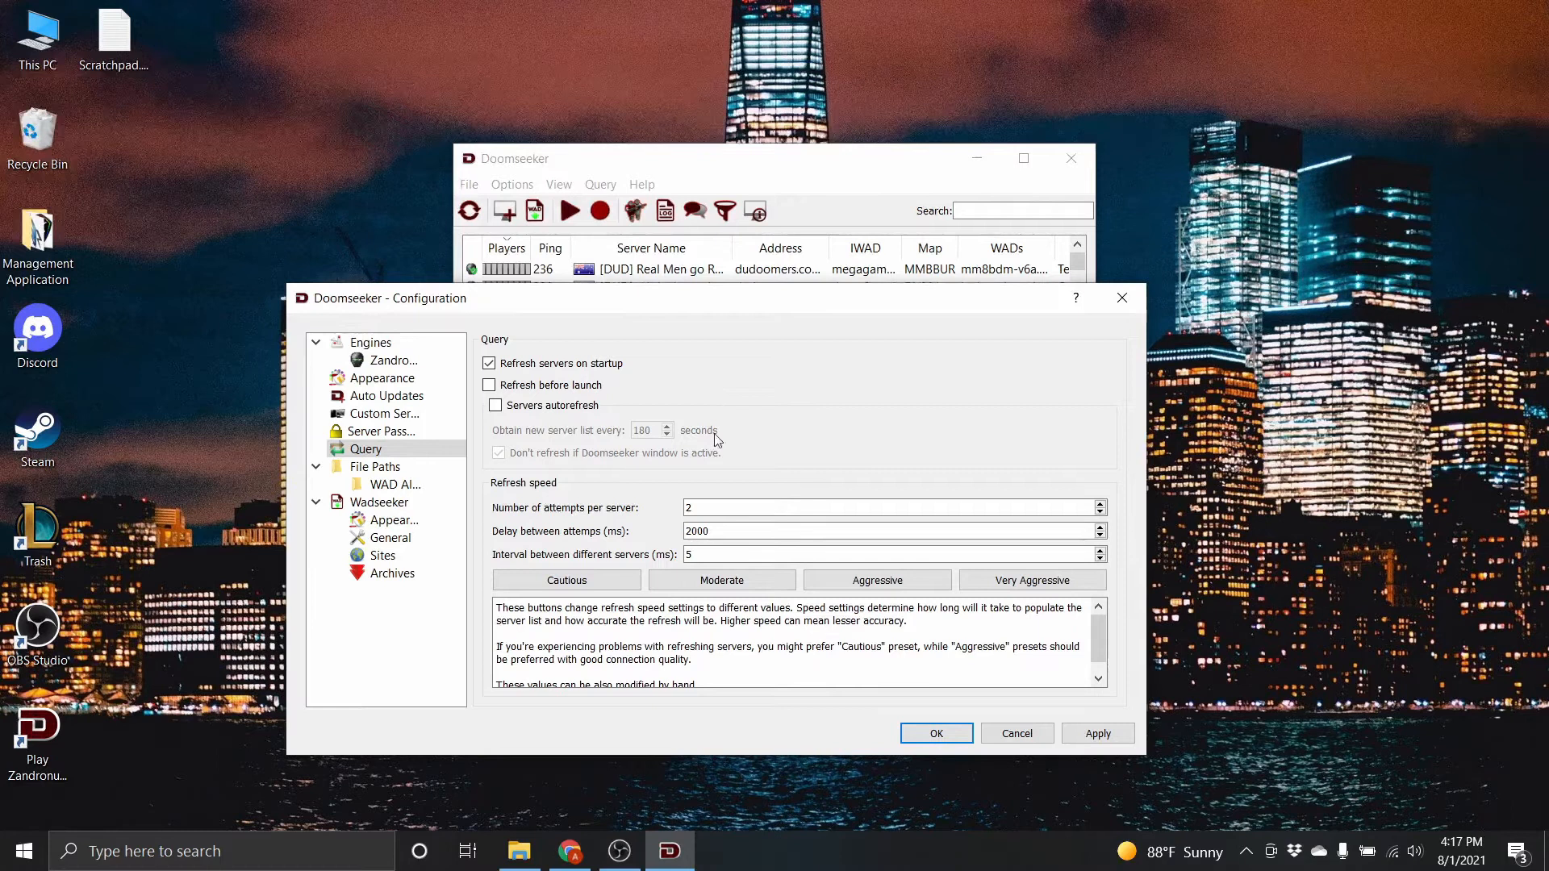
mouse_move(654, 509)
type("5")
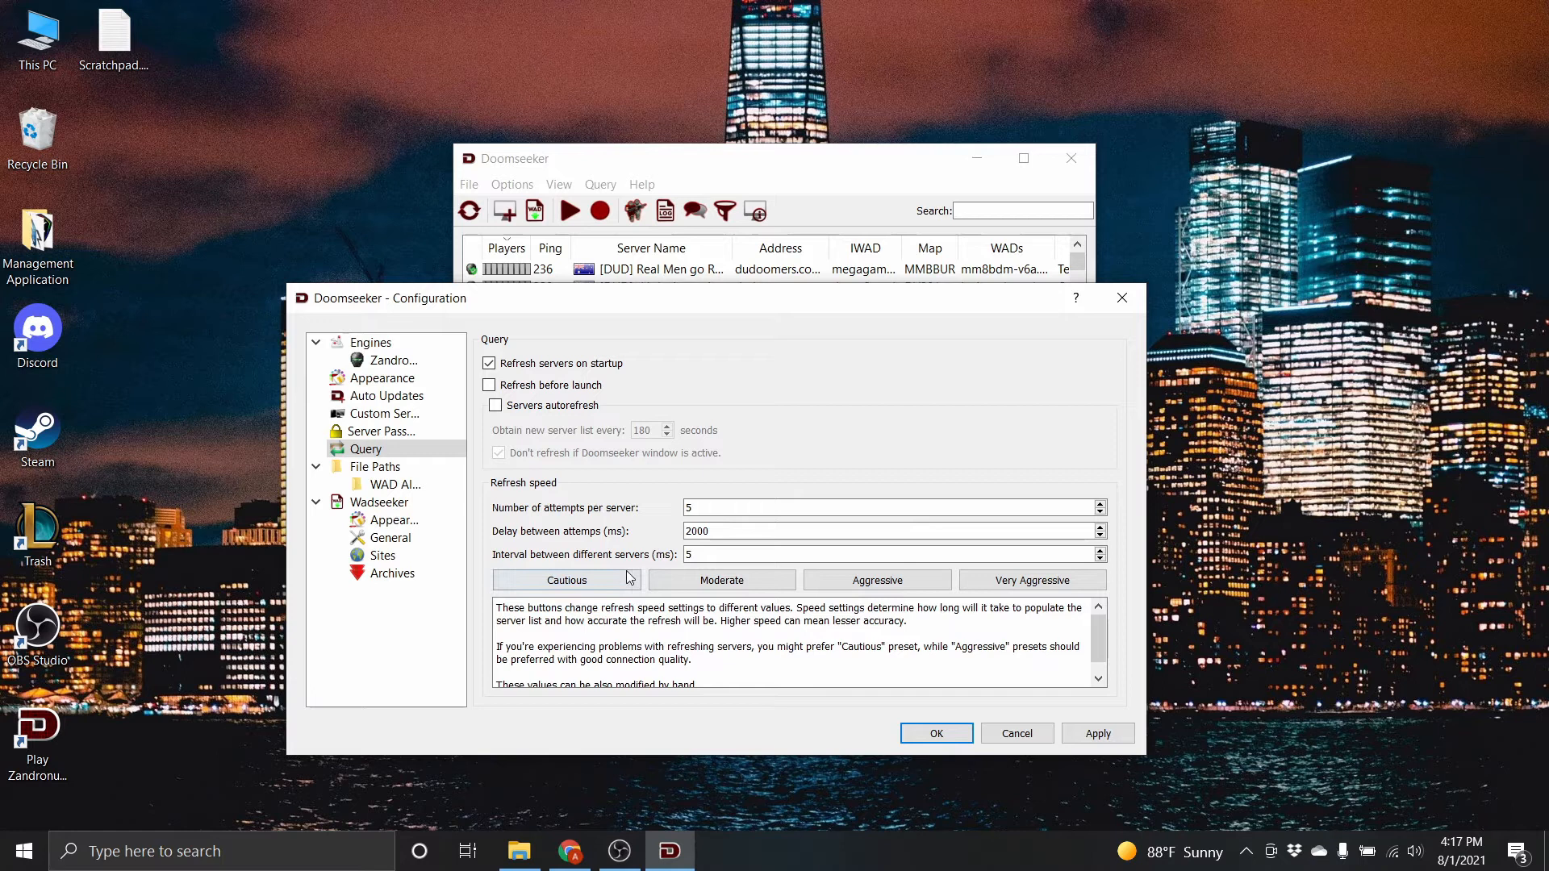
Step: Compare refresh presets and settle on Cautious (3 attempts, 3500 ms, 60 ms)
left_click(566, 580)
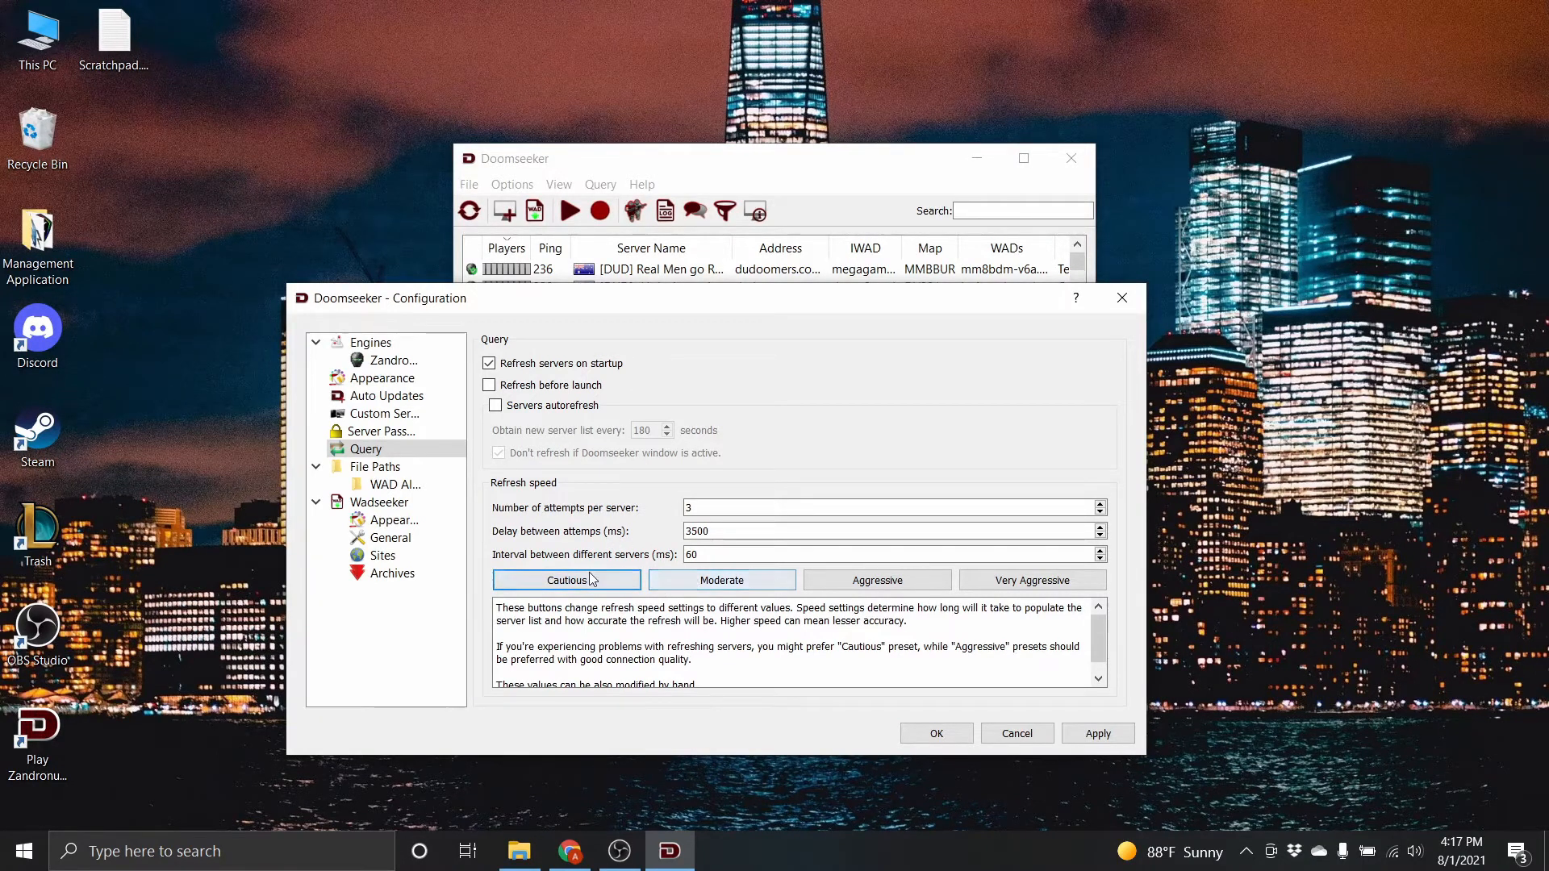
left_click(876, 580)
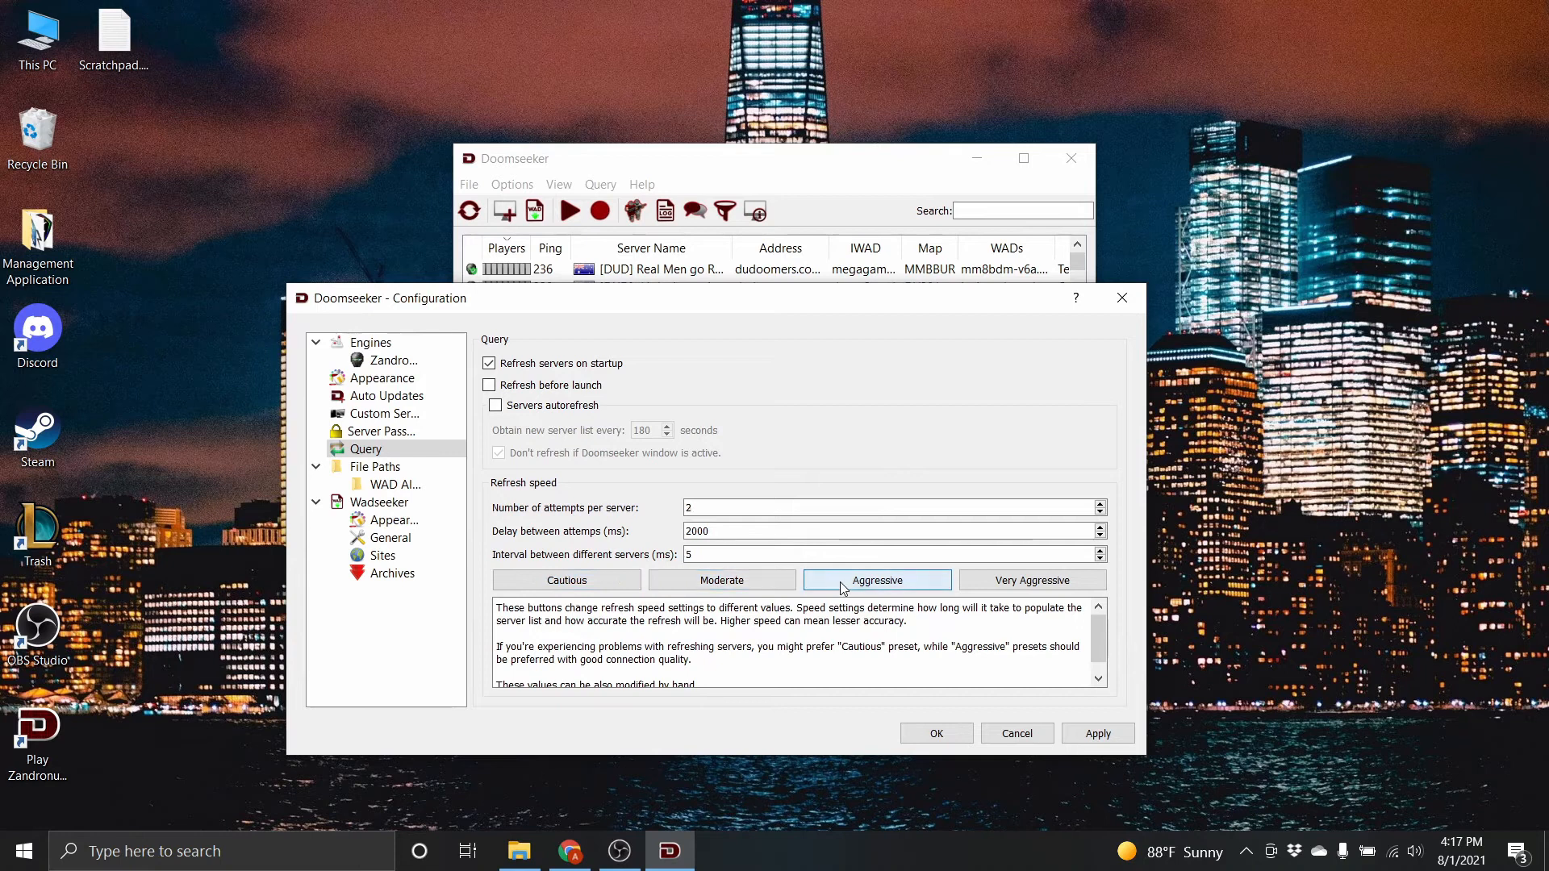
left_click(1031, 580)
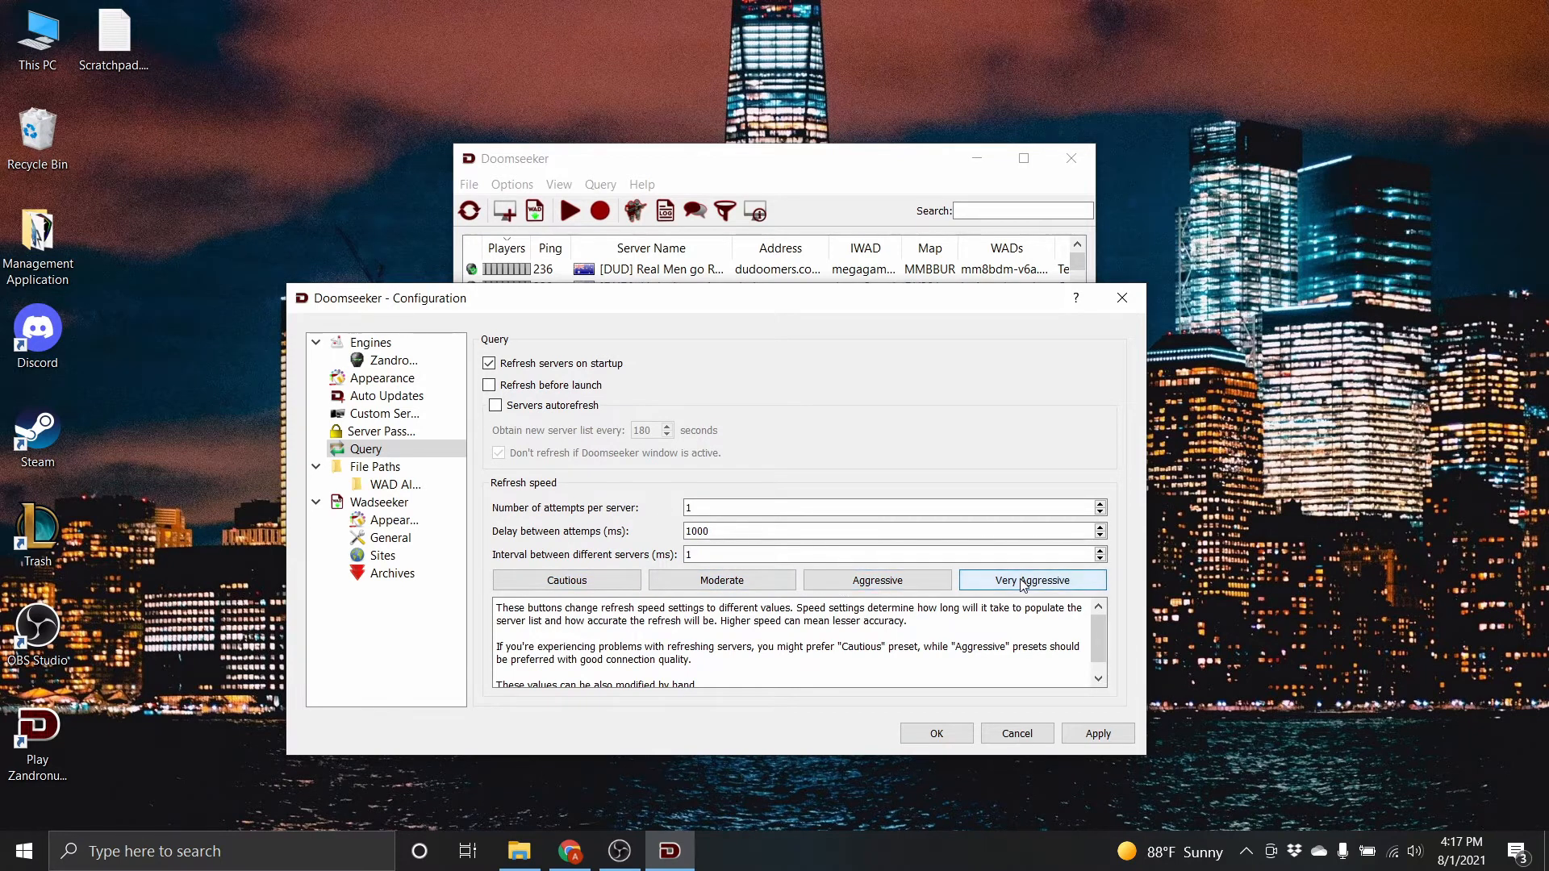
left_click(566, 580)
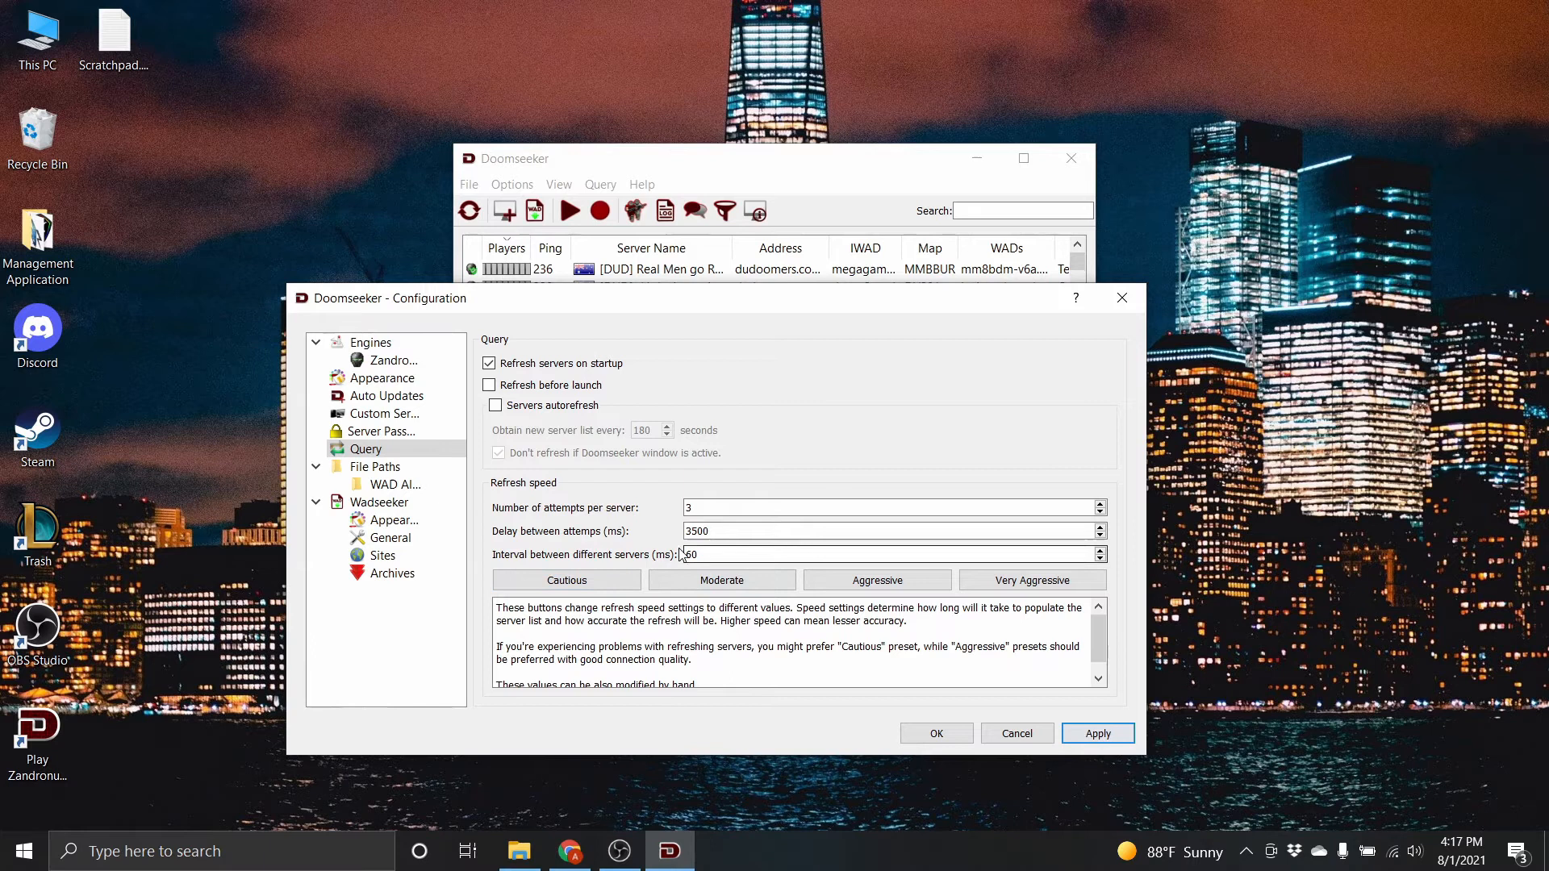
left_click(375, 466)
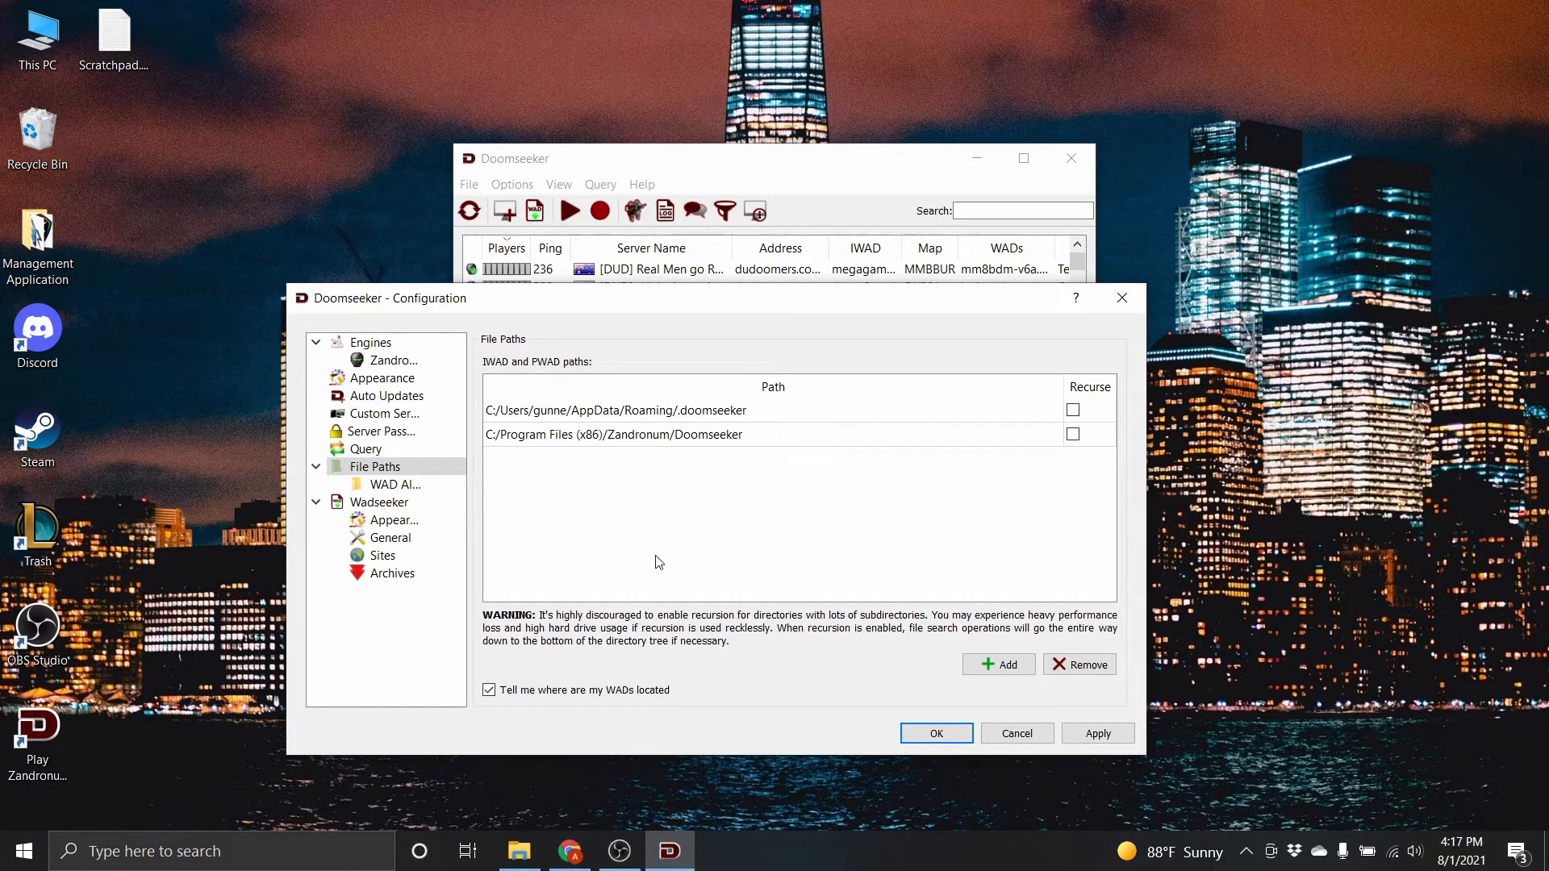
mouse_move(672, 538)
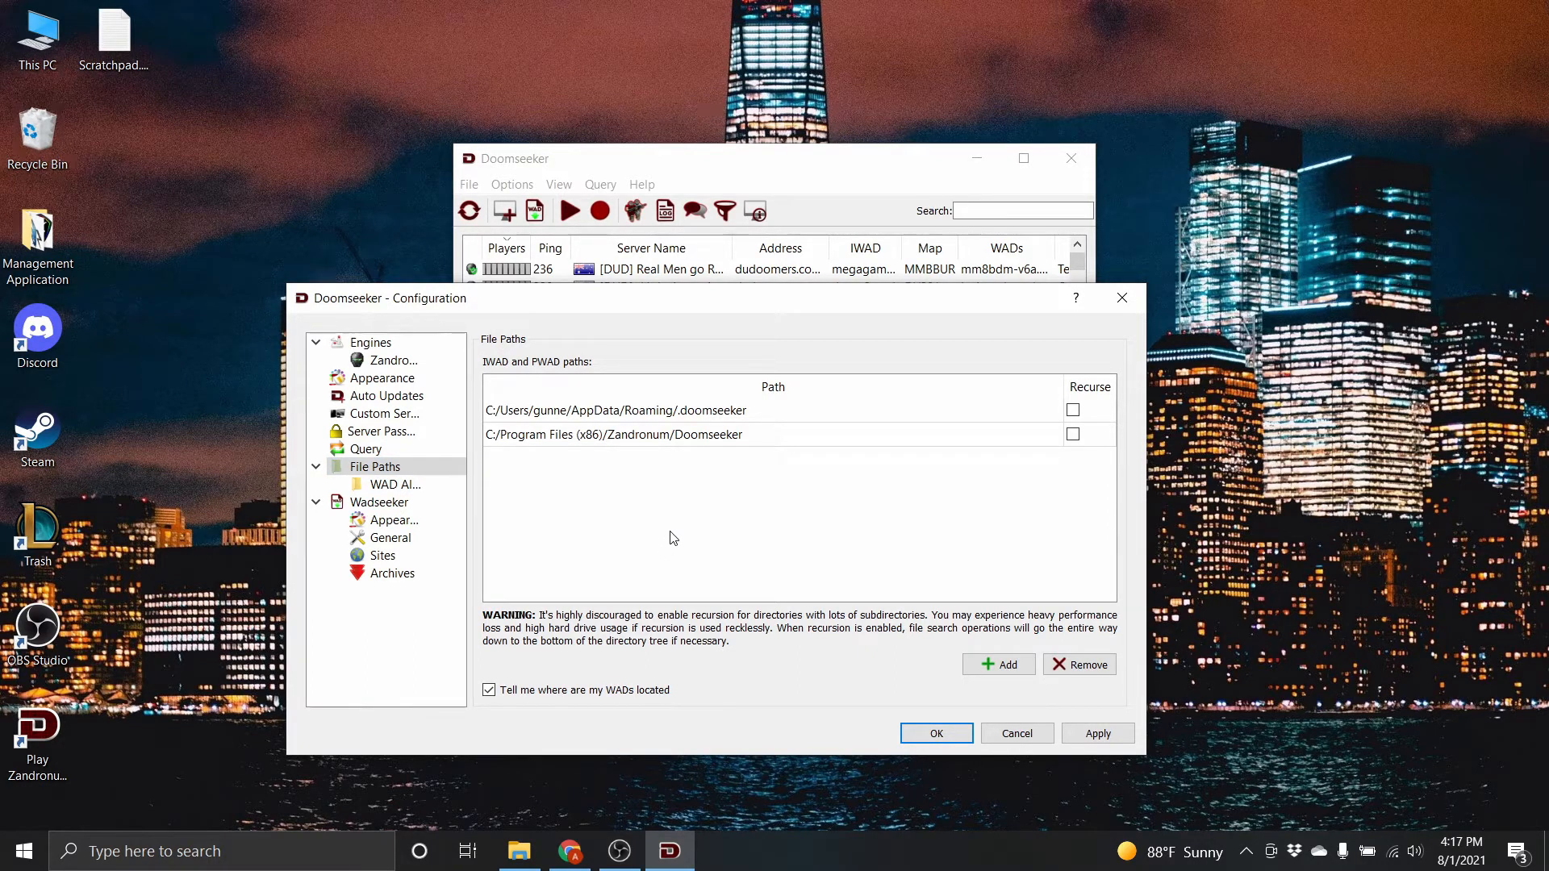
mouse_move(682, 538)
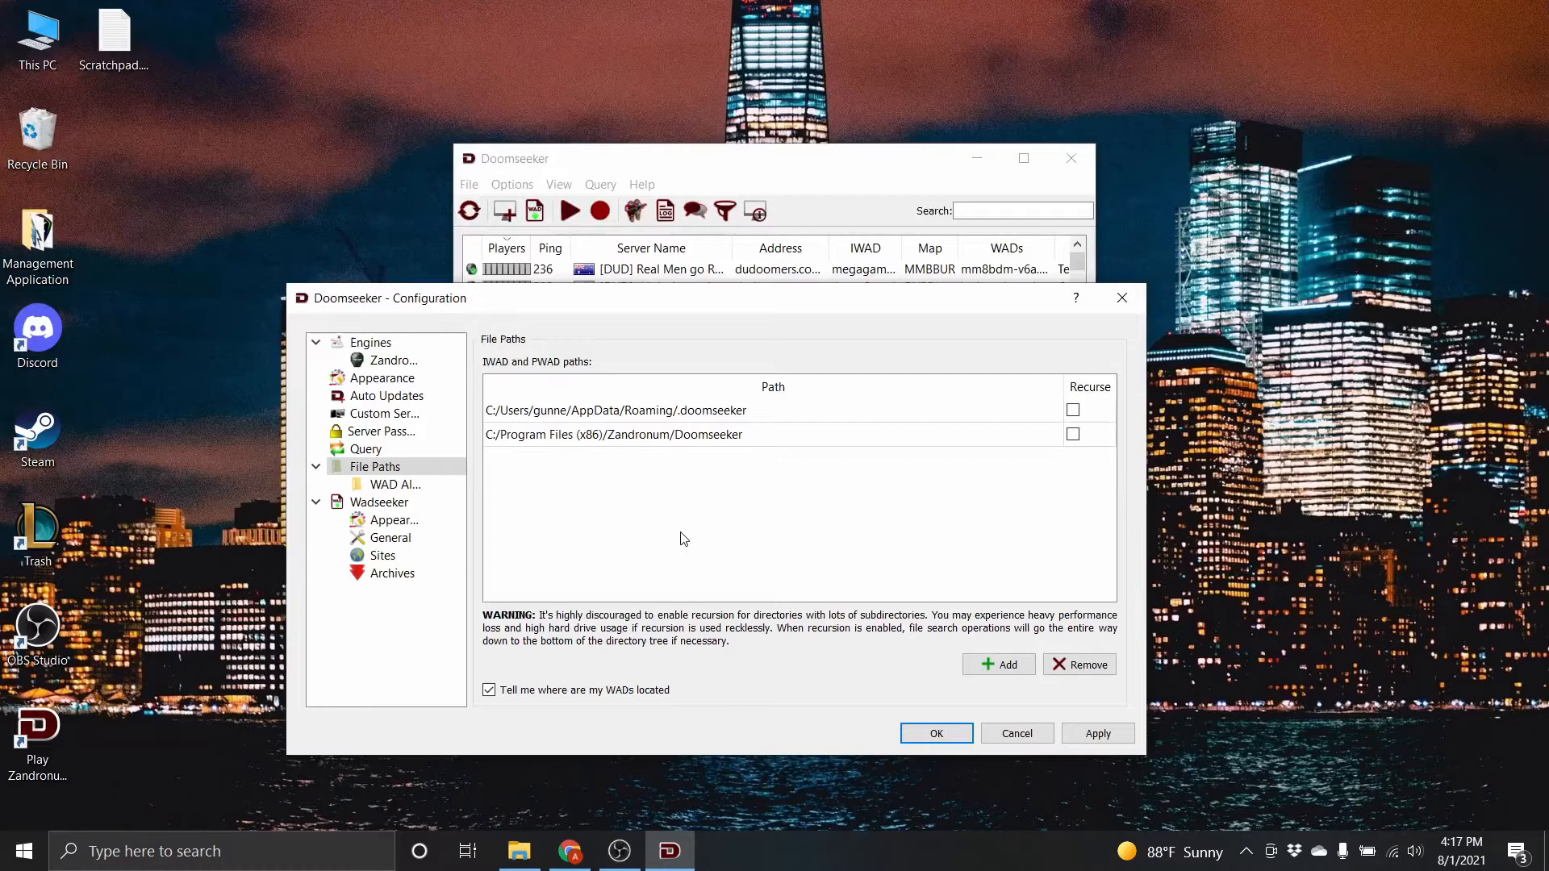
mouse_move(716, 464)
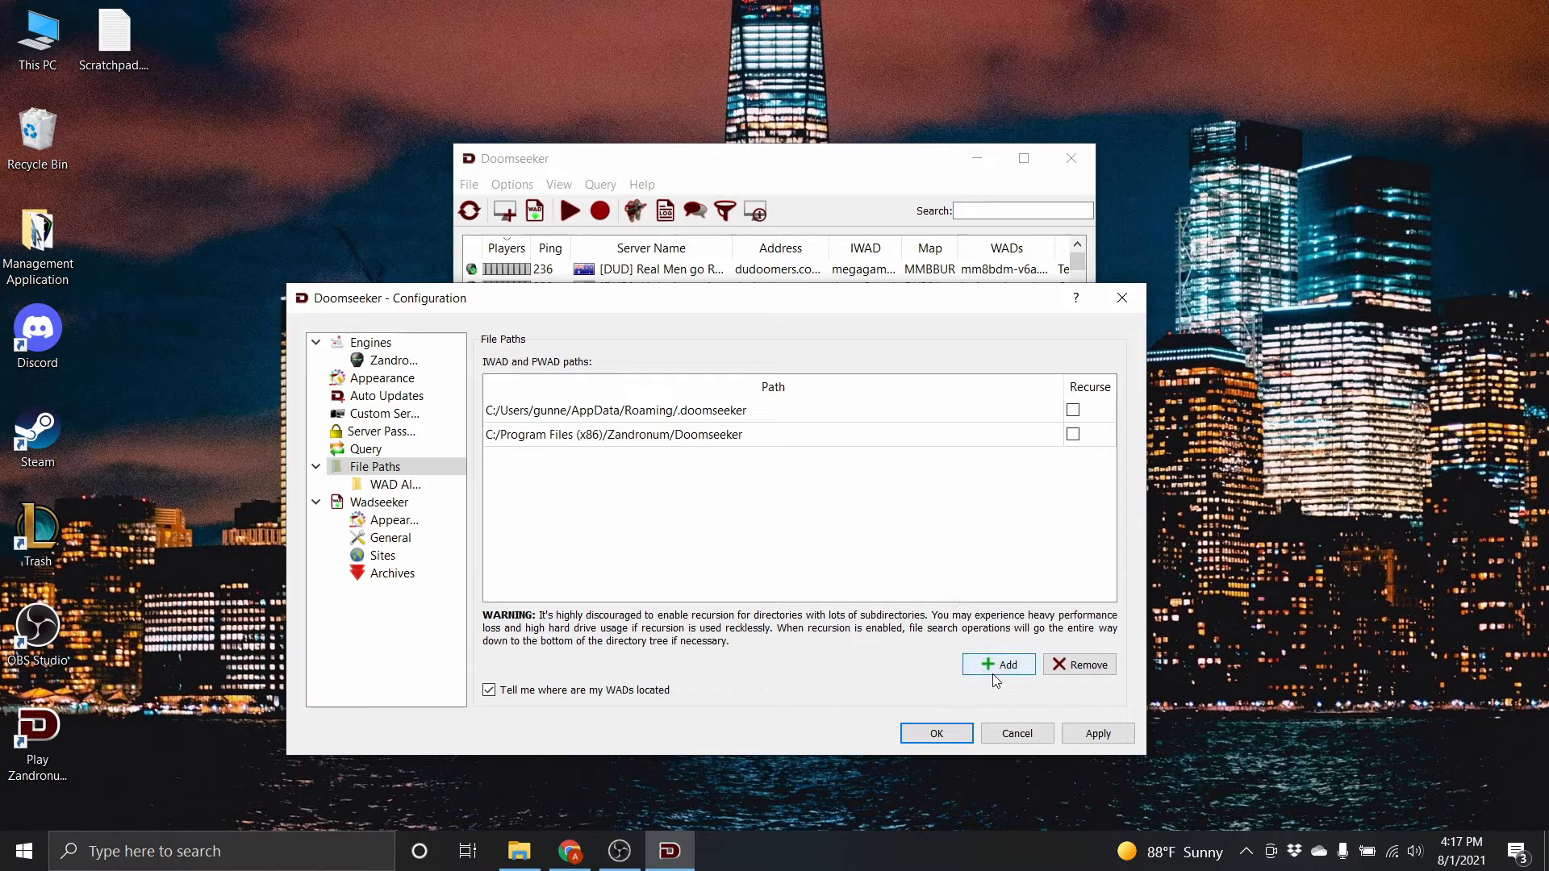
Step: Open the Add wad path folder chooser, showing Documents\MM8BDM
left_click(998, 663)
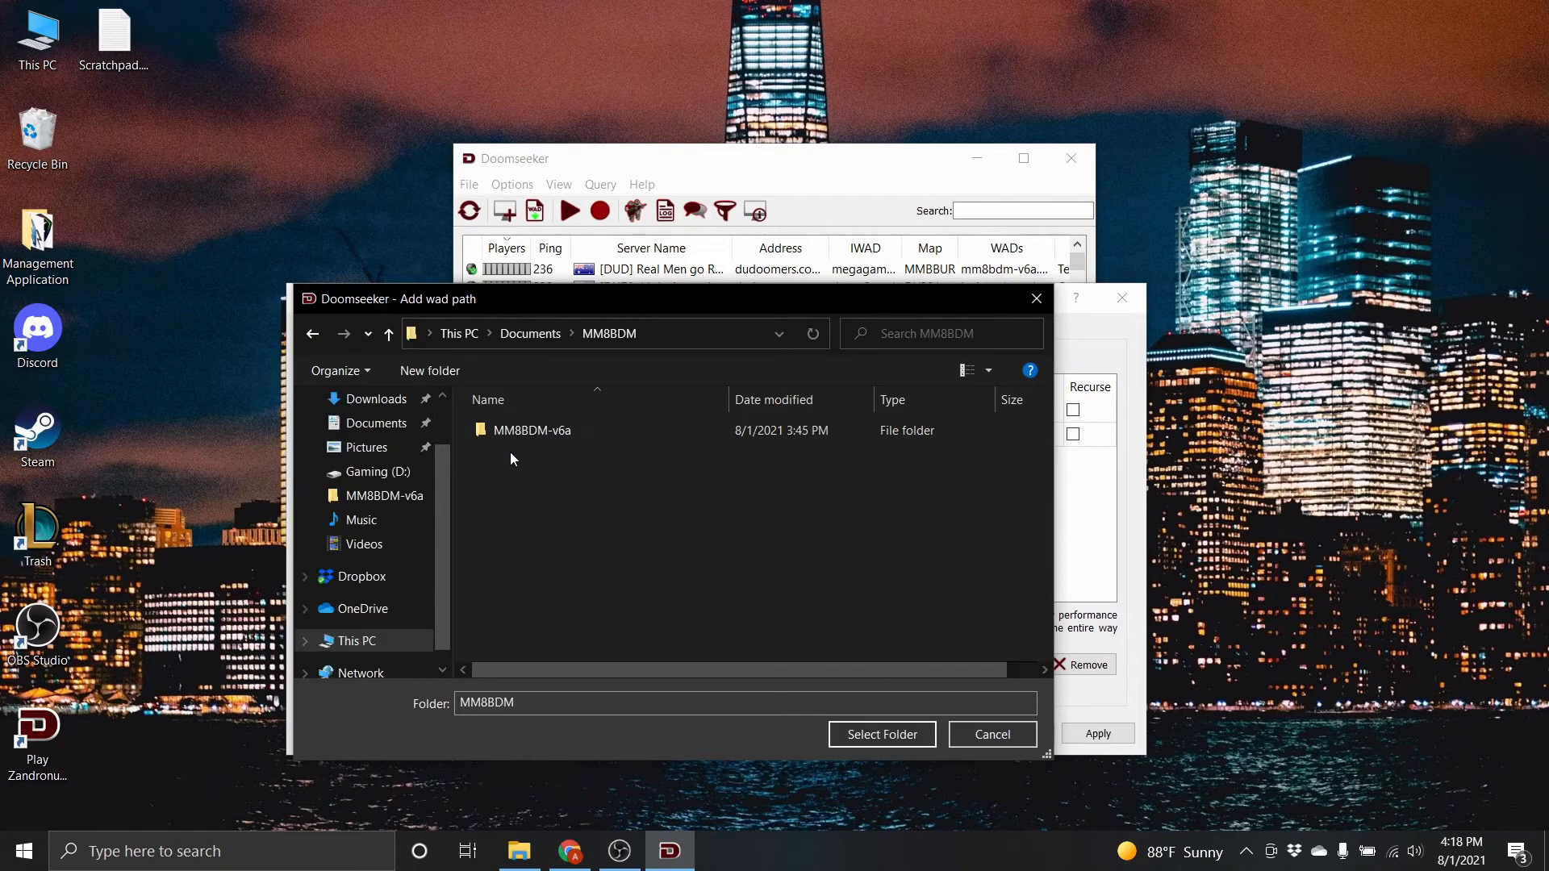
Step: Add the Documents MM8BDM-v6a folder as a third WAD search path
left_click(529, 430)
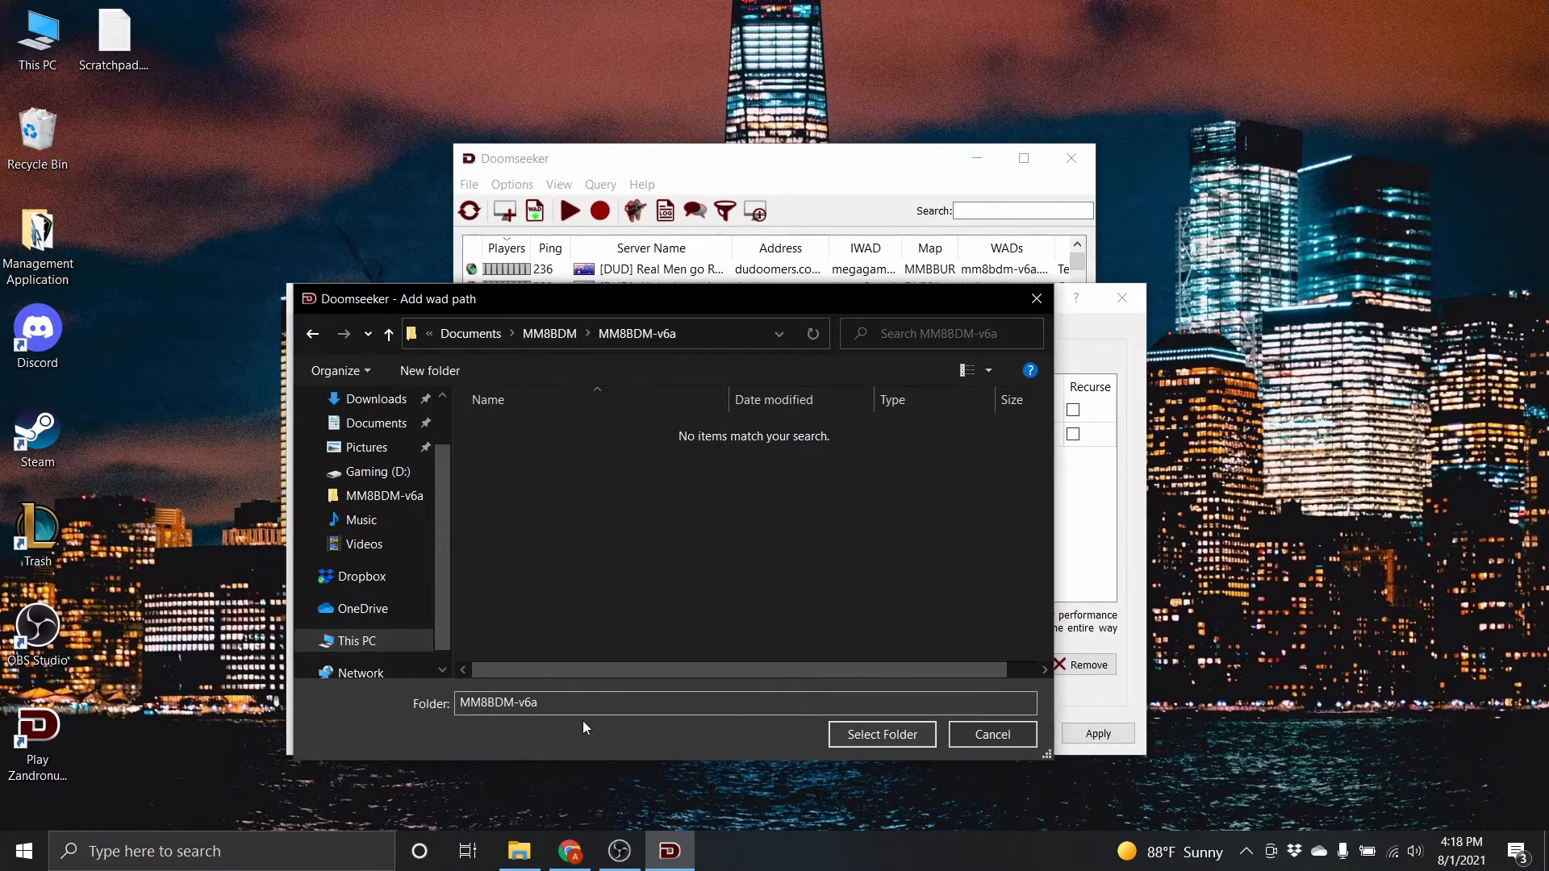
mouse_move(881, 734)
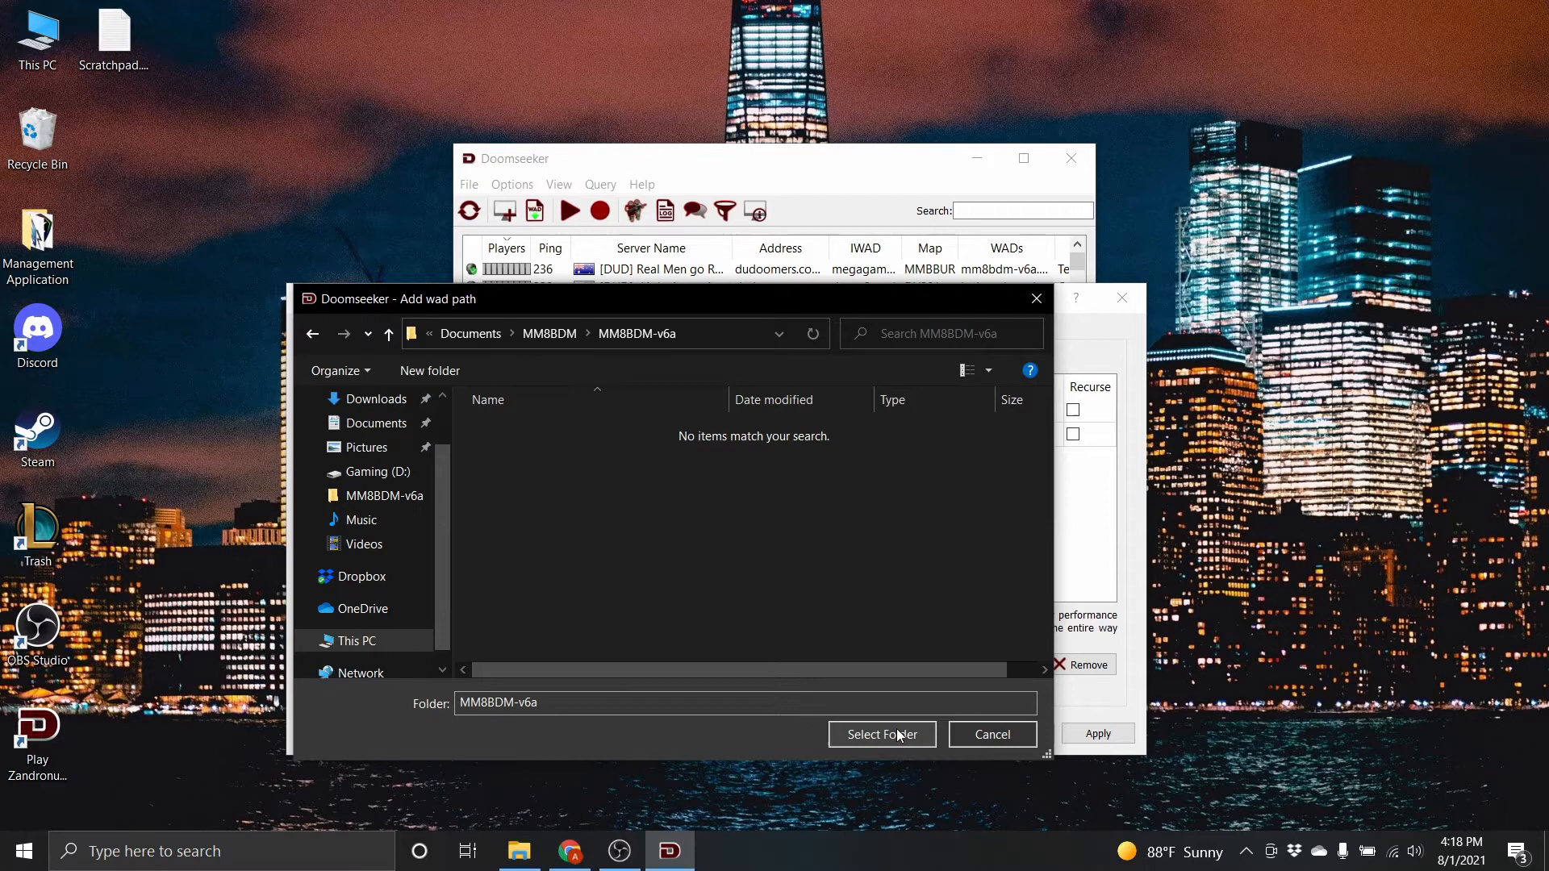
left_click(880, 734)
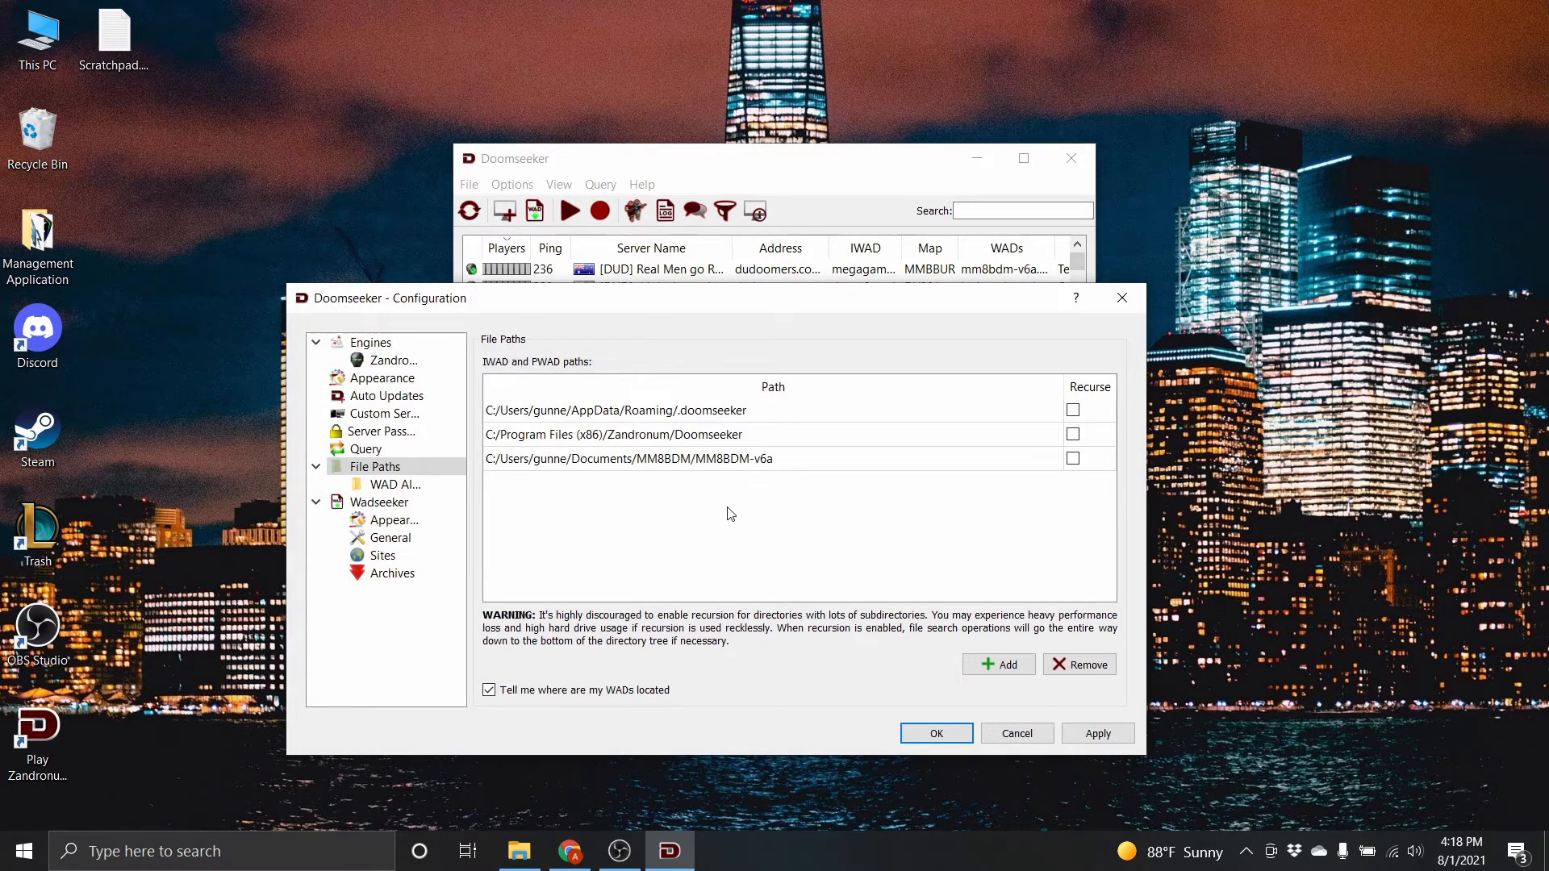
left_click(629, 458)
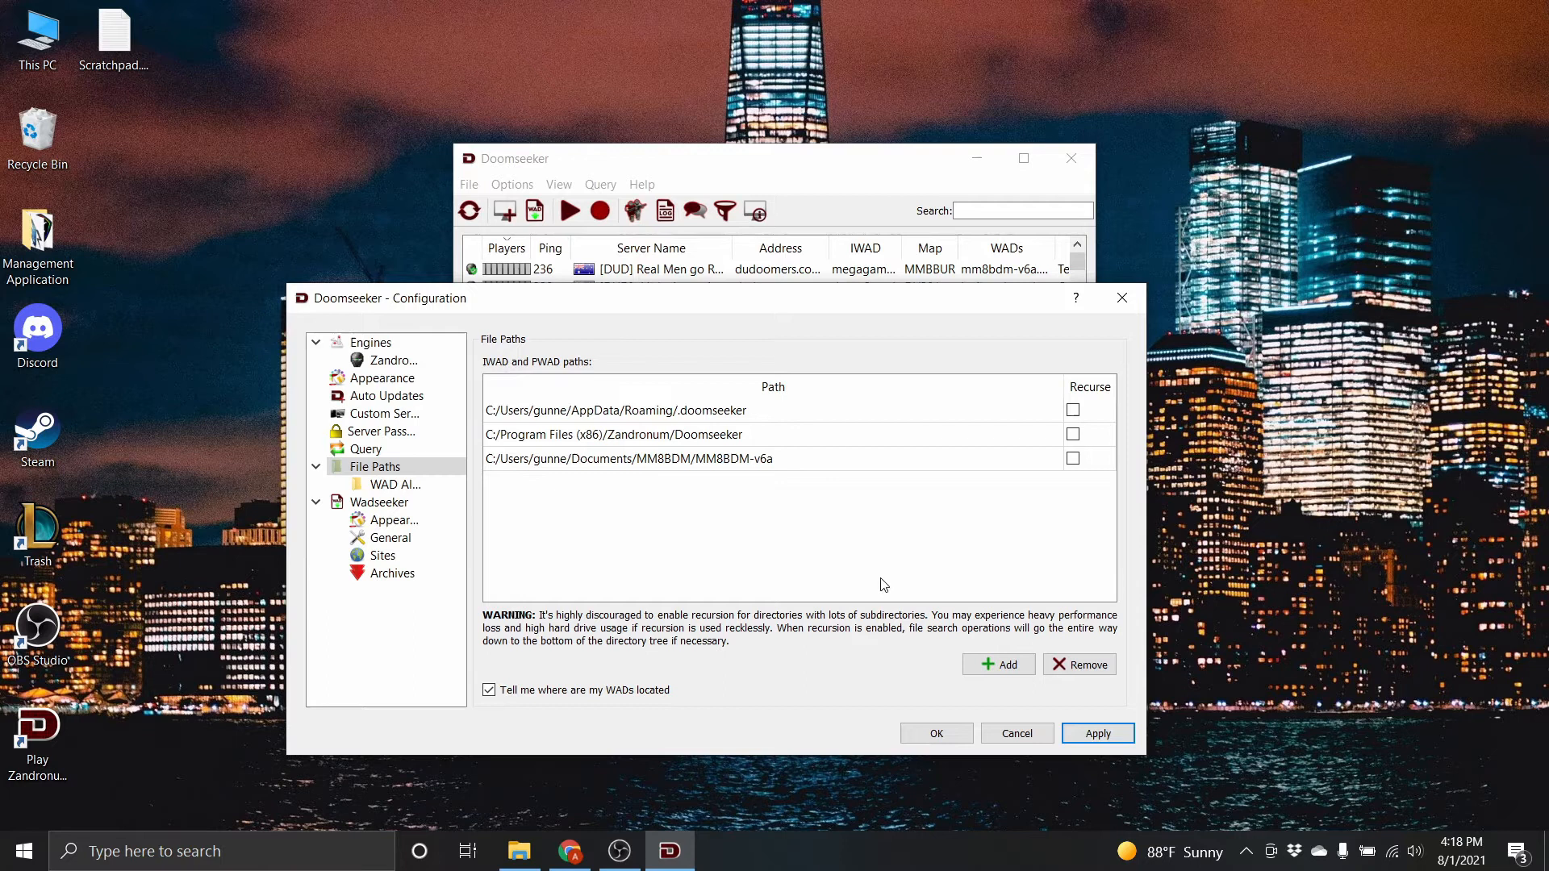
mouse_move(924, 662)
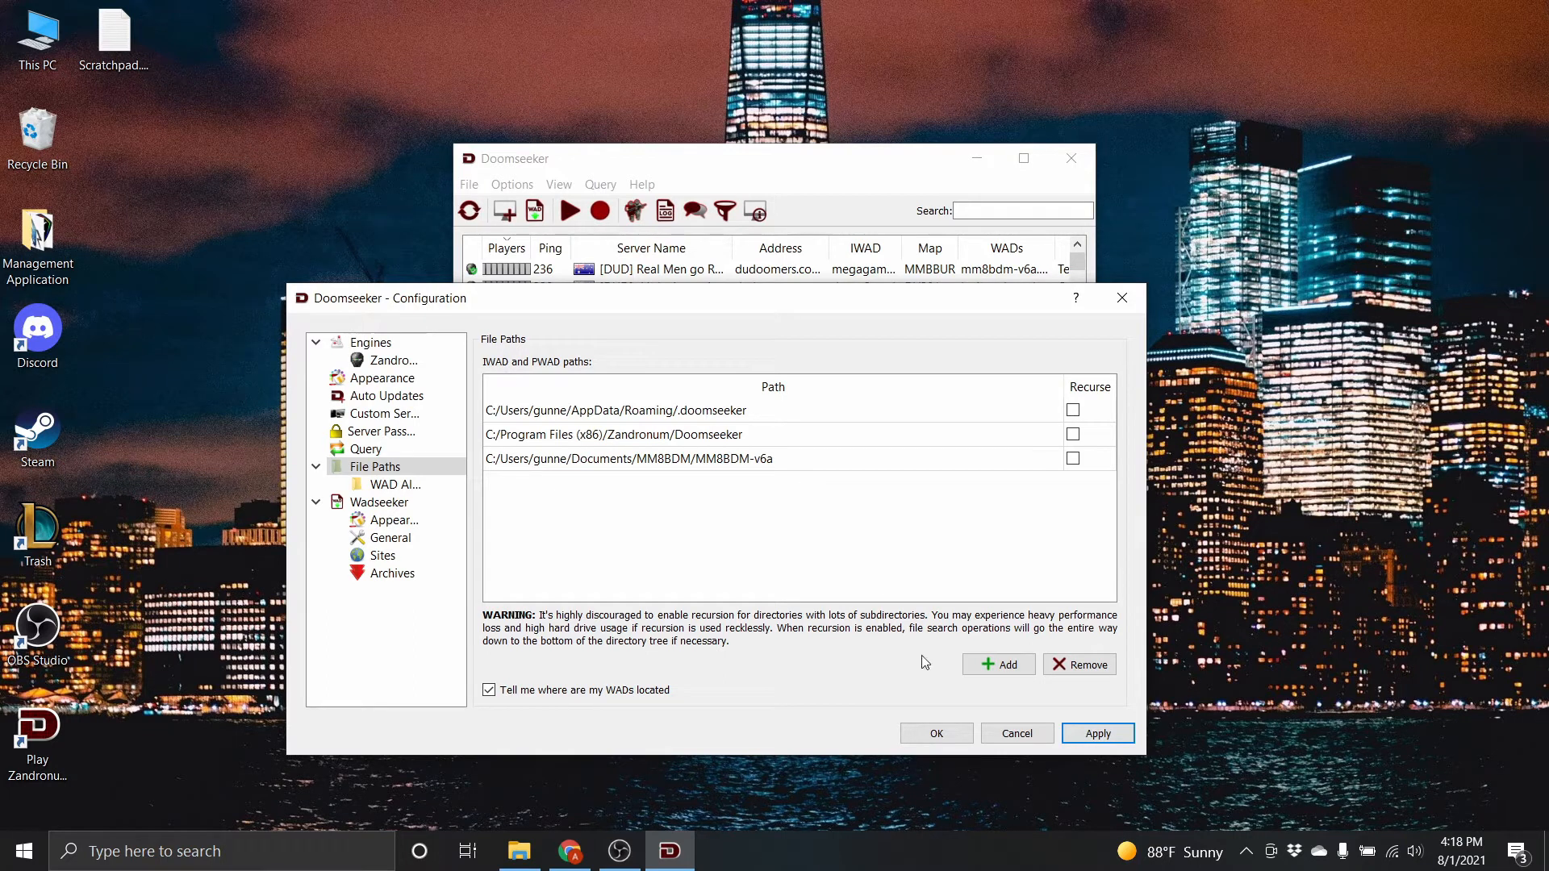
Step: Create a Mods folder inside MM8BDM-v6a, add it as a WAD path, and view WAD Aliases
left_click(997, 664)
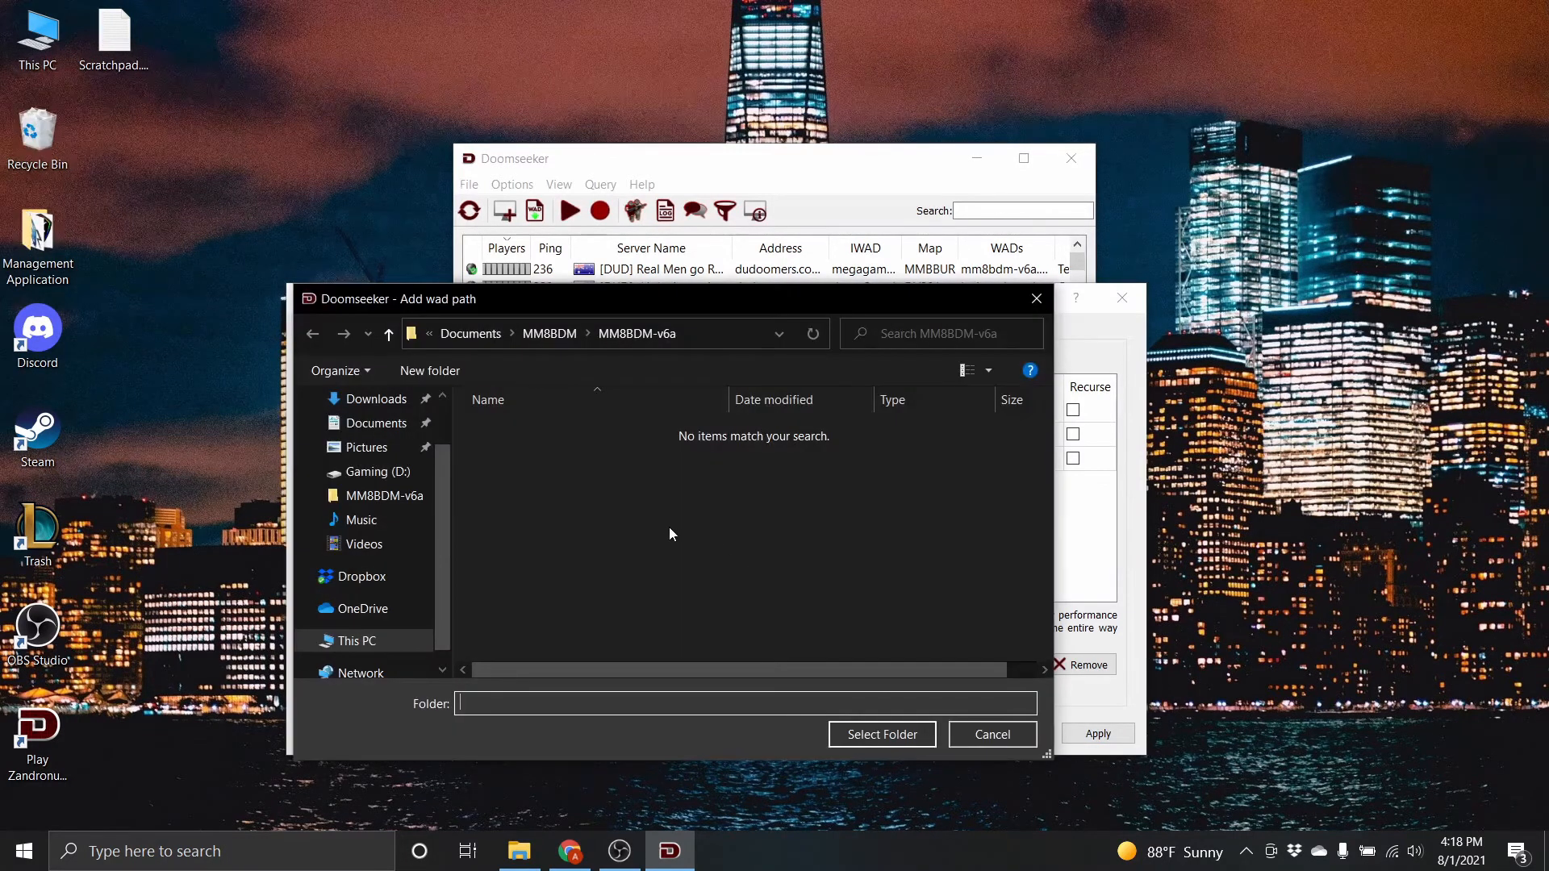
mouse_move(428, 369)
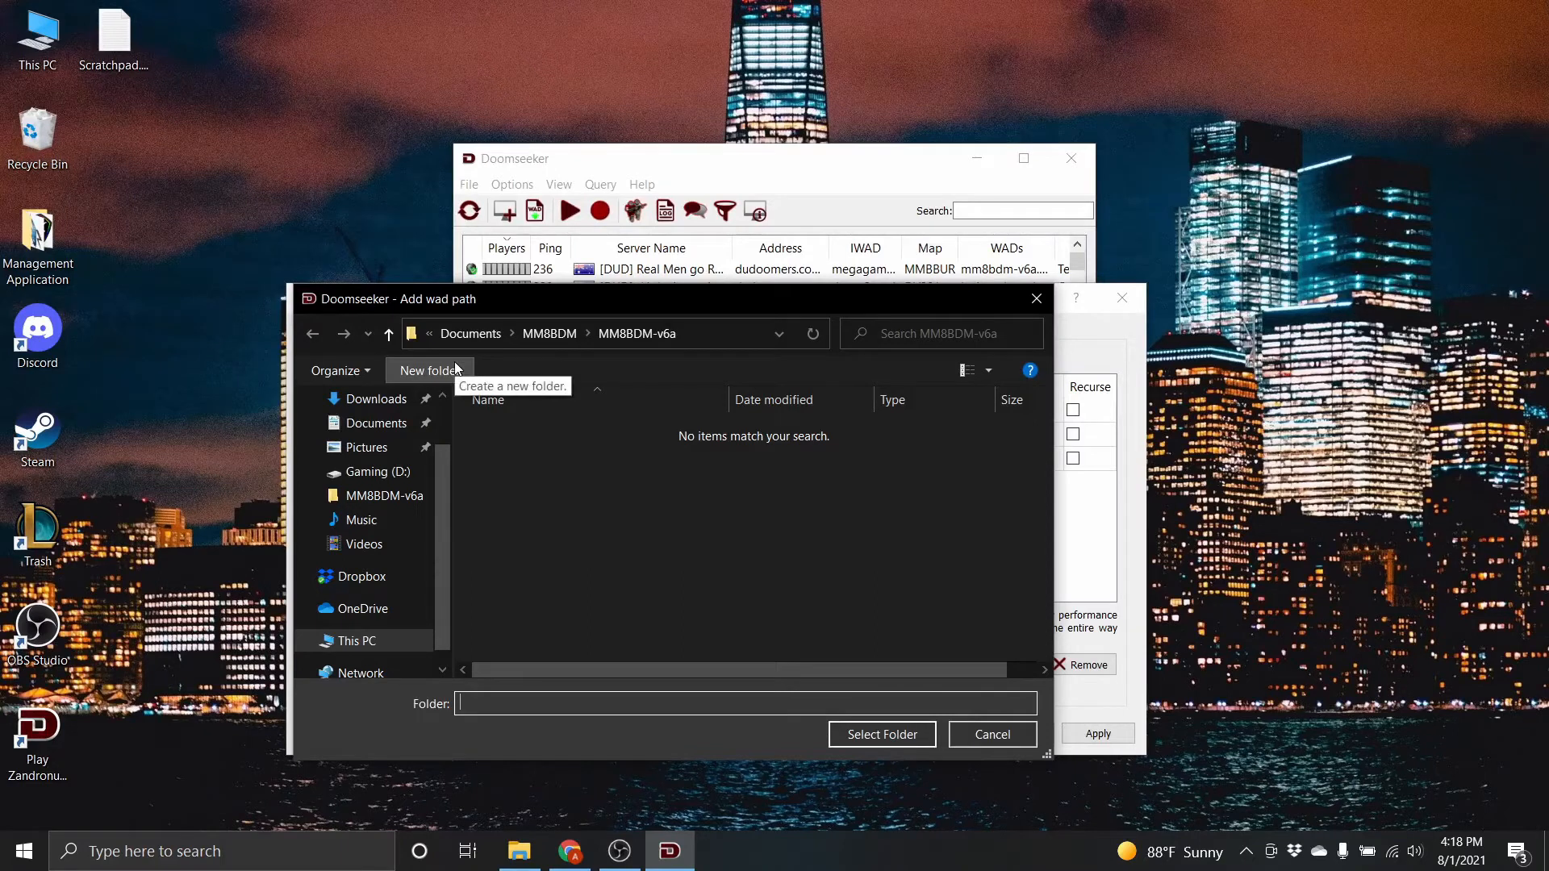
left_click(427, 371)
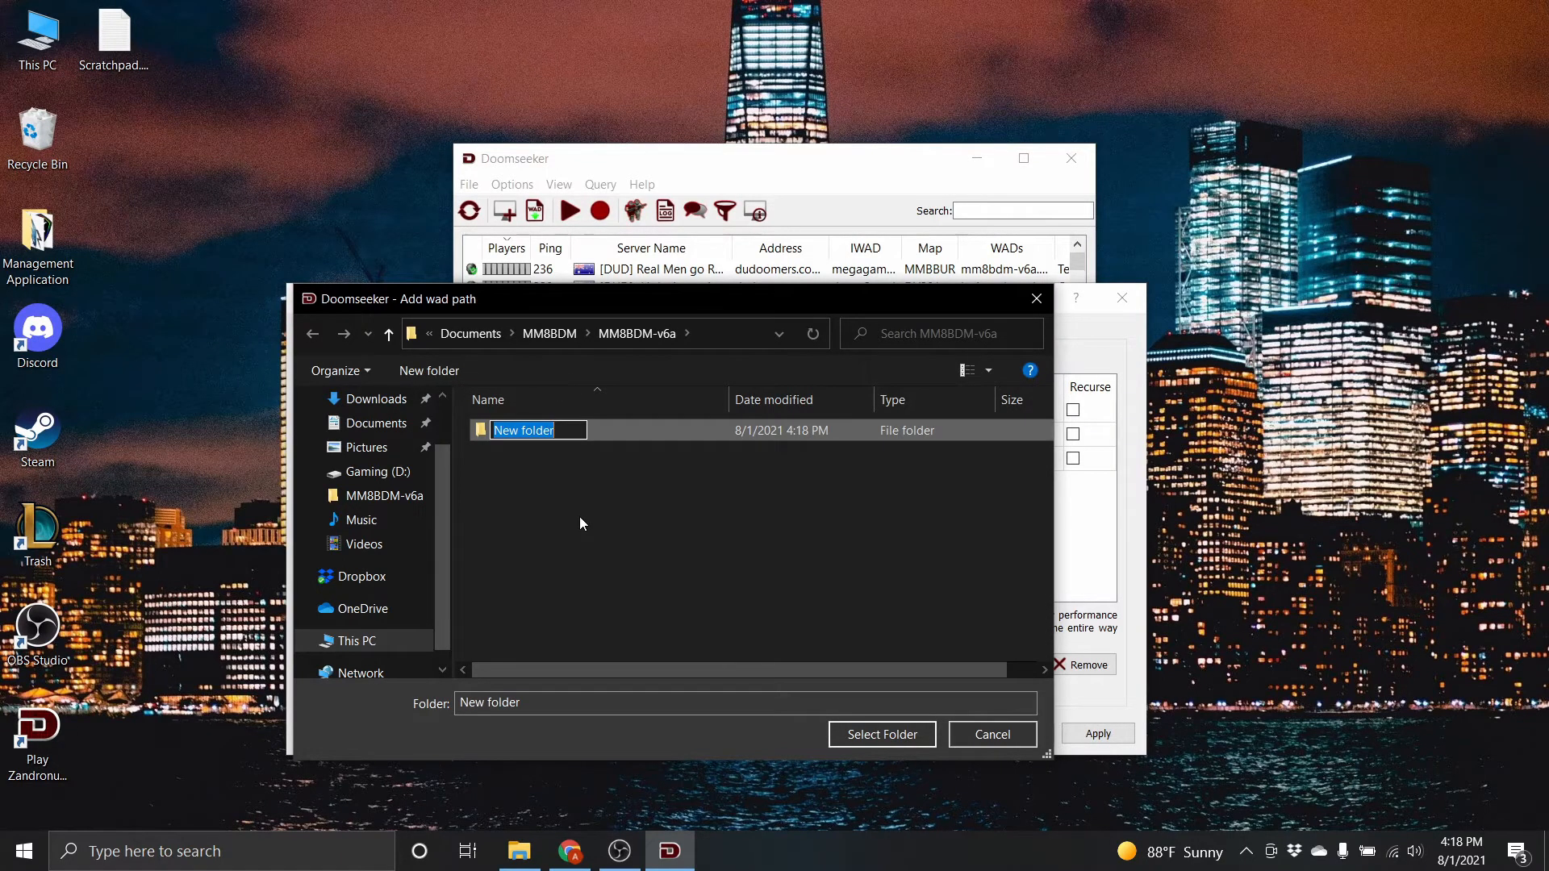
type("Mods")
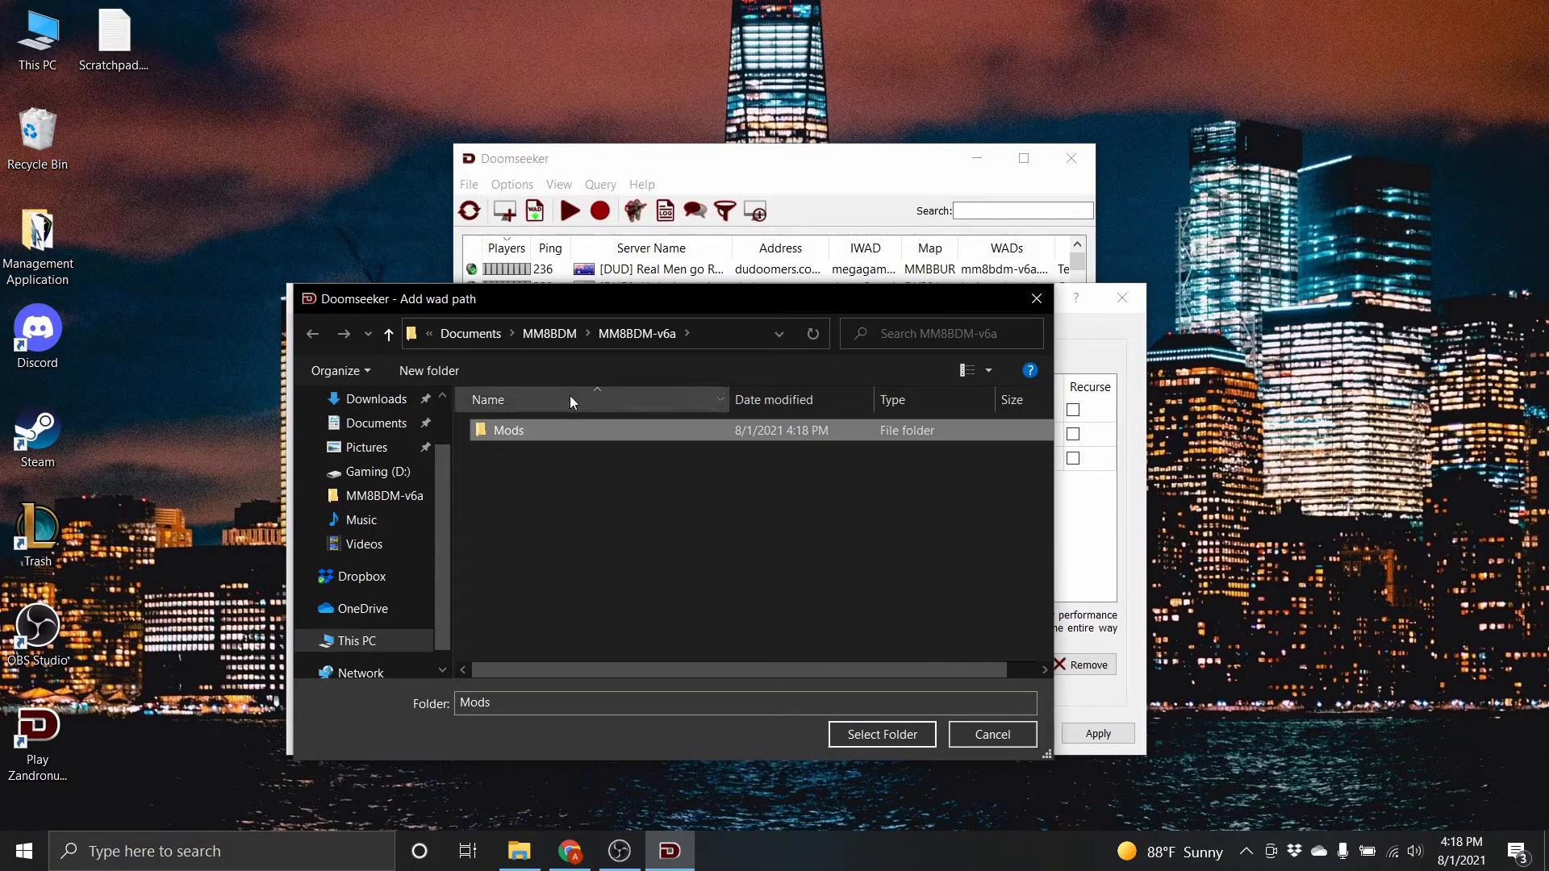
double_click(507, 430)
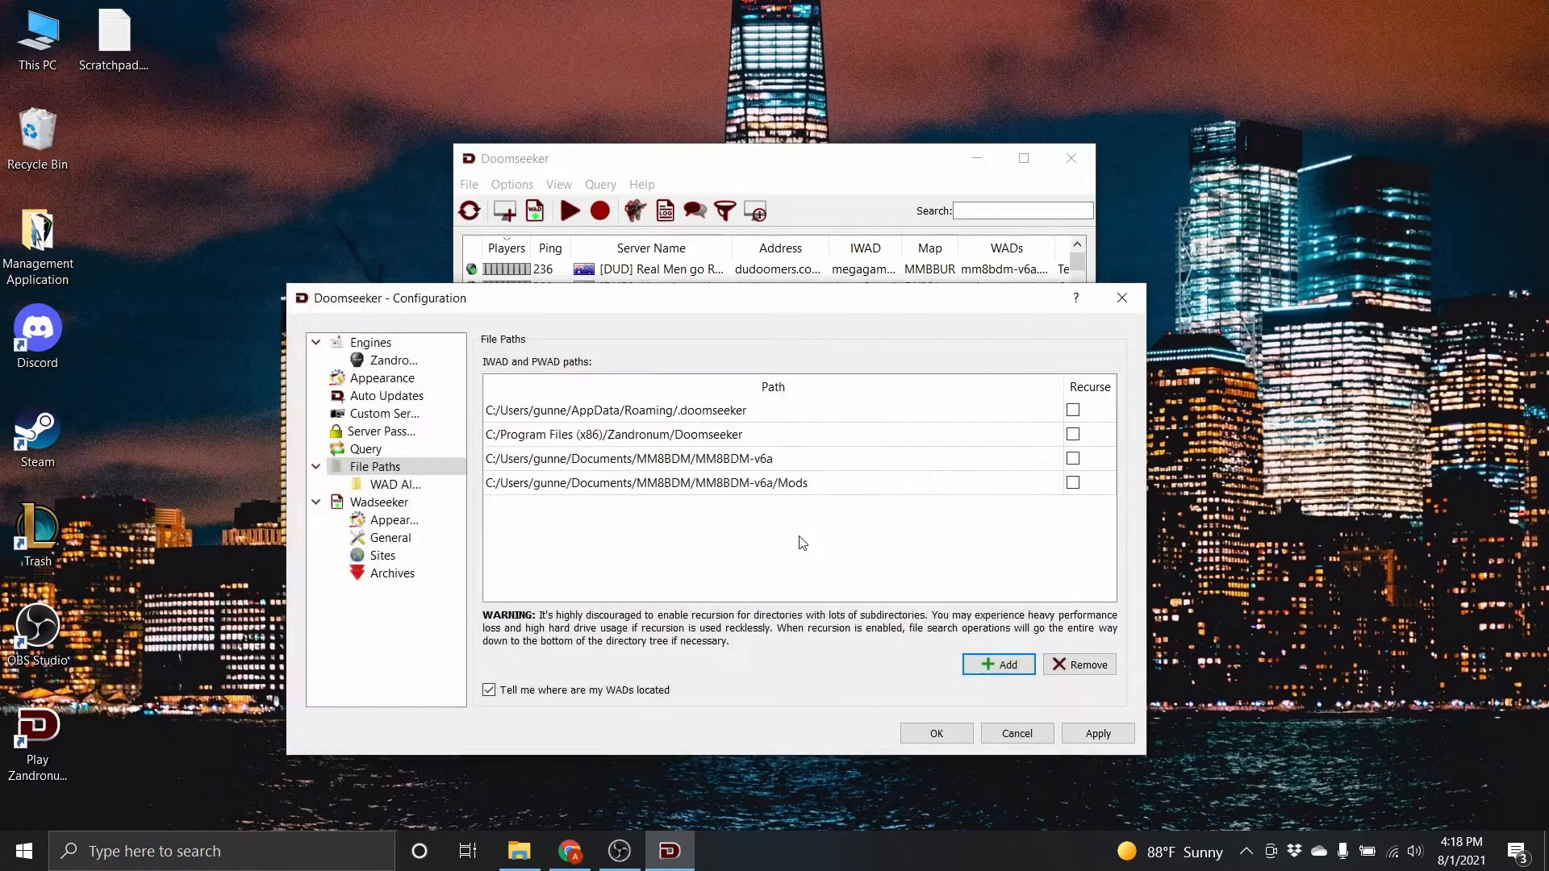
left_click(645, 483)
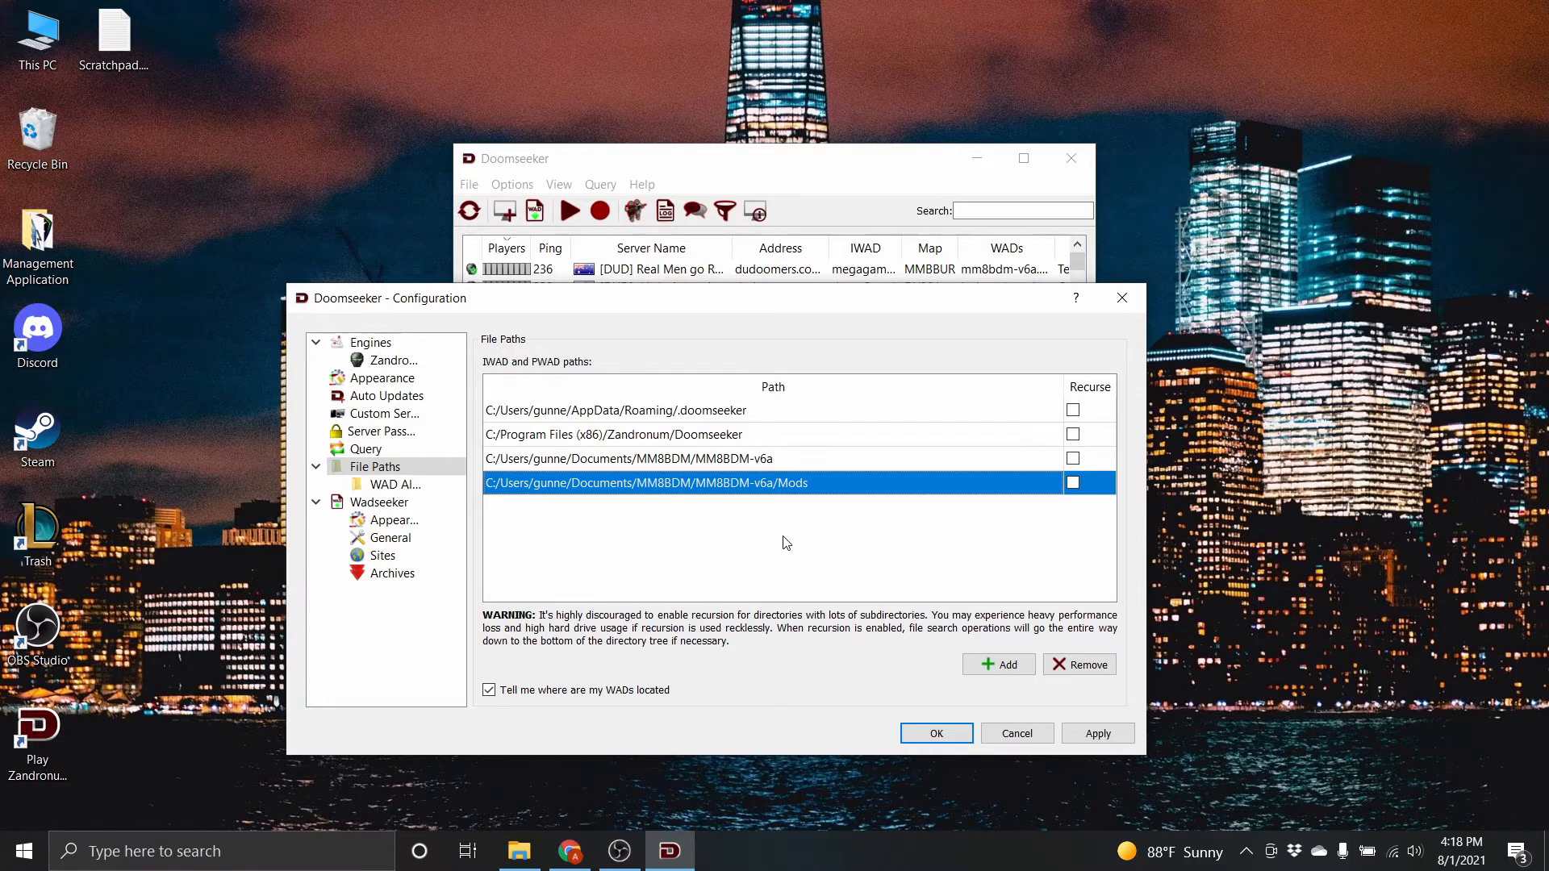
mouse_move(797, 512)
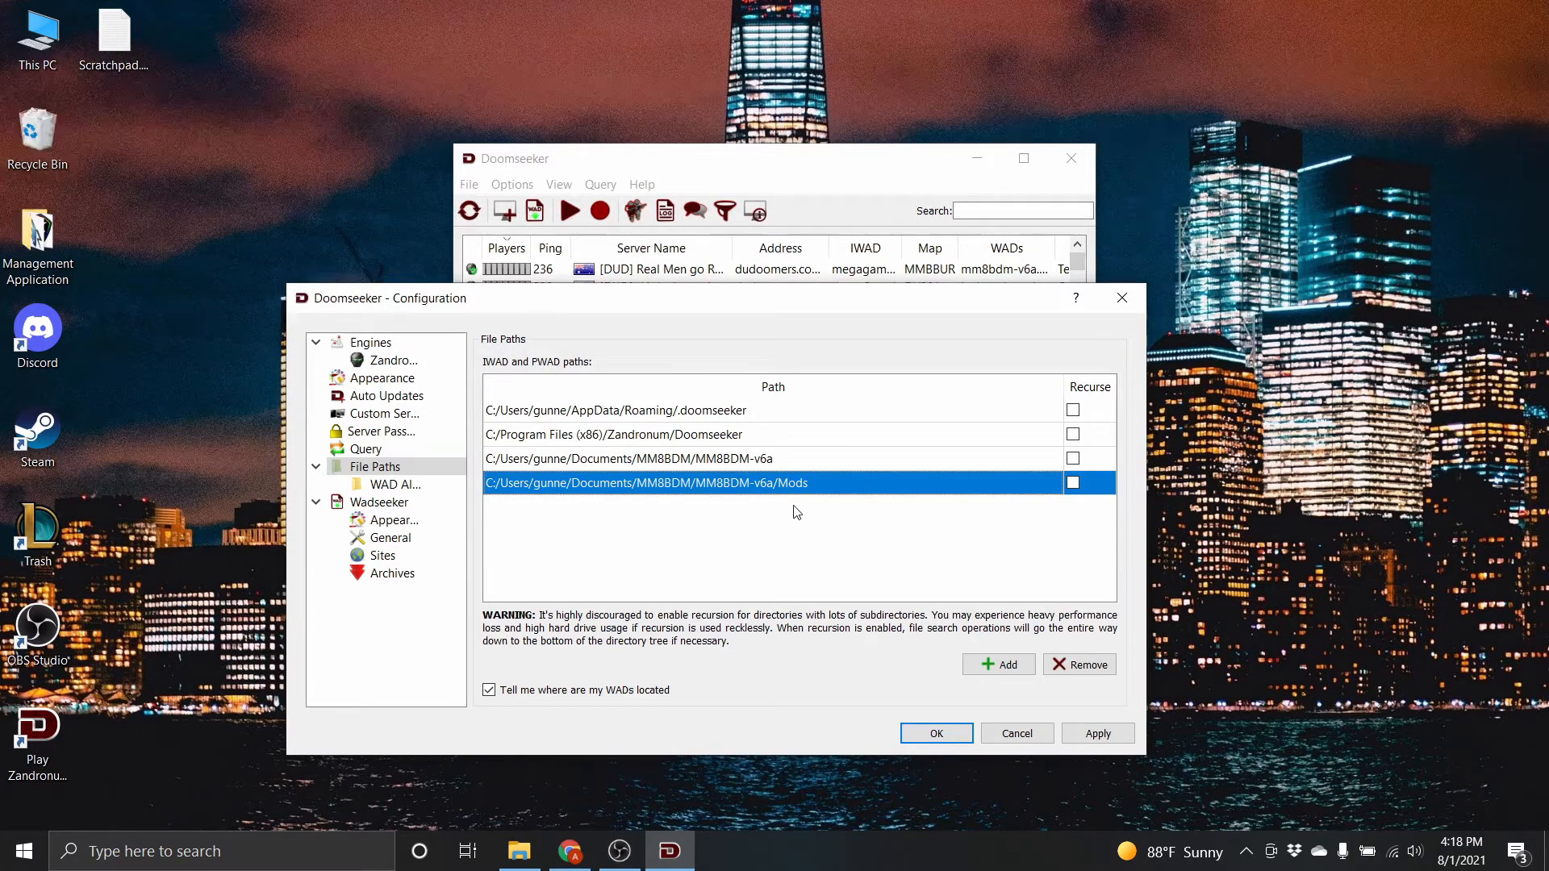
mouse_move(776, 514)
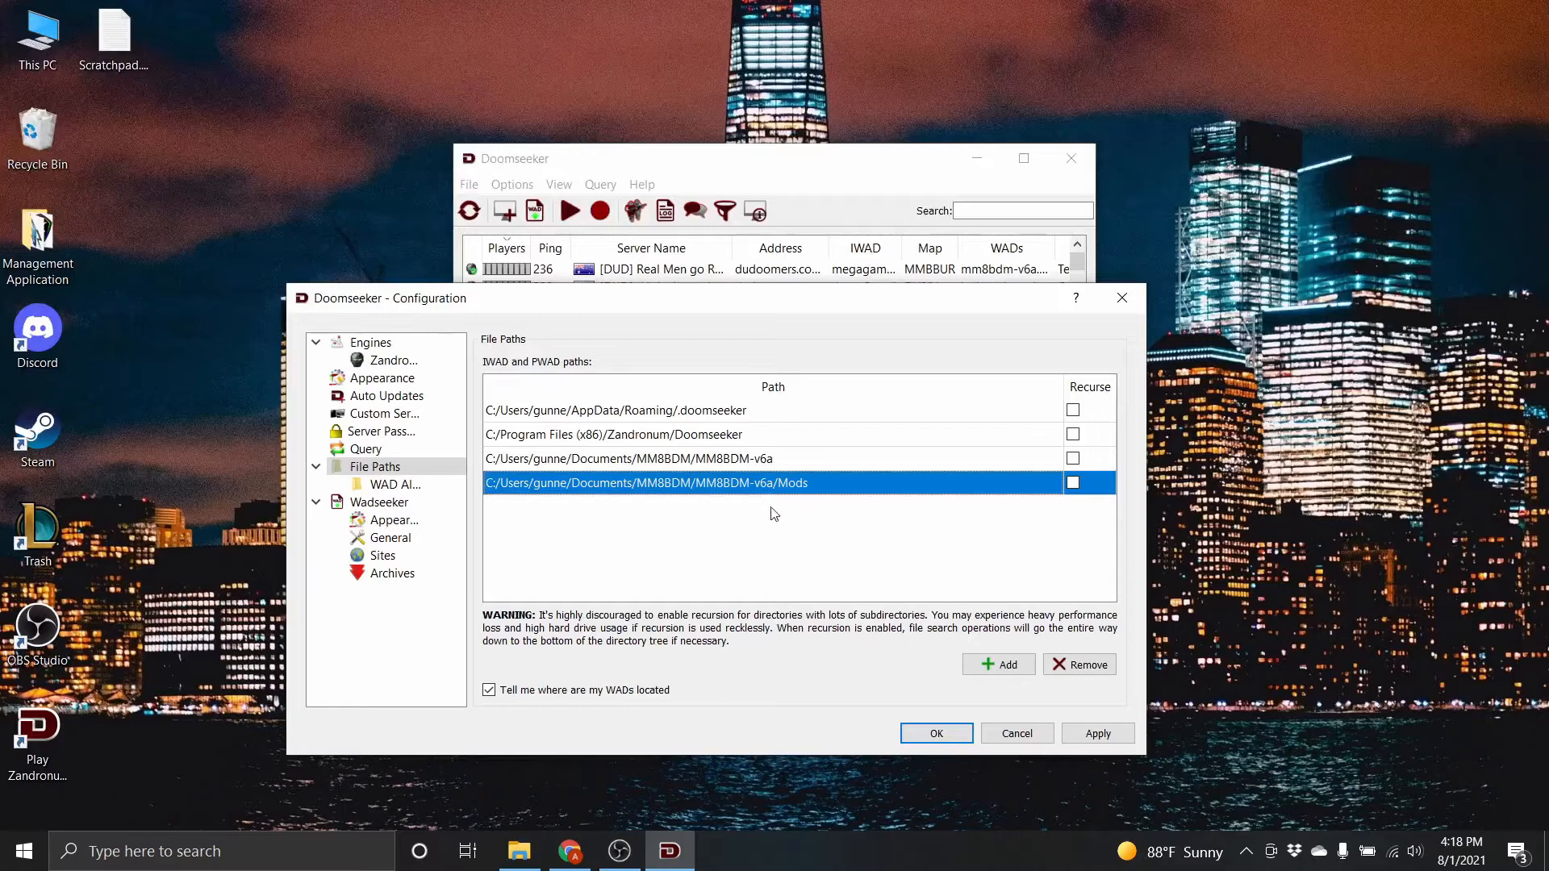
left_click(392, 484)
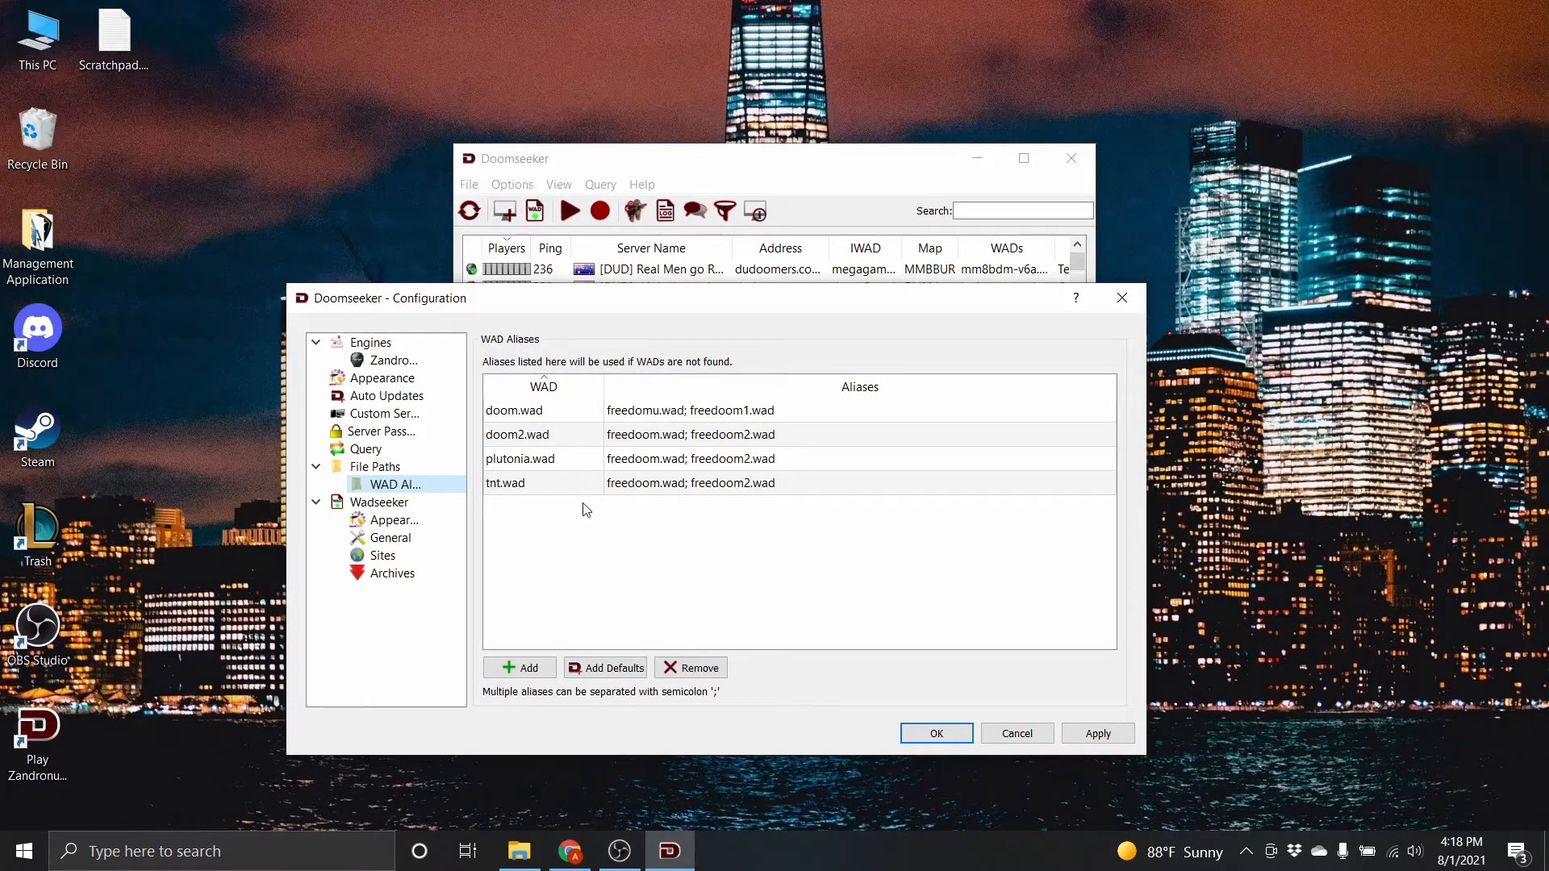
mouse_move(612, 529)
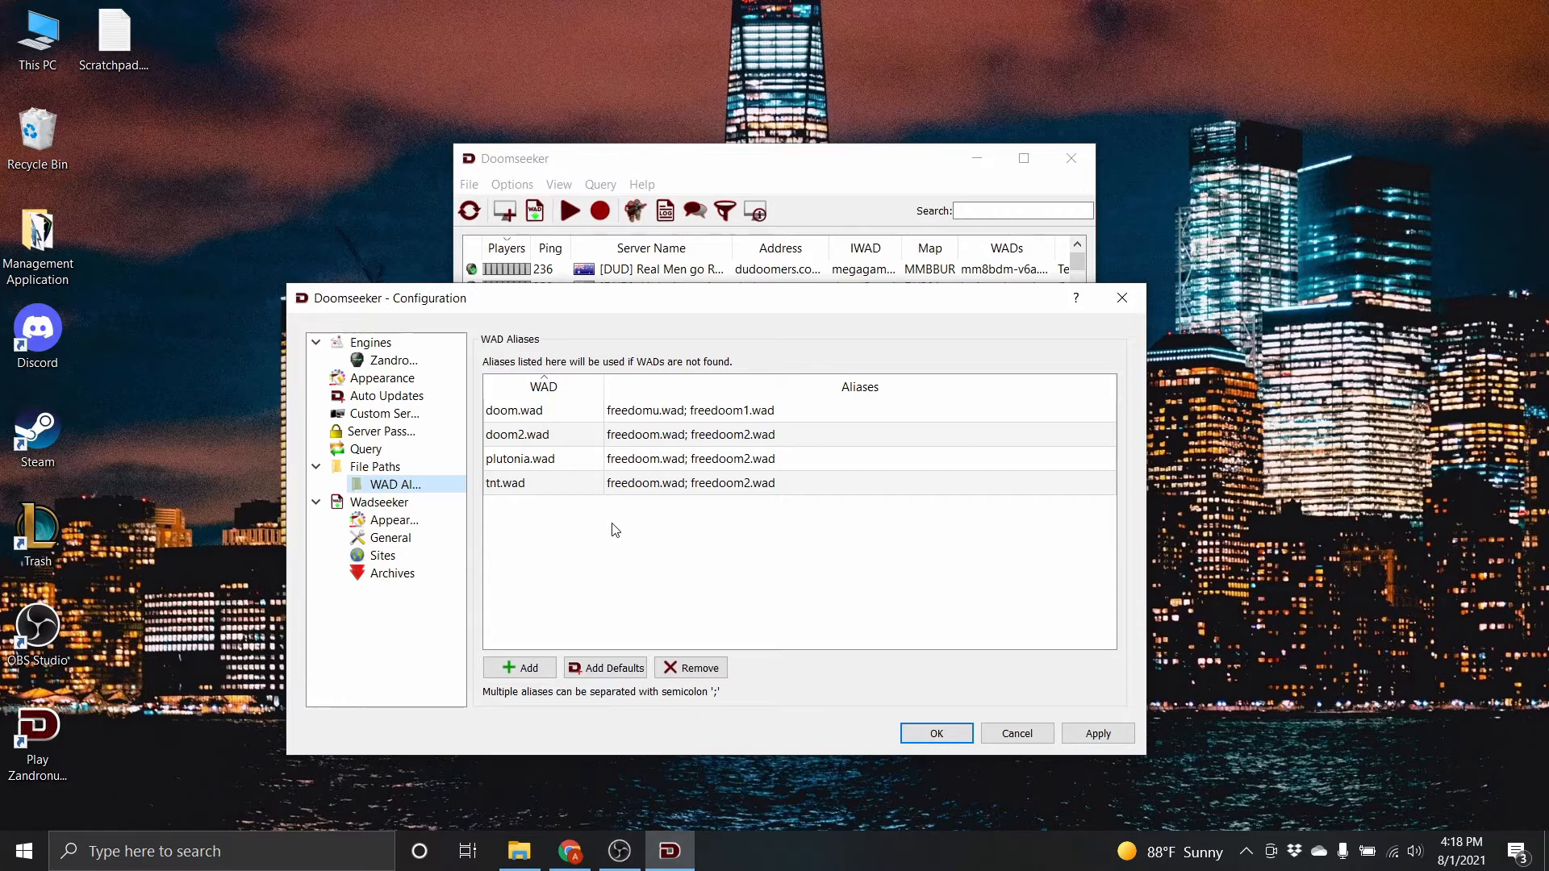
Step: Show Wadseeker General settings: downloads into .doomseeker, 3 site seeks, 2 downloads
left_click(390, 519)
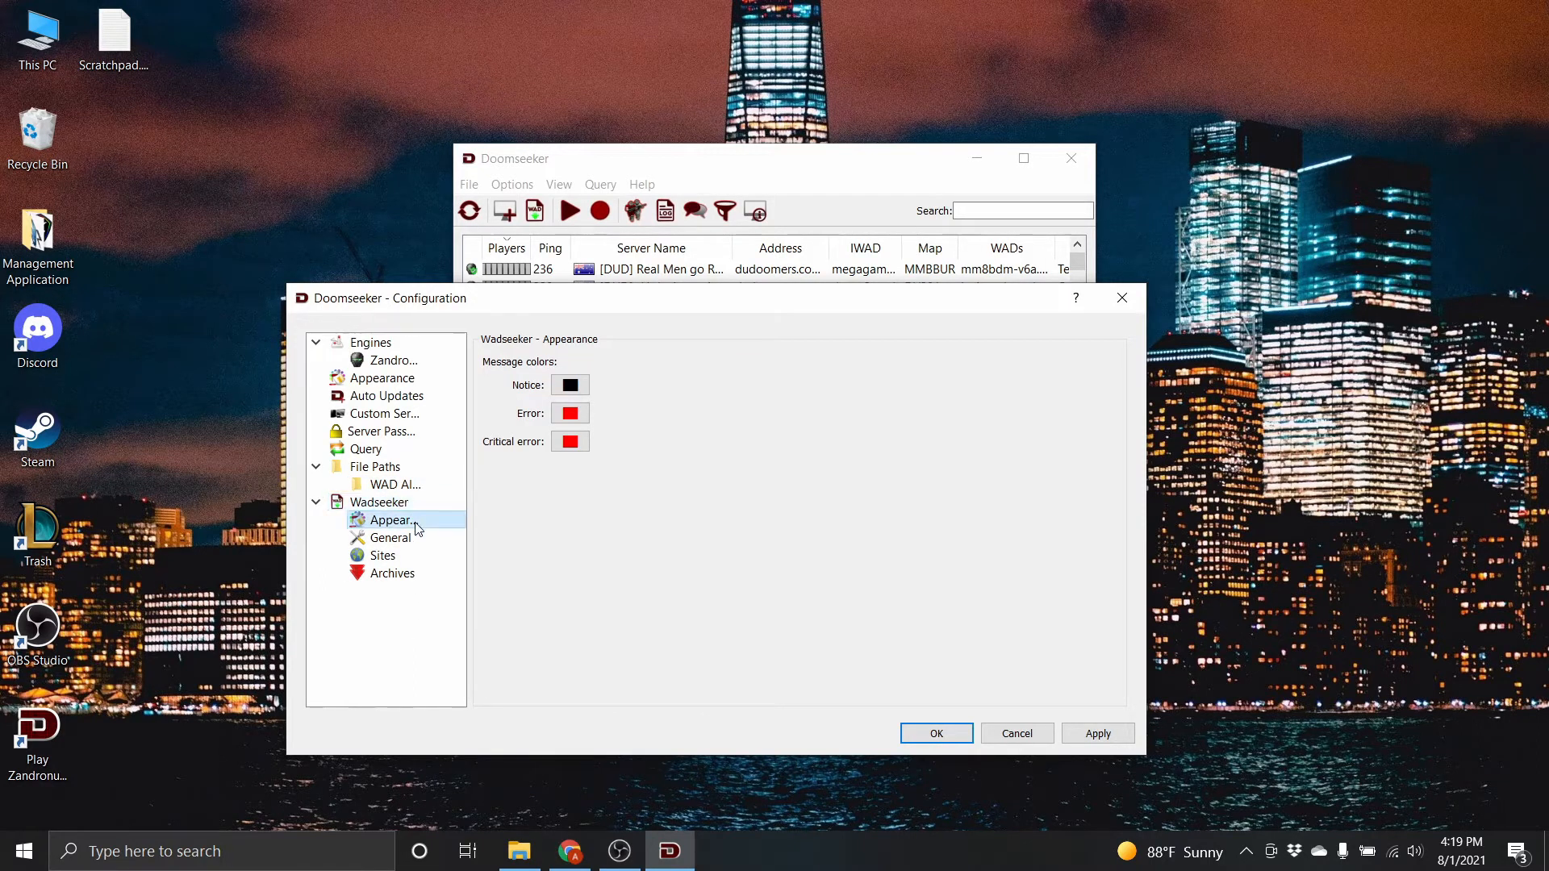
left_click(389, 537)
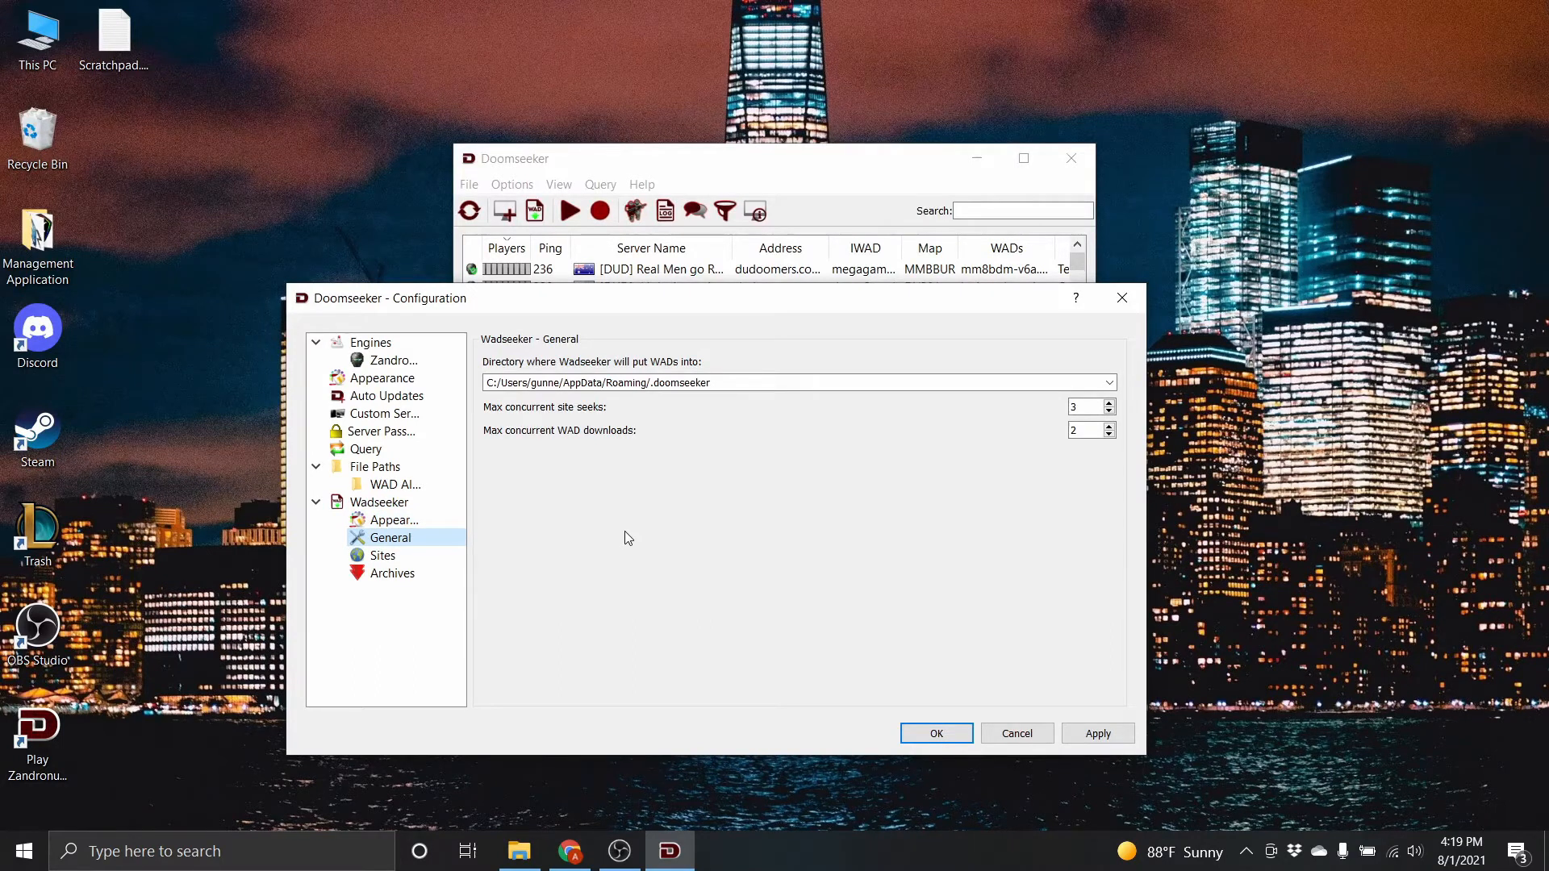
mouse_move(630, 548)
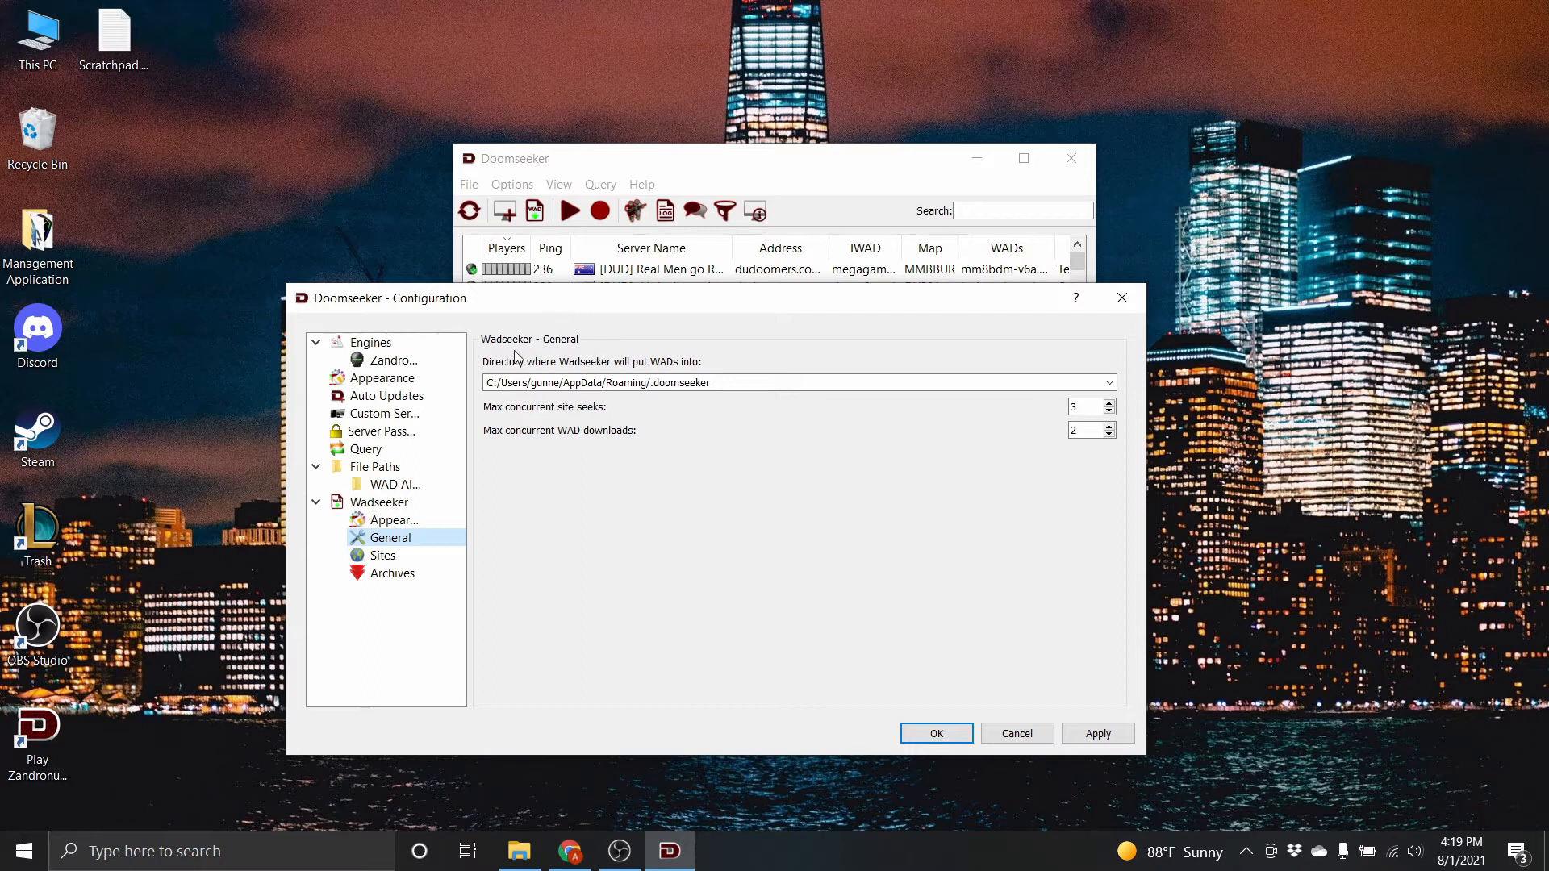
left_click(691, 383)
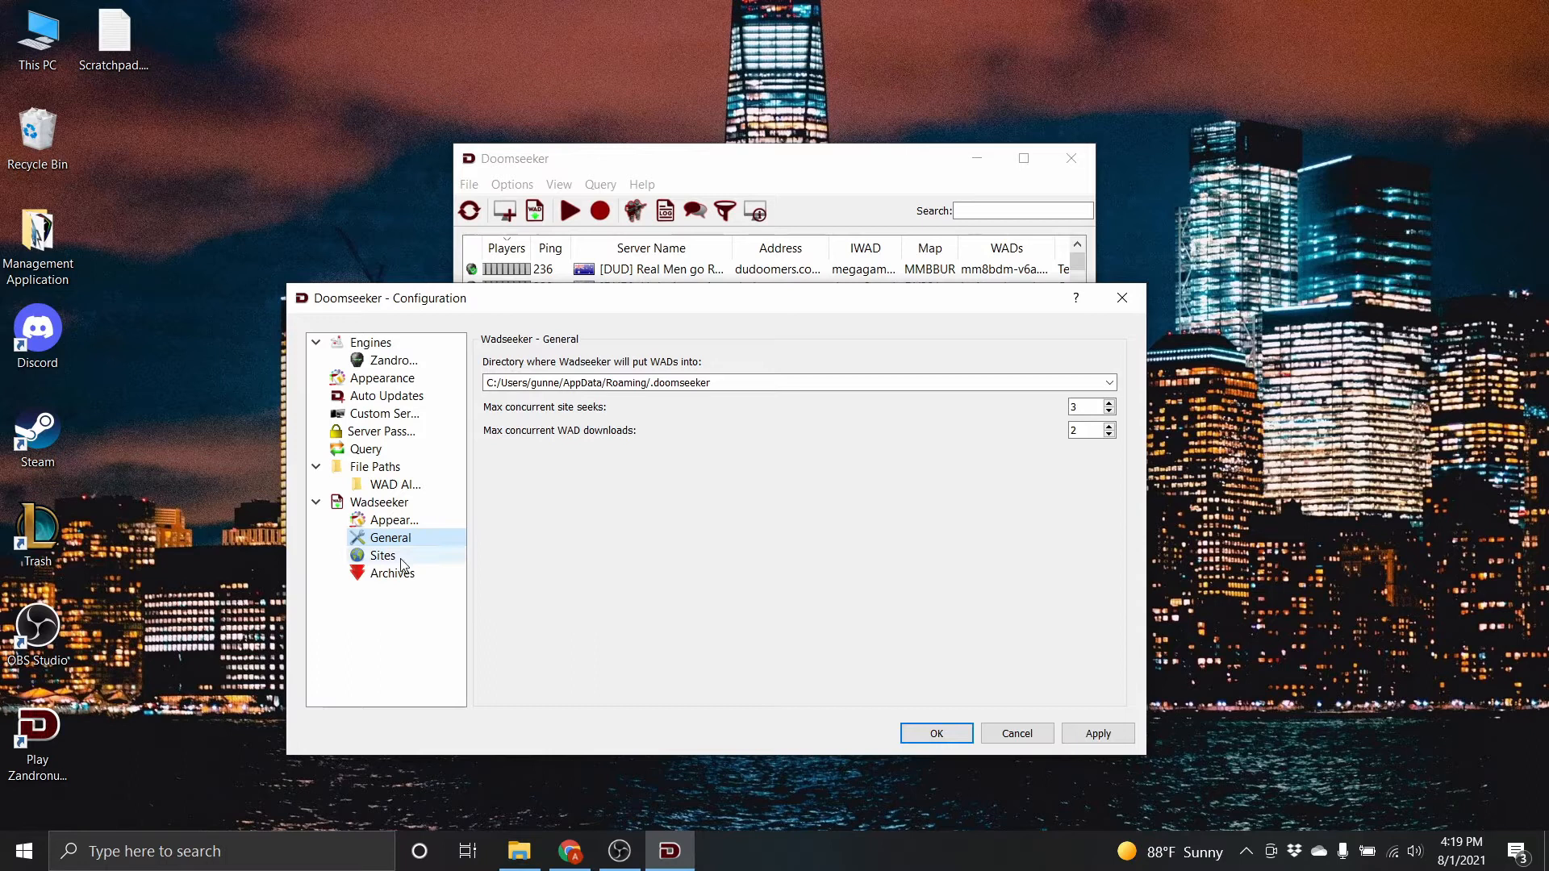
Step: Restore Wadseeker's default download site list and apply the change
left_click(382, 555)
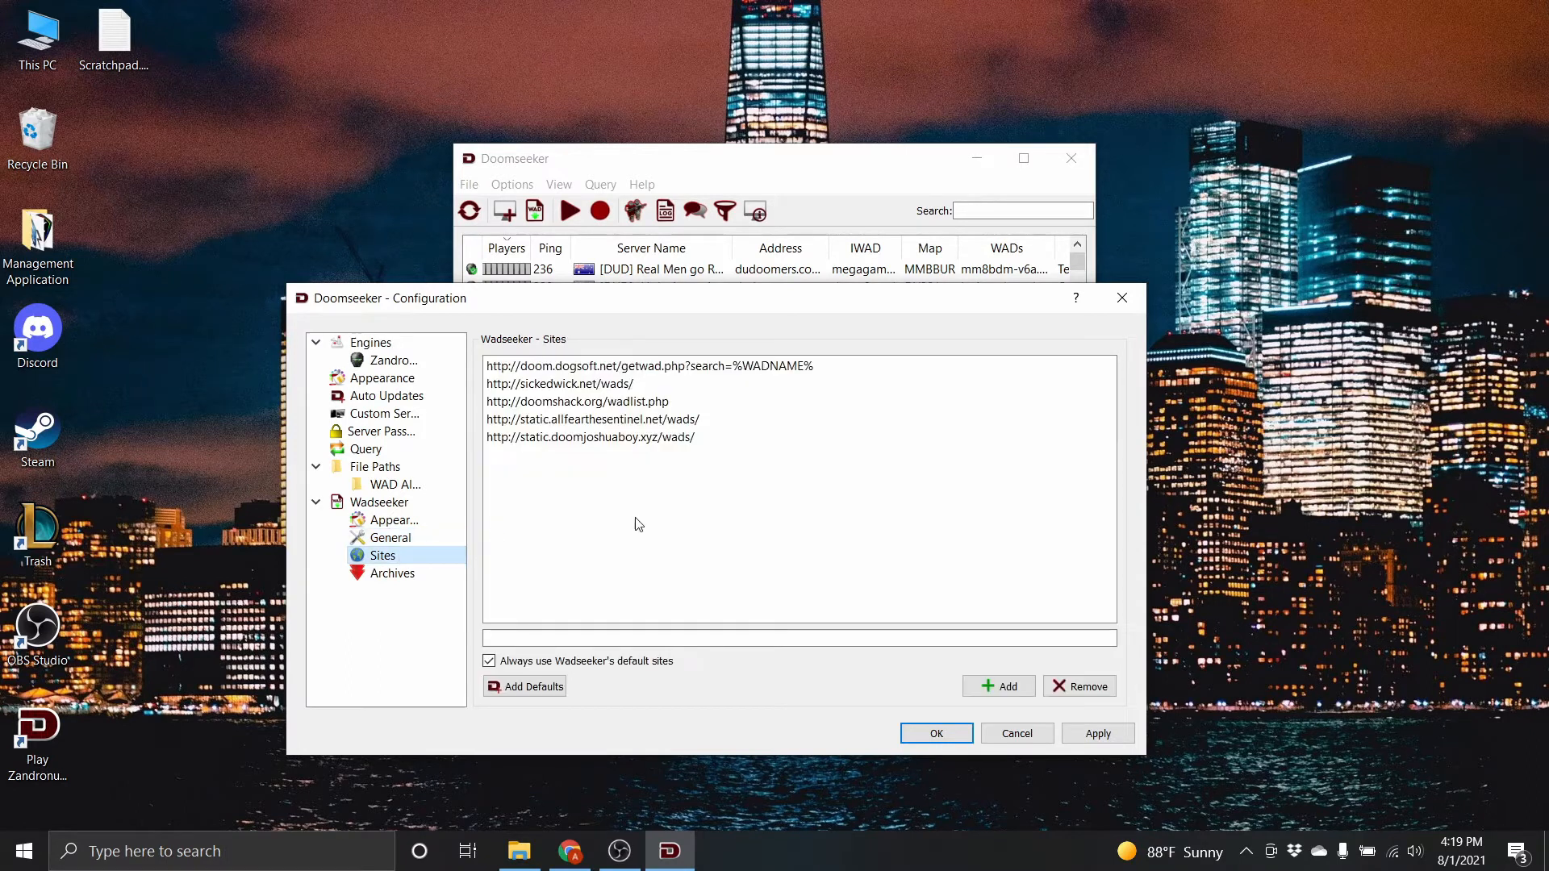
left_click(648, 365)
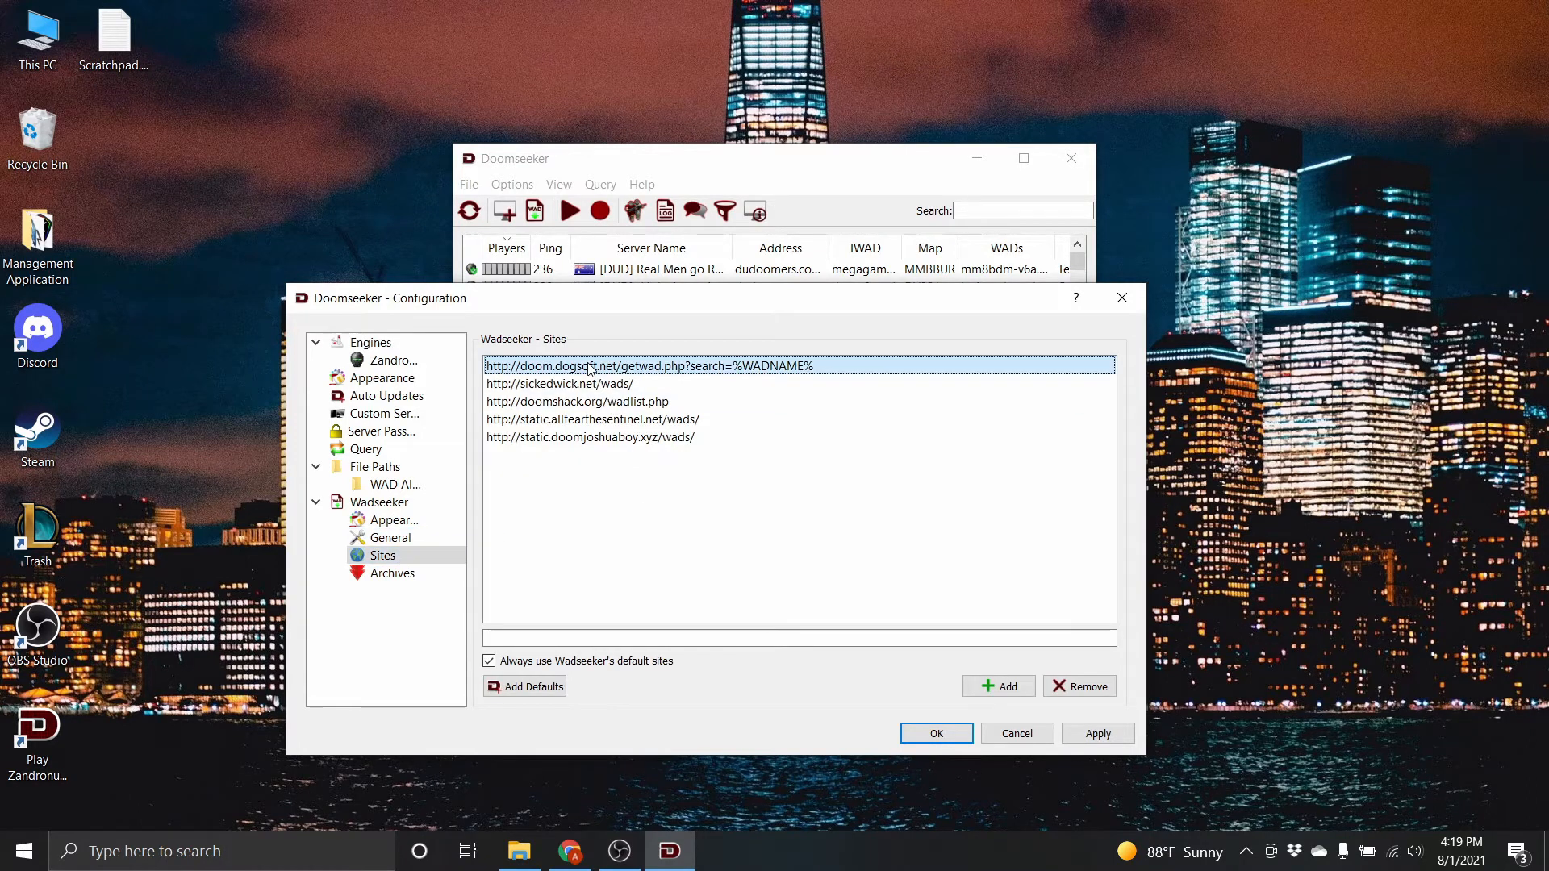
left_click(532, 687)
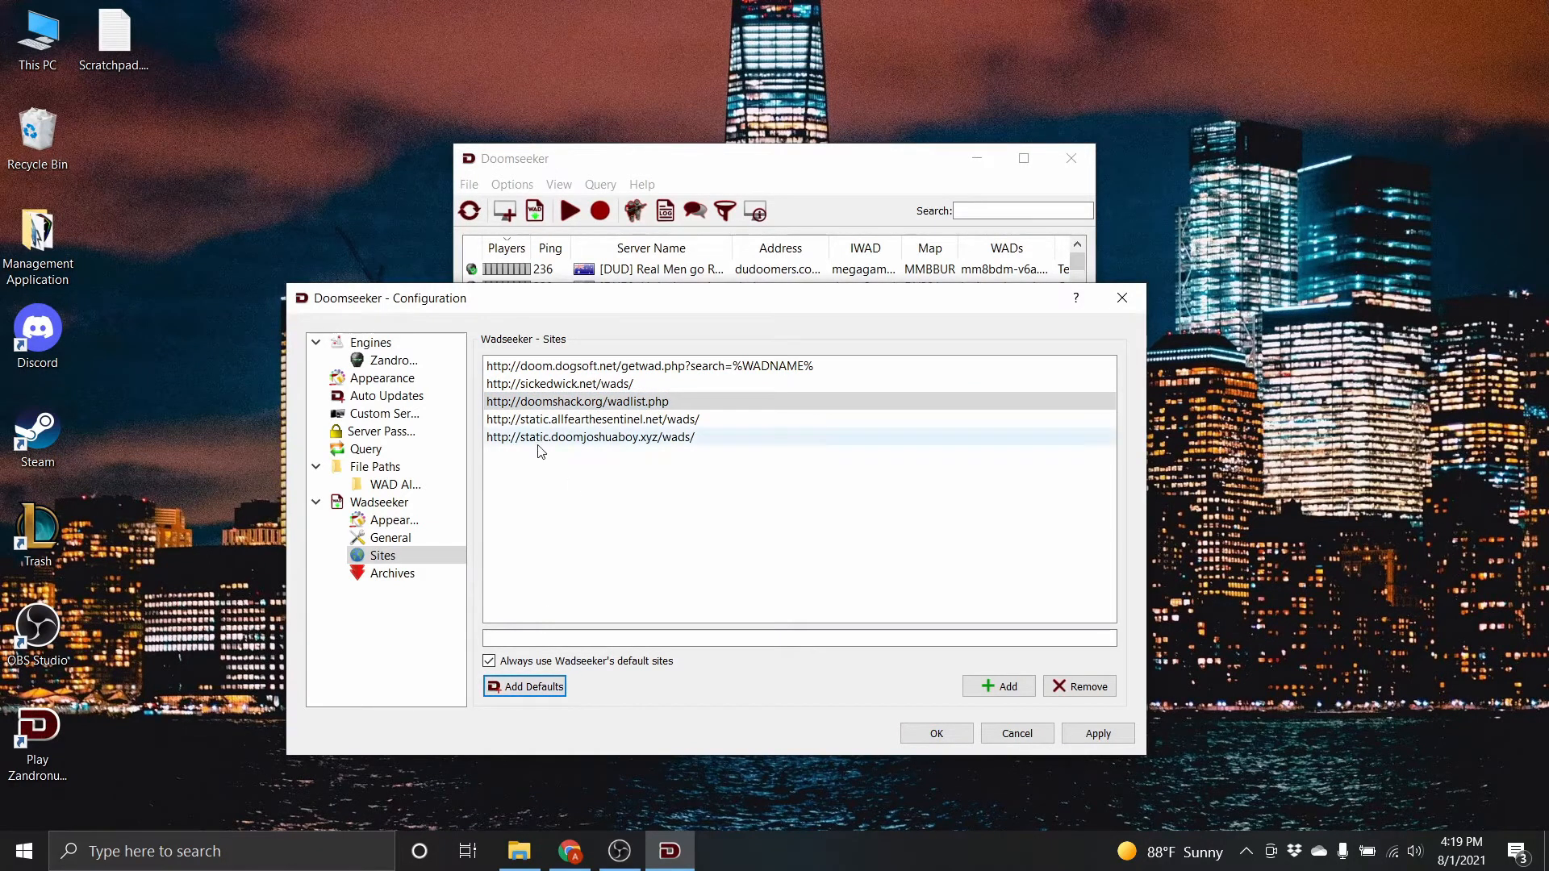
left_click(591, 419)
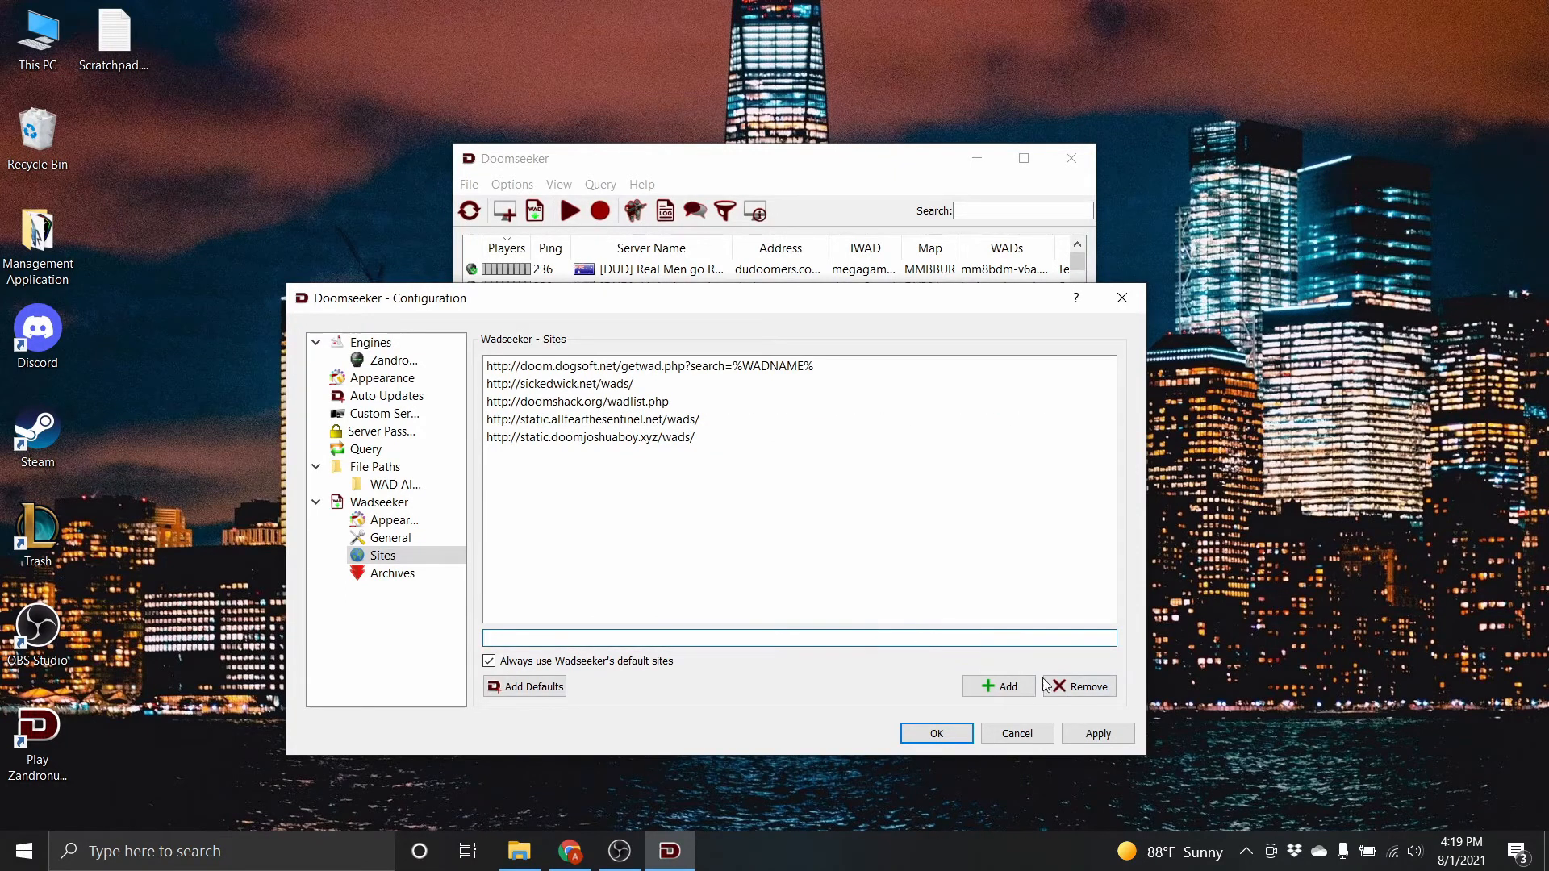
left_click(593, 419)
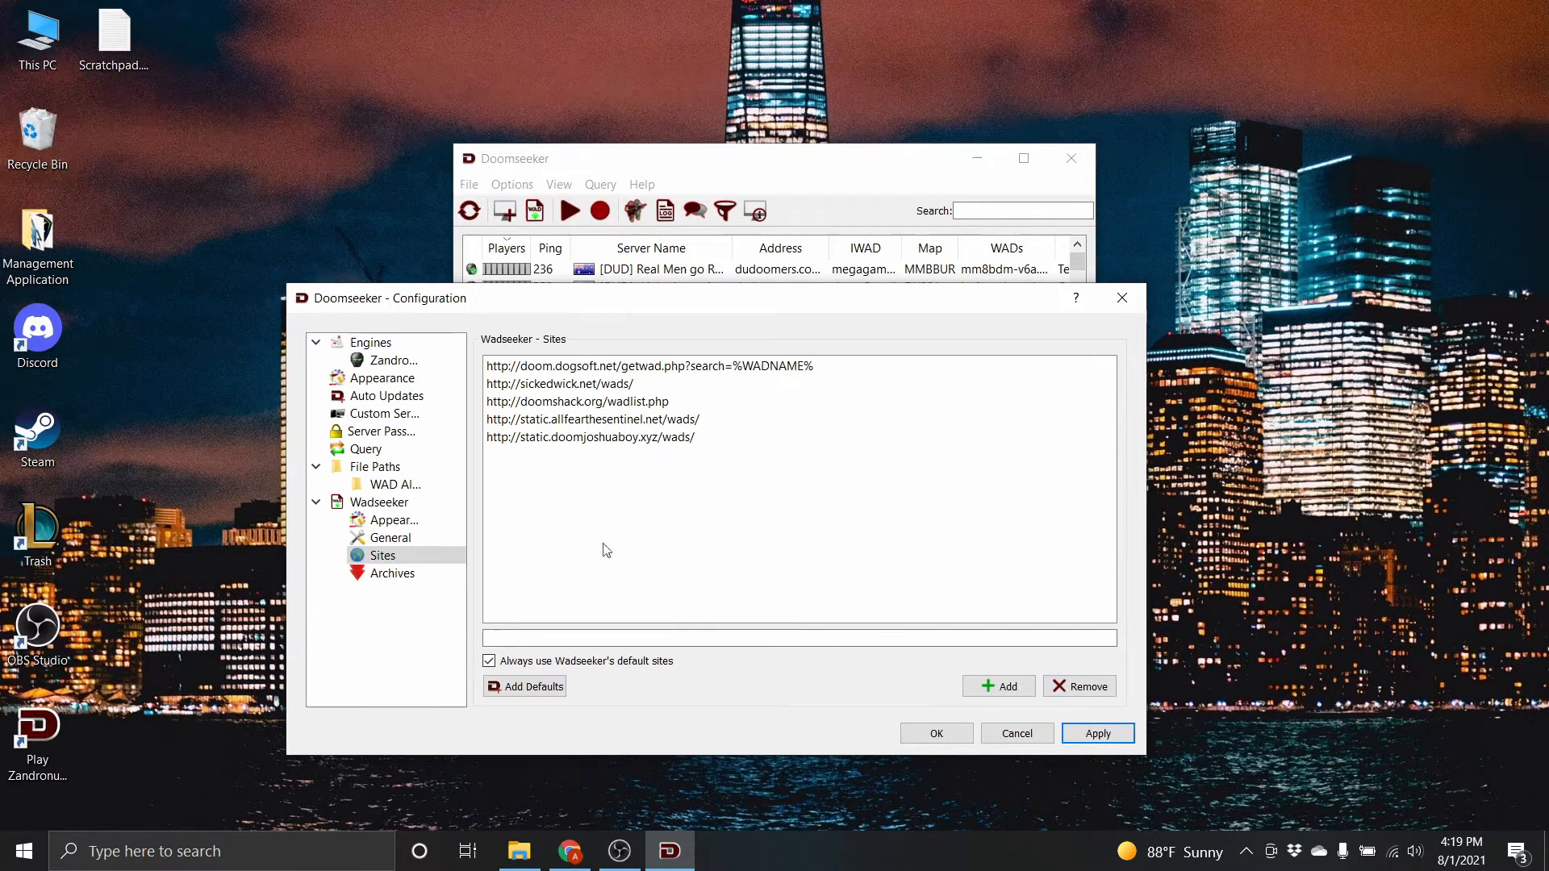
left_click(392, 572)
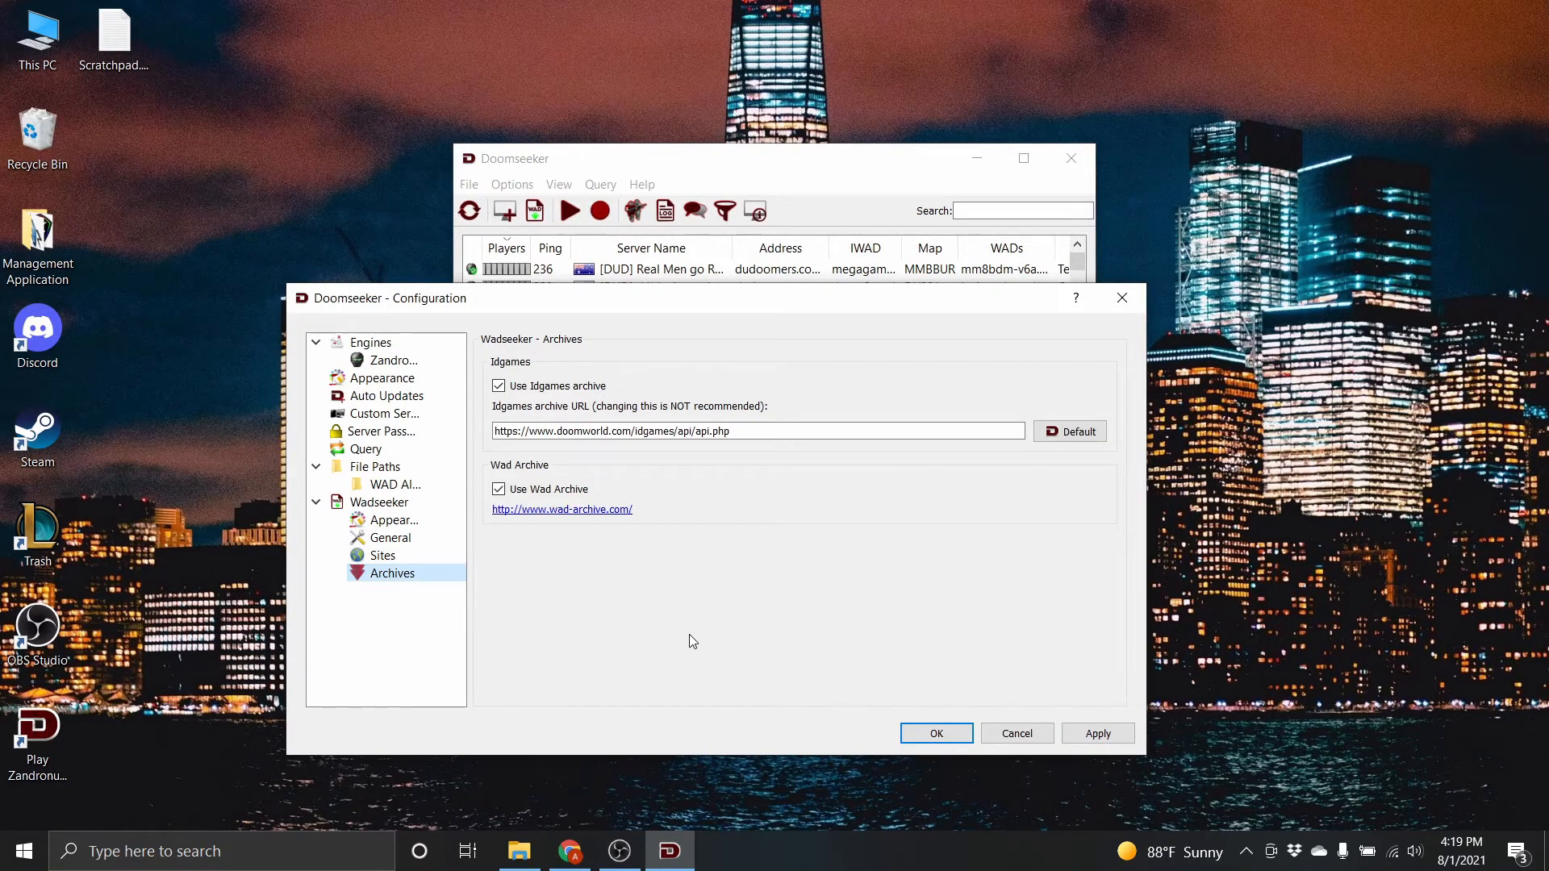
mouse_move(665, 647)
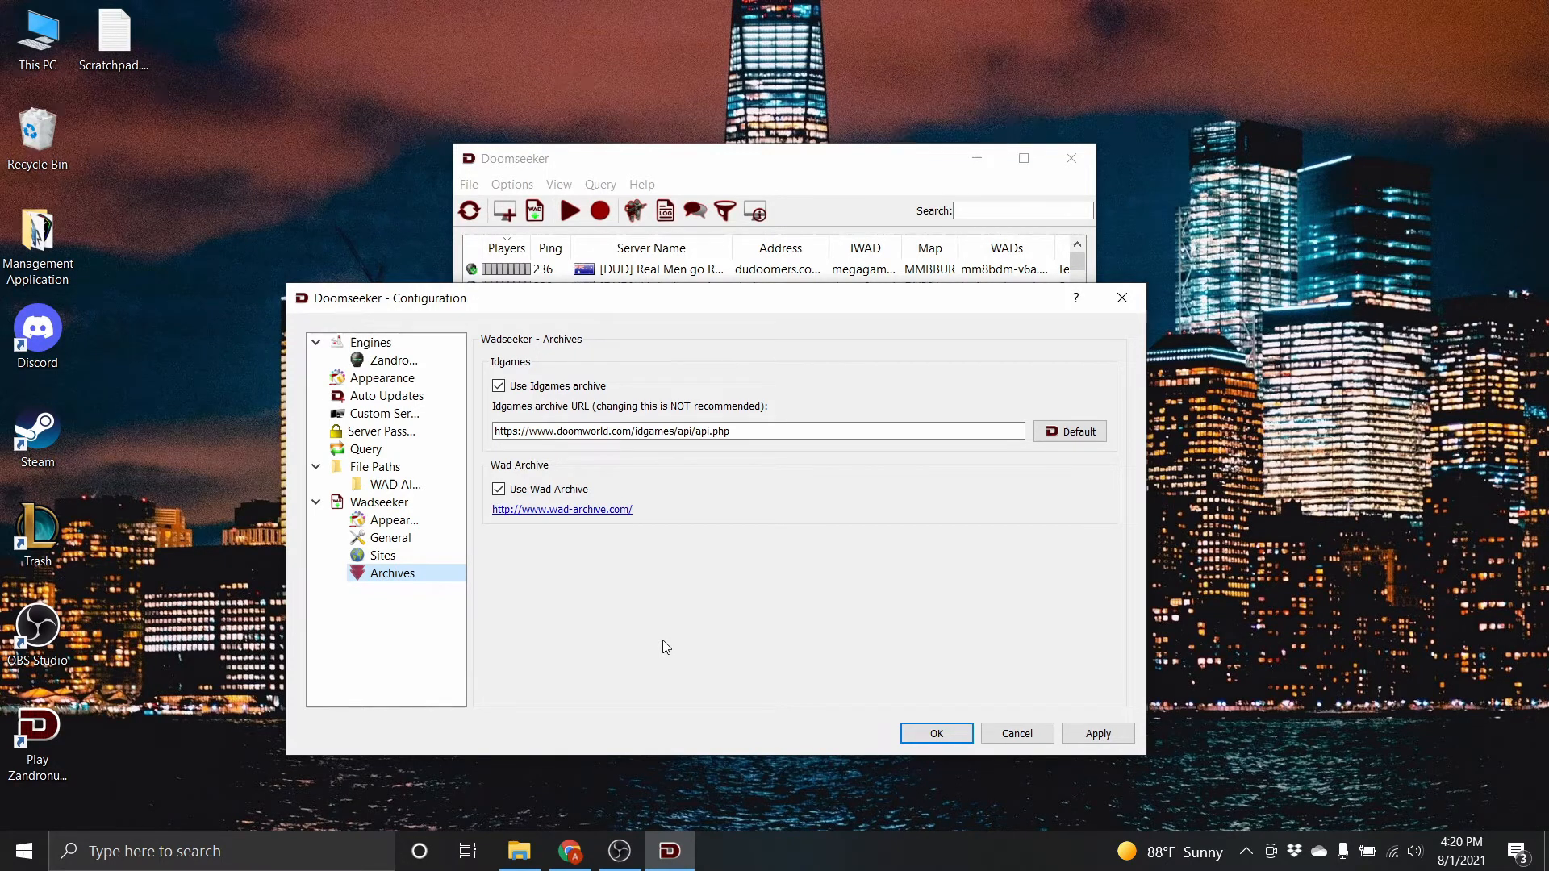
mouse_move(589, 595)
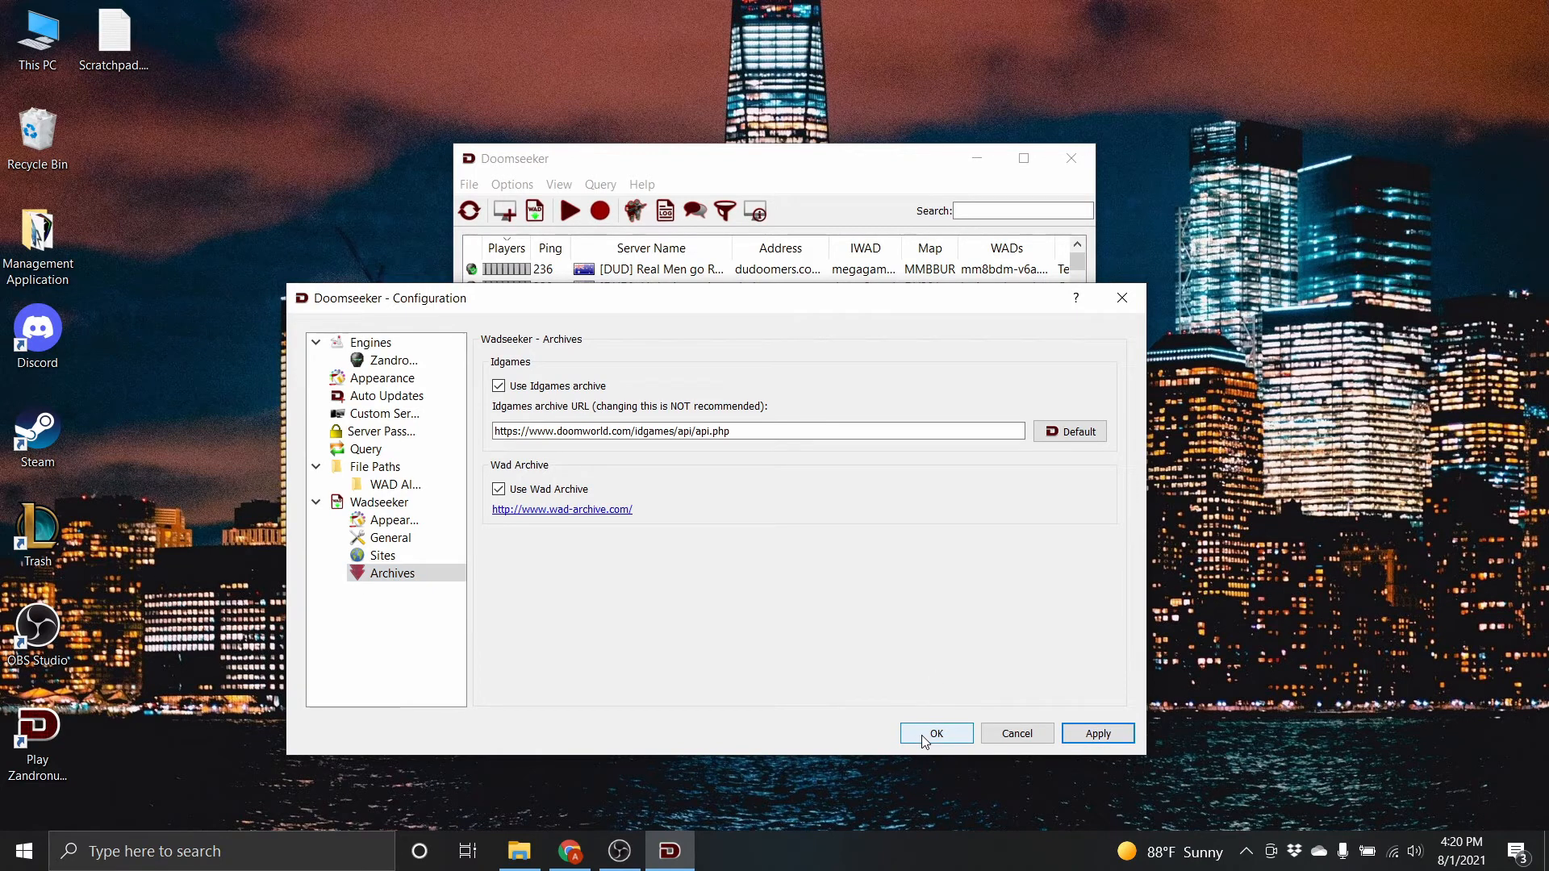
Step: Keep Idgames and Wad Archive enabled and close the configuration with OK
left_click(934, 733)
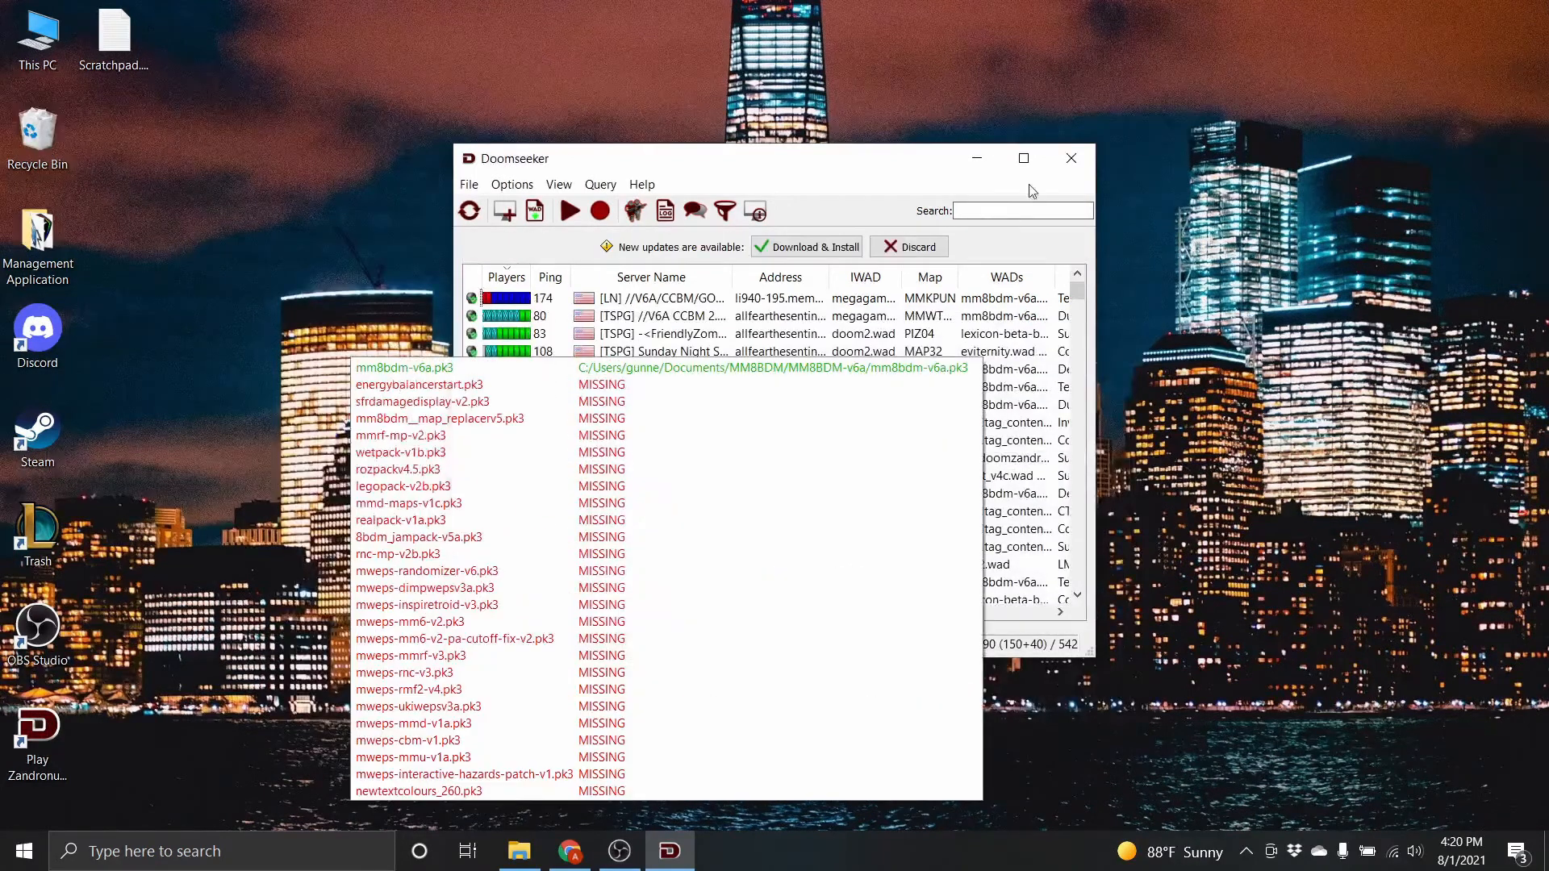
Step: Maximize the server browser and widen the WADs column to show full file lists
left_click(1024, 159)
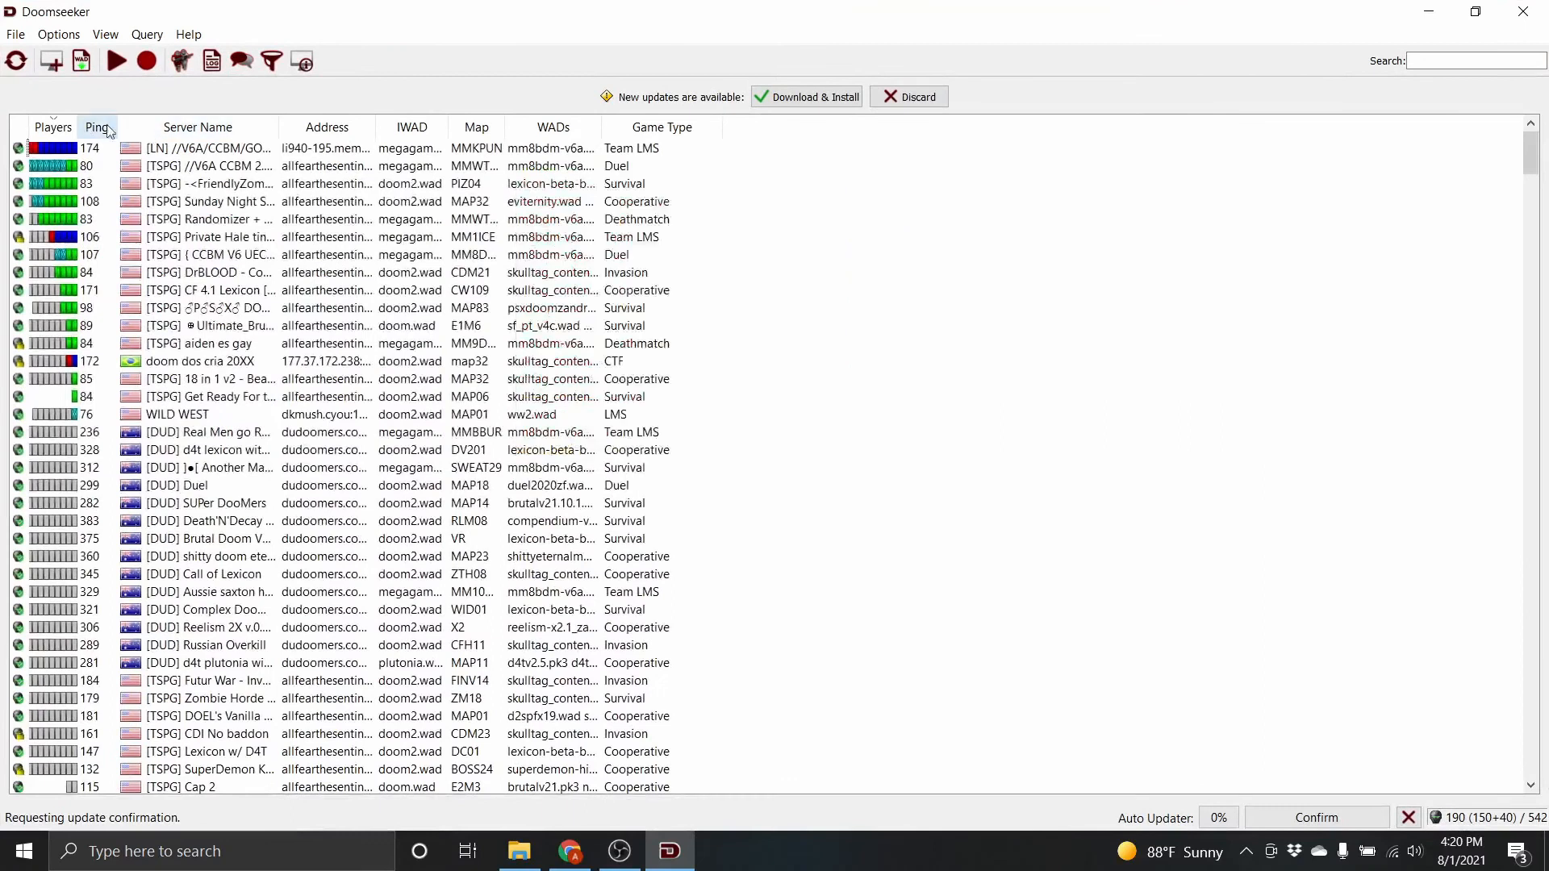
left_click(197, 127)
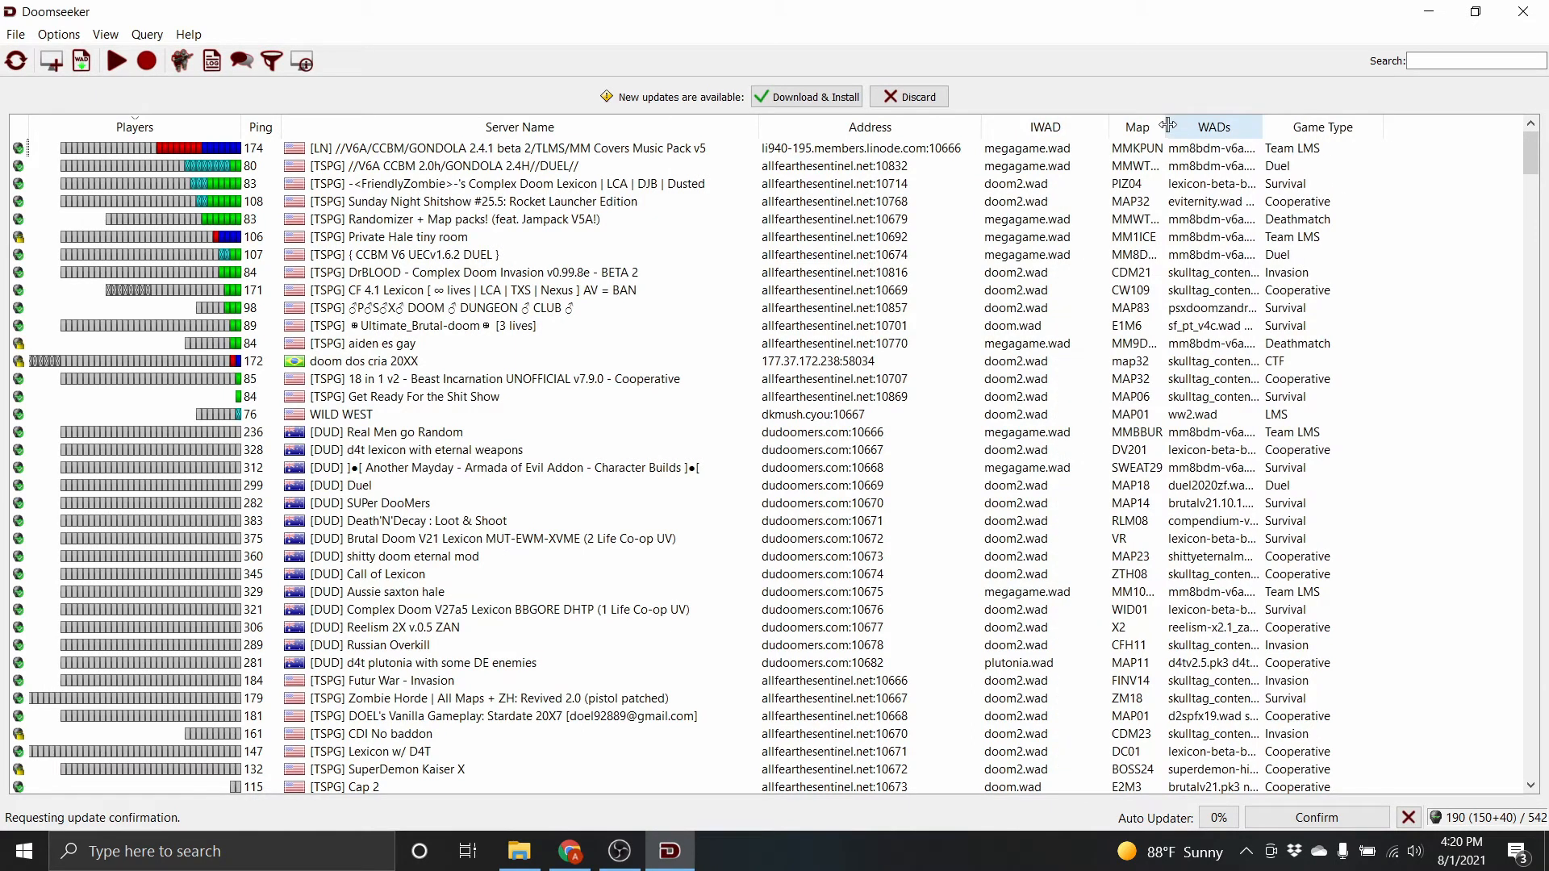
left_click_drag(1170, 127, 1284, 127)
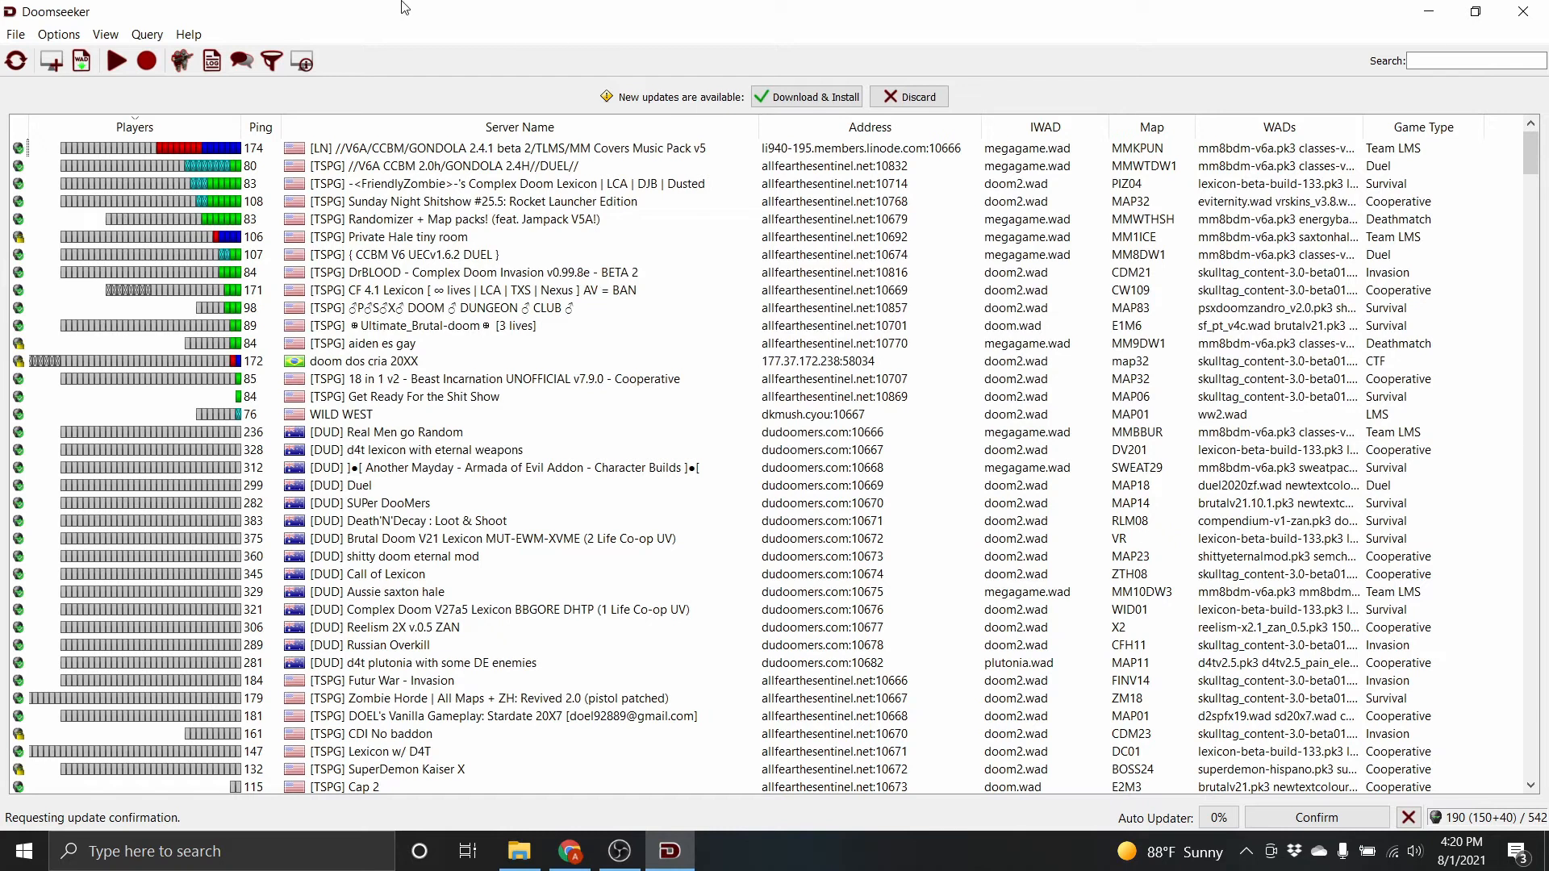
mouse_move(138, 148)
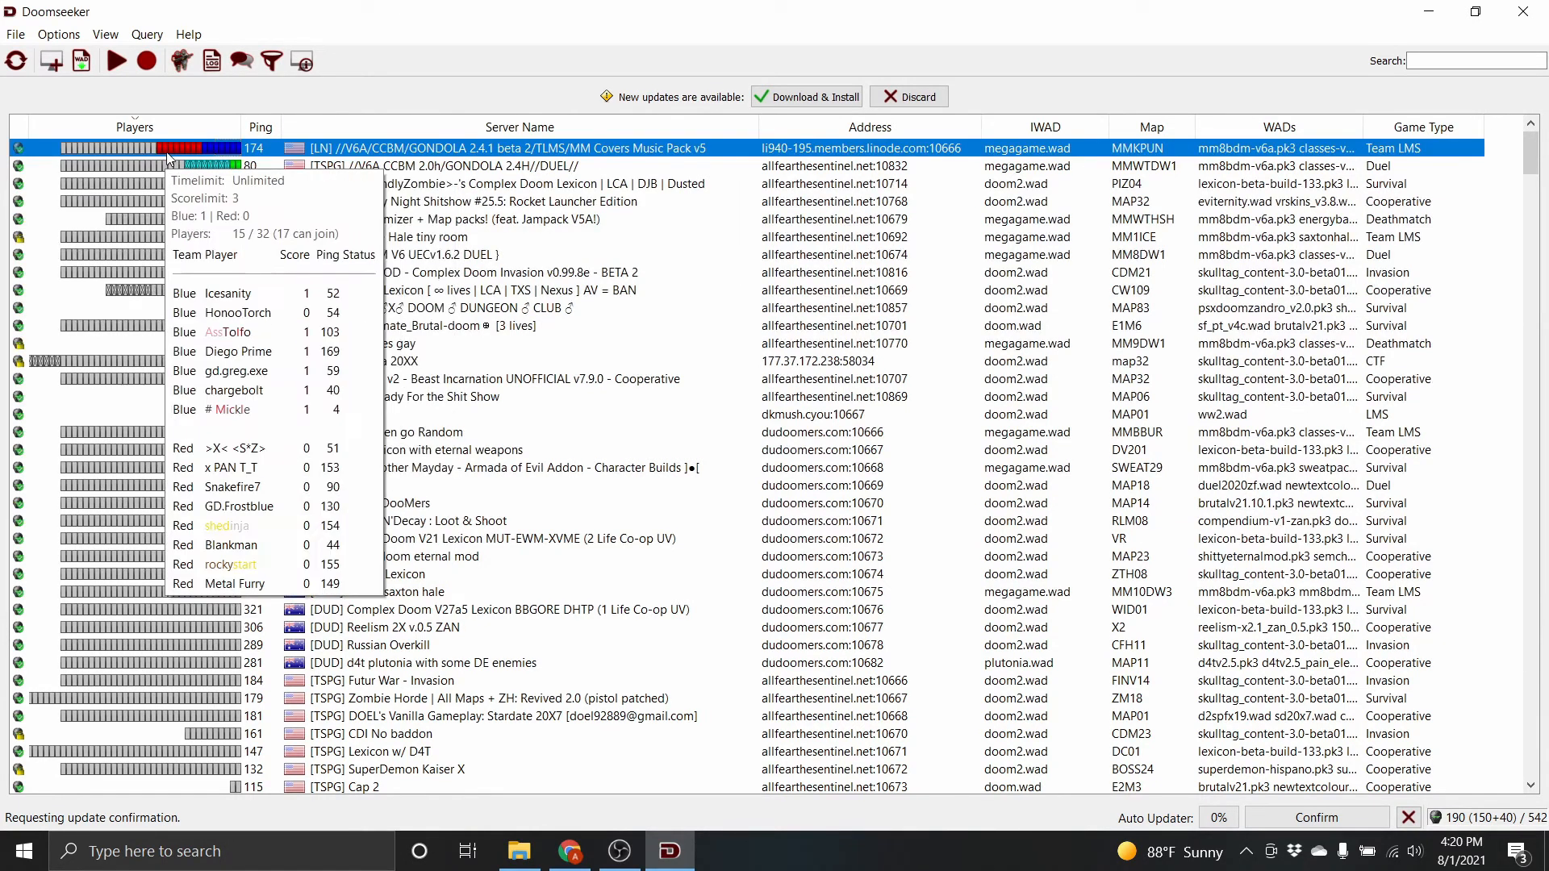
mouse_move(368, 148)
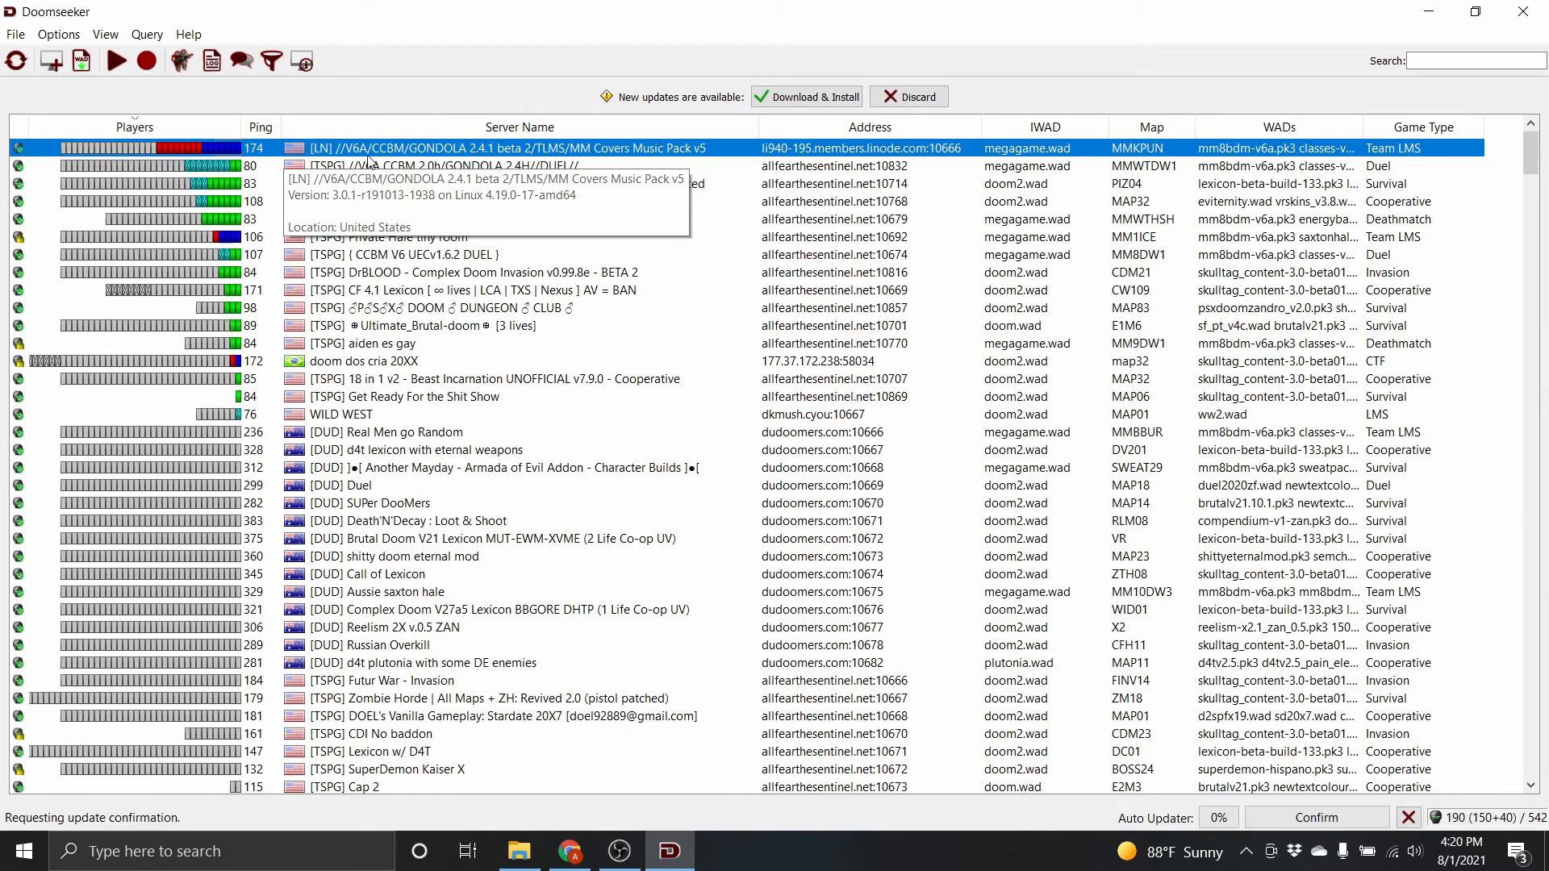
mouse_move(788, 8)
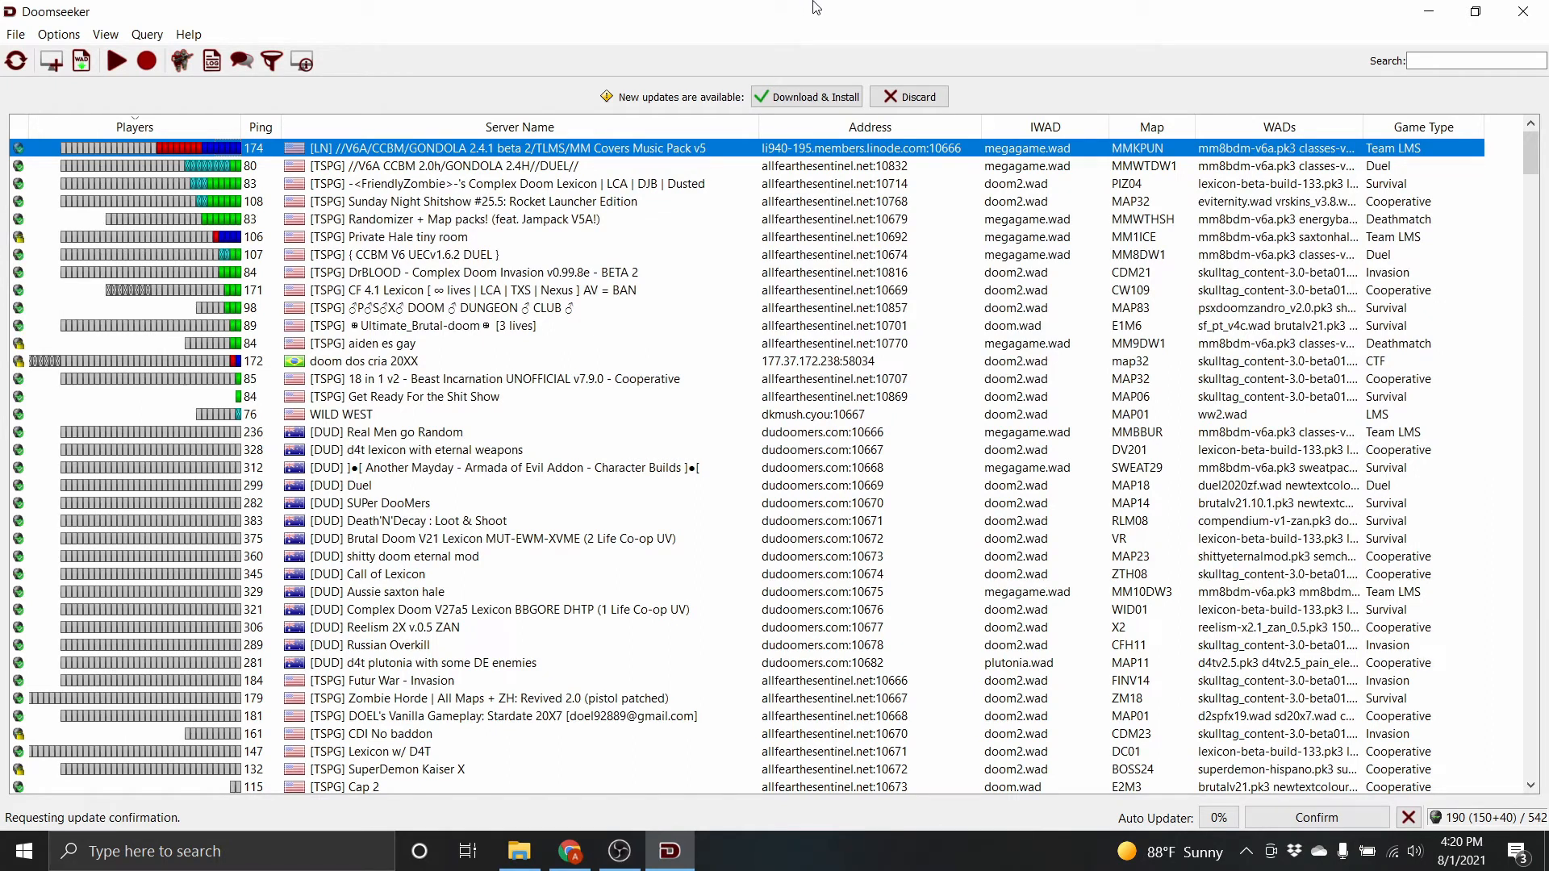
mouse_move(1091, 8)
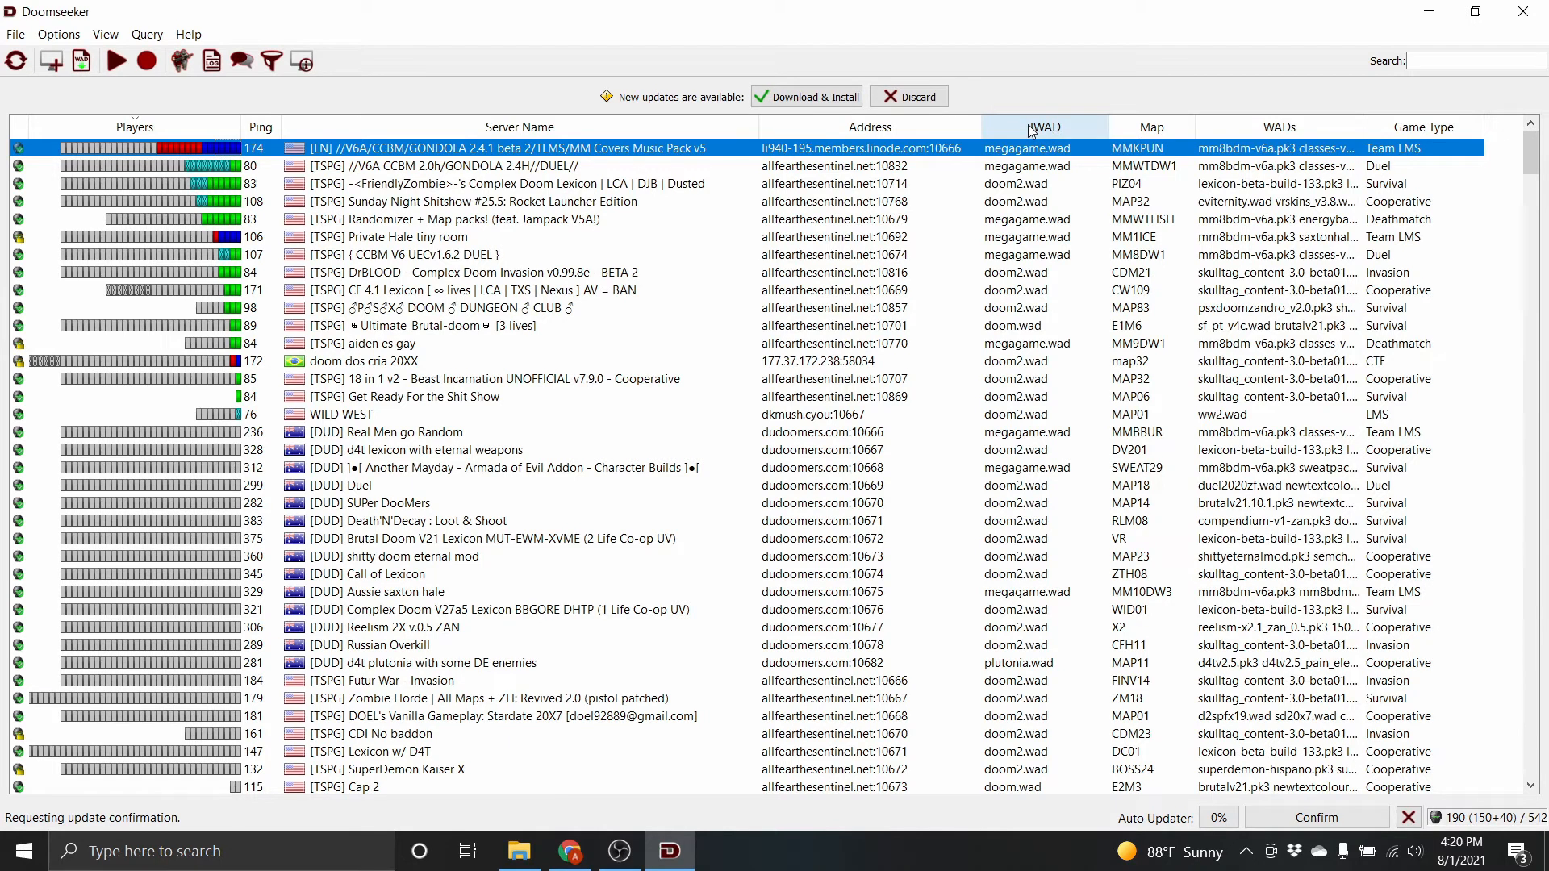
Step: Sort the server list by IWAD and search server names for mm8bdm
left_click(1044, 126)
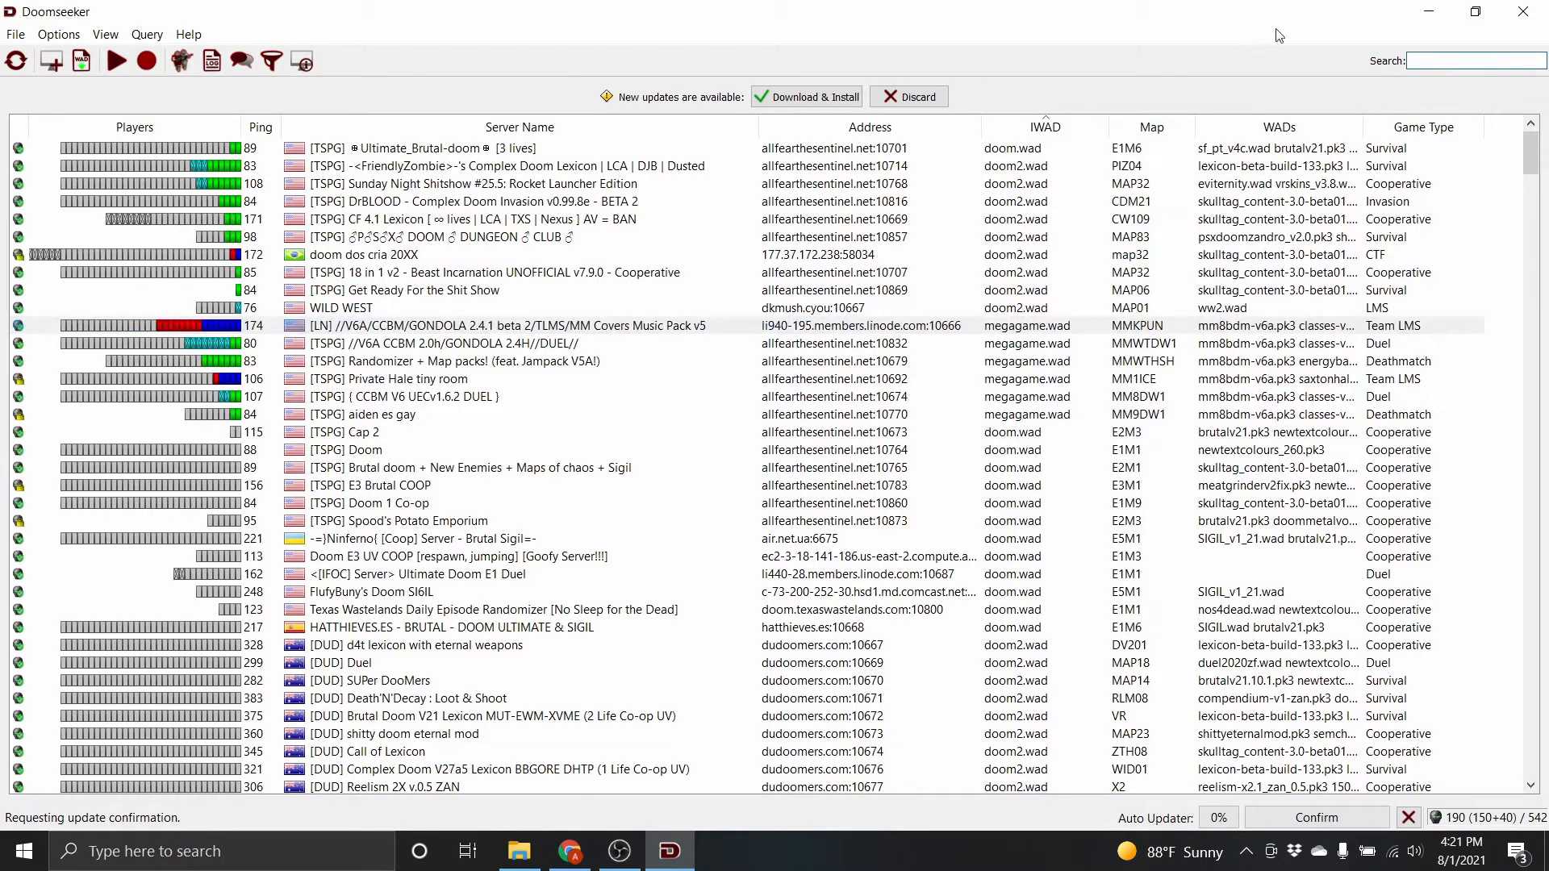
type("mm8bdm")
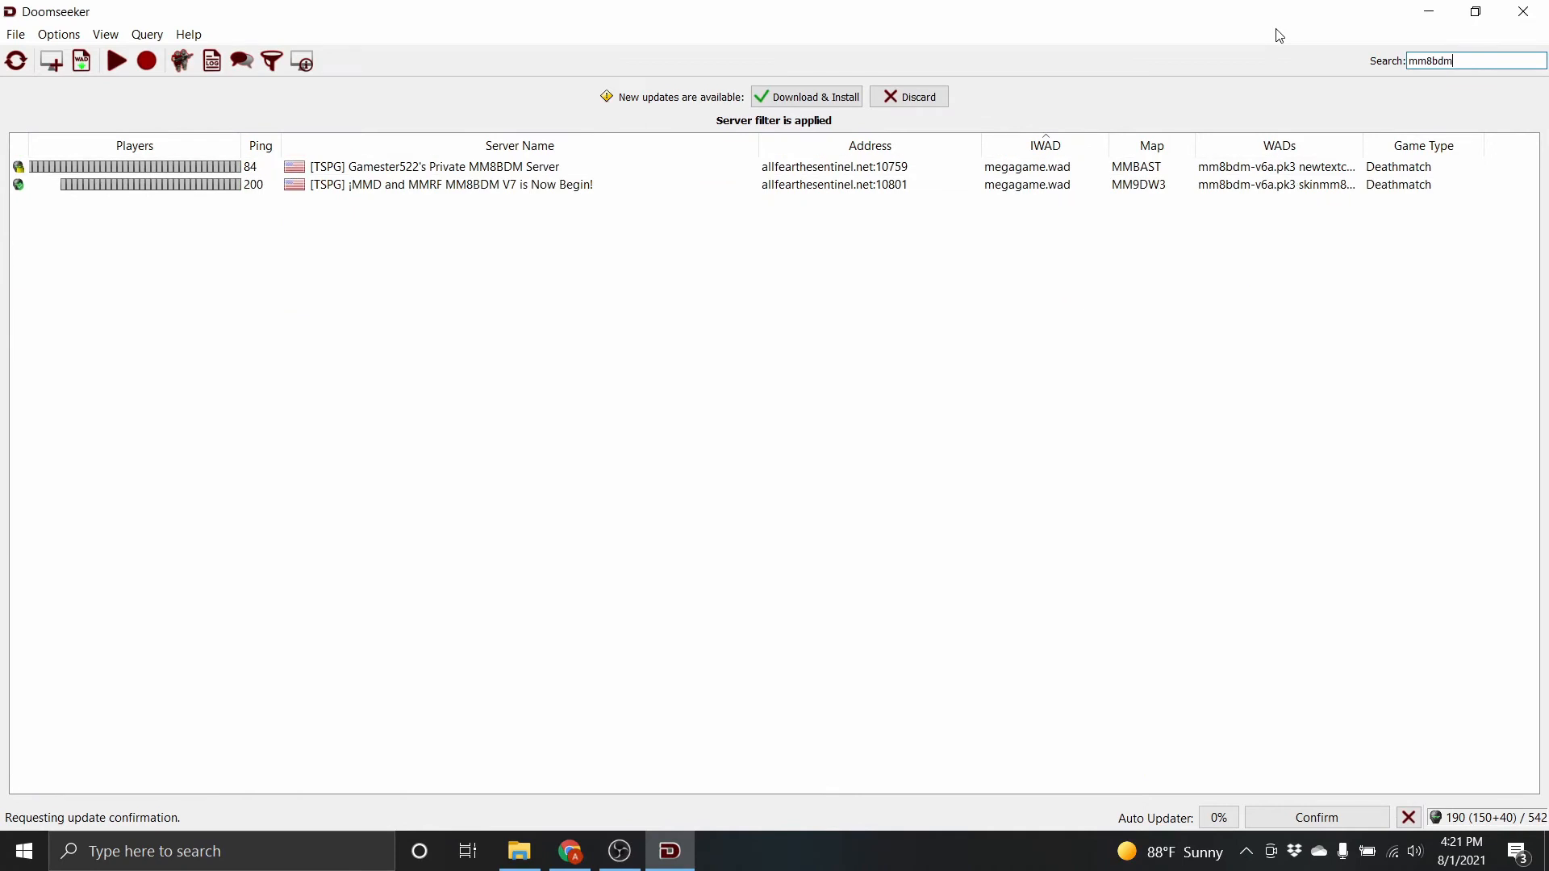
mouse_move(433, 166)
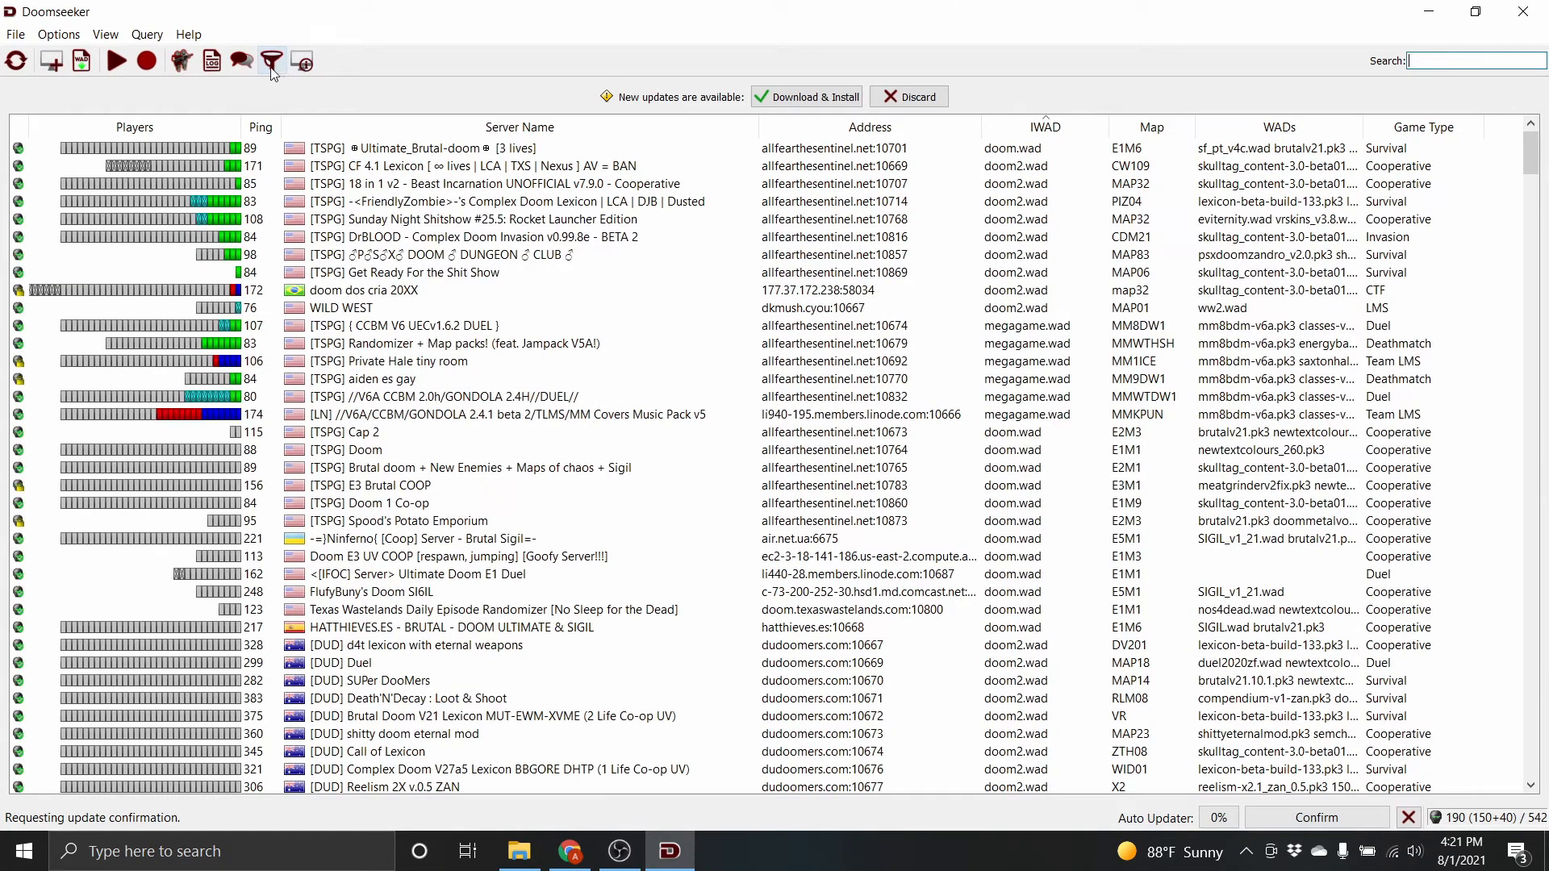
Step: Enter mm8bdm as the WADs filter in the Server Filter panel
left_click(271, 61)
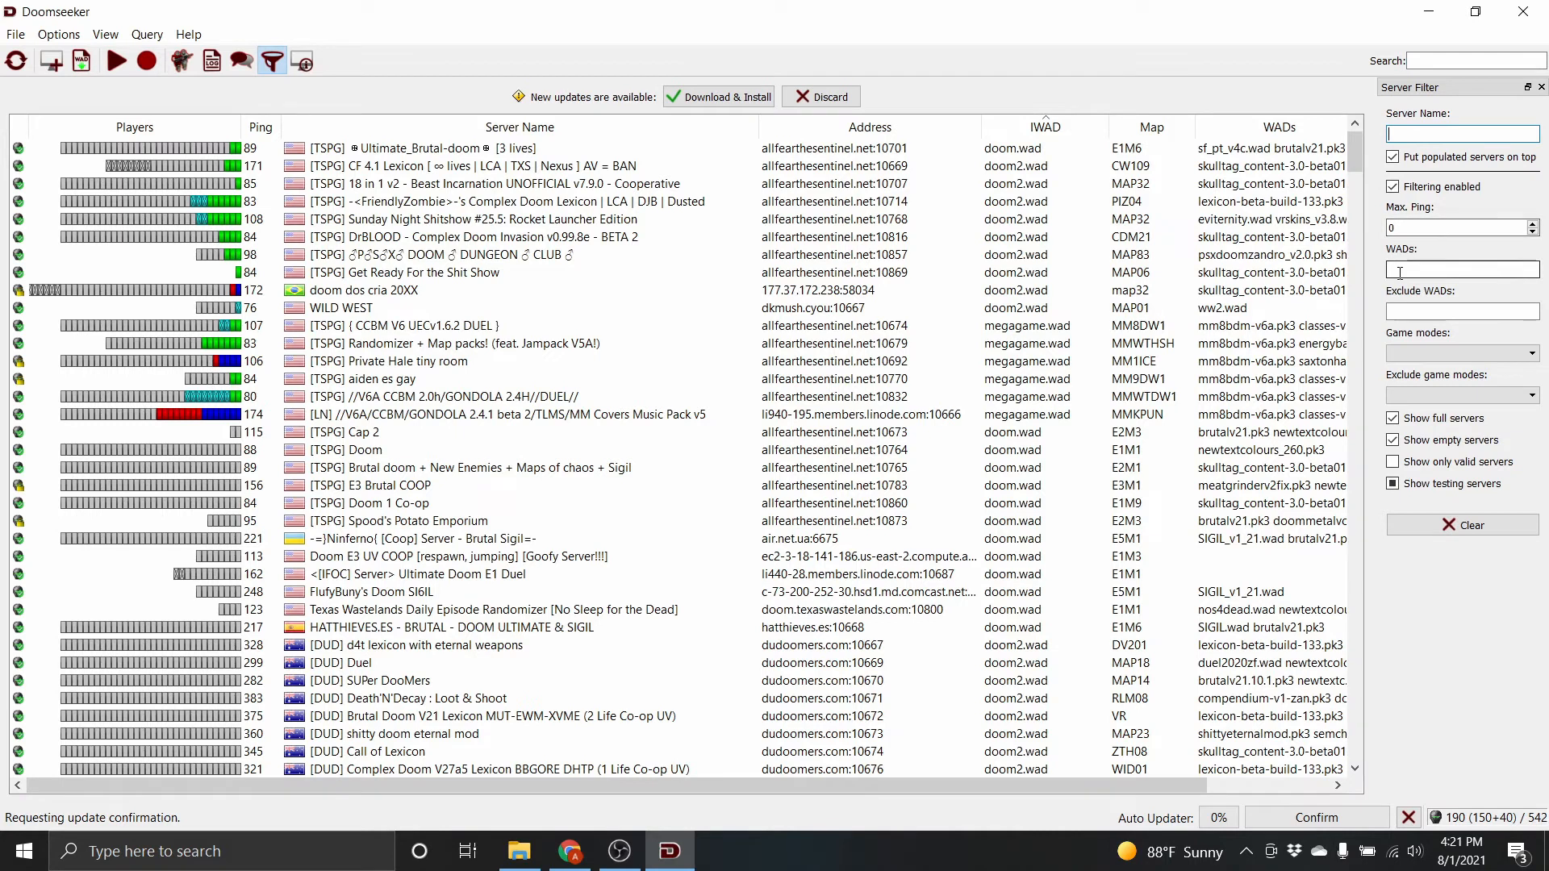
left_click(1461, 268)
type("mm8bdm")
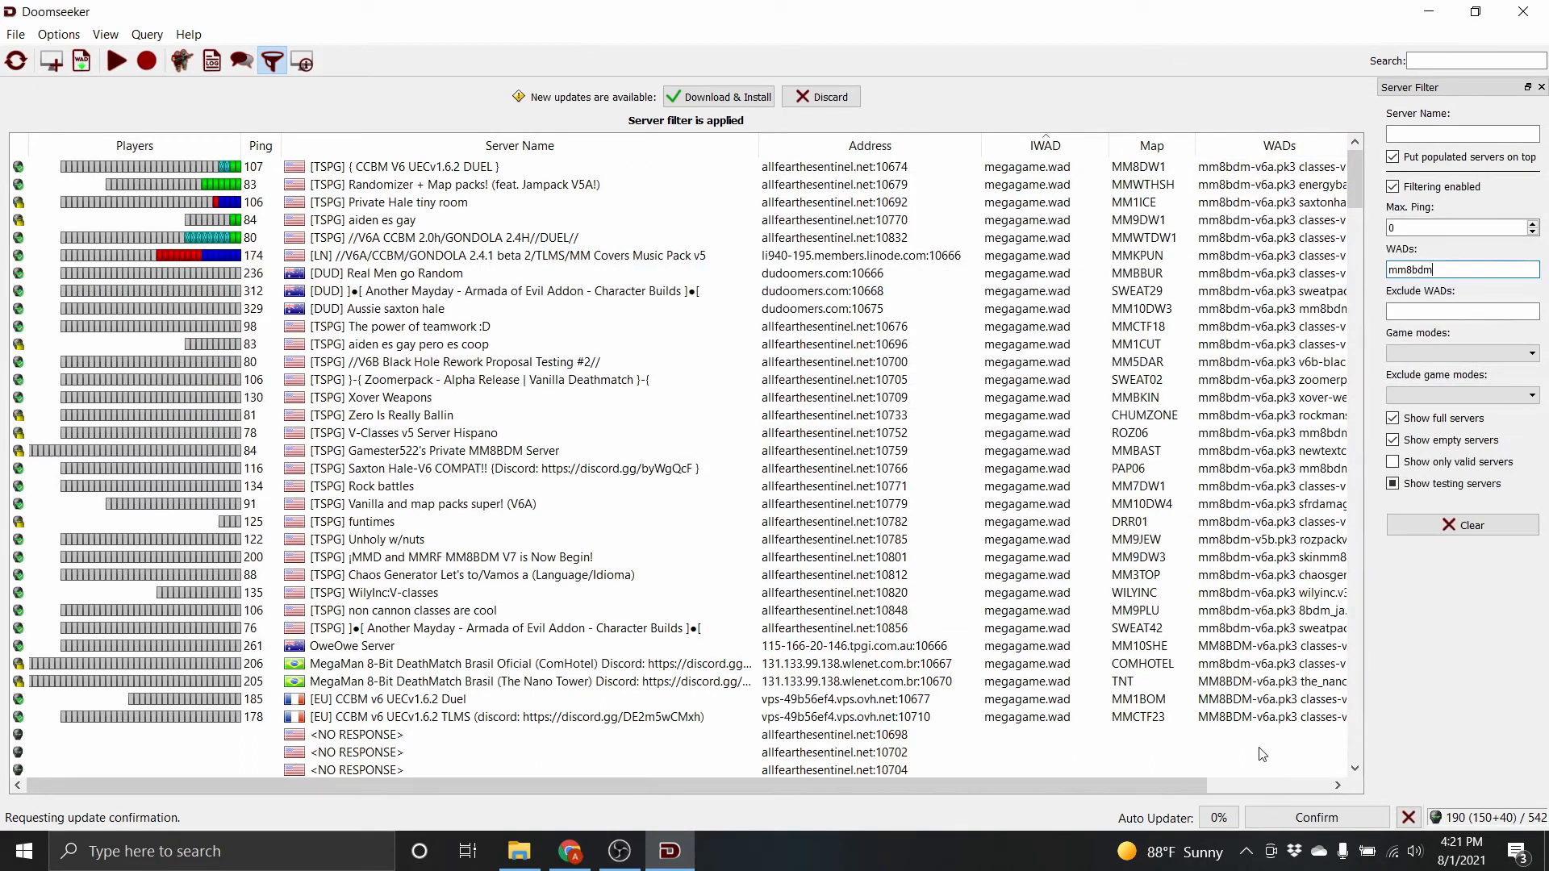
mouse_move(1249, 765)
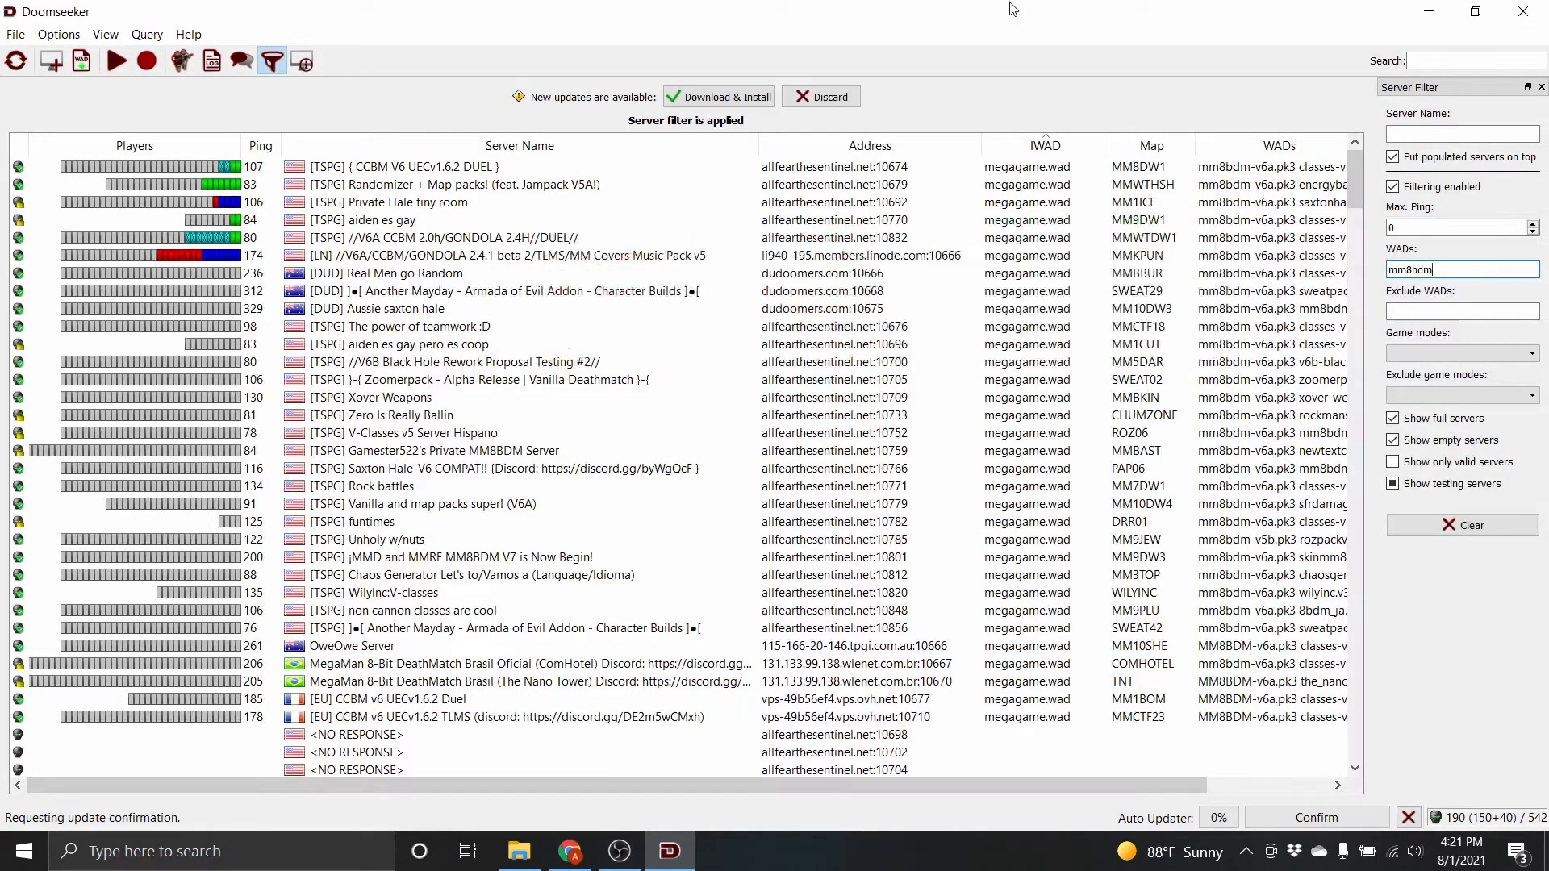
mouse_move(448, 503)
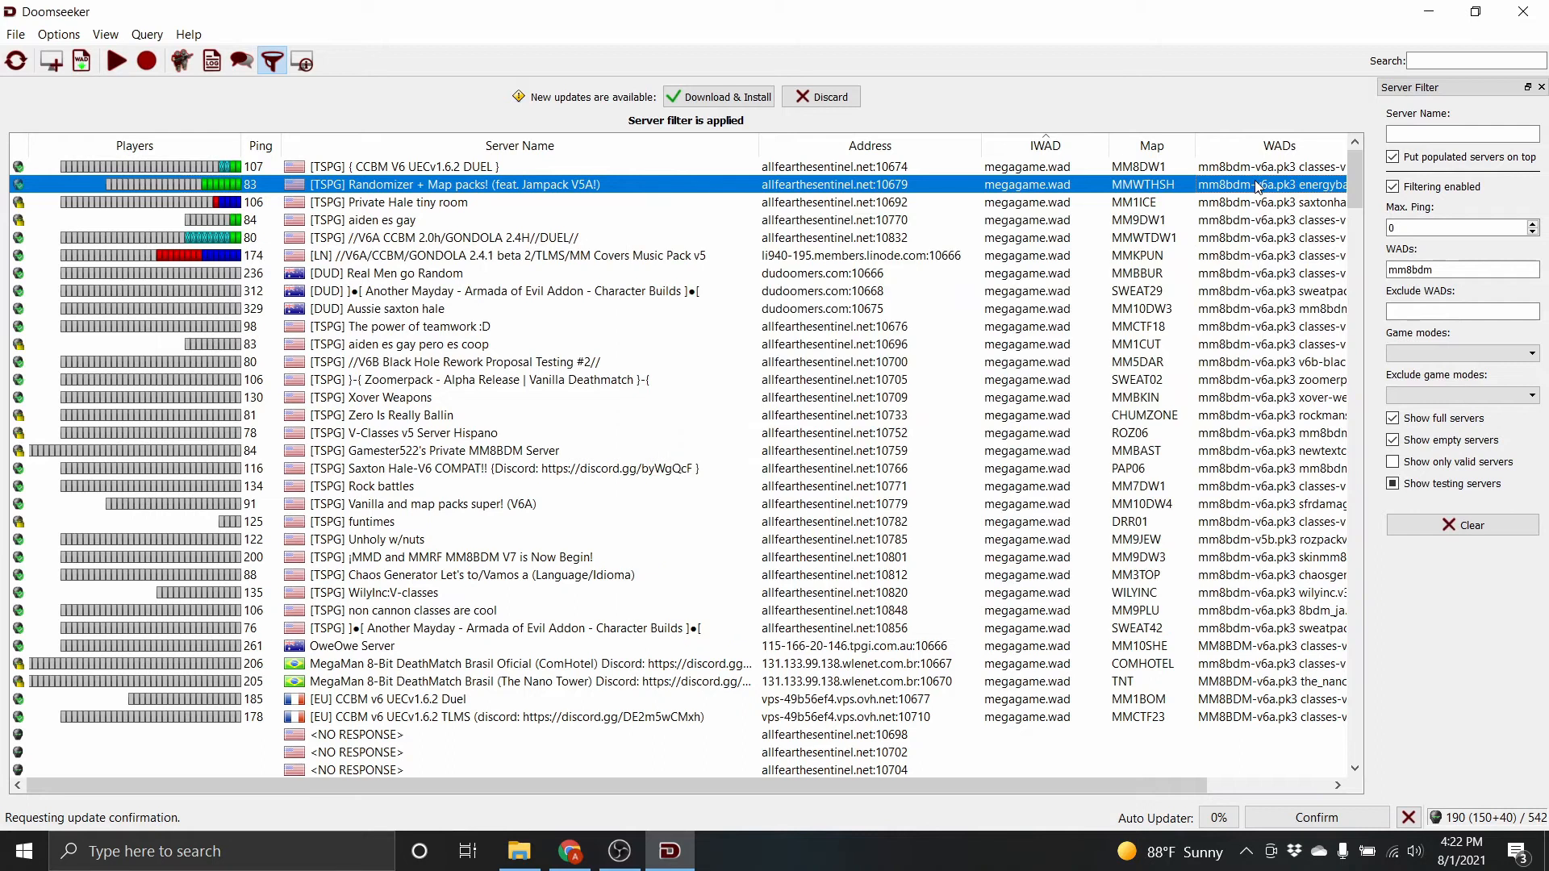
Step: Install the missing WADs for the Randomizer + Map packs server, then restore down the window
double_click(454, 185)
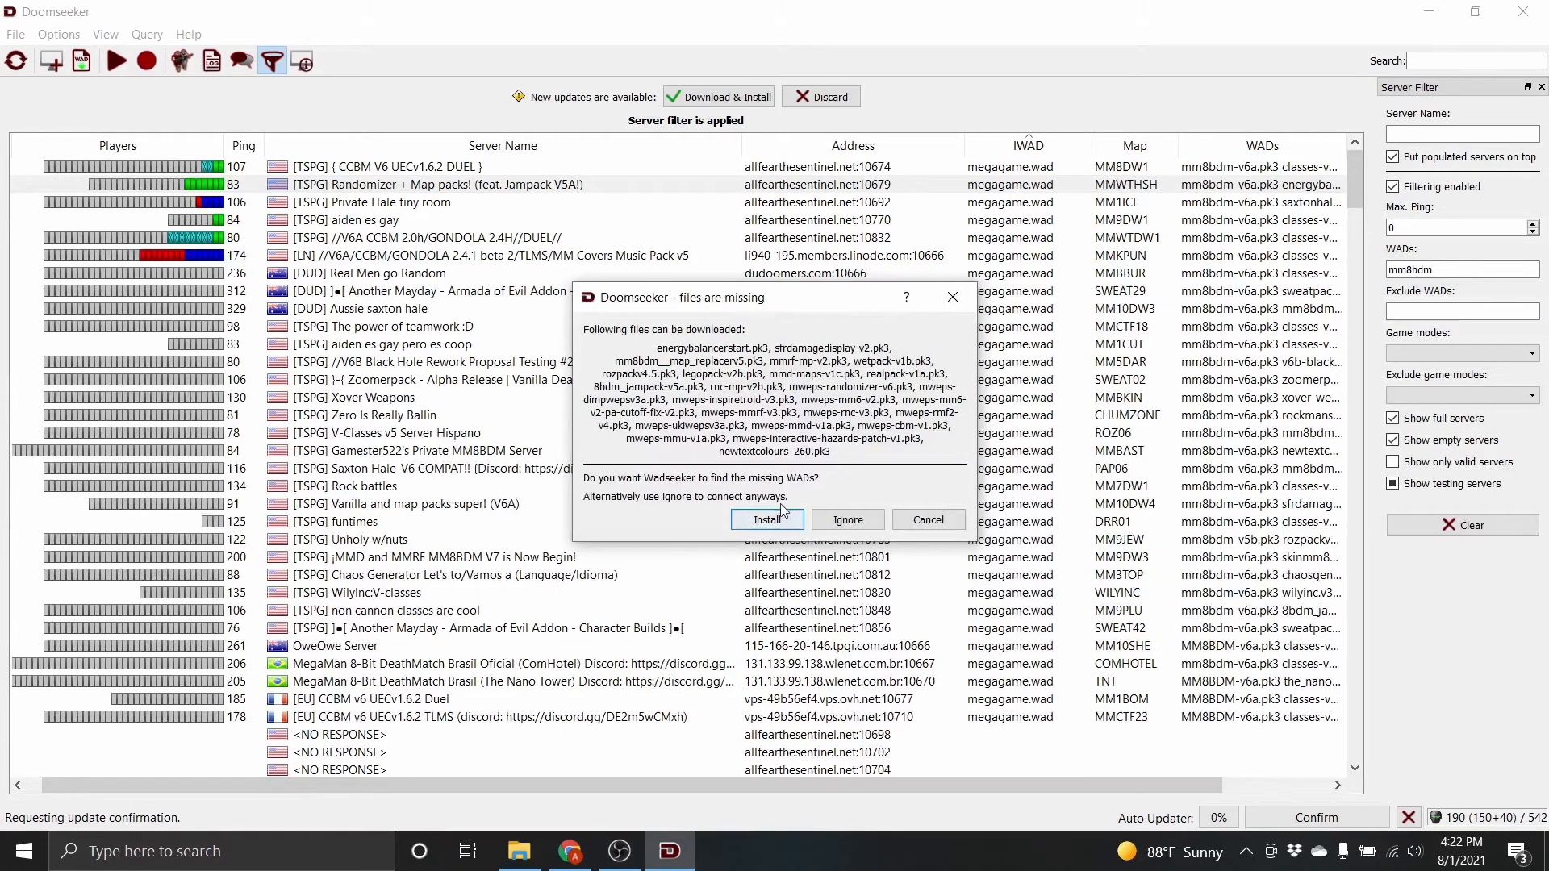
left_click(766, 519)
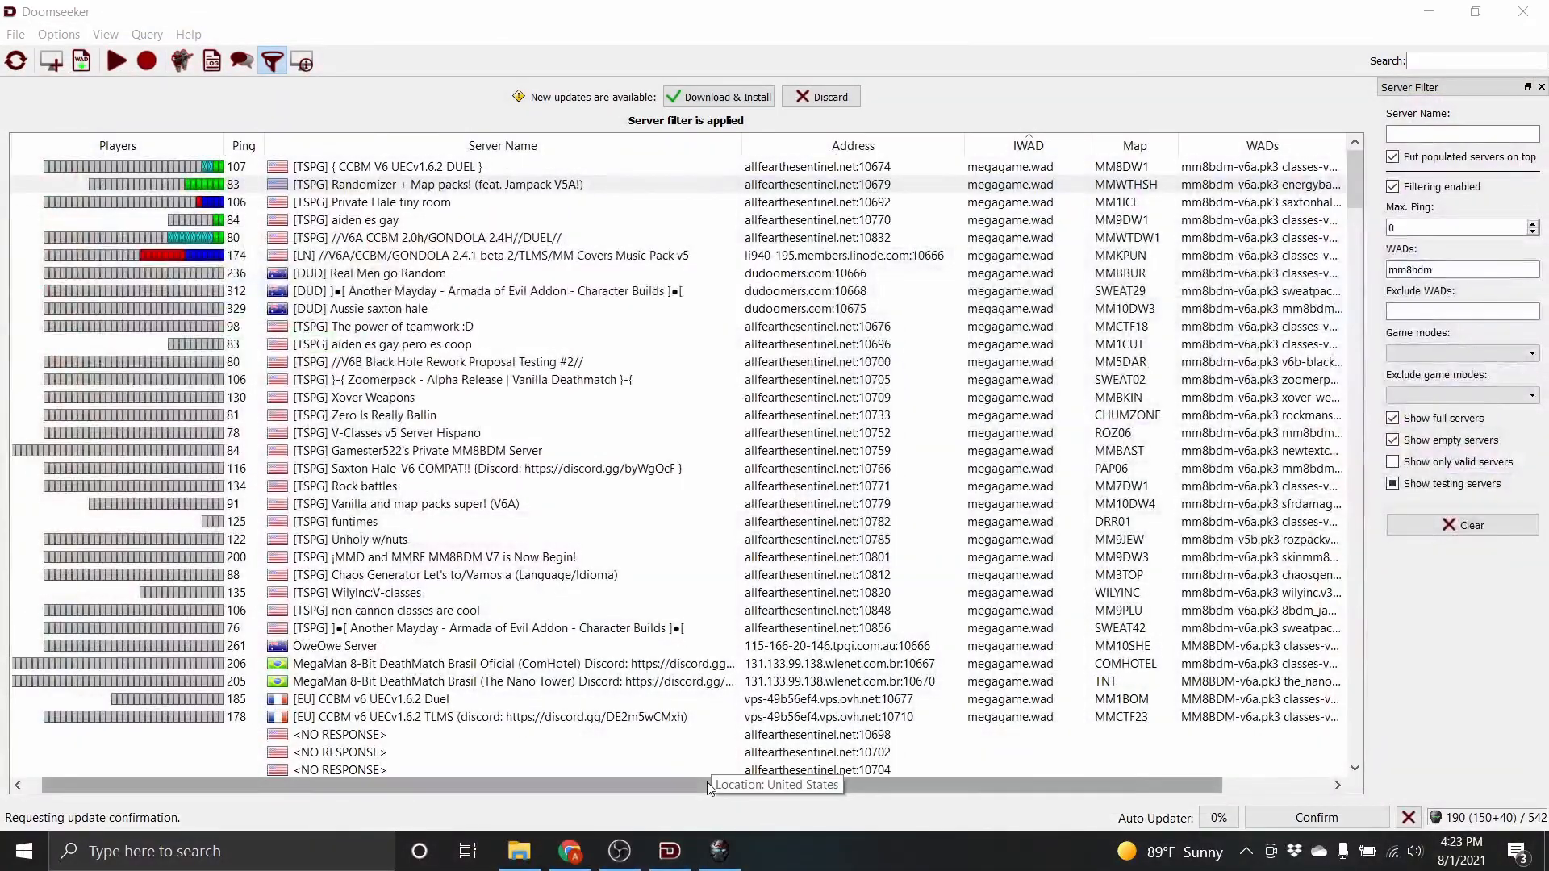
left_click(1475, 12)
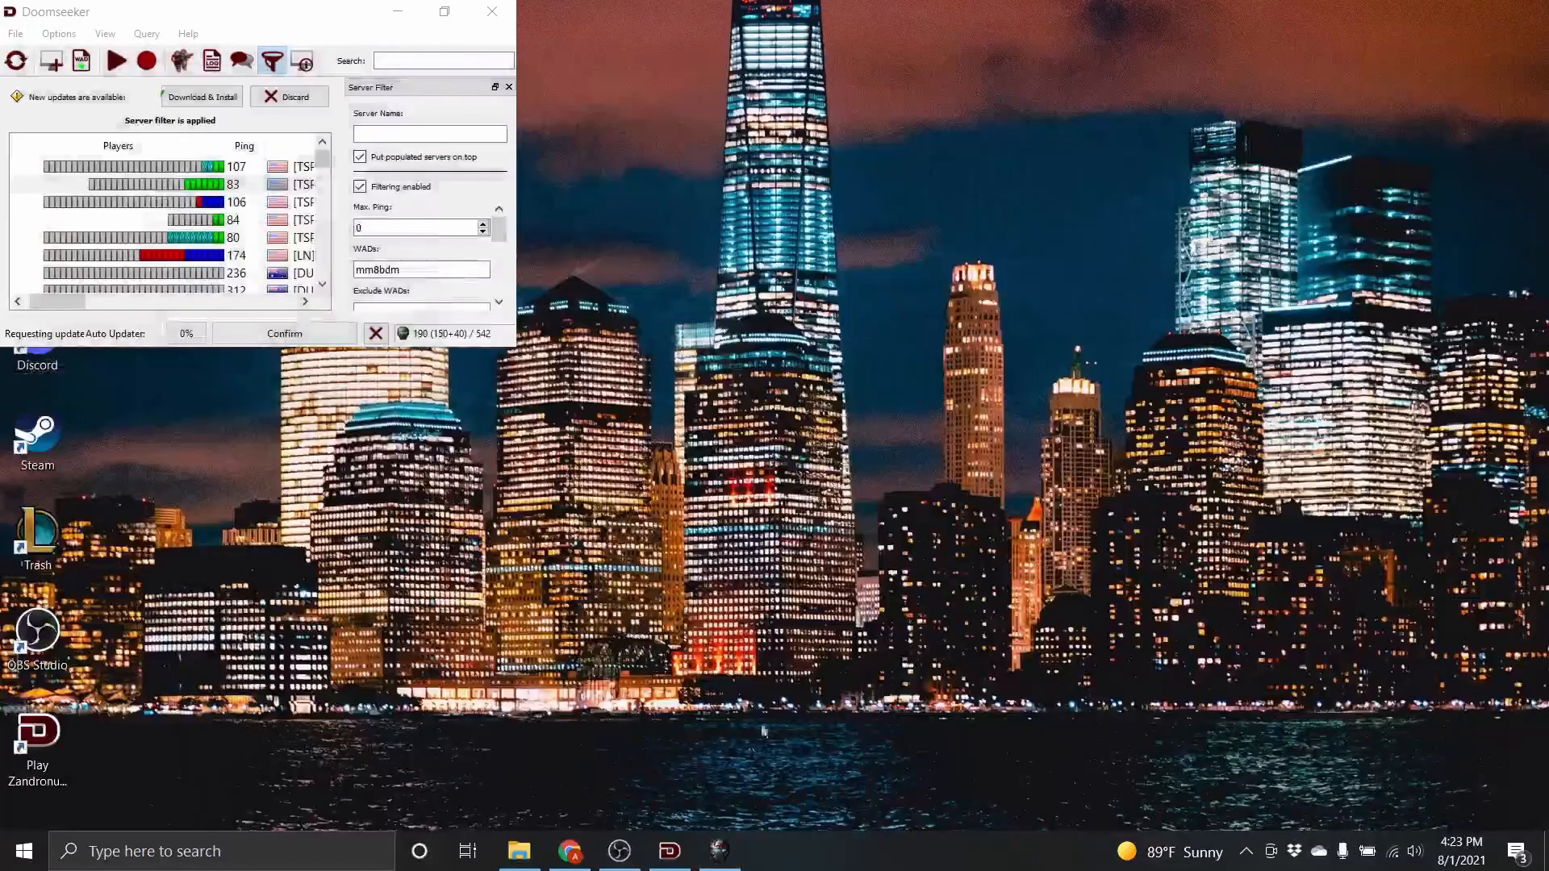